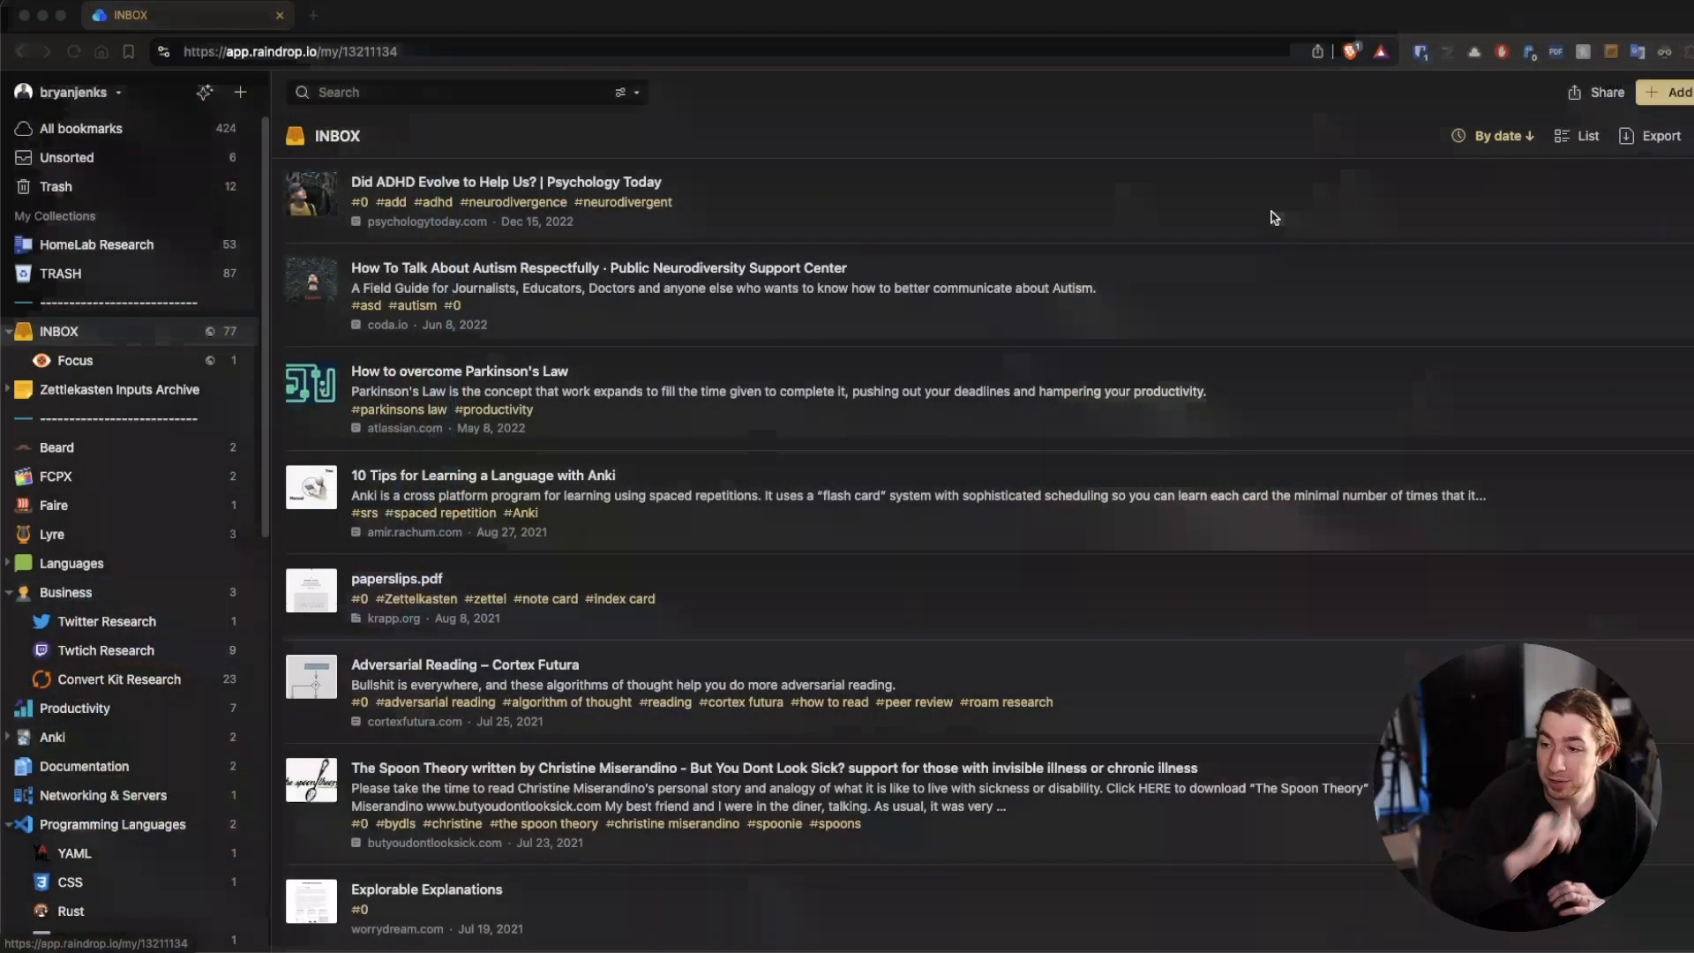
# - Scroll through the logical fallacies bookmark's saved permanent copy in Raindrop.io
pyautogui.click(1284, 51)
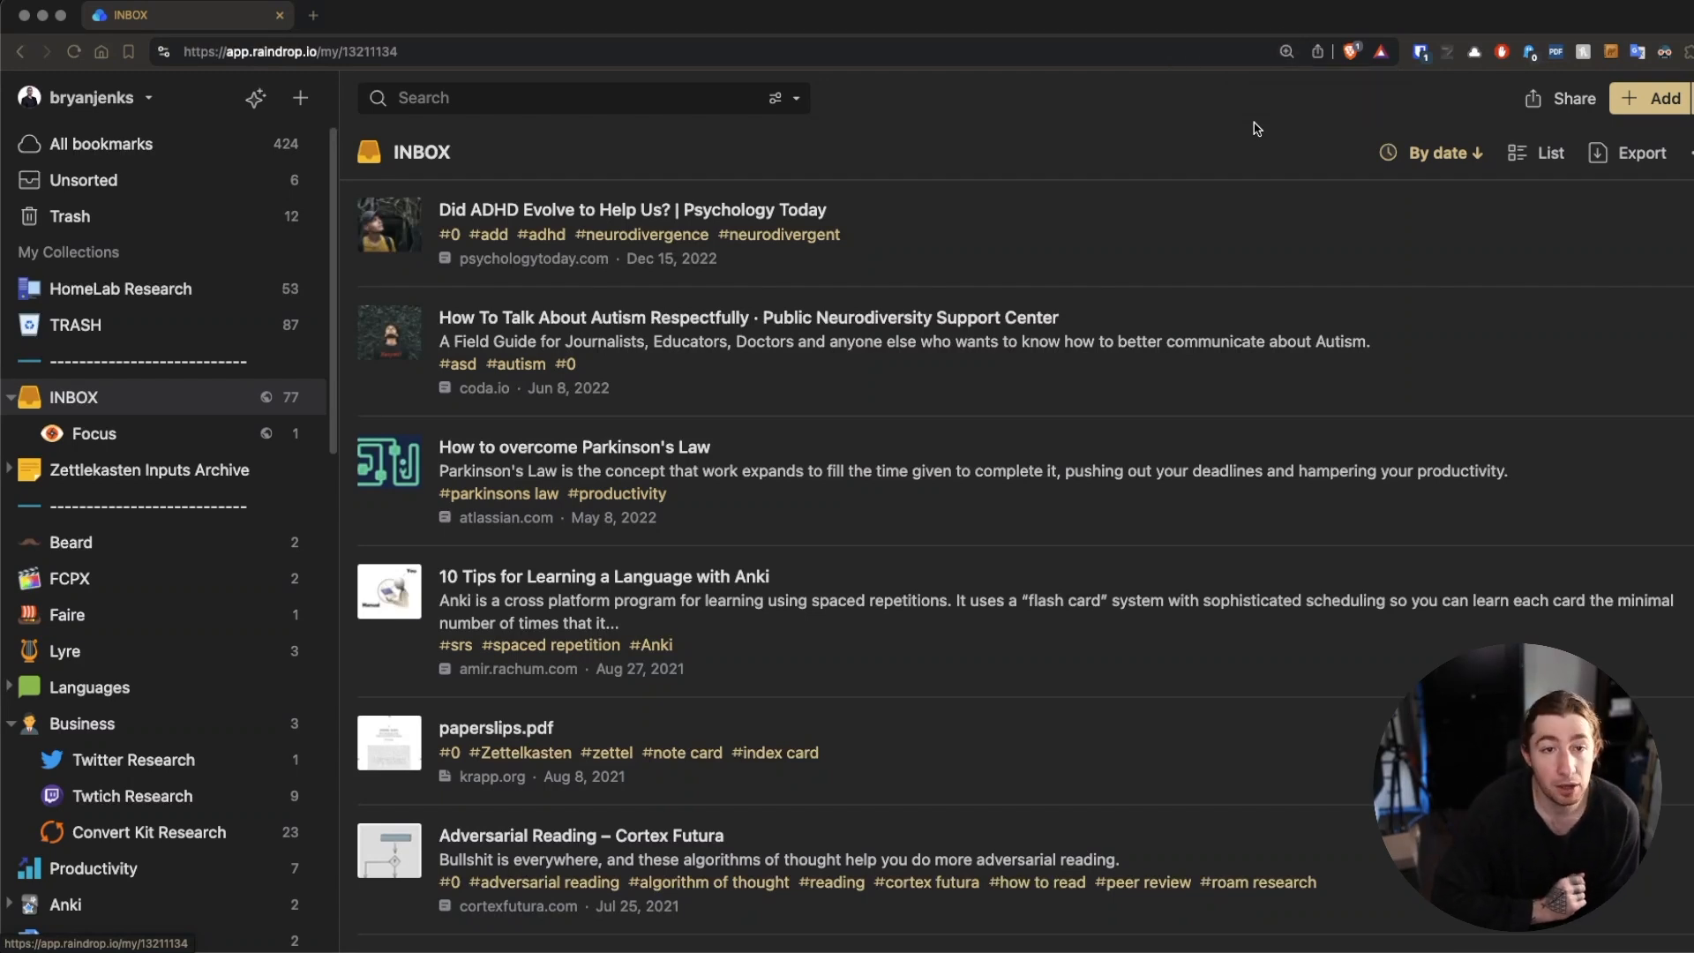
pyautogui.moveTo(1211, 92)
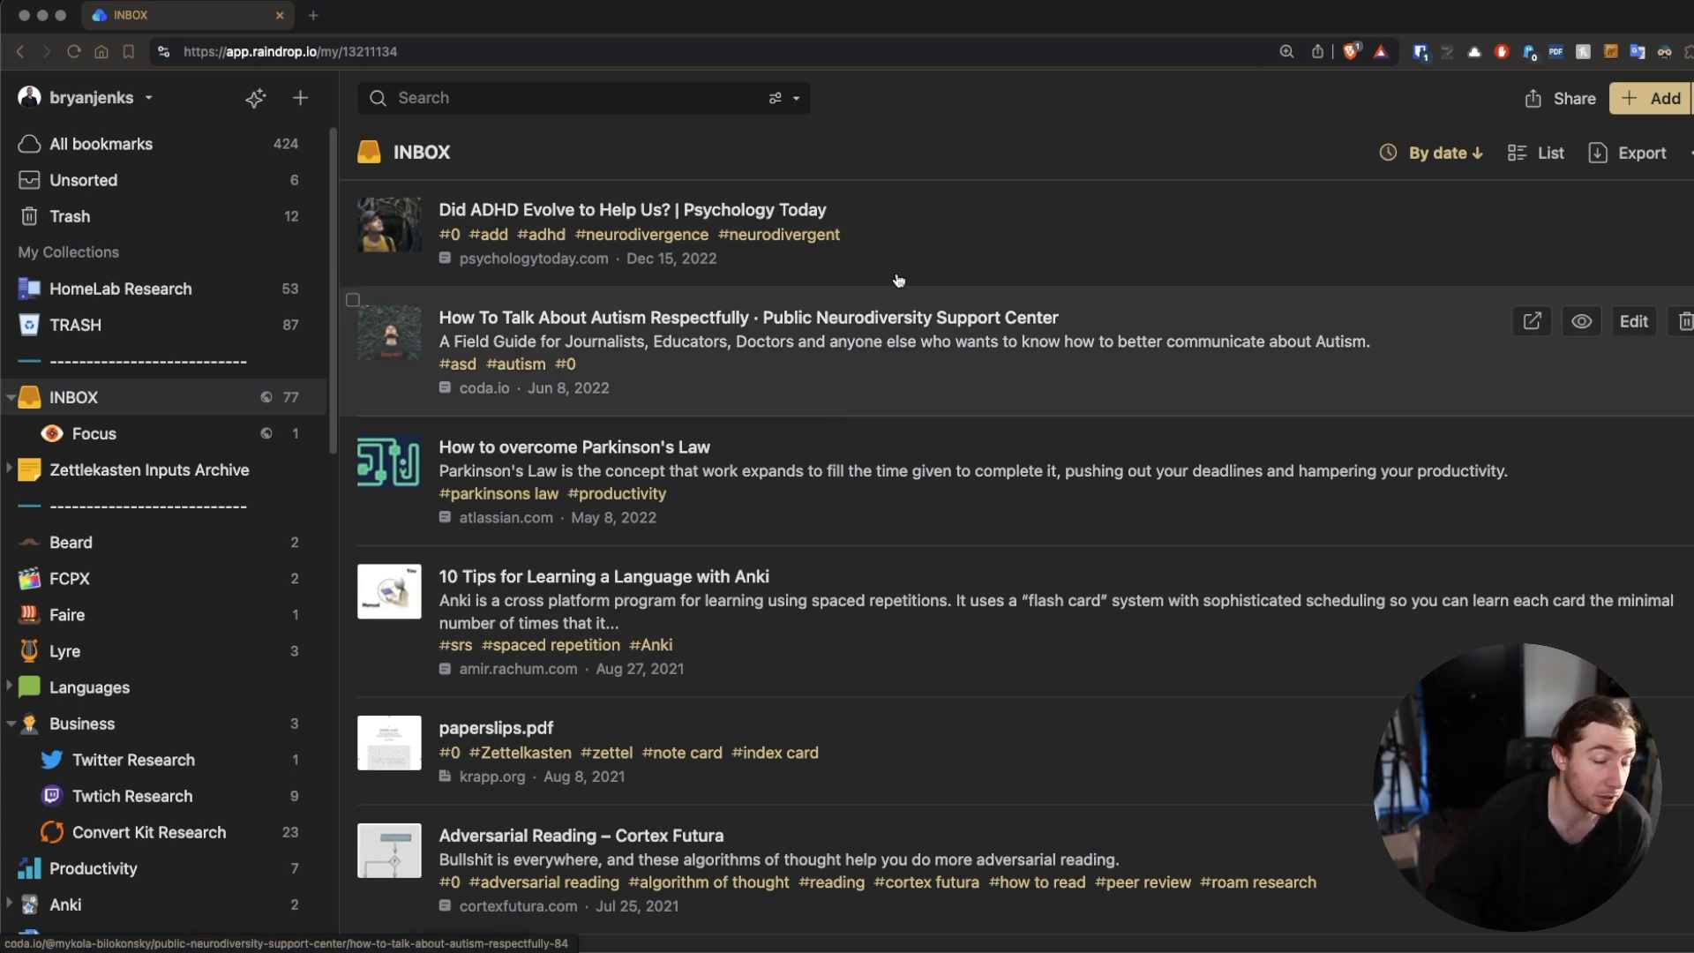
pyautogui.moveTo(1060, 246)
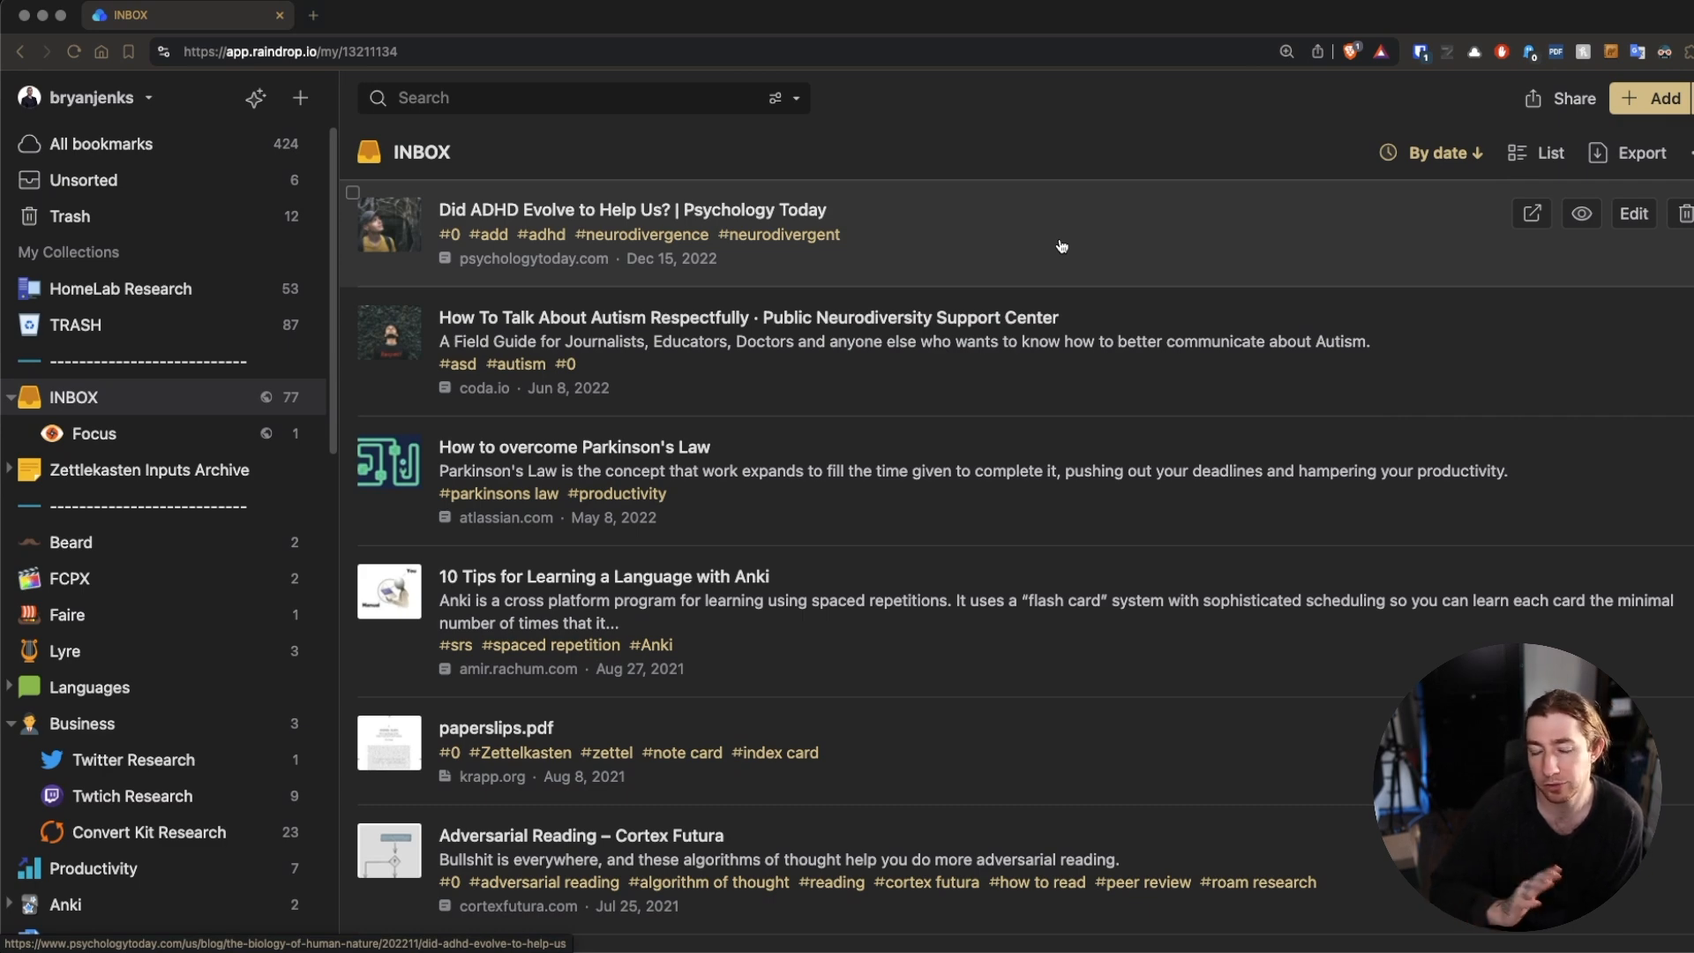
pyautogui.moveTo(1077, 231)
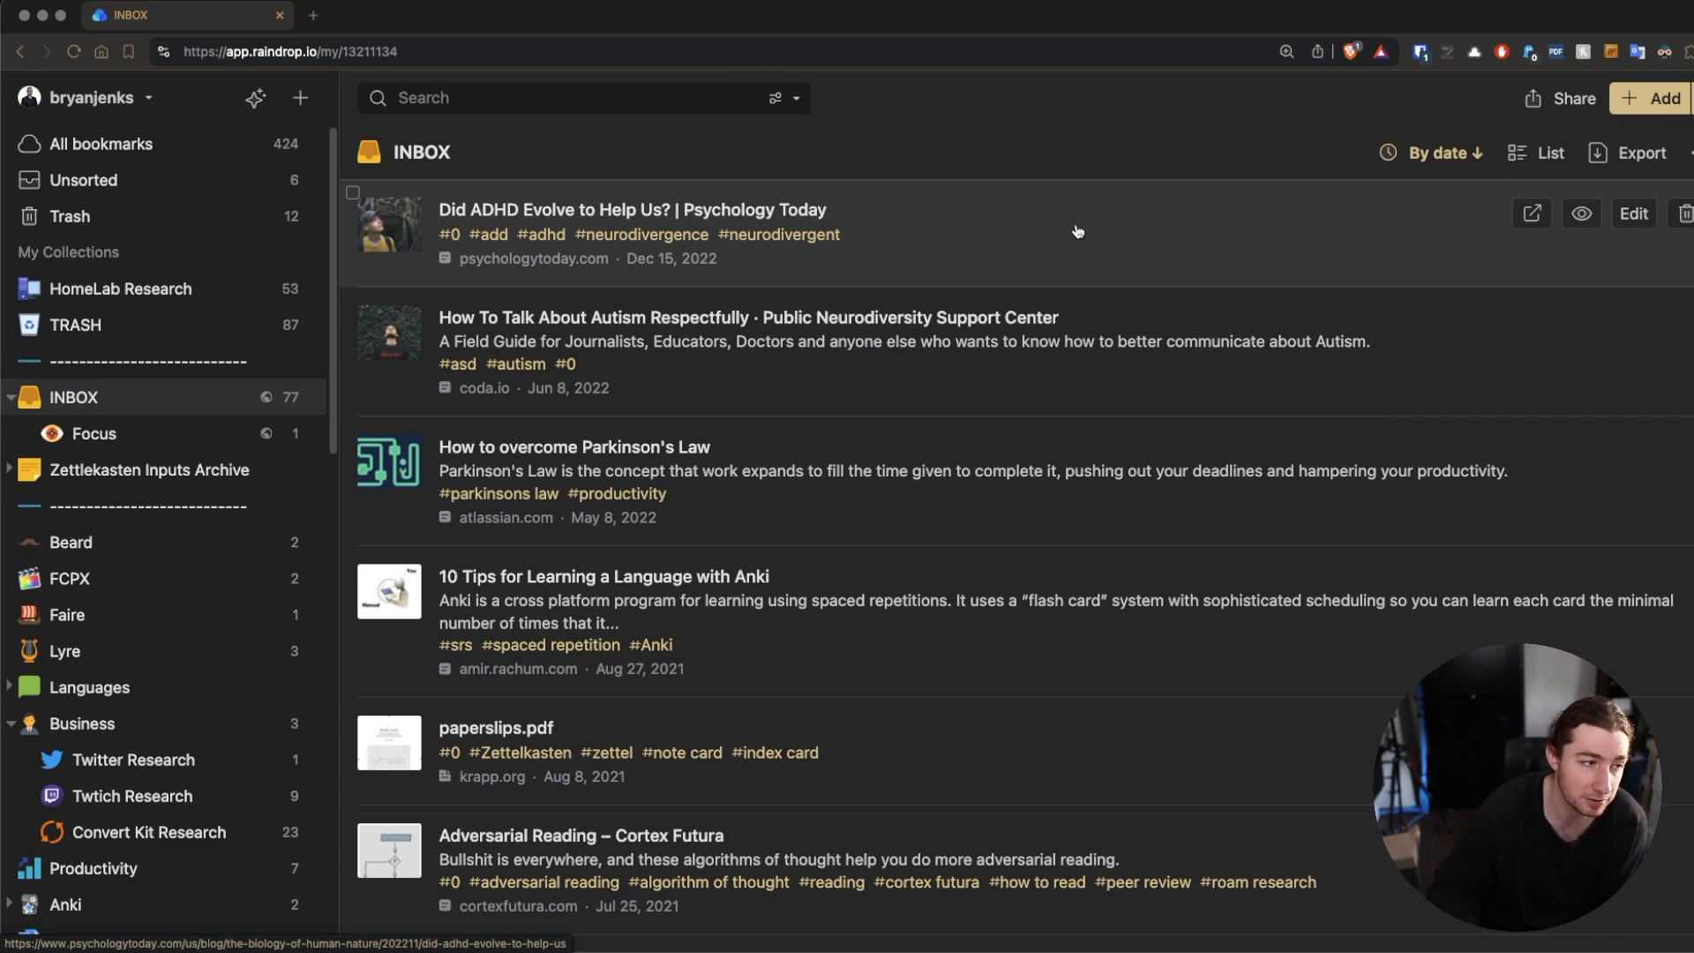
pyautogui.scroll(-3)
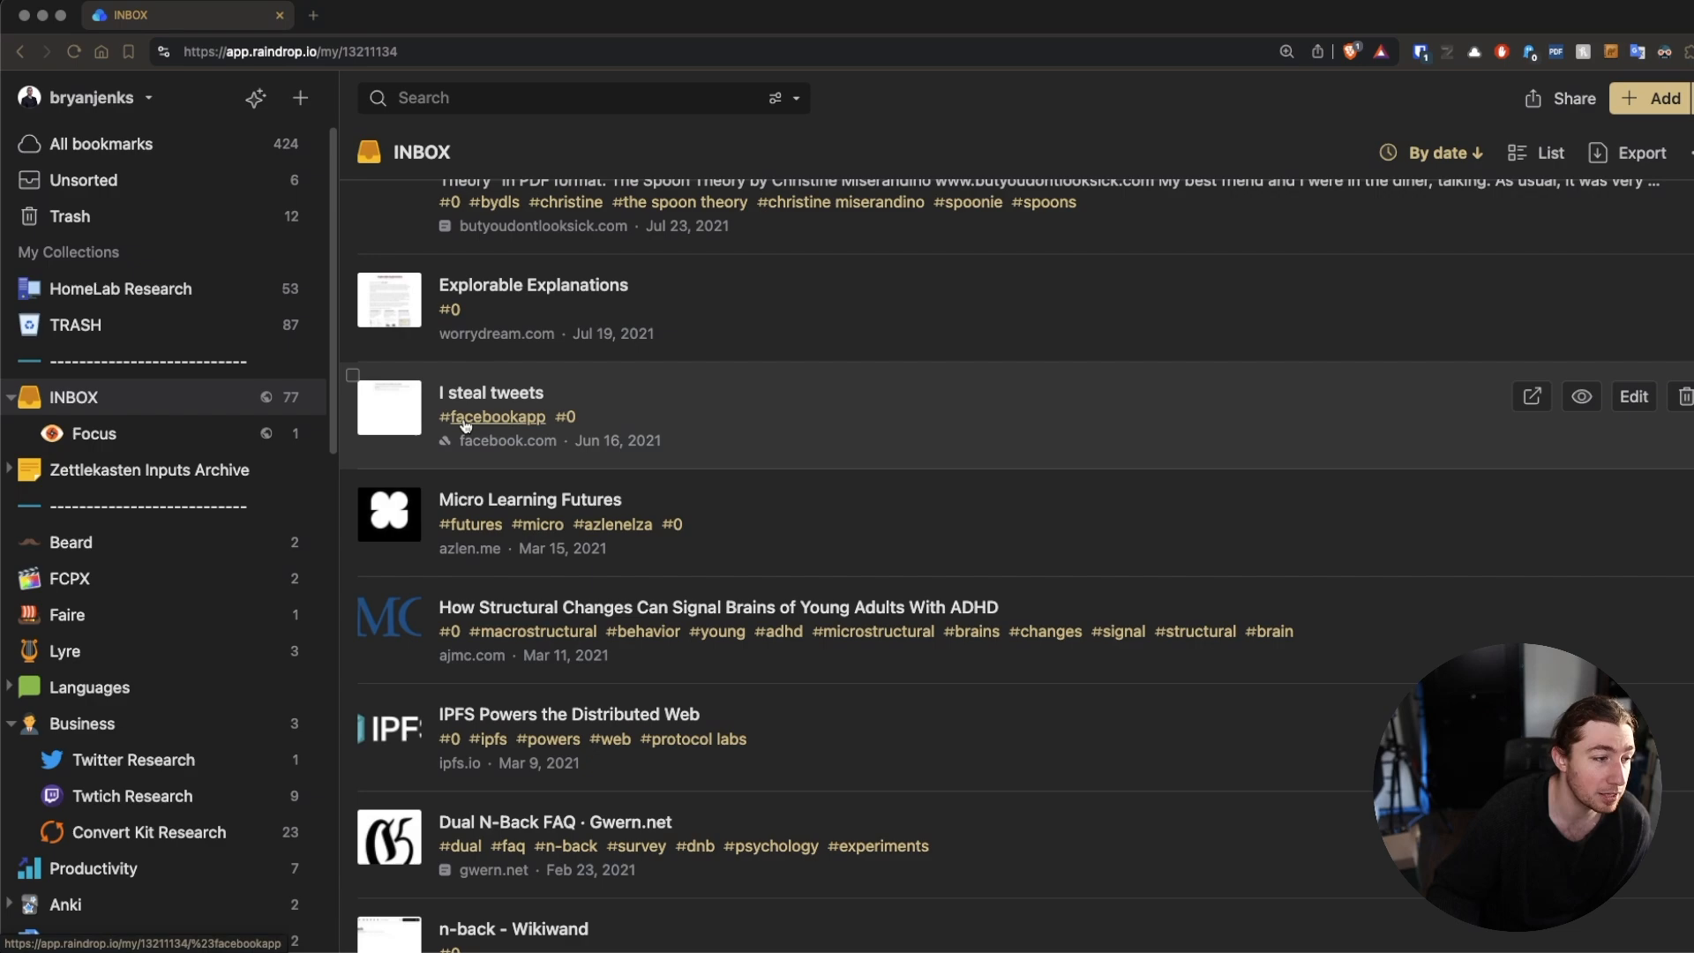
pyautogui.scroll(-3)
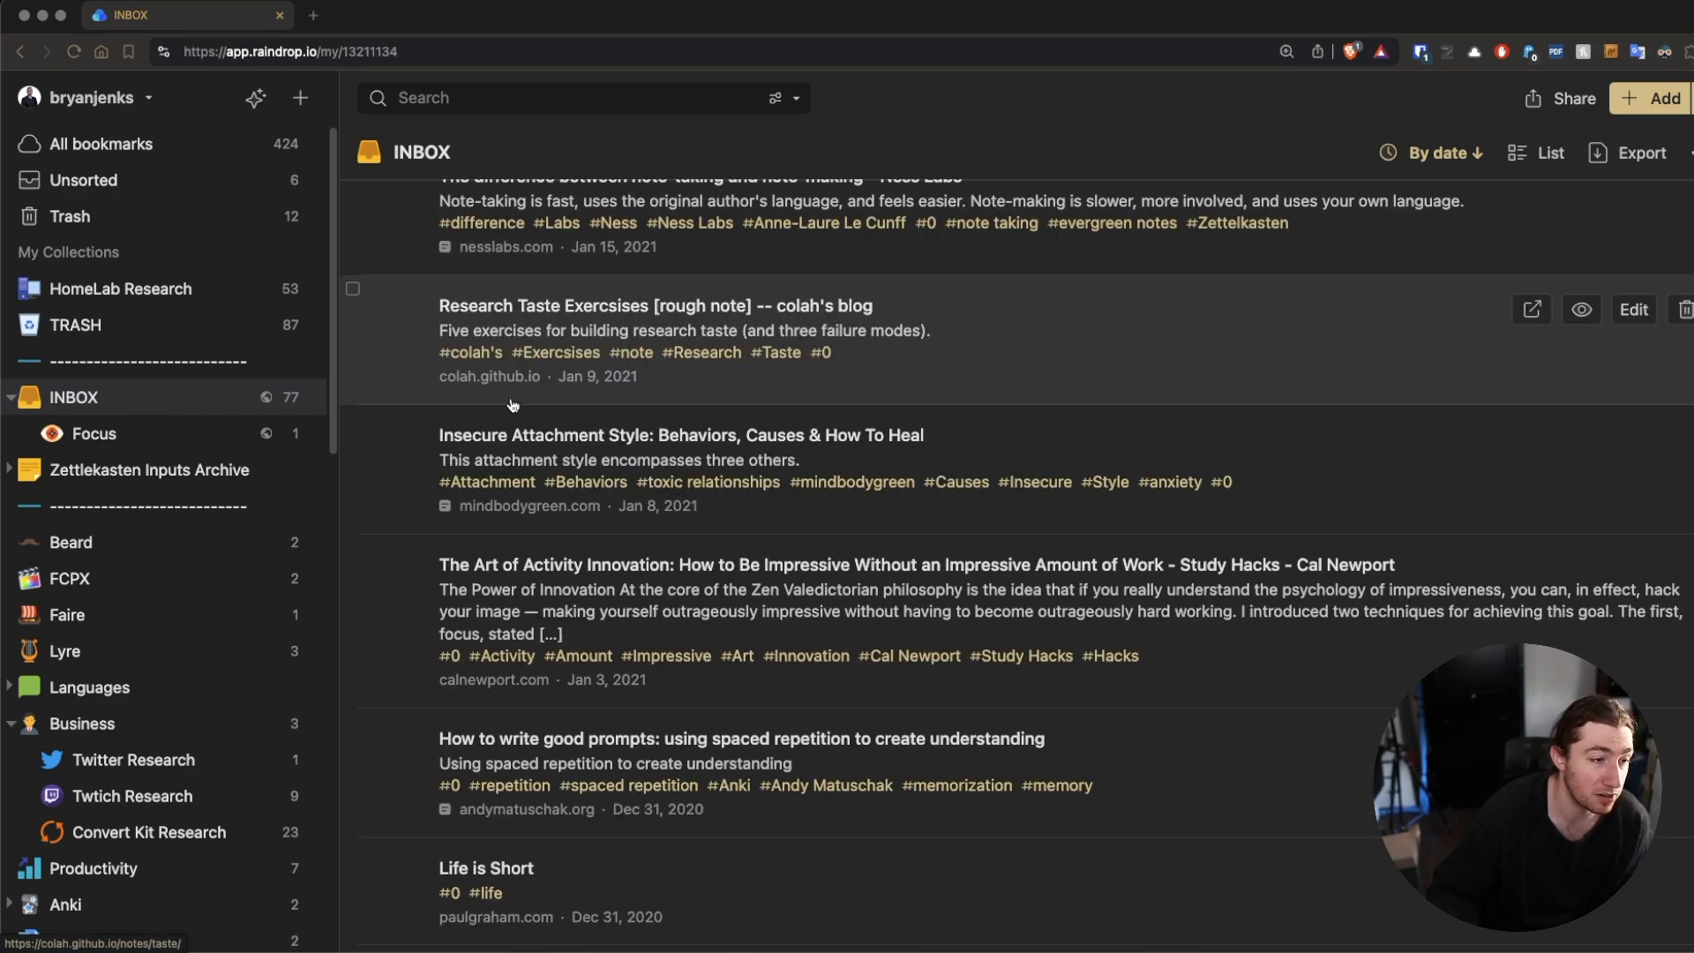
pyautogui.scroll(-3)
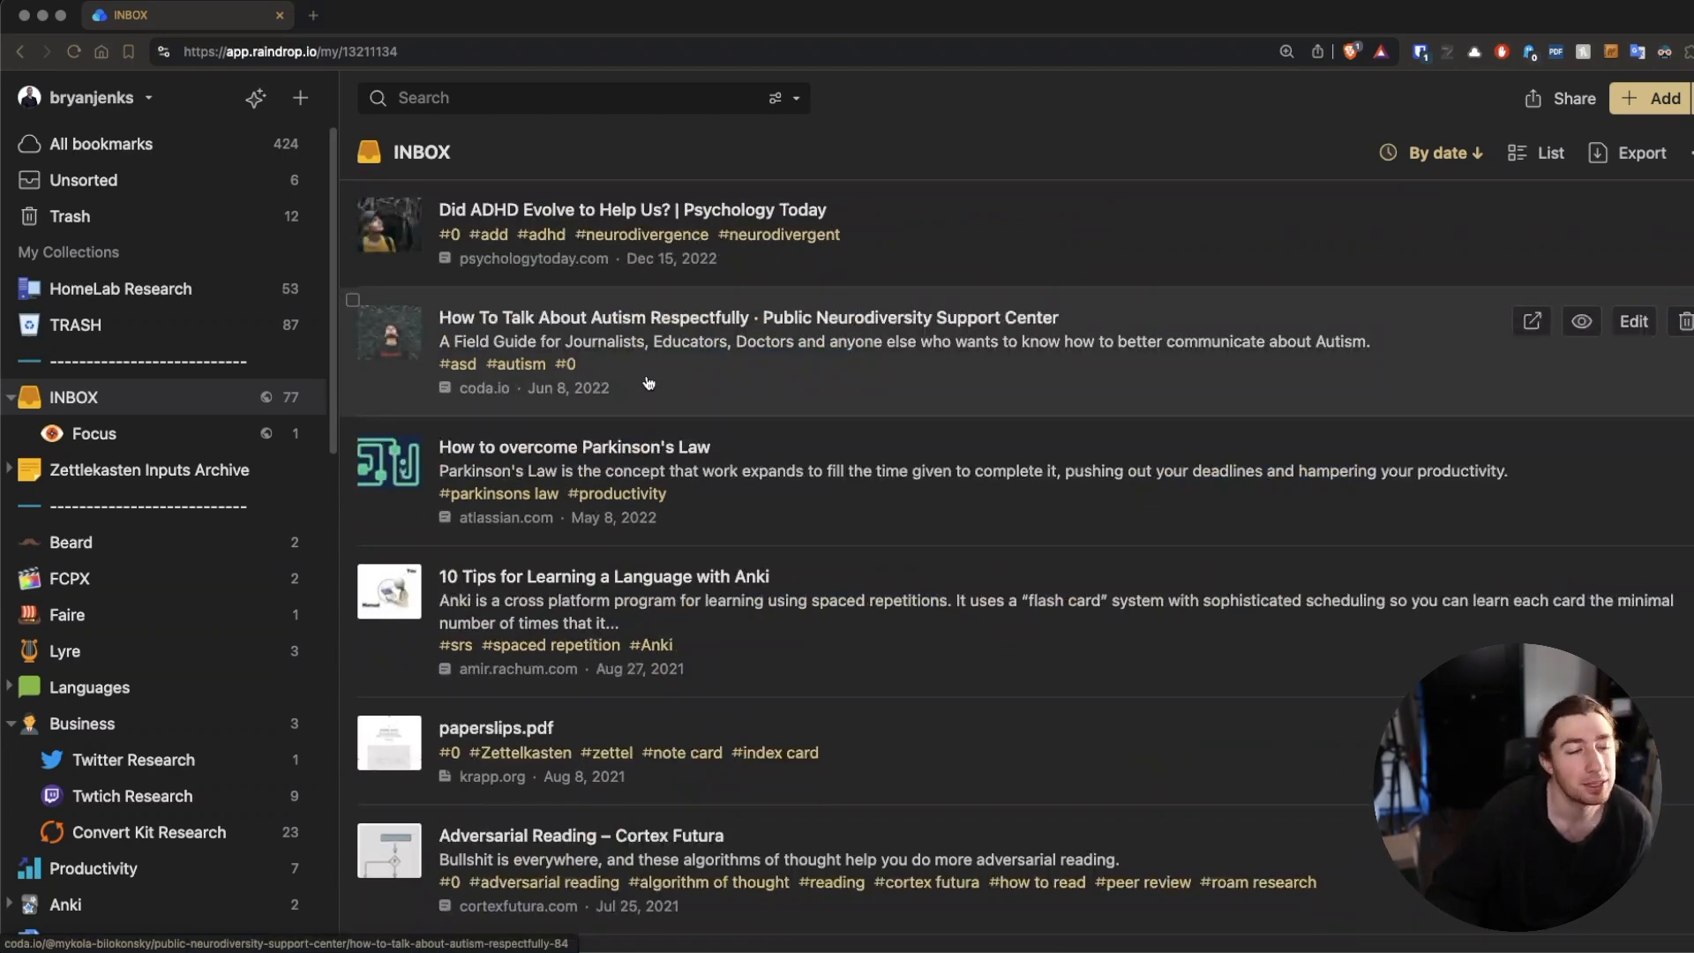
pyautogui.moveTo(884, 615)
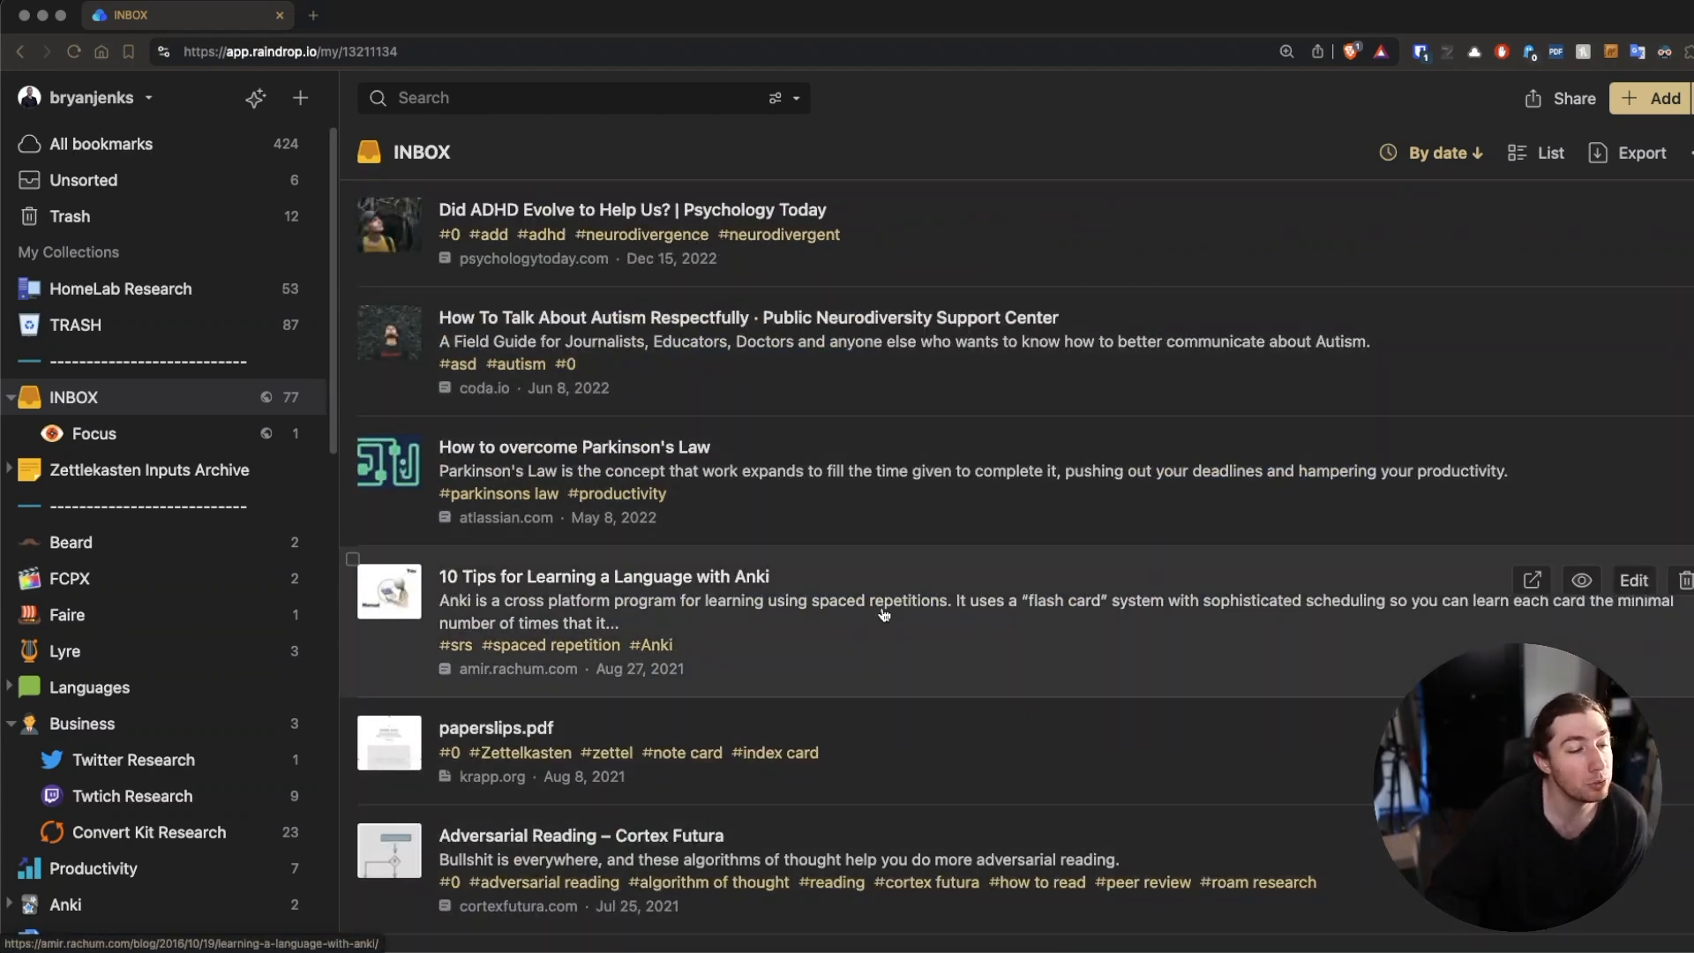
pyautogui.moveTo(911, 863)
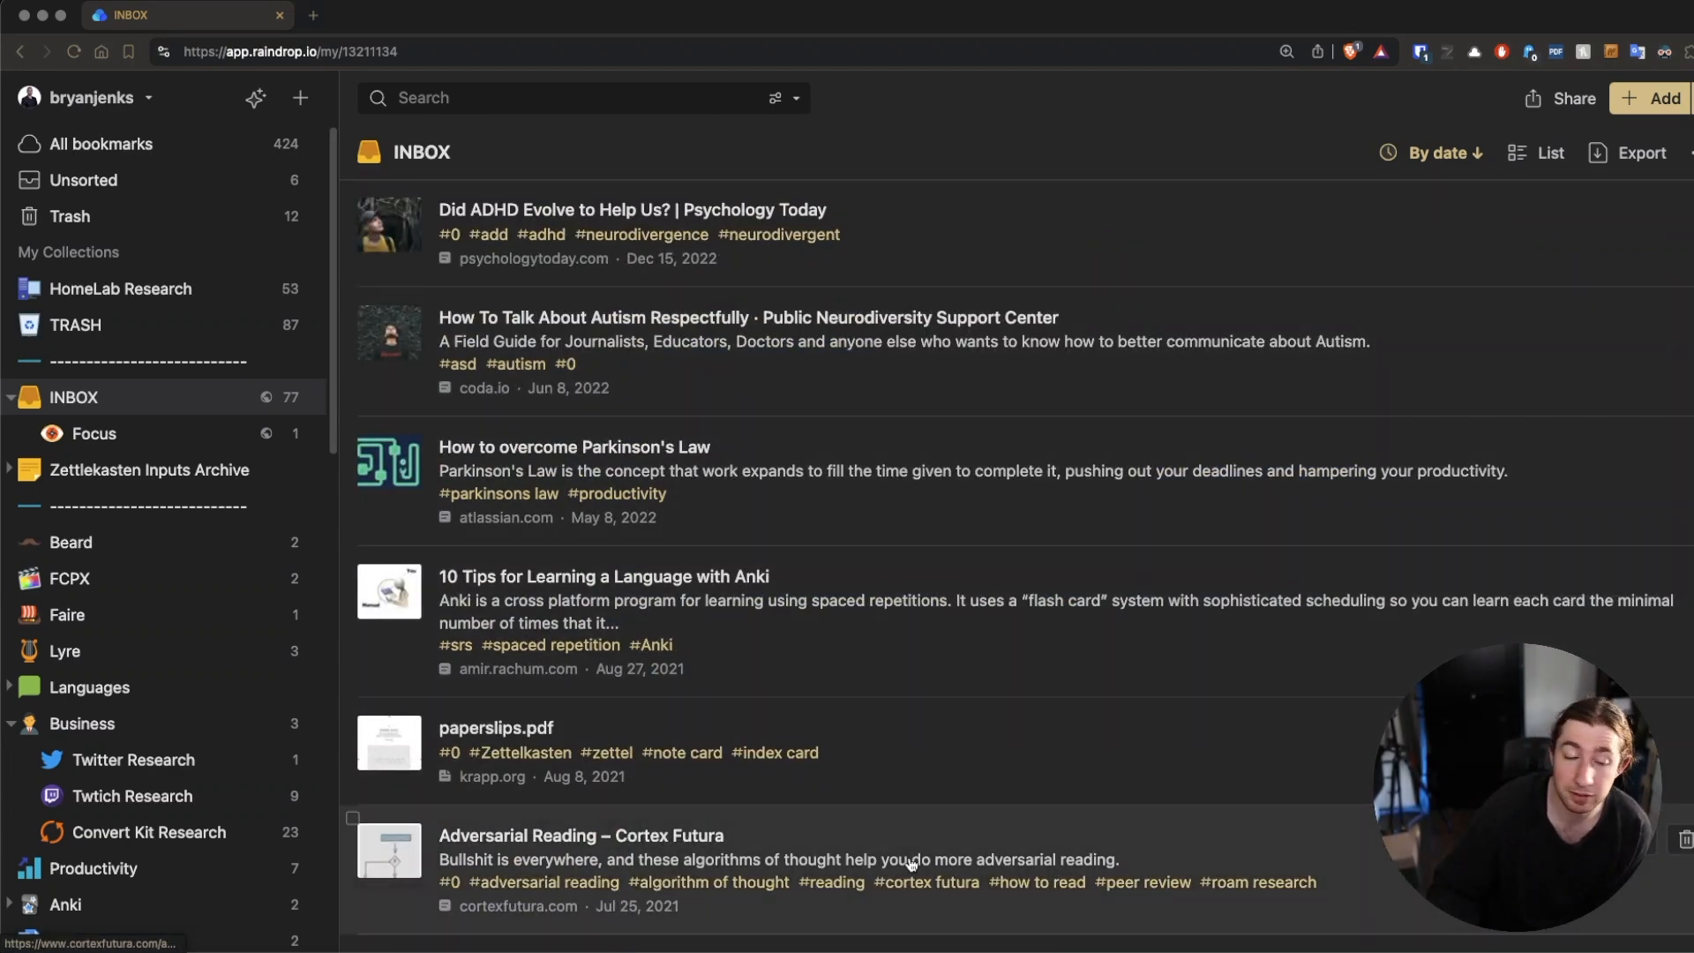
pyautogui.moveTo(955, 621)
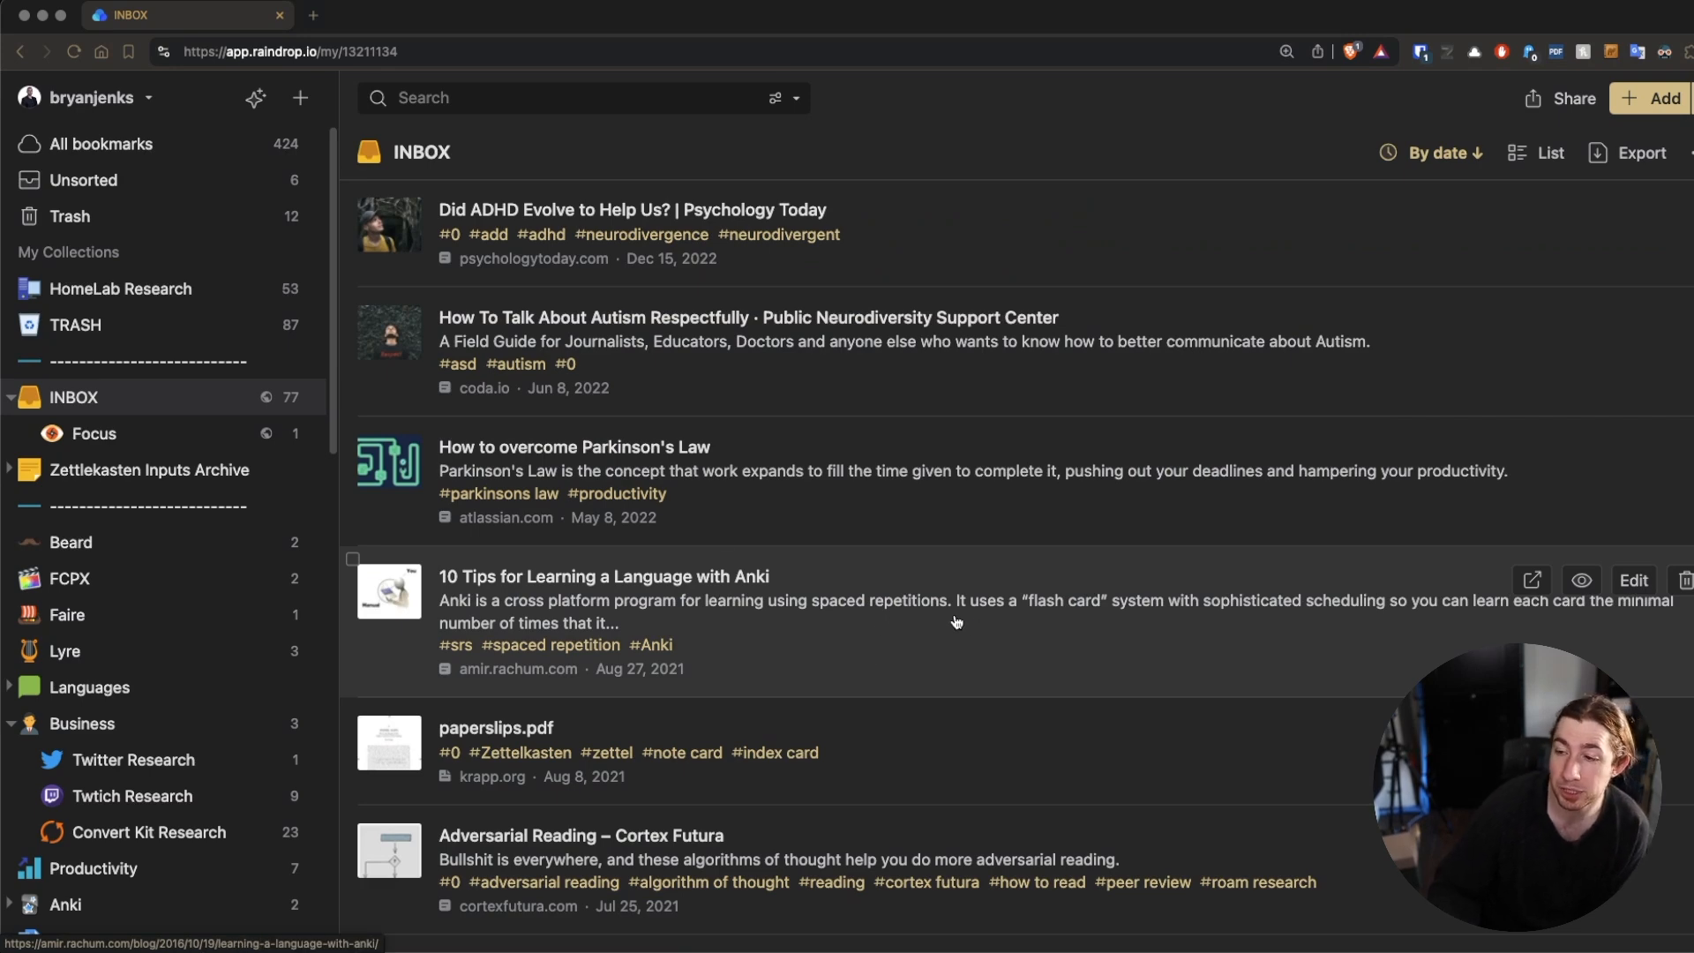
pyautogui.moveTo(939, 496)
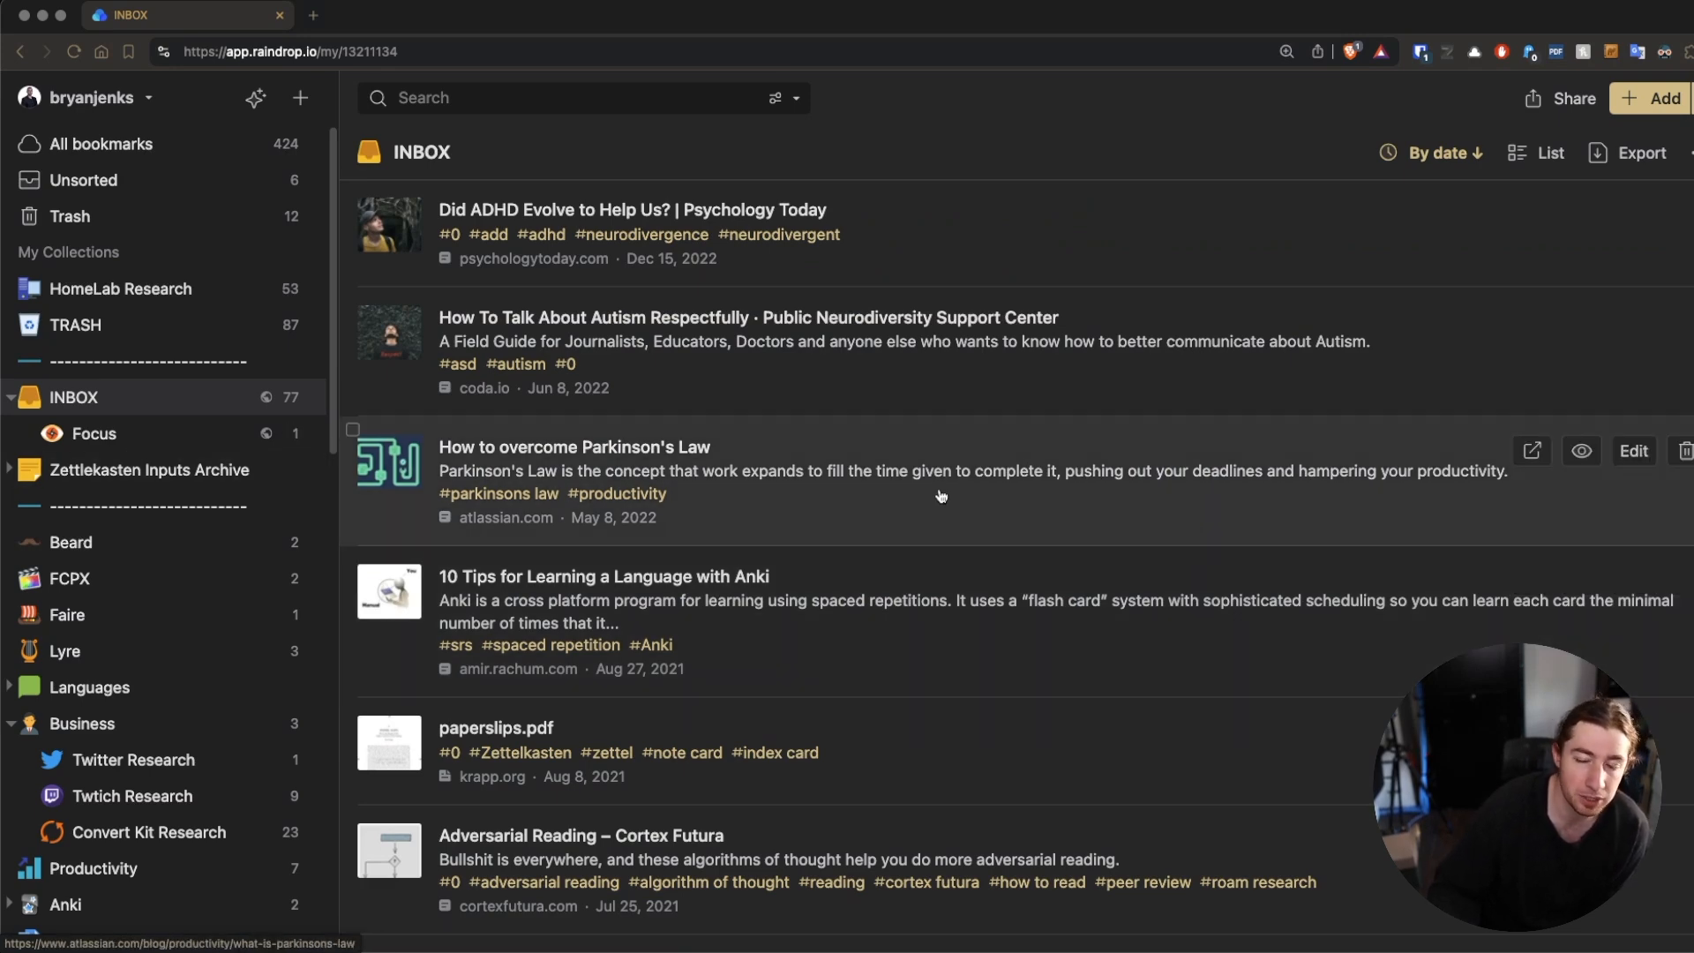
pyautogui.scroll(-3)
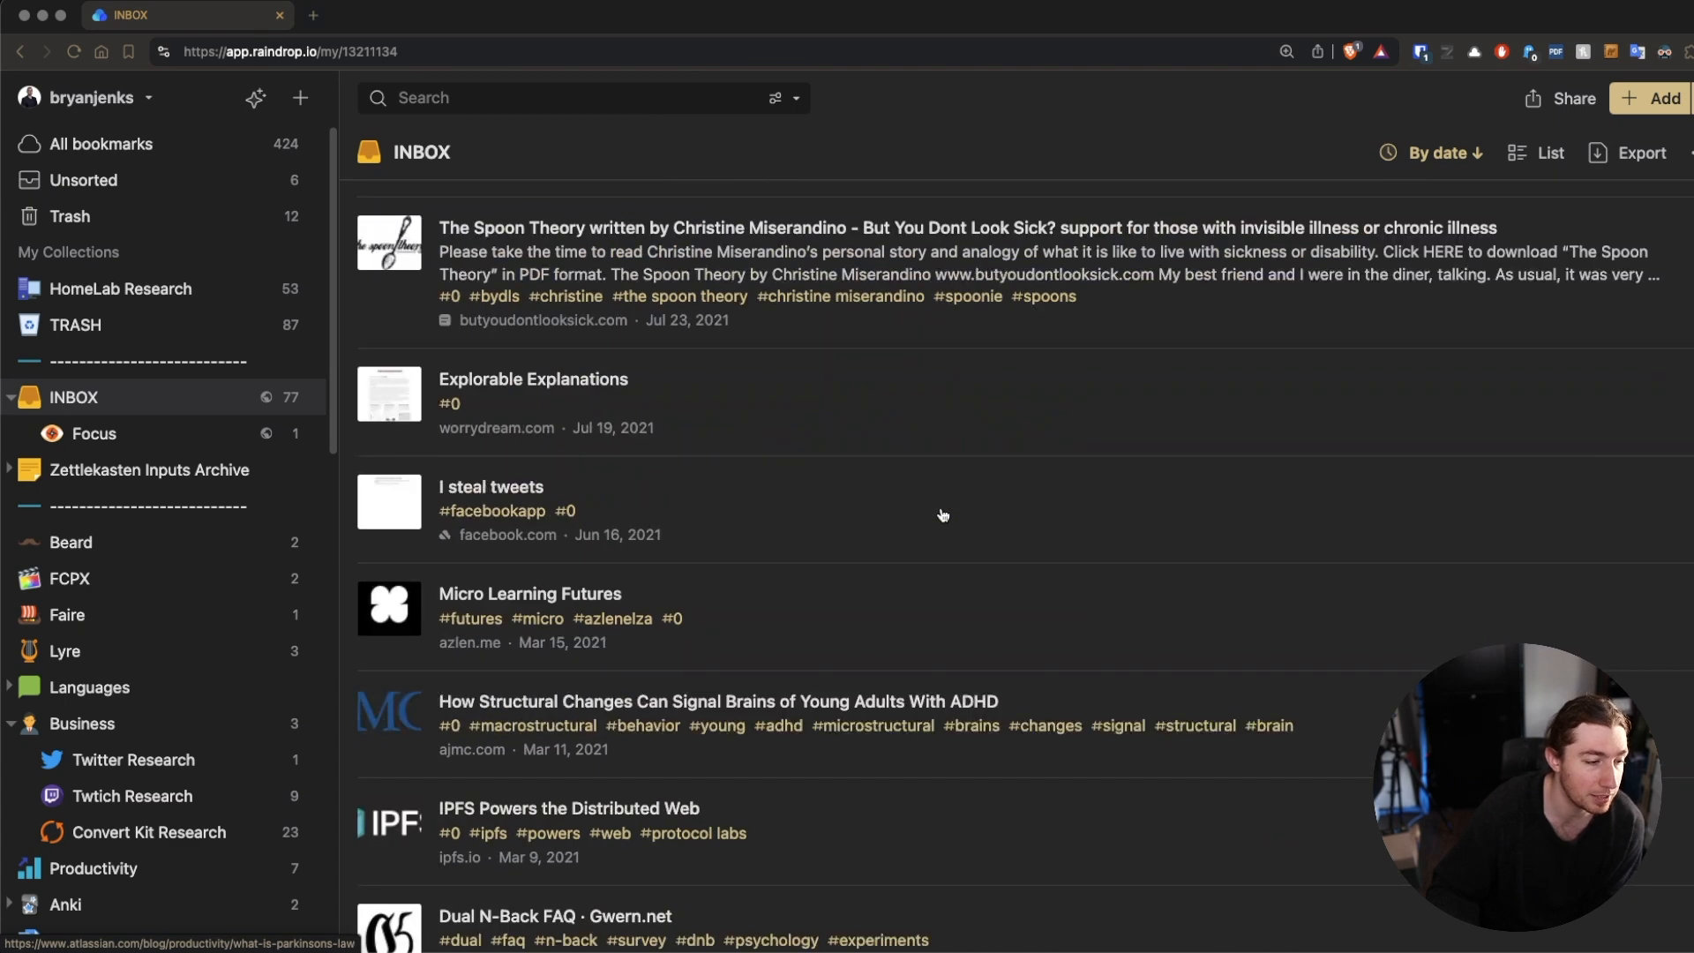
pyautogui.moveTo(935, 509)
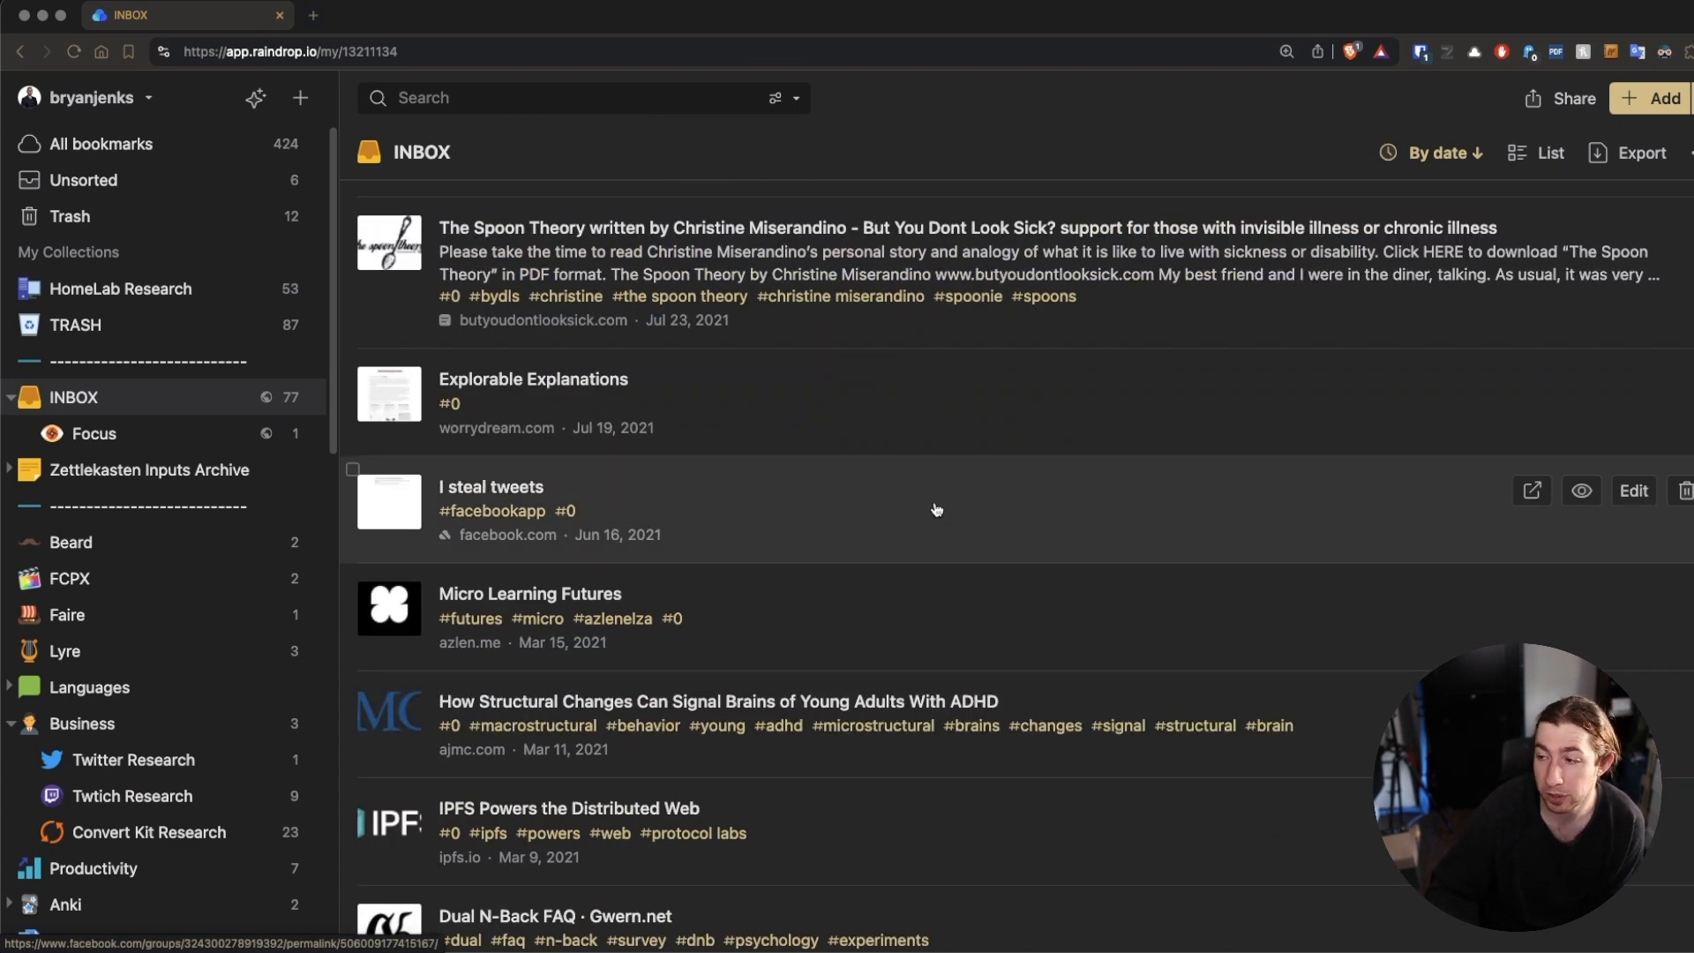
pyautogui.moveTo(880, 539)
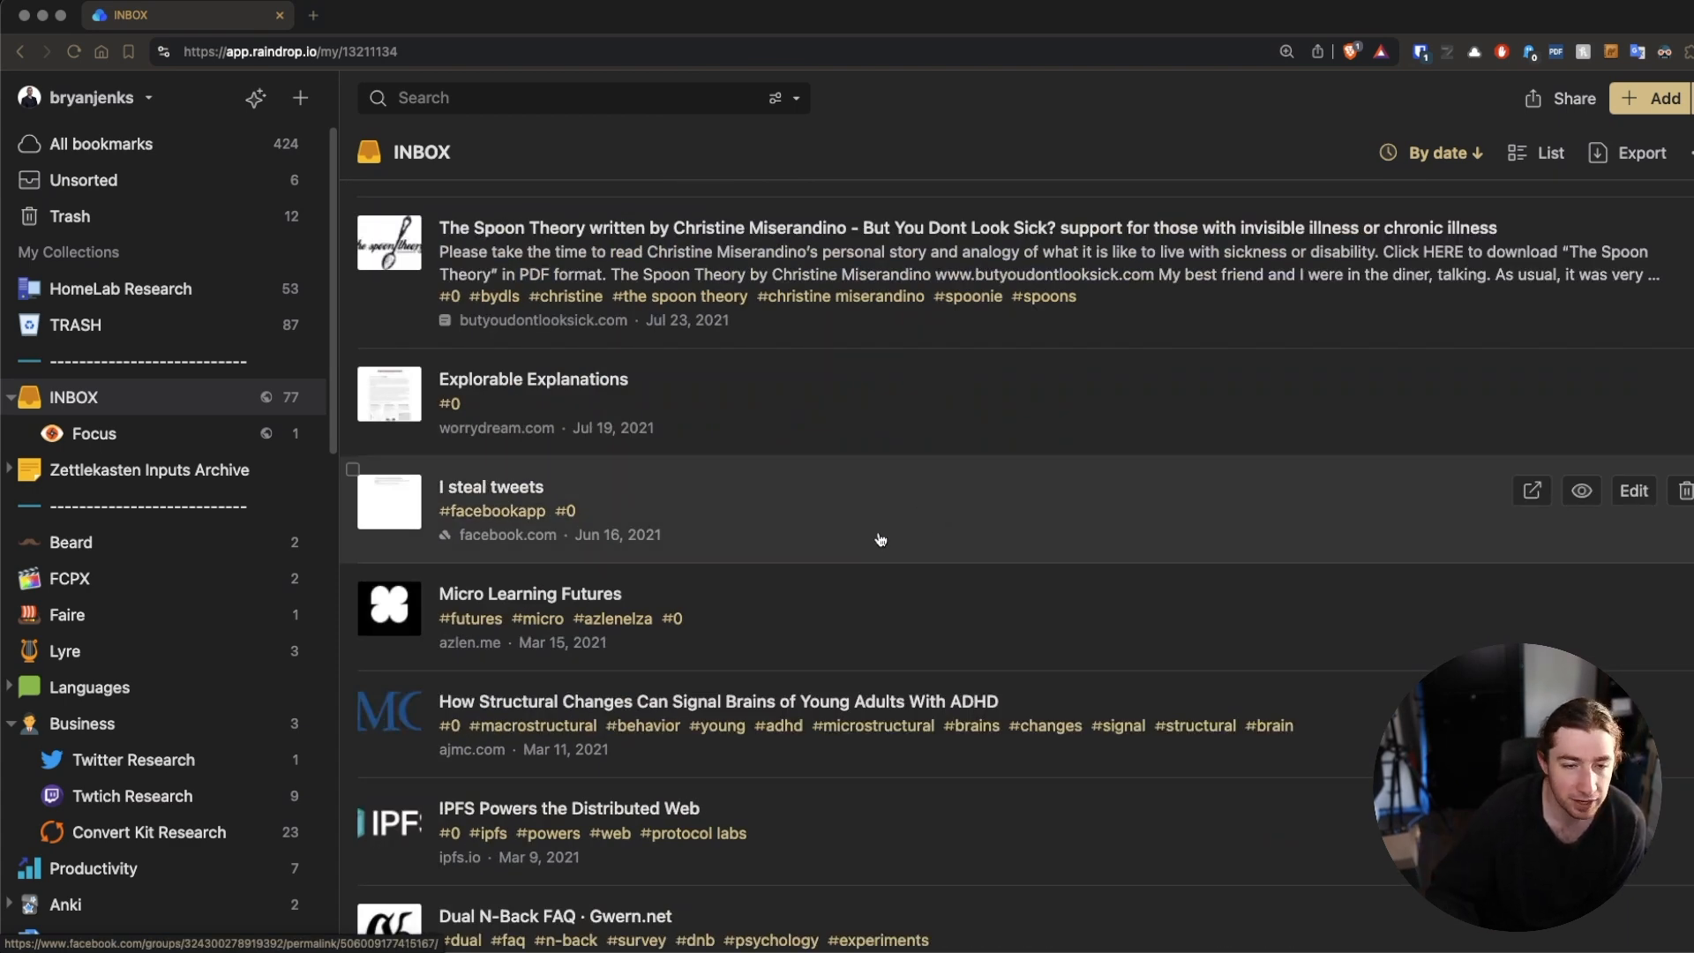
pyautogui.scroll(-3)
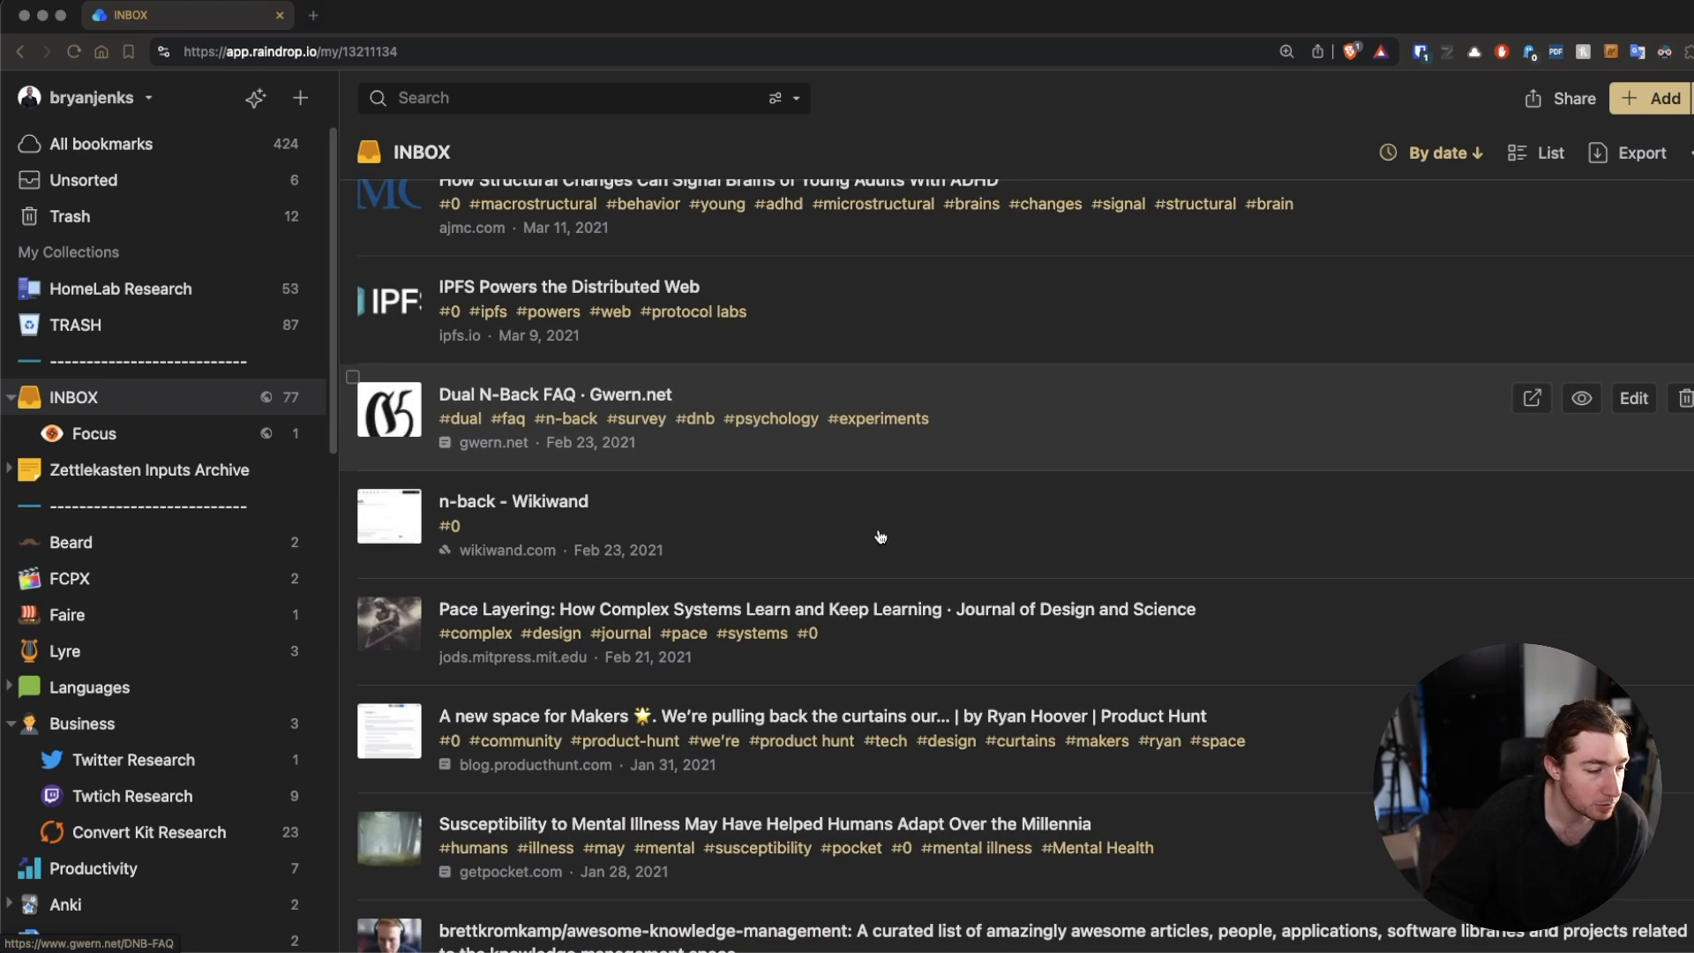
pyautogui.scroll(-3)
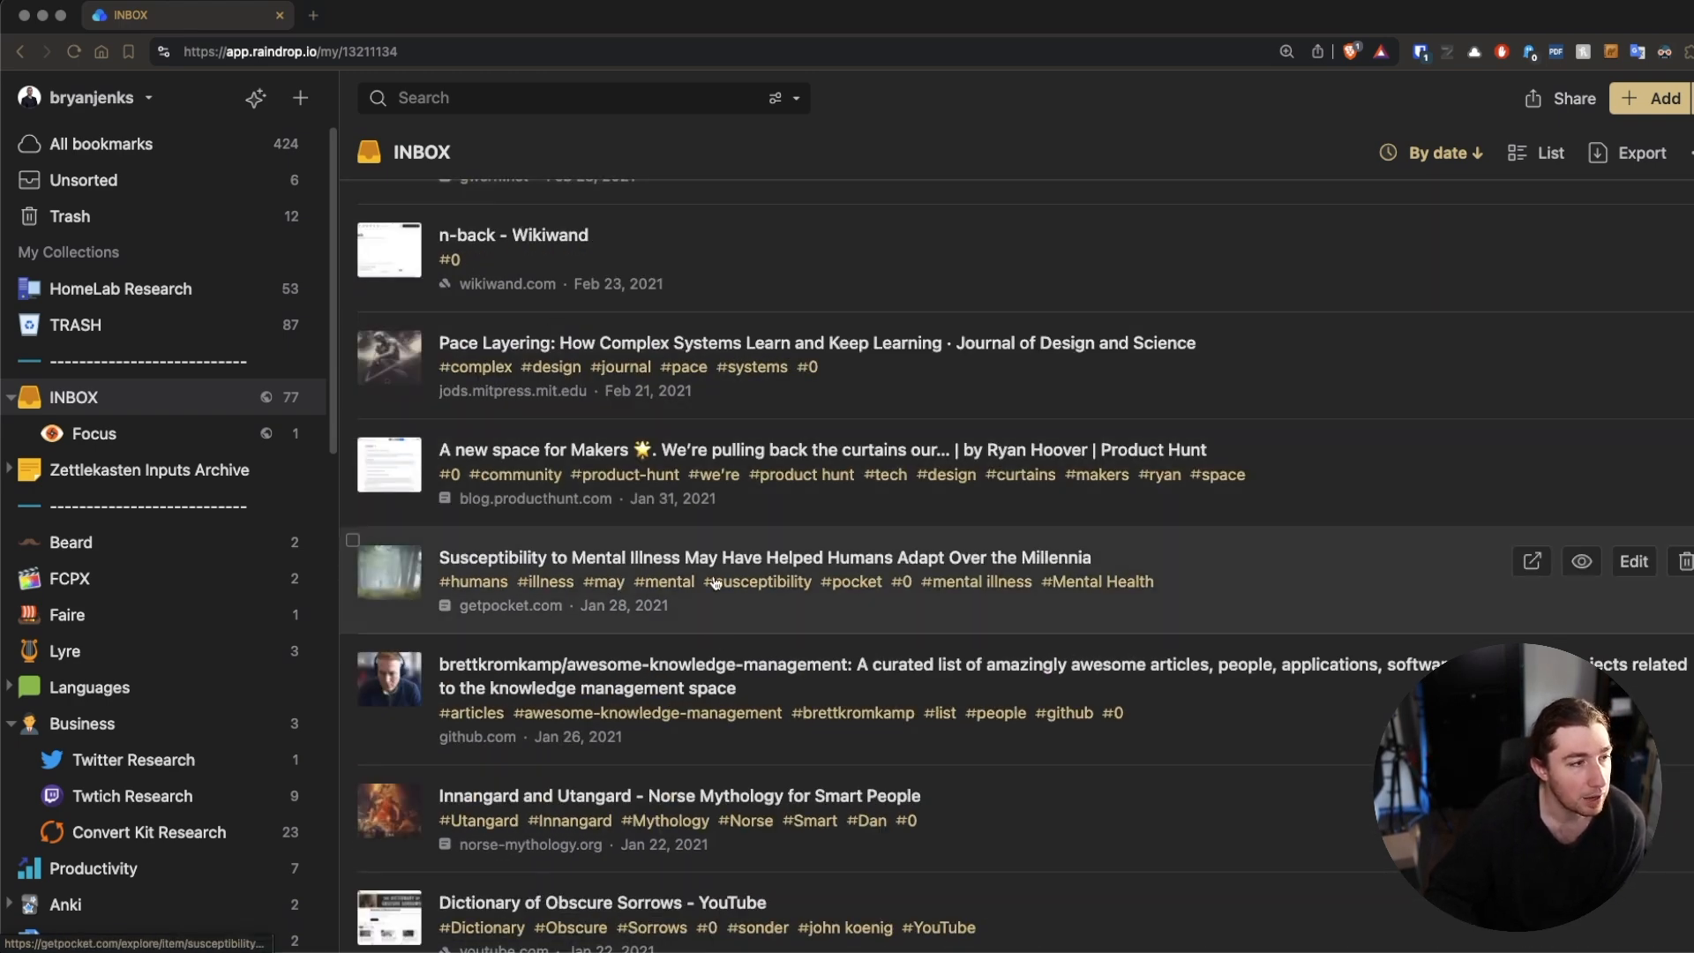
pyautogui.moveTo(1194, 343)
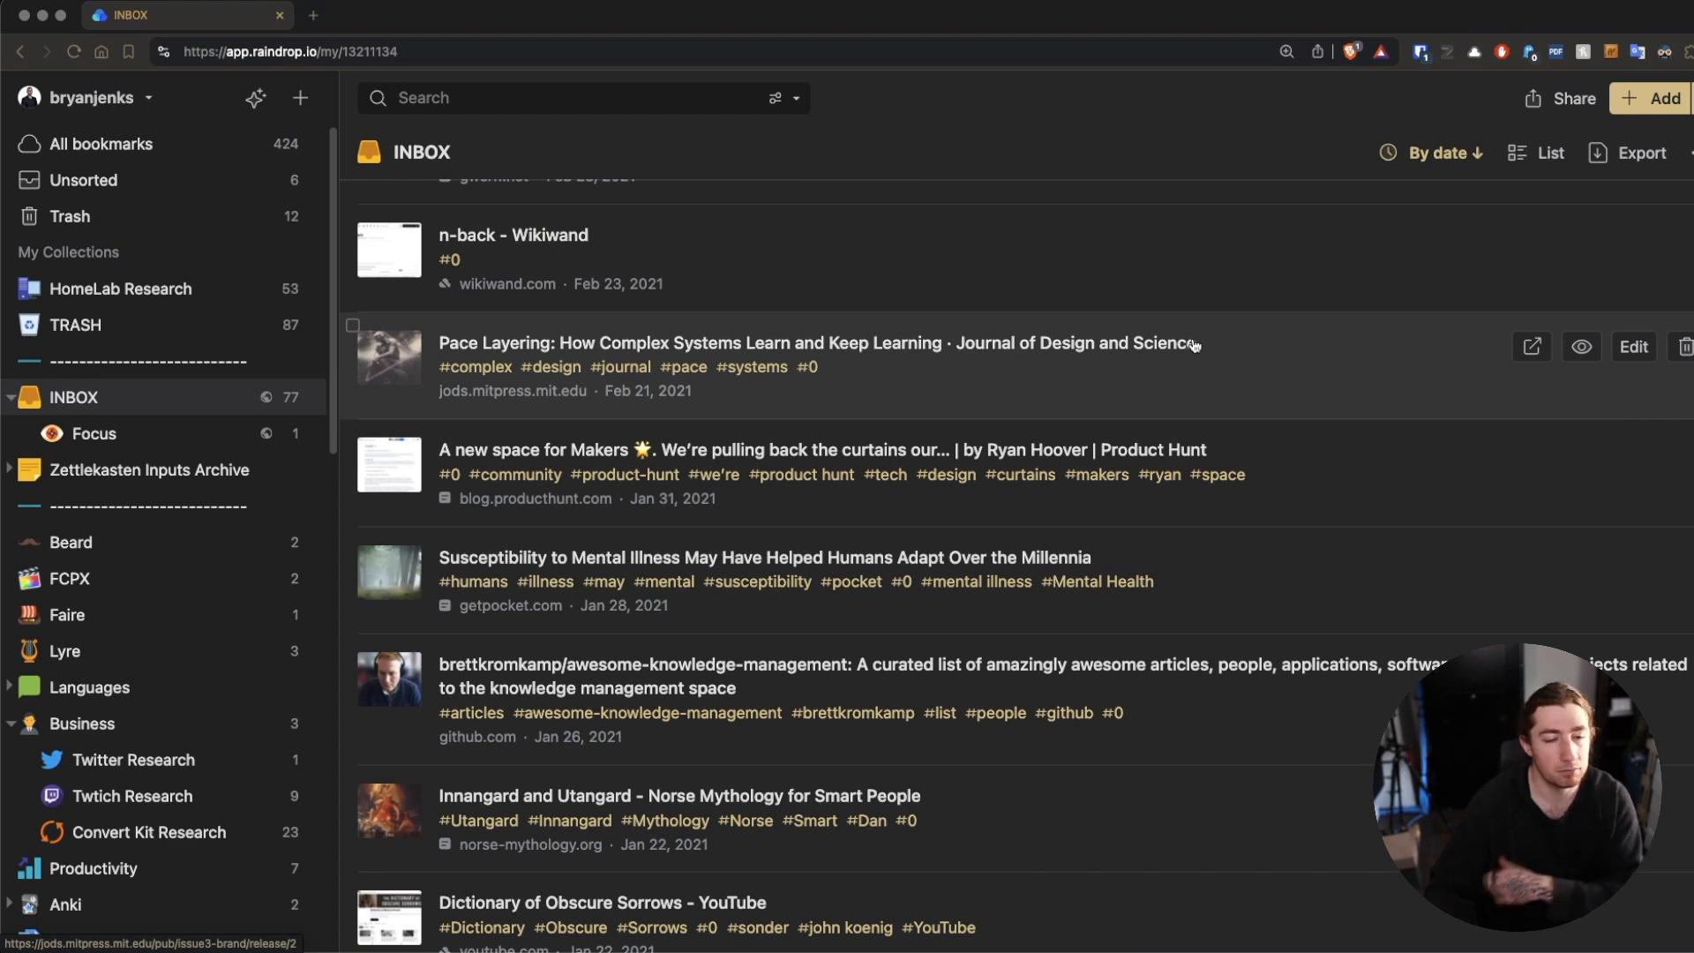
pyautogui.scroll(-3)
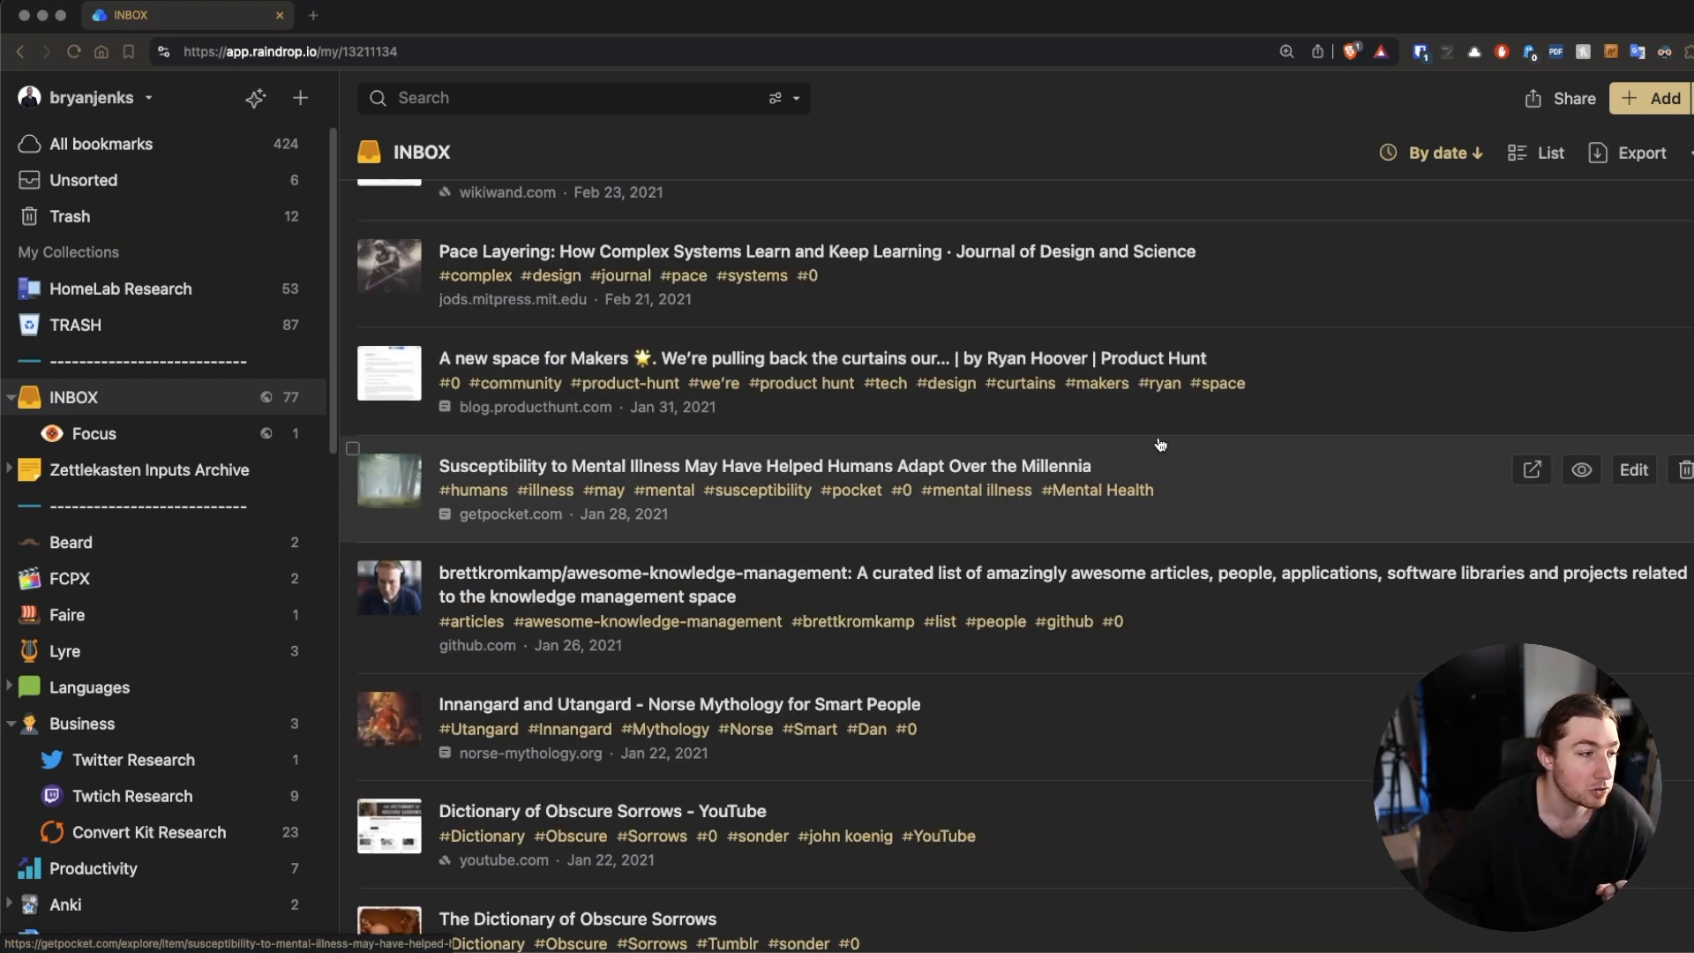
pyautogui.scroll(-3)
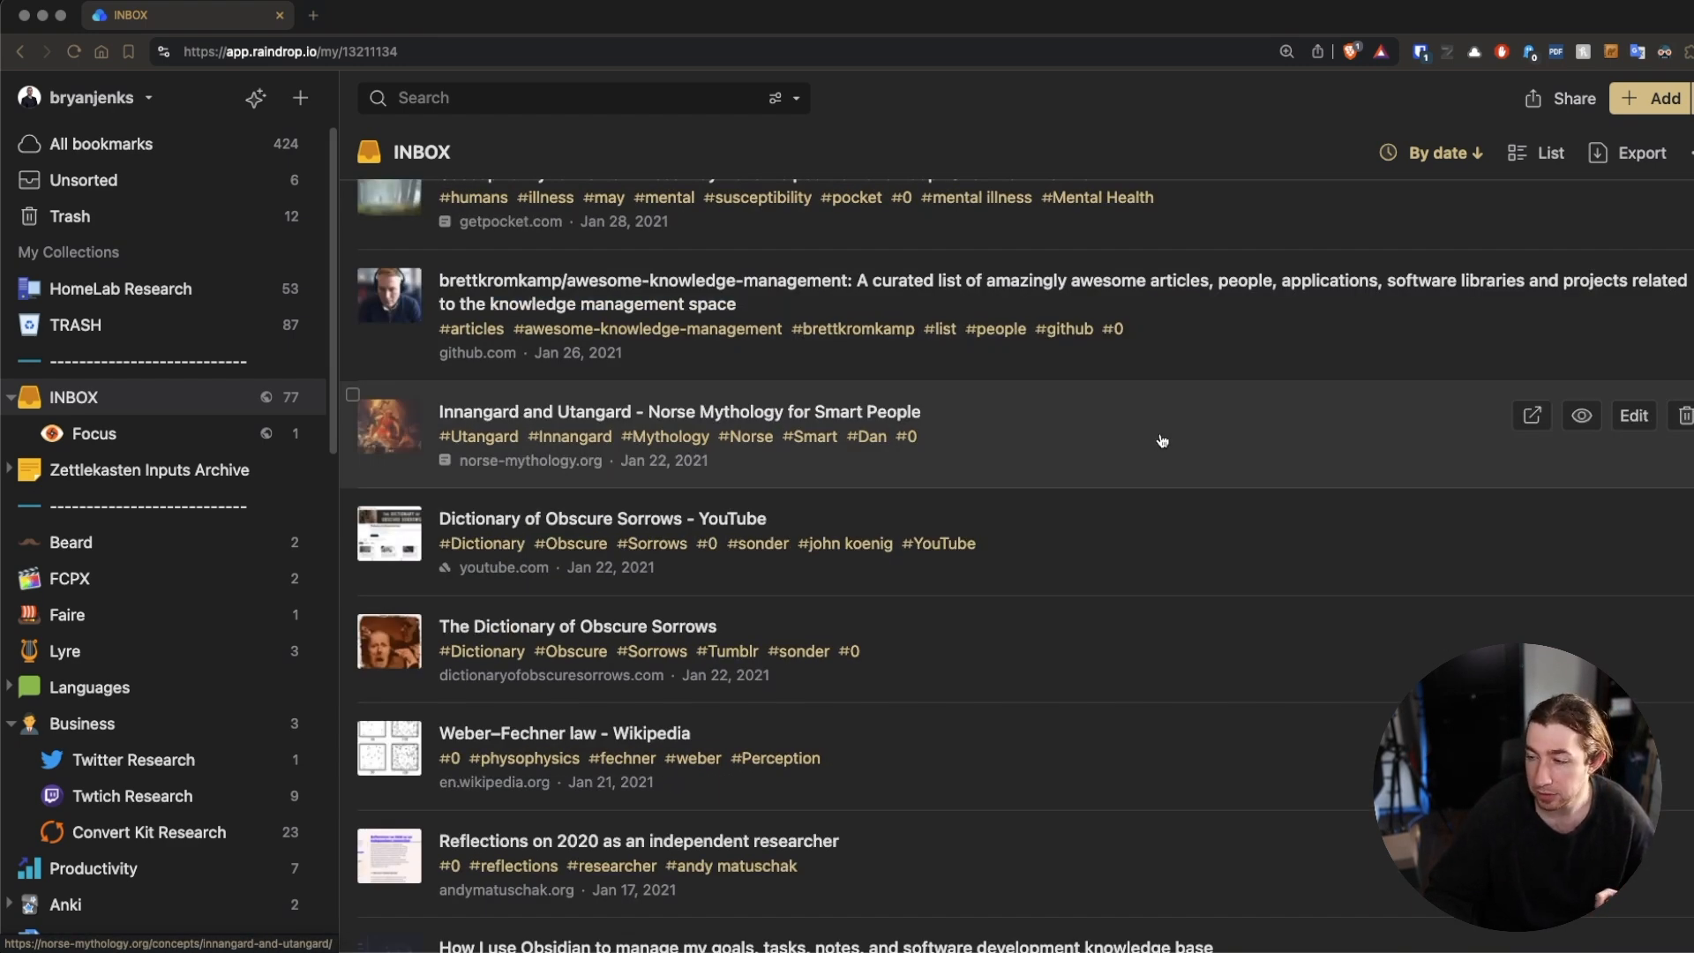
pyautogui.moveTo(1127, 453)
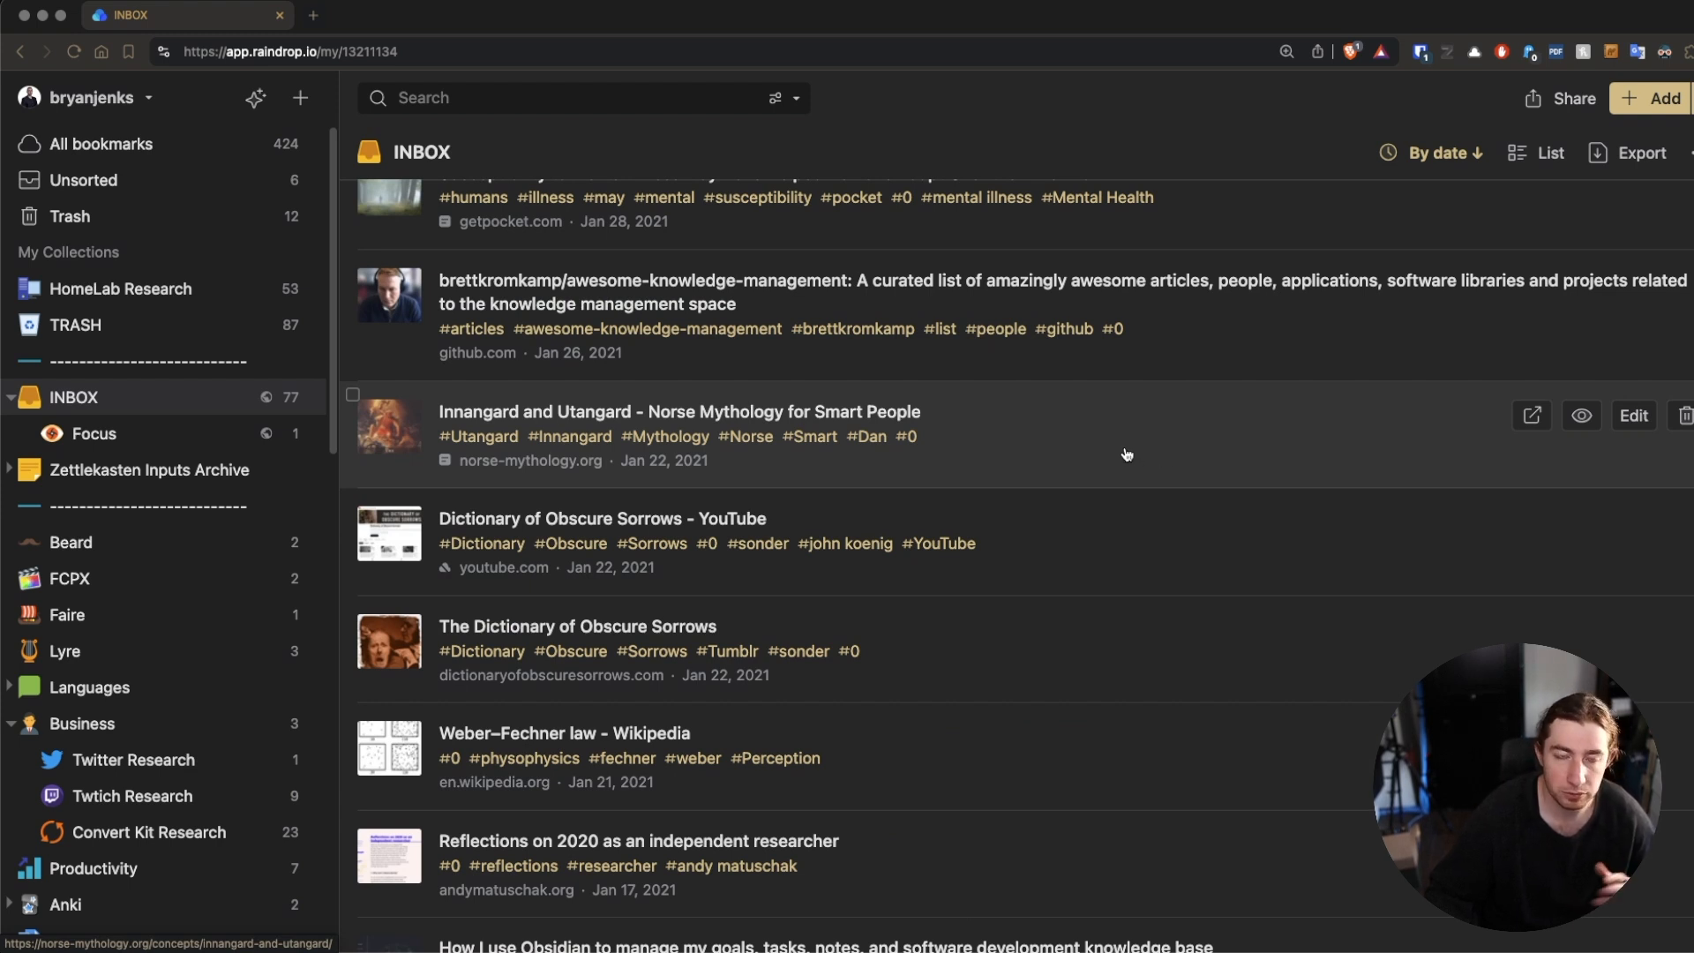
pyautogui.moveTo(637, 627)
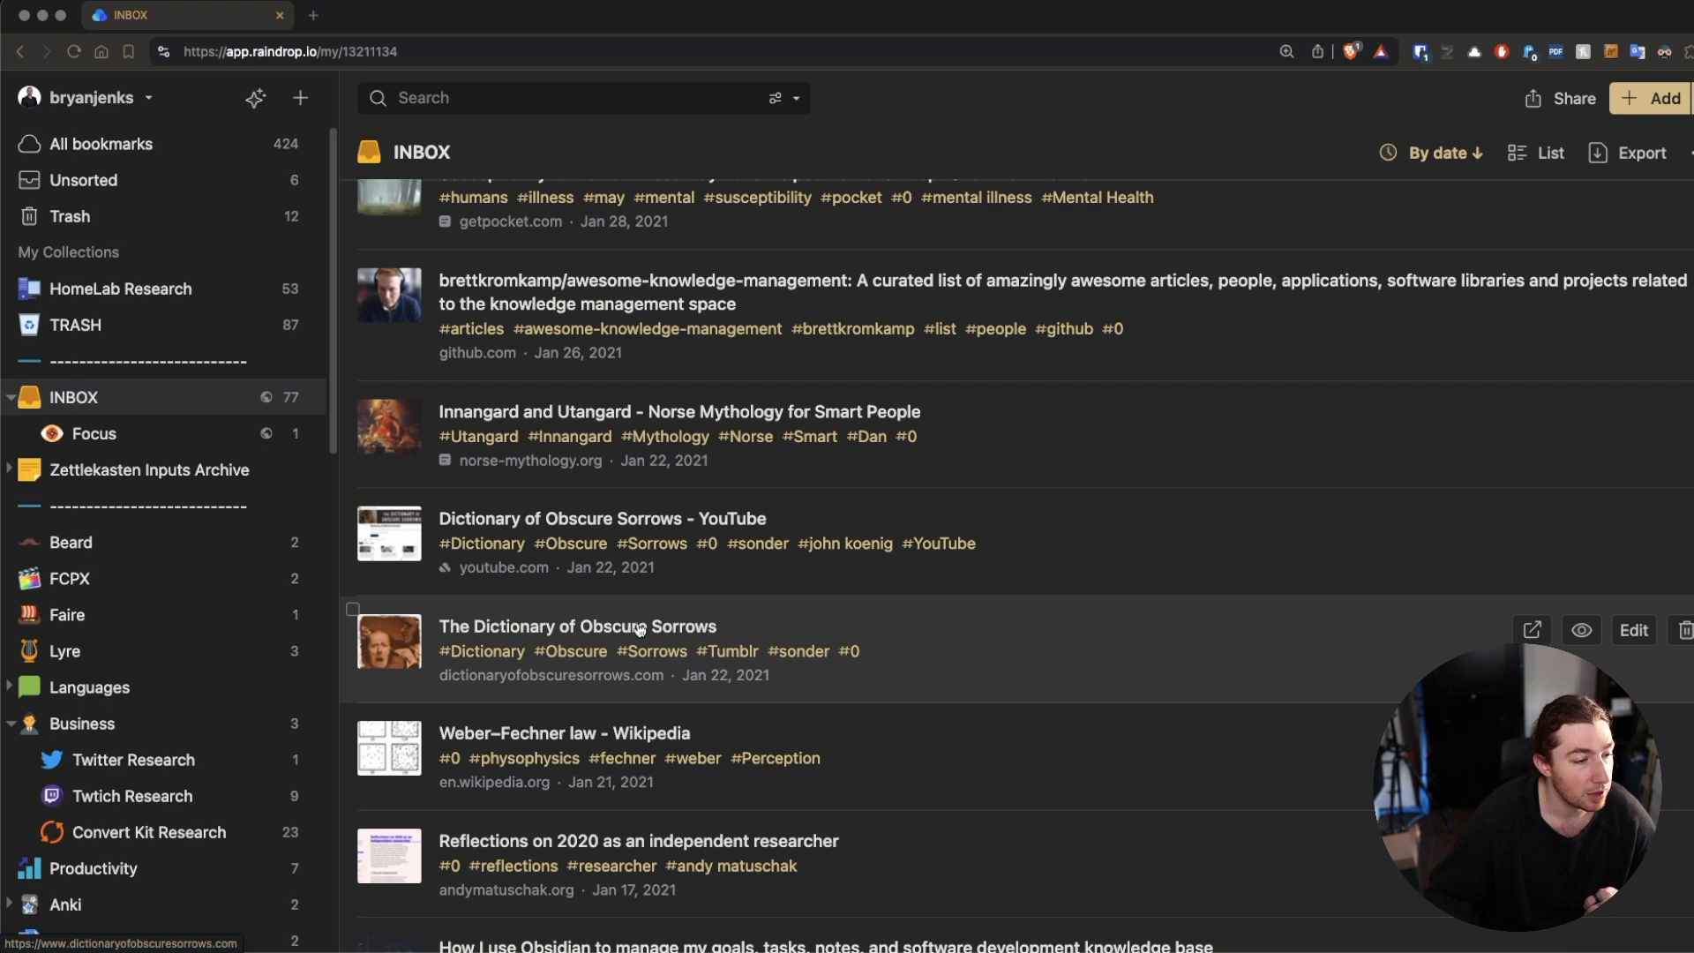
pyautogui.scroll(-3)
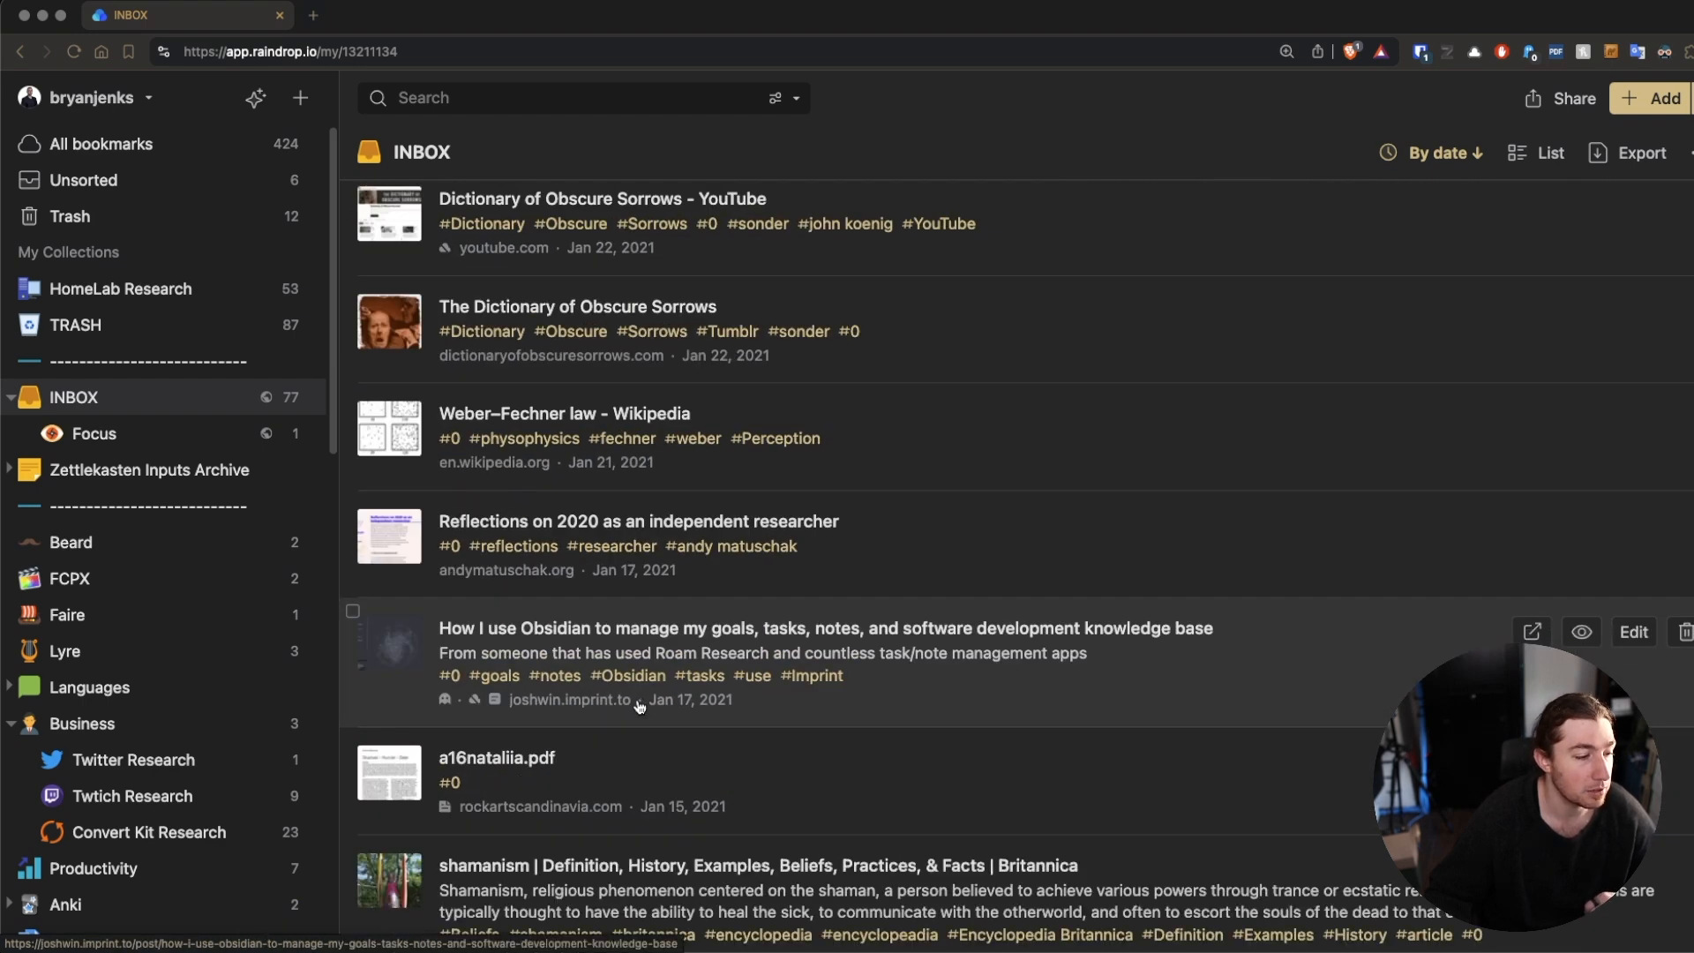
pyautogui.scroll(-3)
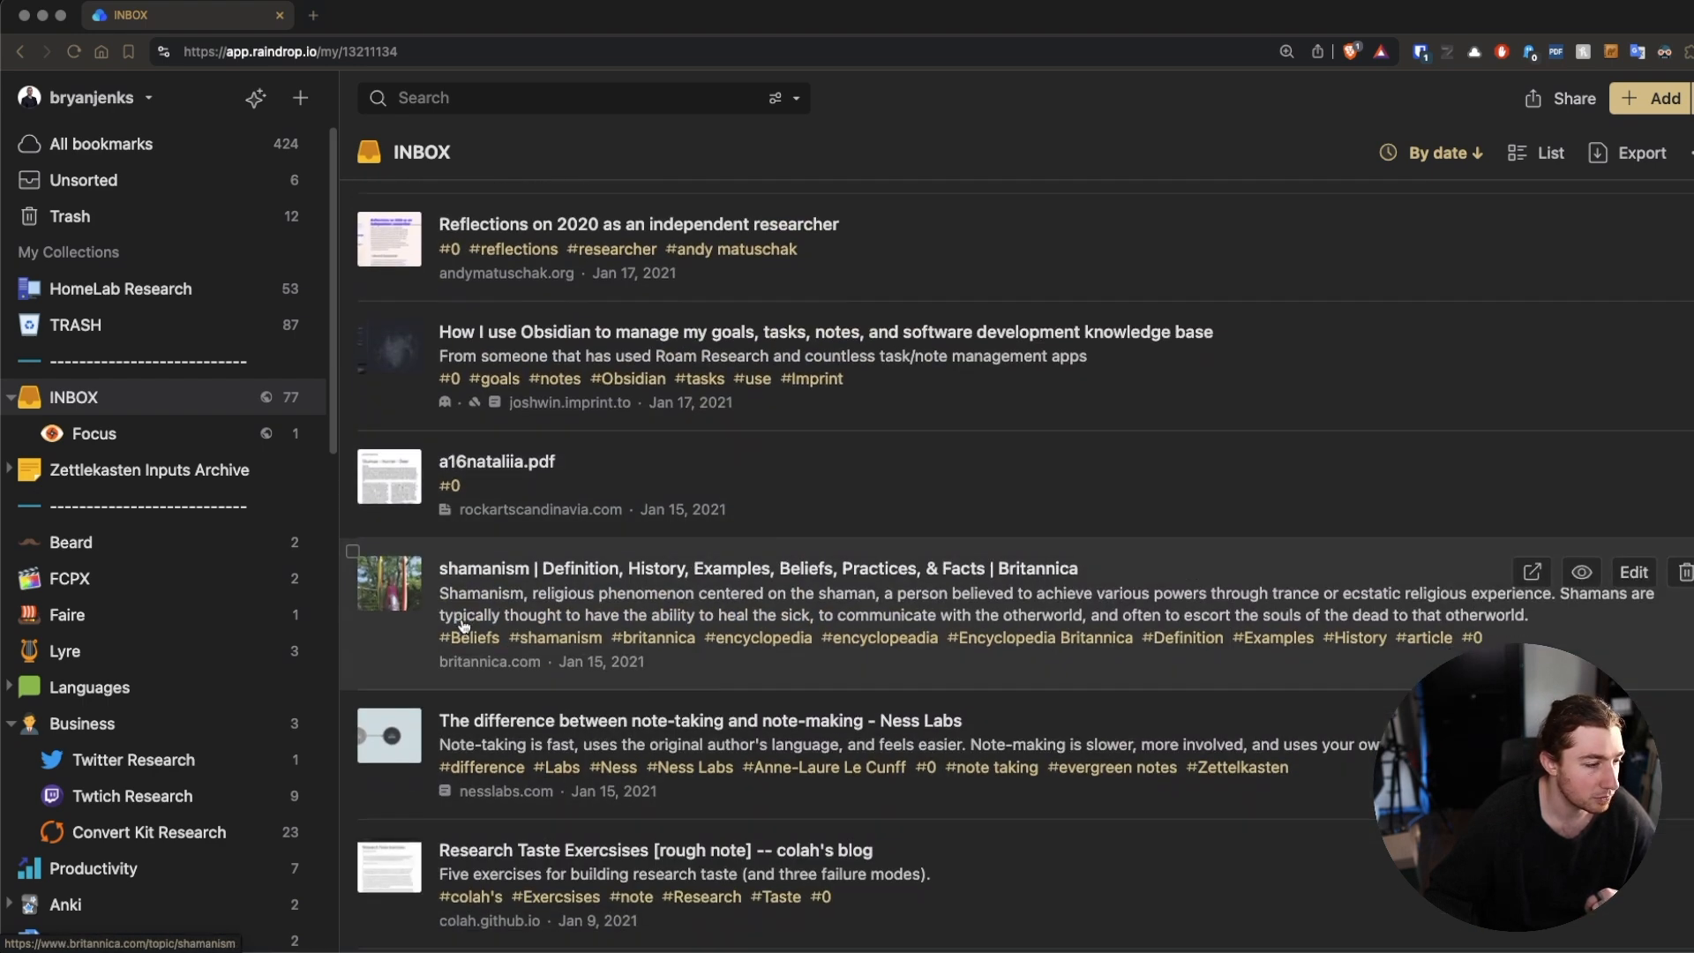
pyautogui.scroll(-3)
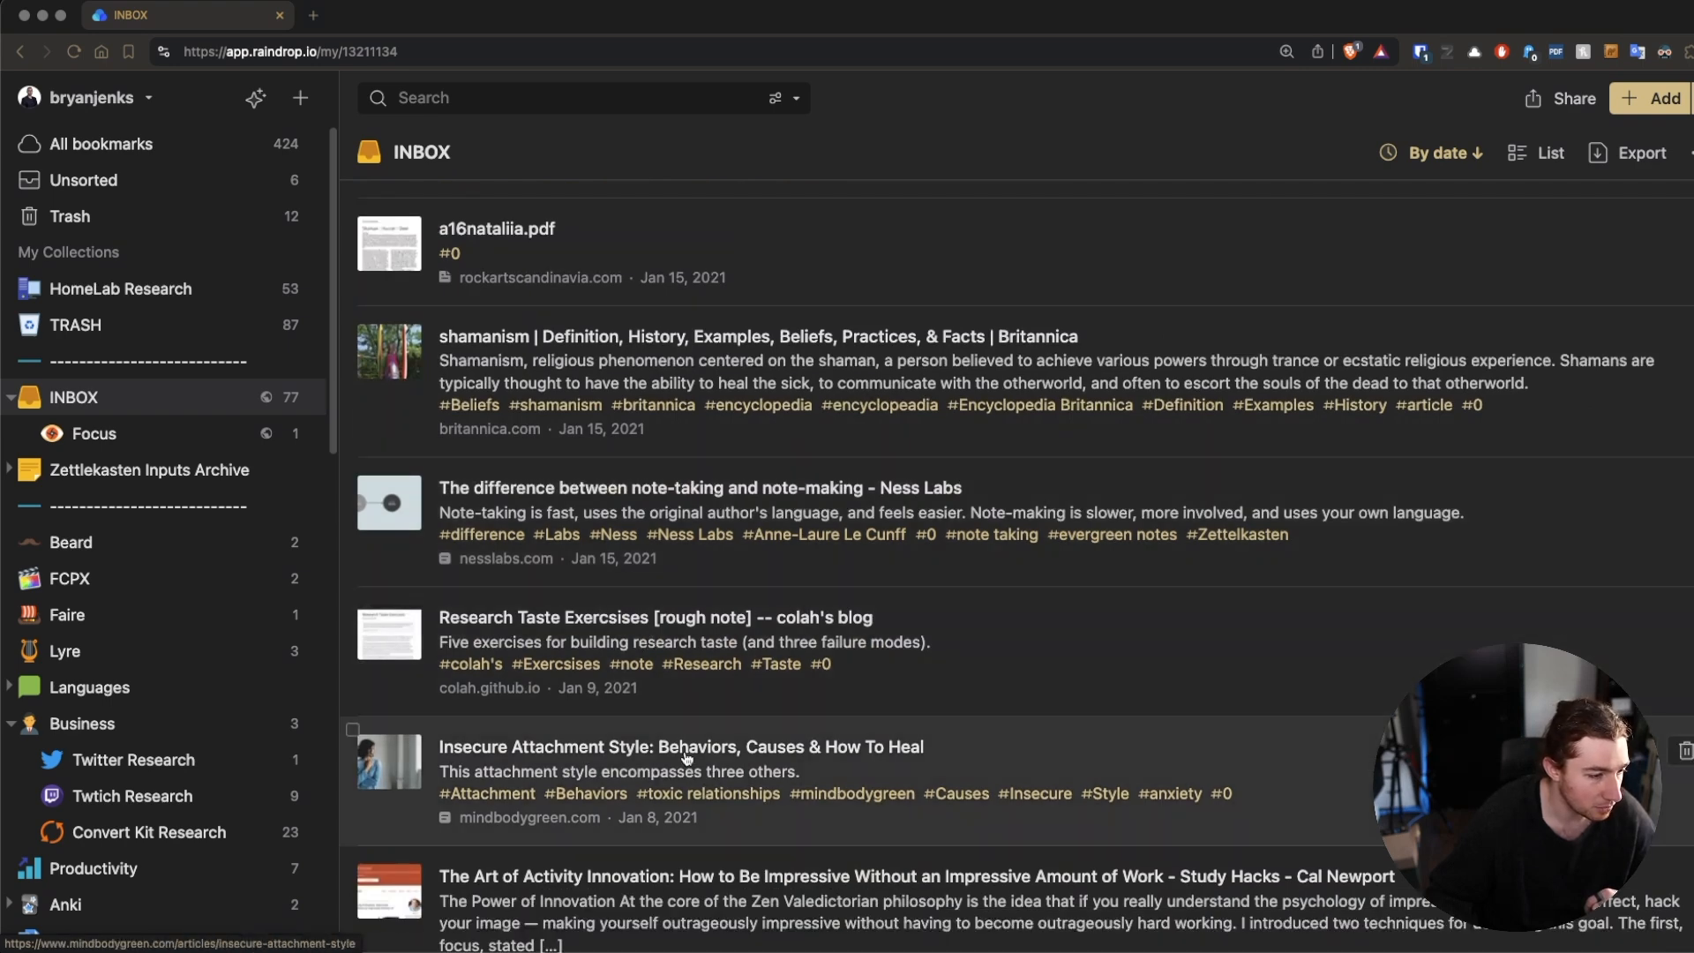
pyautogui.scroll(-3)
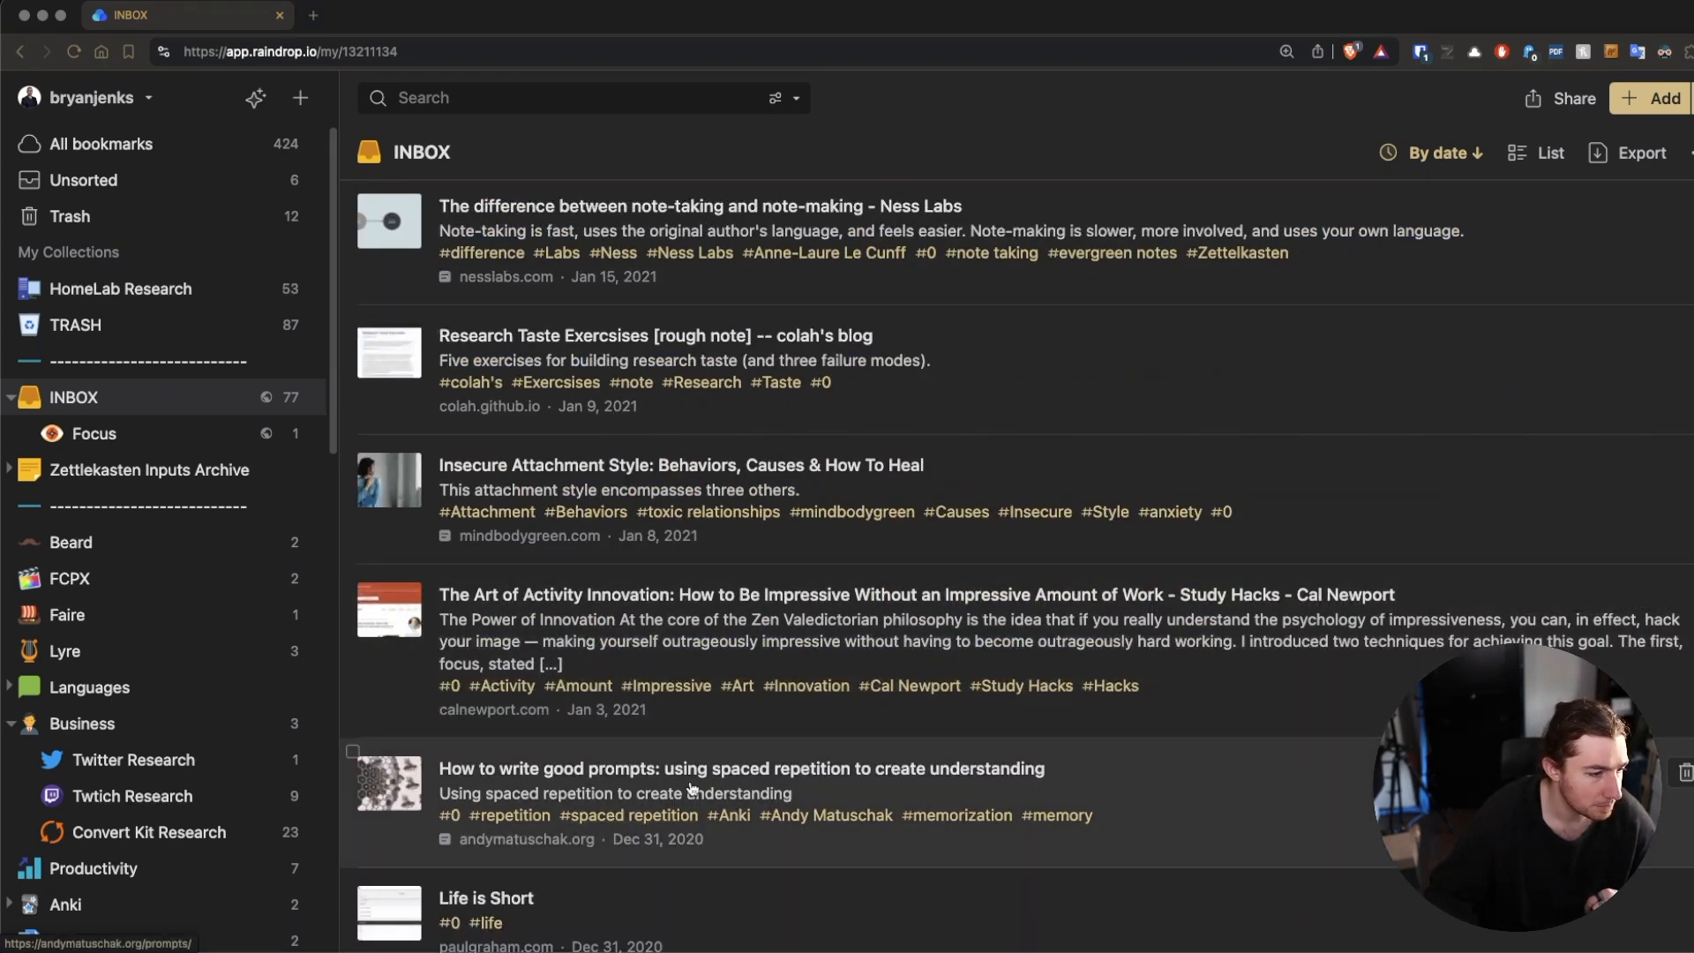
pyautogui.scroll(-3)
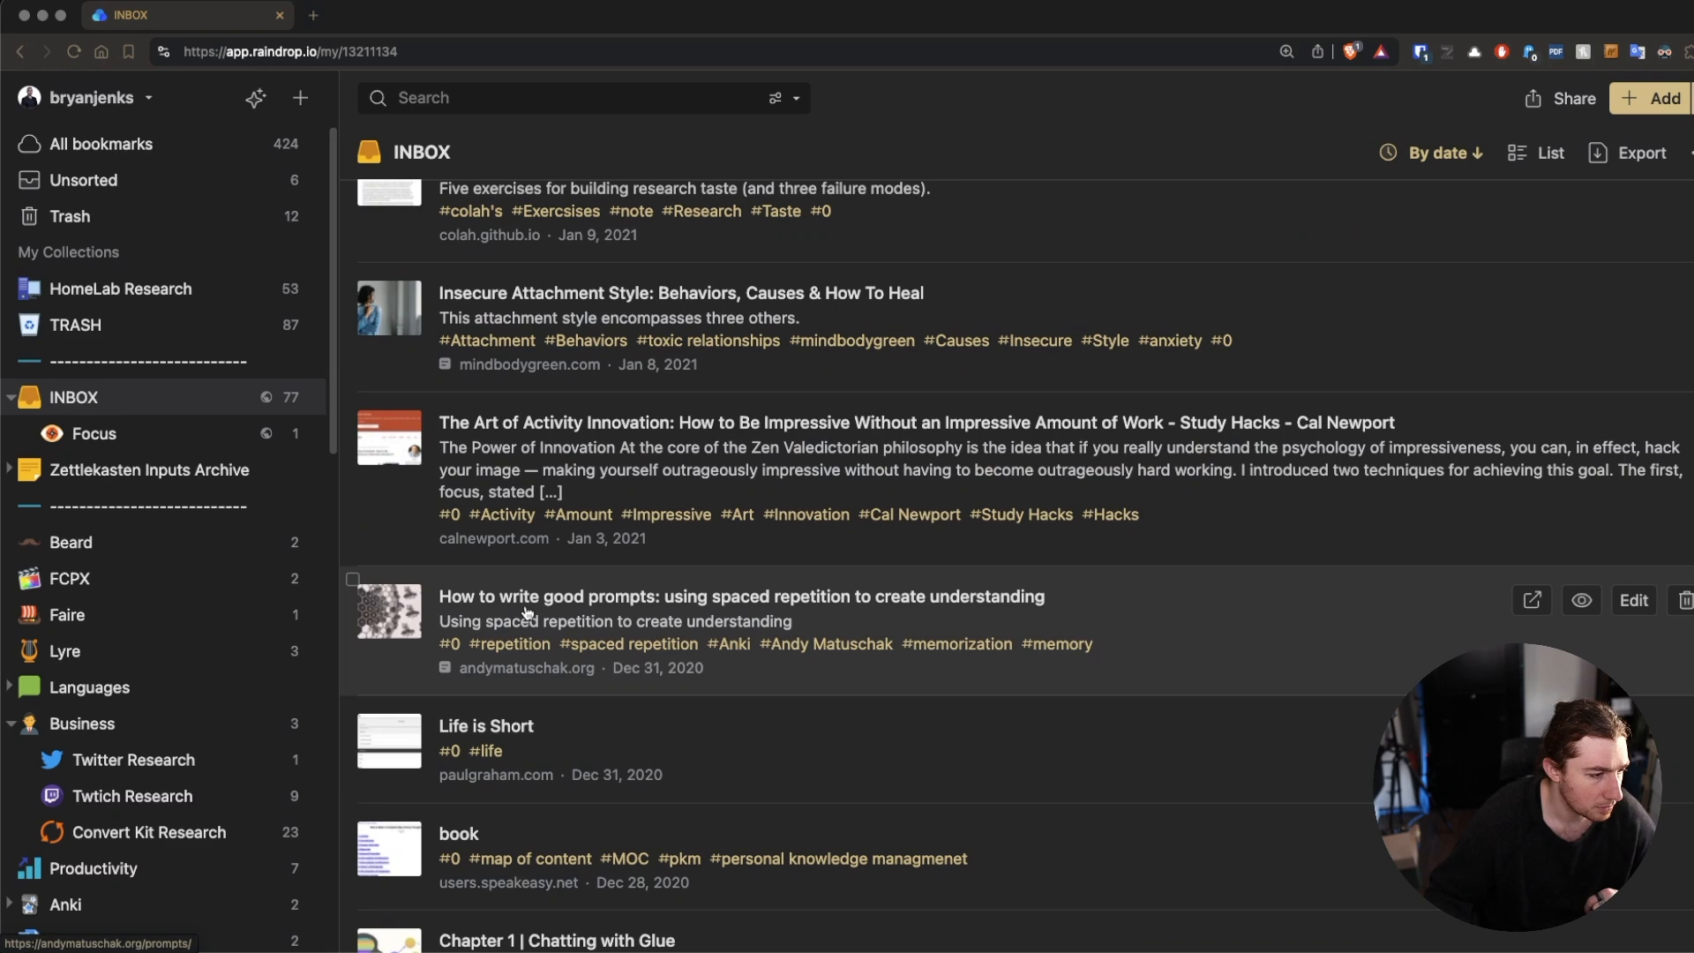
pyautogui.scroll(-3)
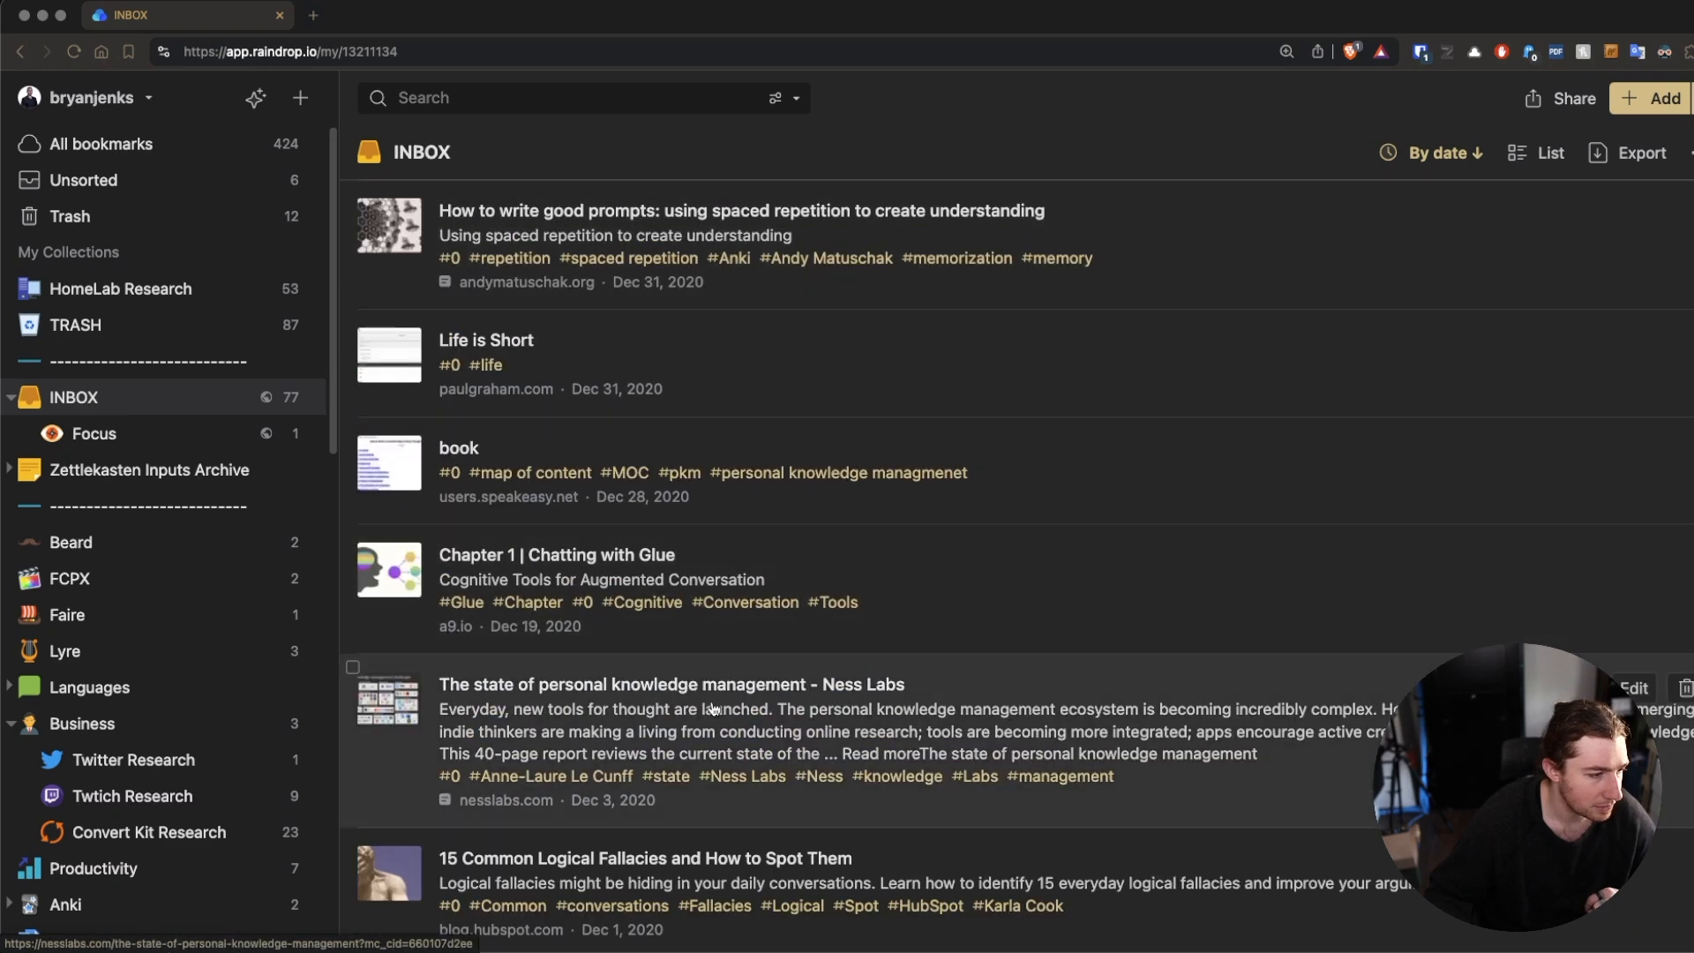
pyautogui.scroll(-3)
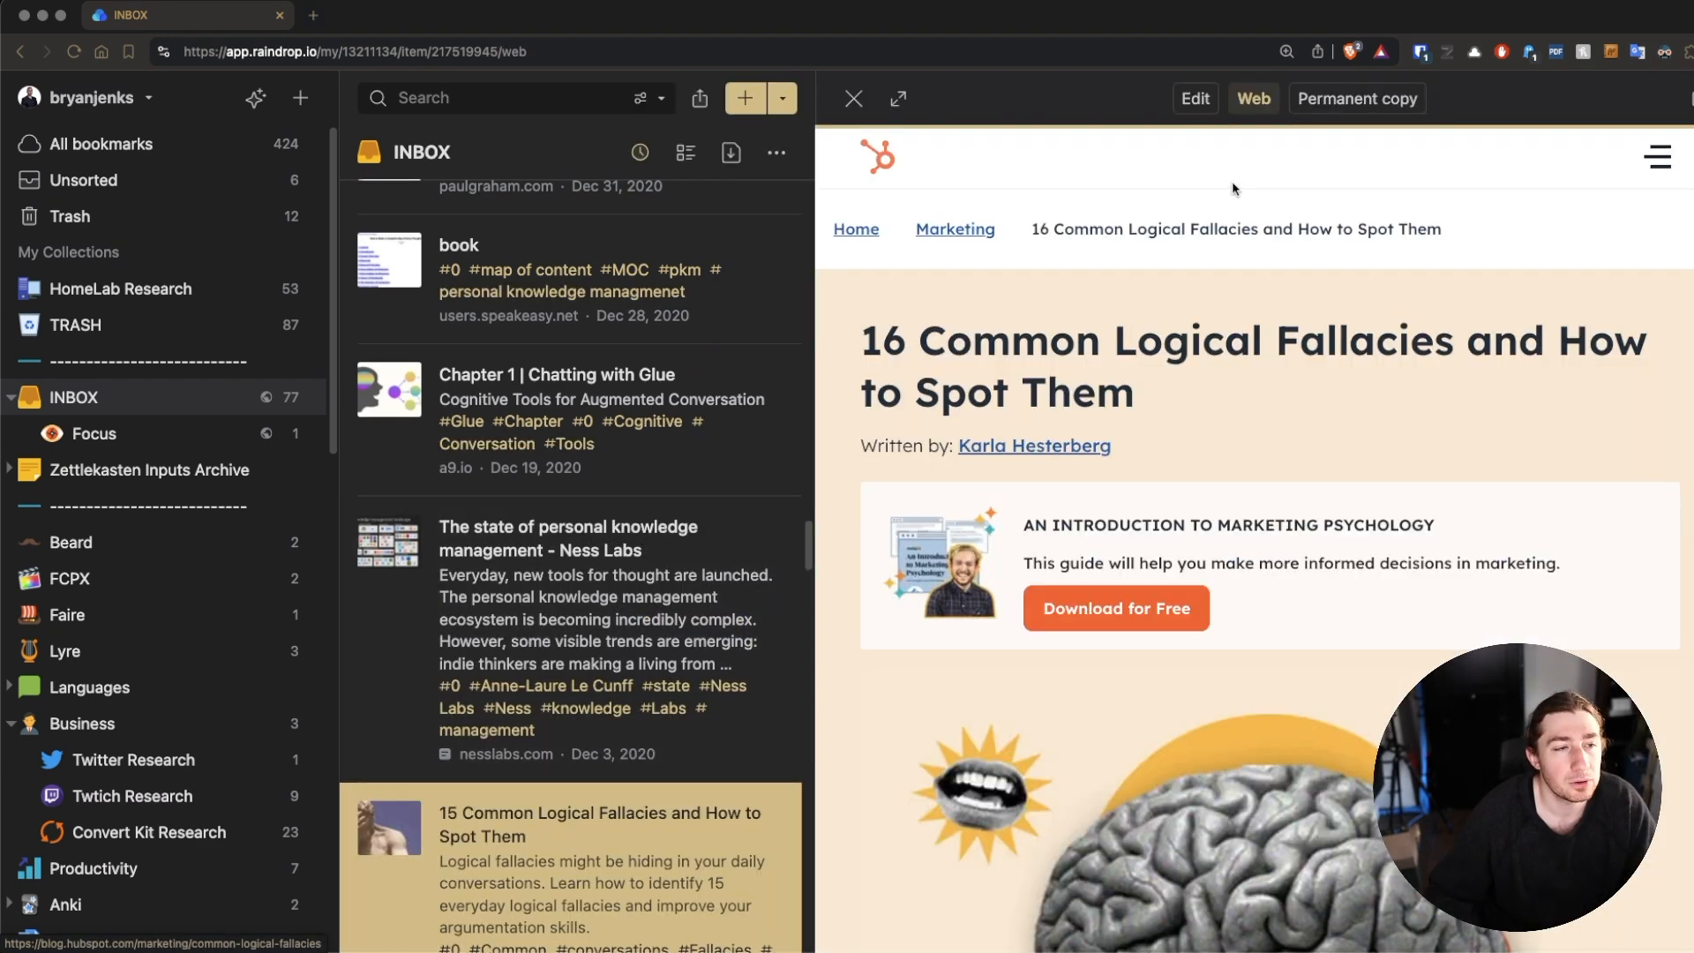
pyautogui.scroll(-3)
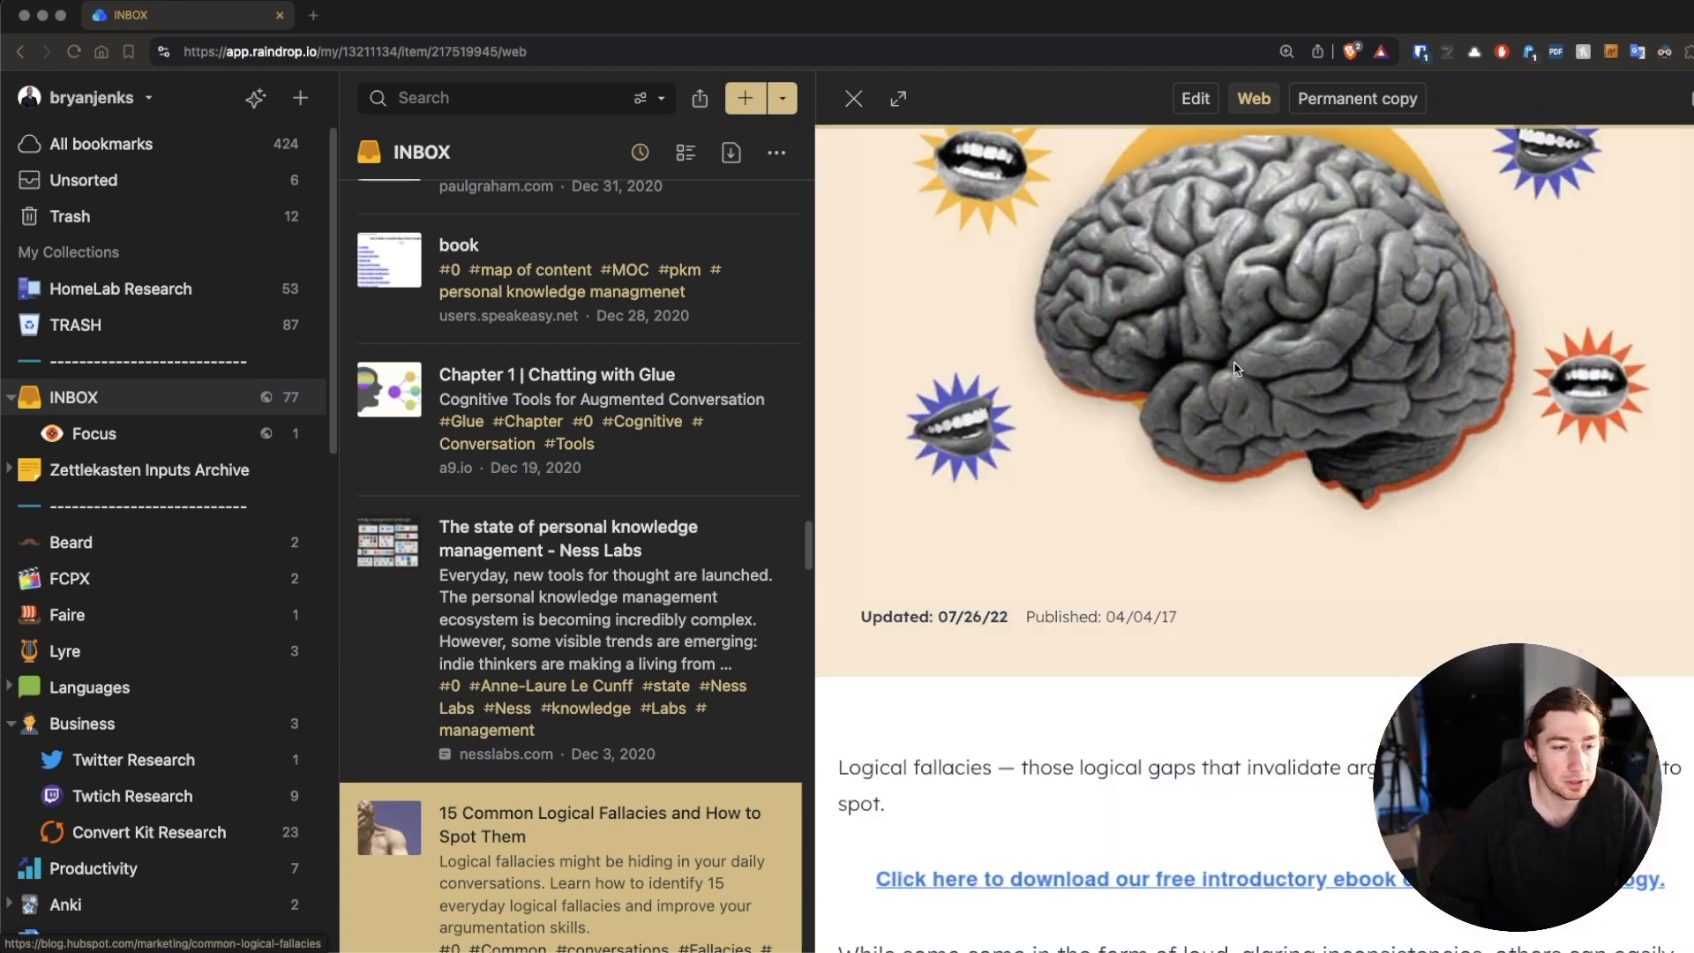
pyautogui.scroll(-3)
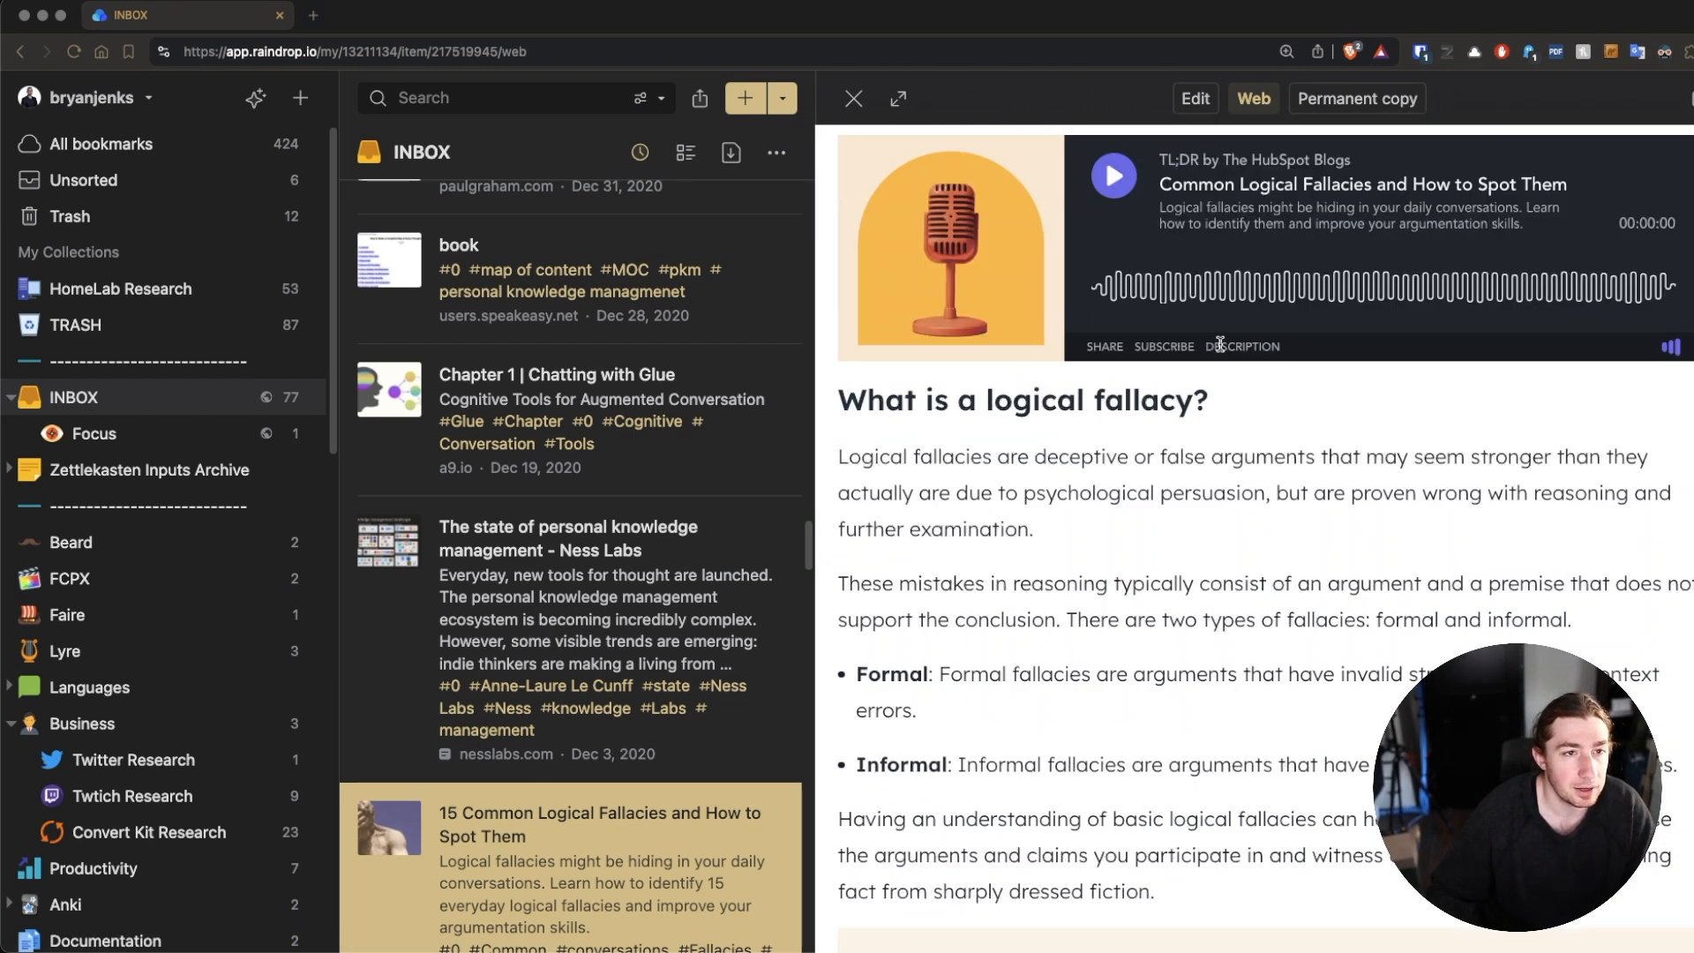
# - Switch the bookmark preview from its permanent copy to the live Web view
pyautogui.click(1356, 97)
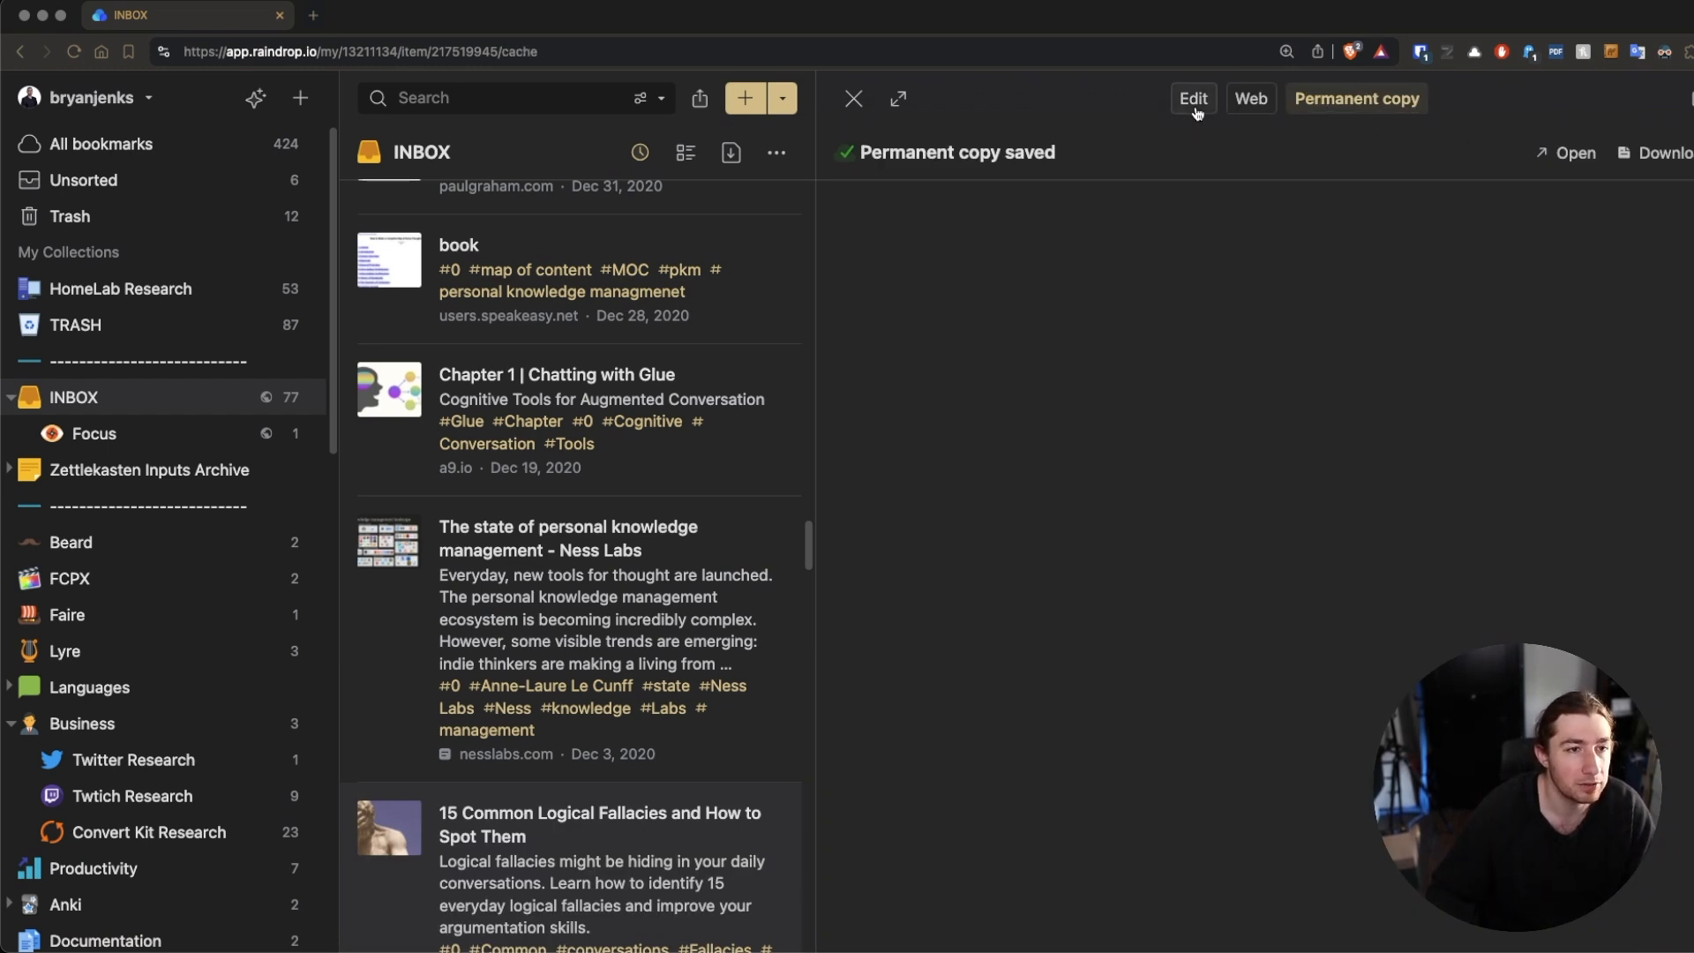
pyautogui.click(1193, 98)
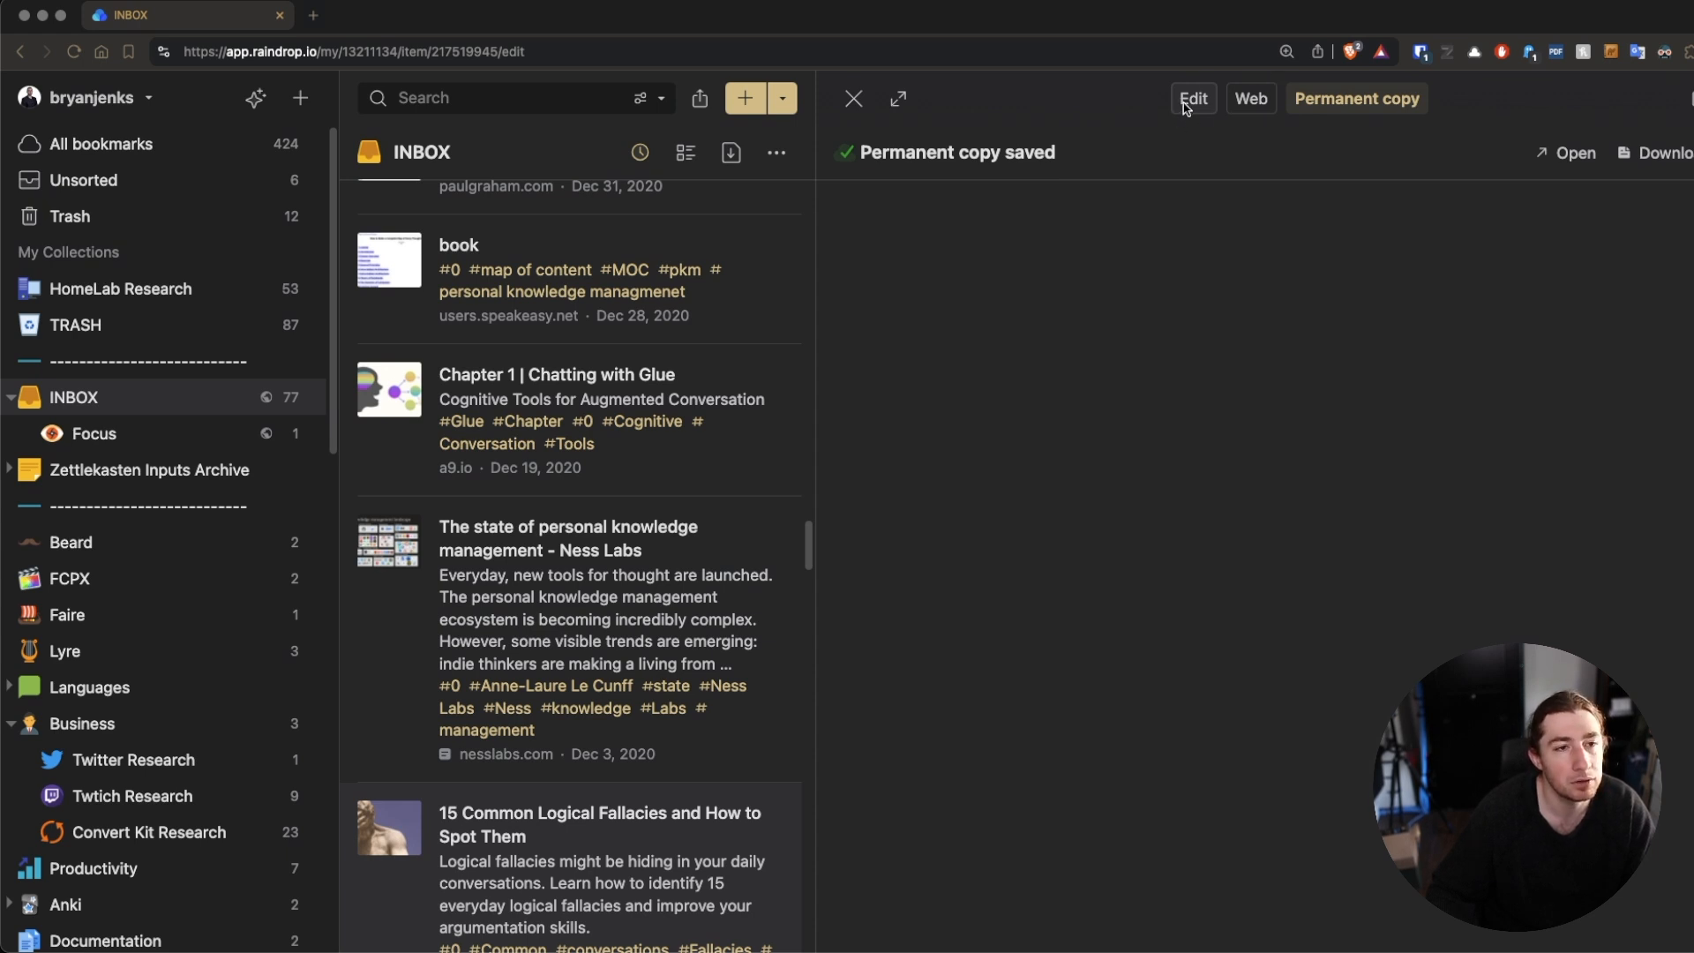
pyautogui.click(1193, 98)
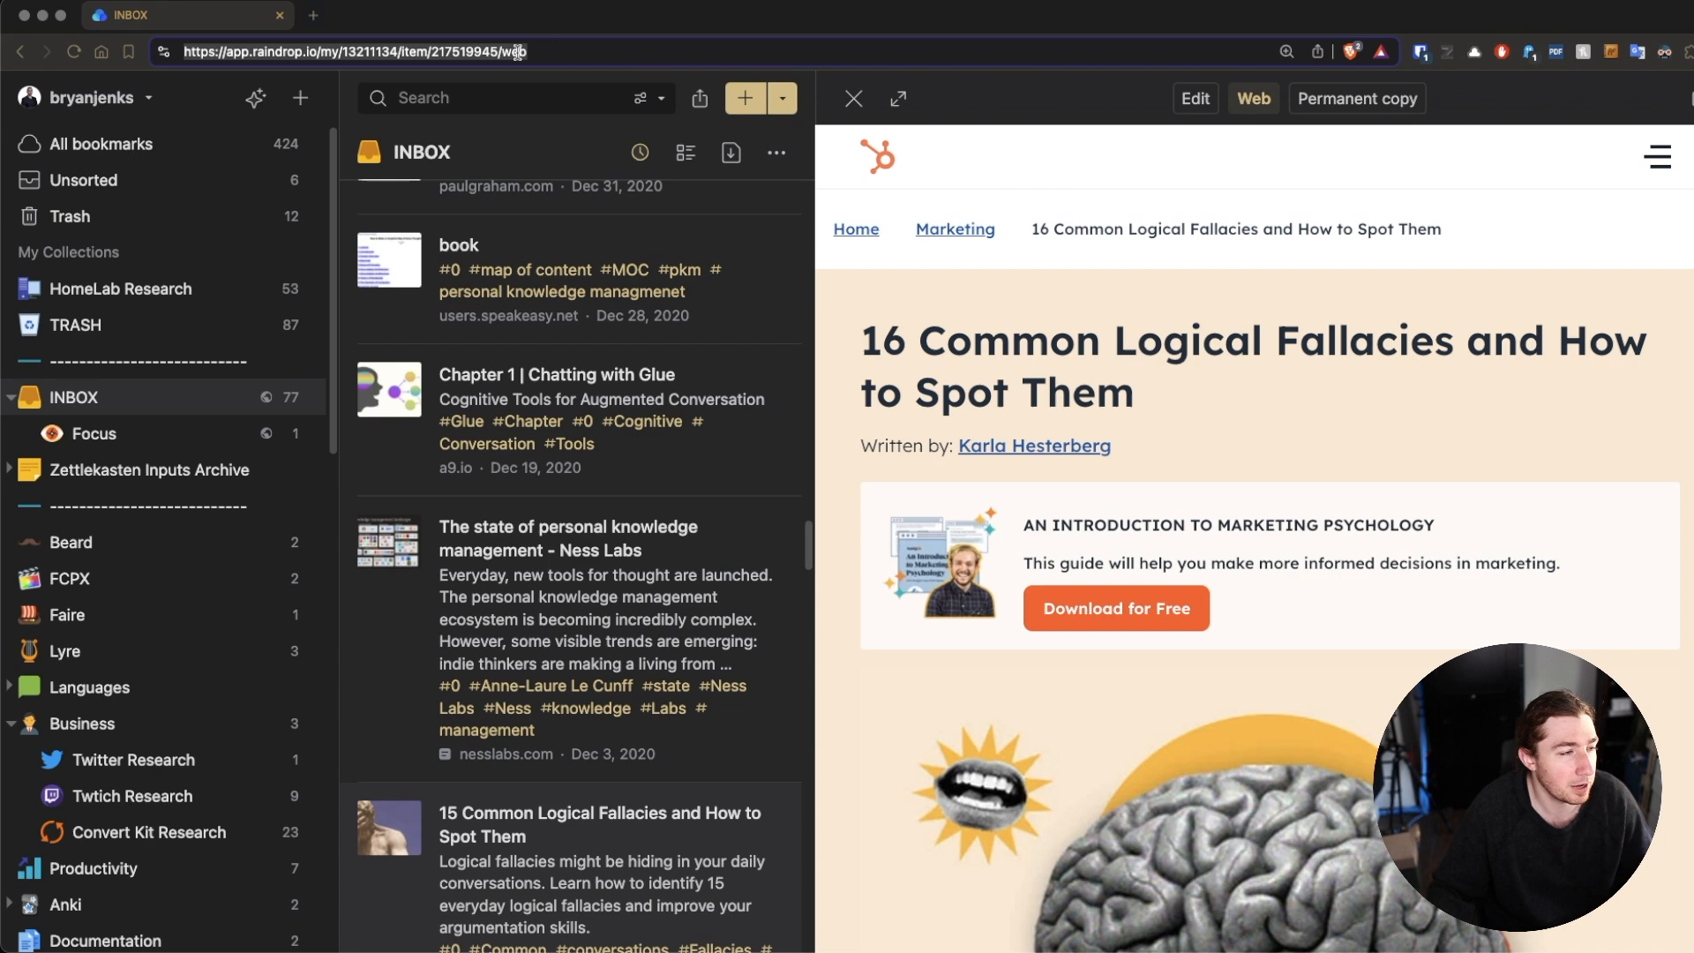
# - Scroll down the logical fallacies article's live page
pyautogui.scroll(-3)
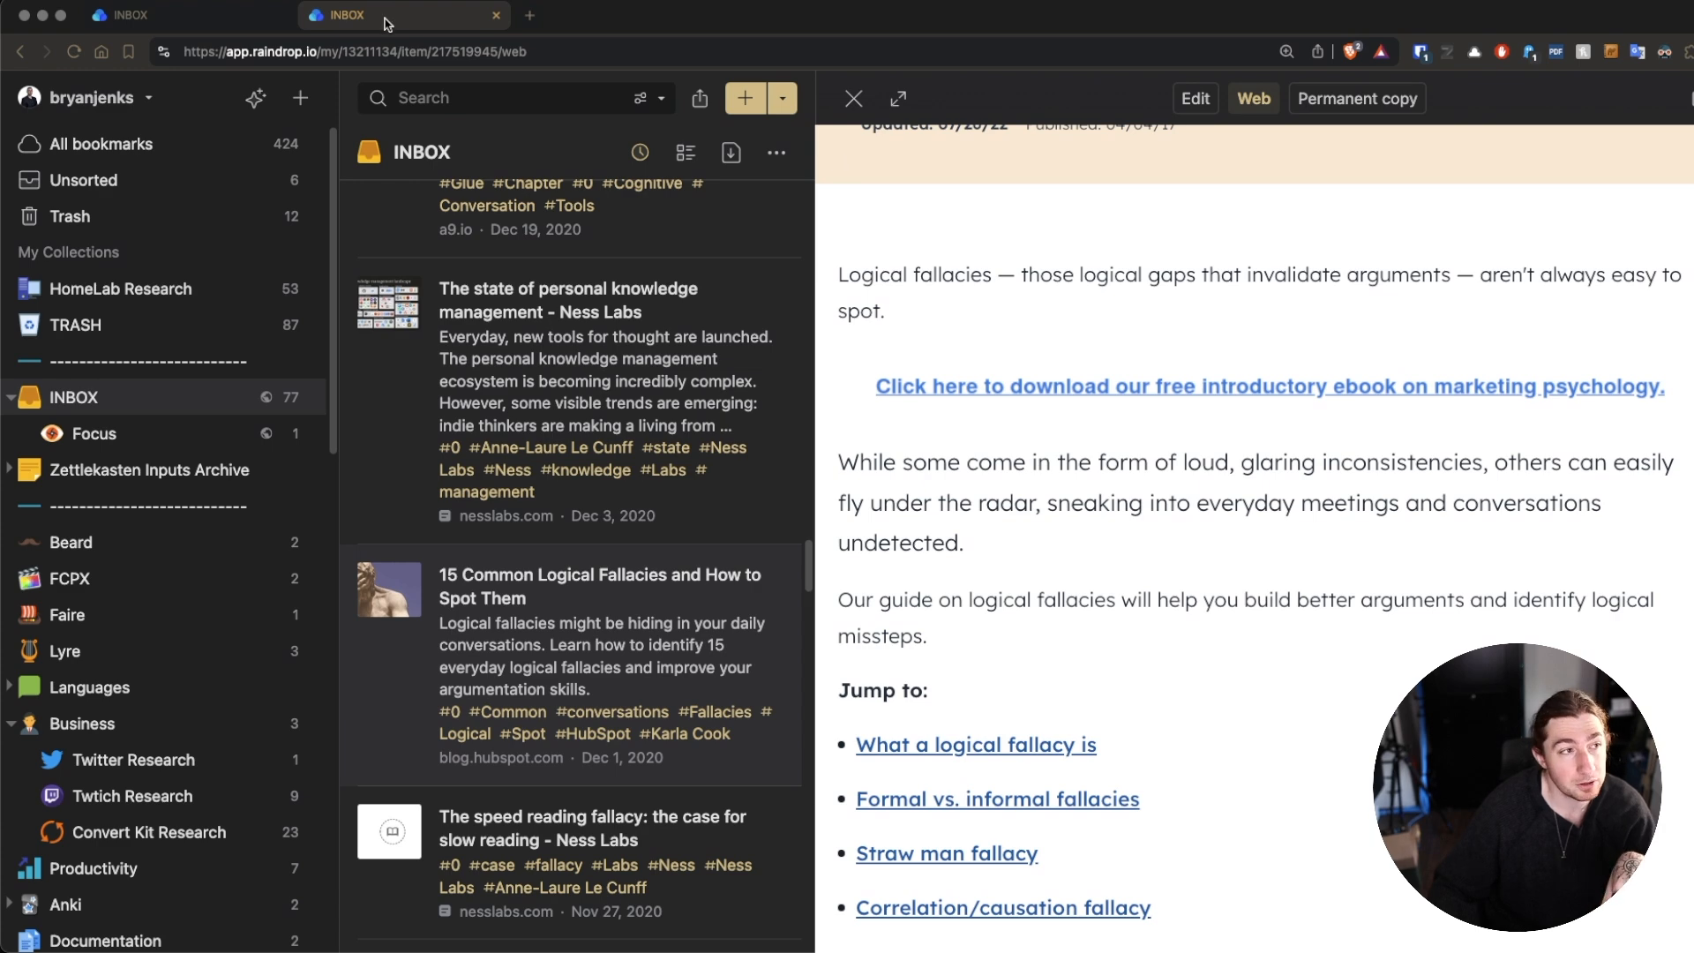
pyautogui.moveTo(1212, 154)
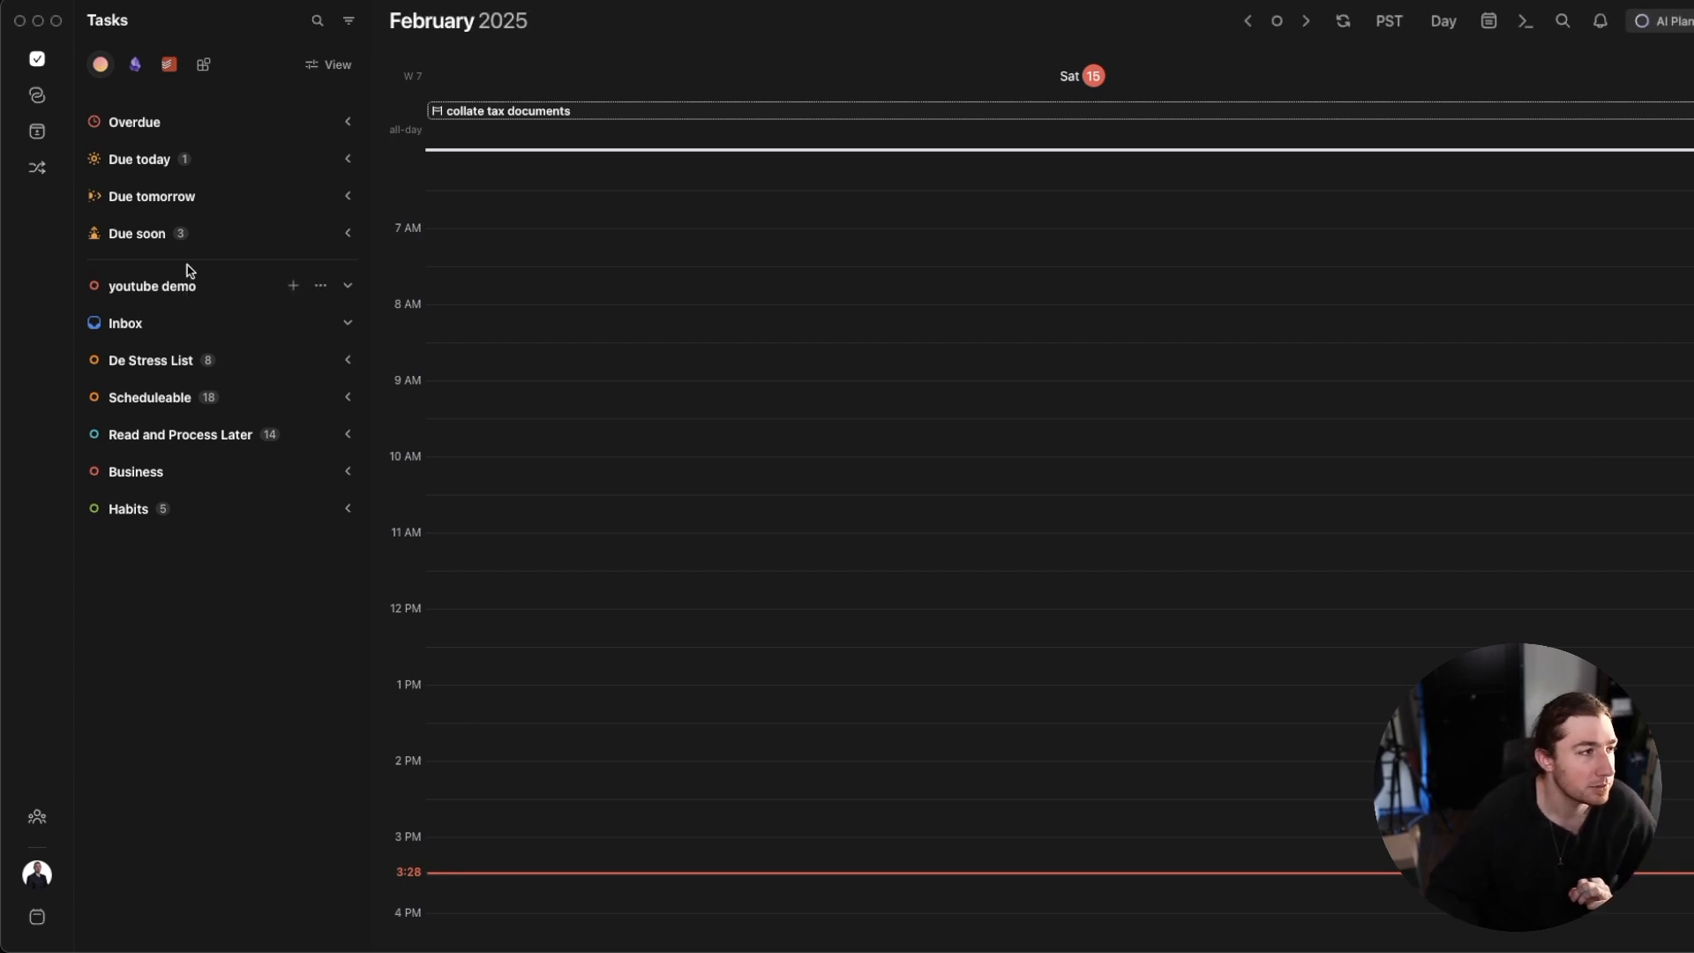
pyautogui.moveTo(291, 337)
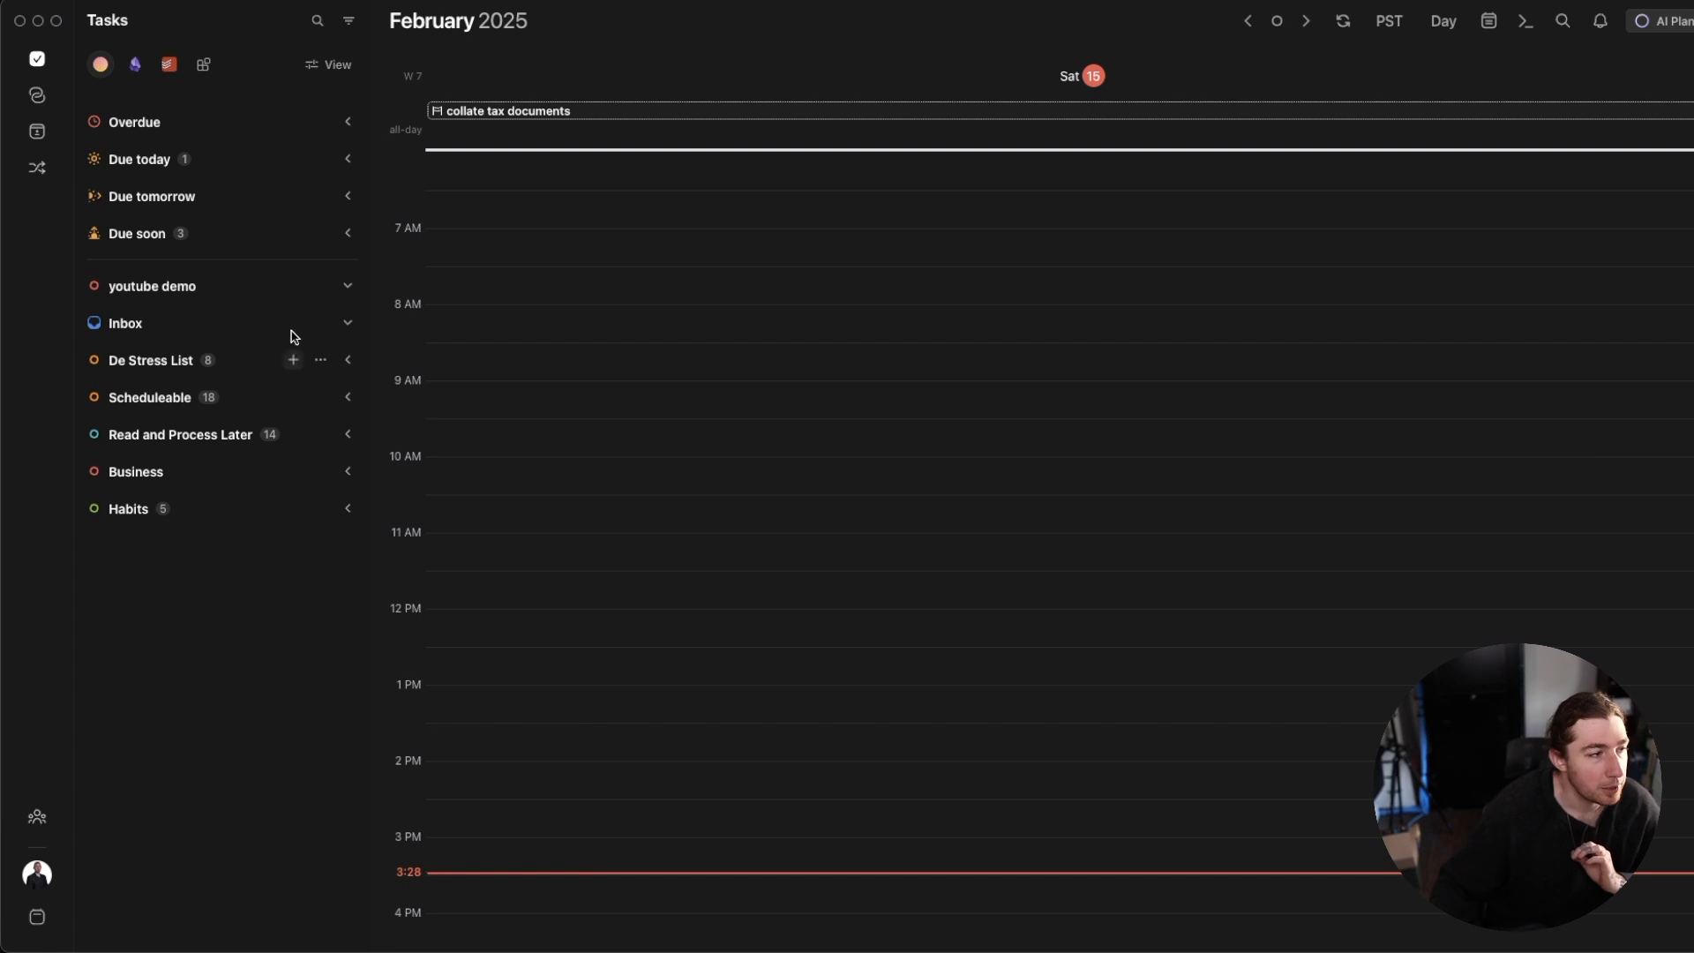
pyautogui.moveTo(151, 292)
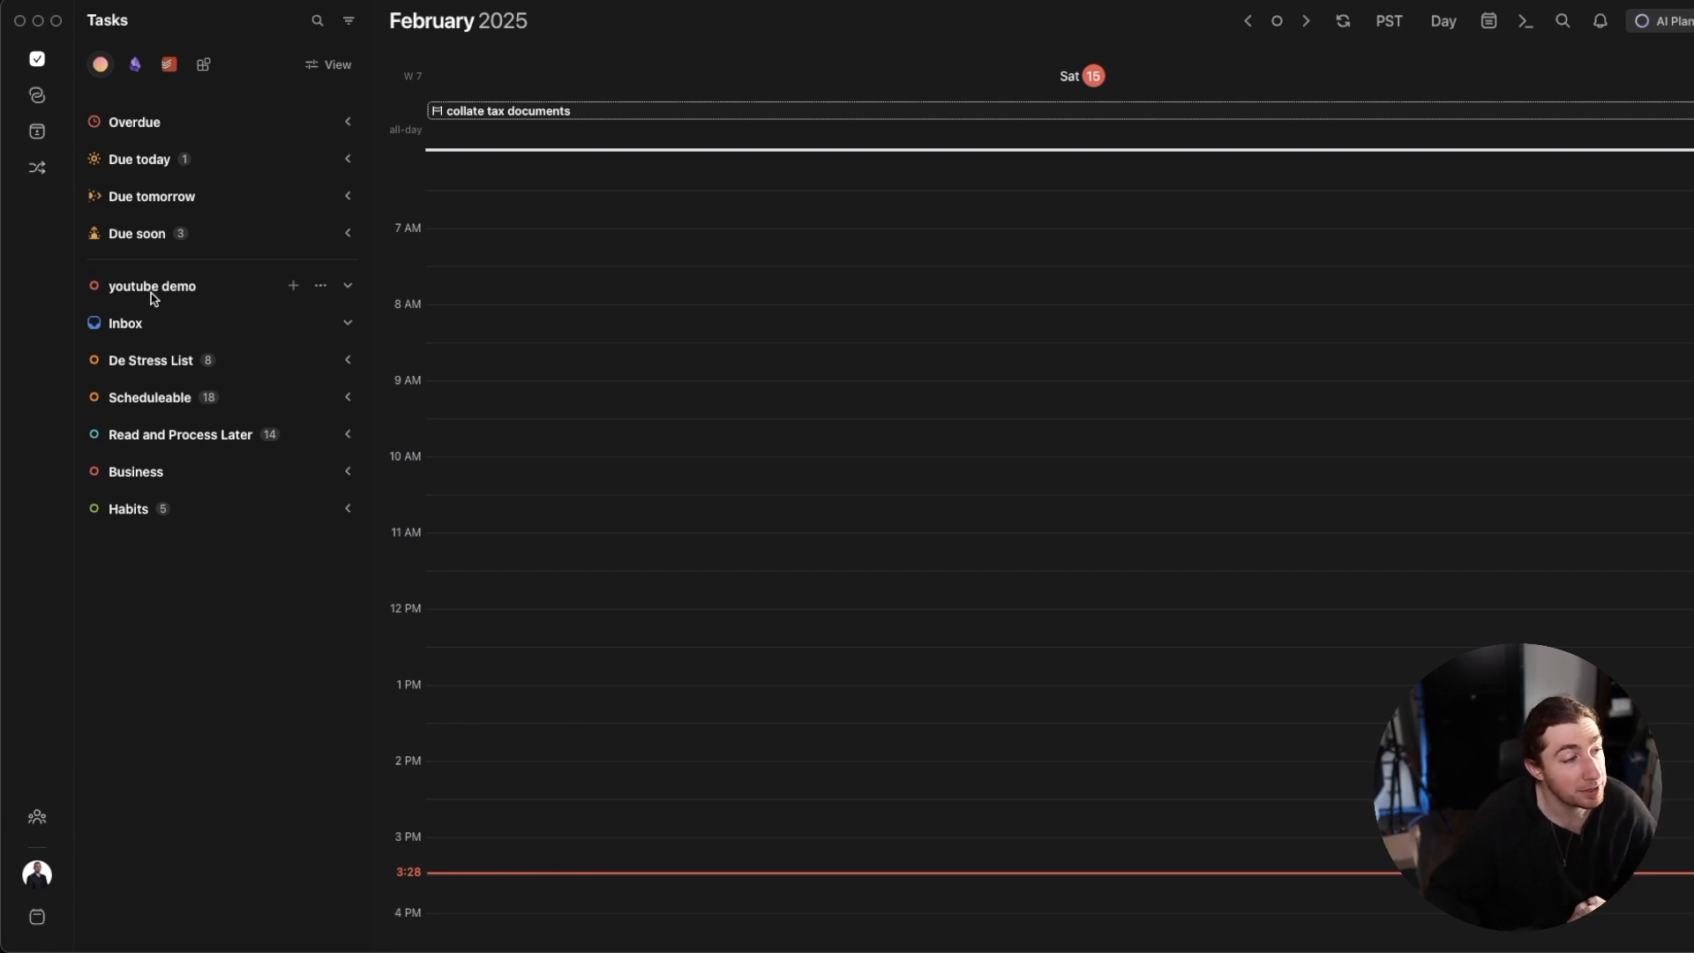
# - Create the task '15 common logical fallacies' in the youtube demo list
pyautogui.click(293, 286)
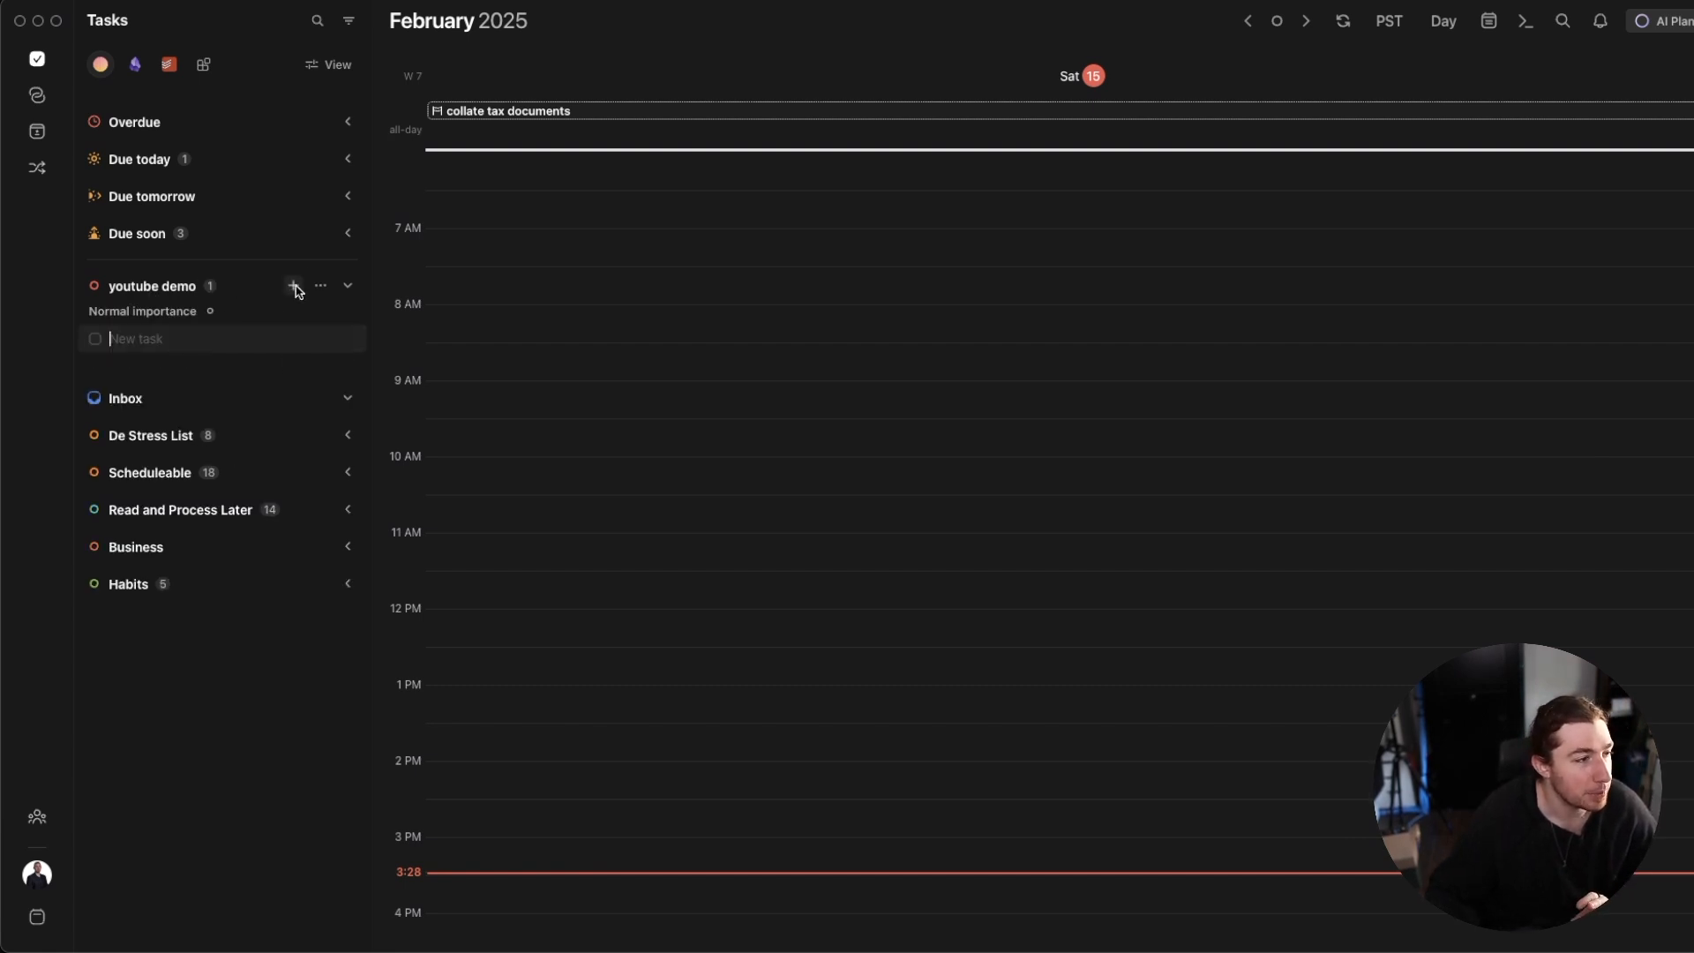
pyautogui.moveTo(281, 338)
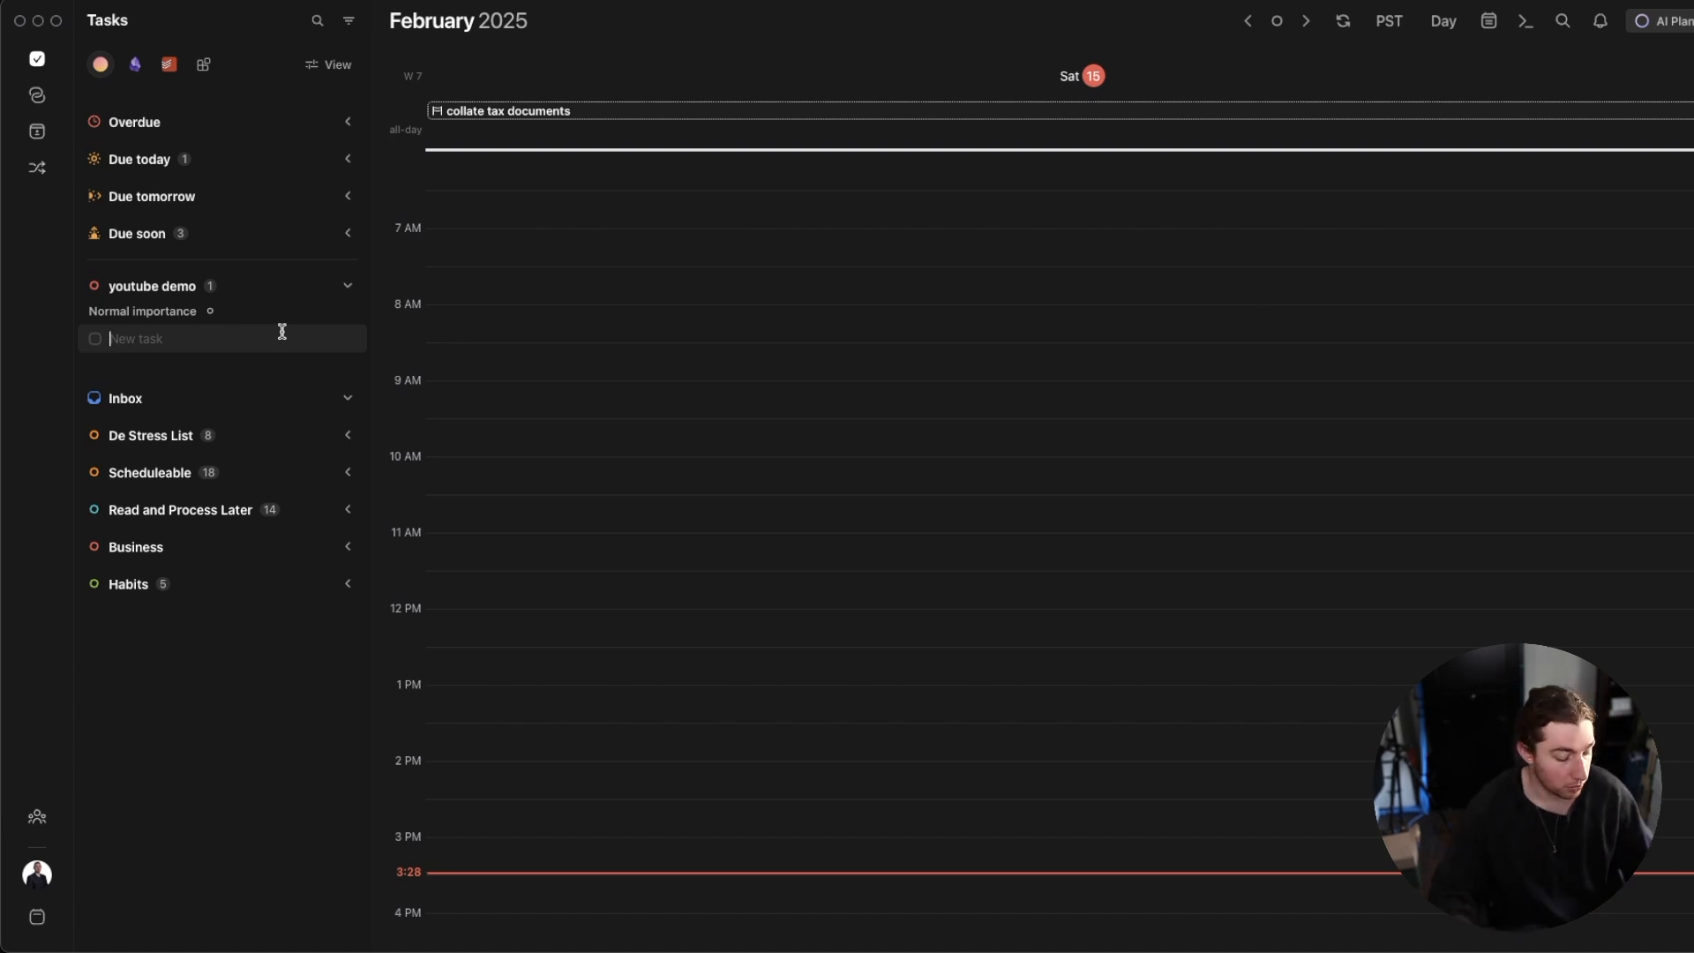
pyautogui.write('15 common logical')
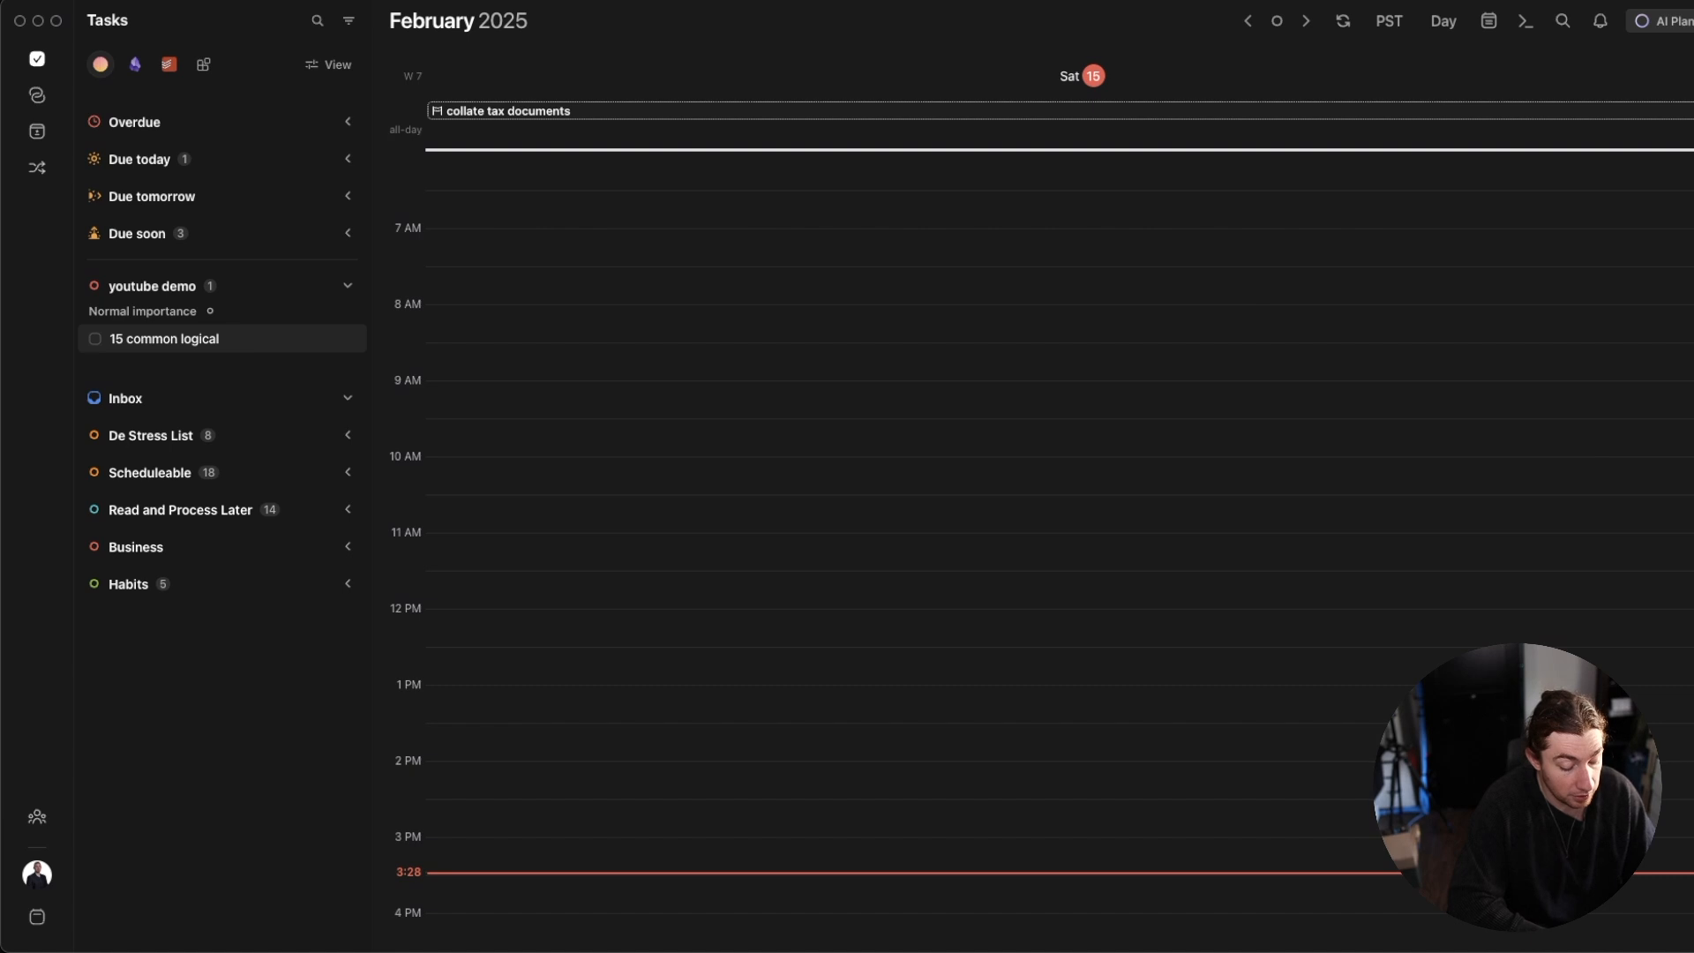
pyautogui.write('fallacies')
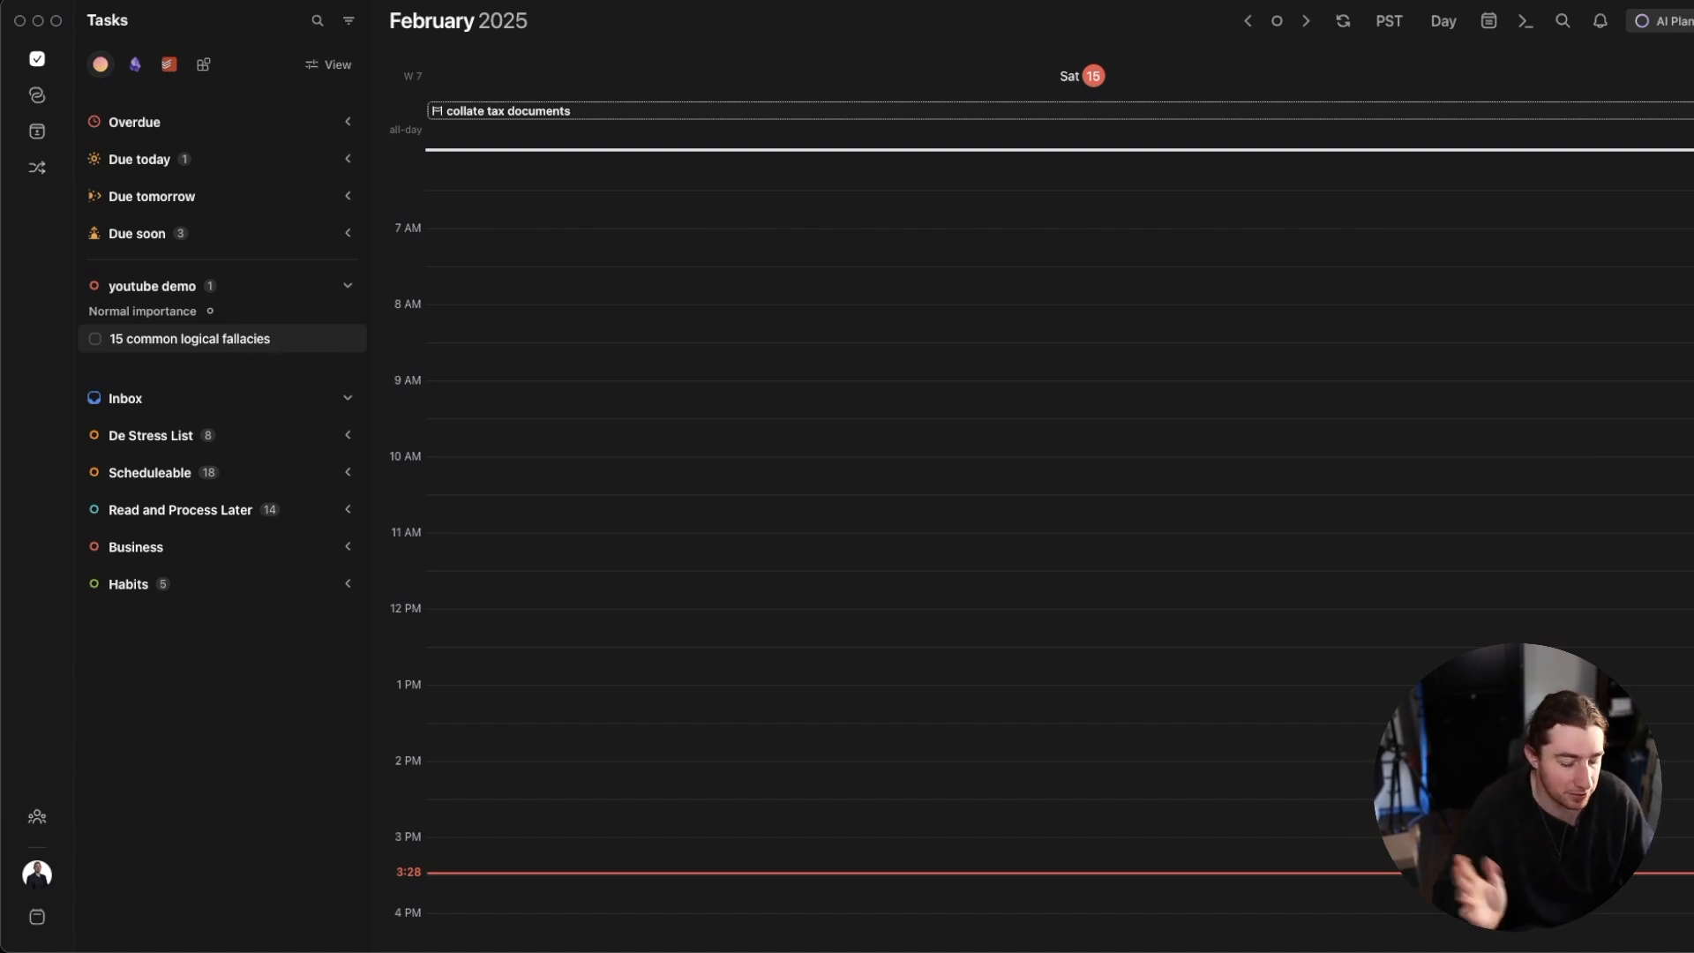
# - Save the fallacies task, open its details and enter a 15m estimate
pyautogui.click(292, 285)
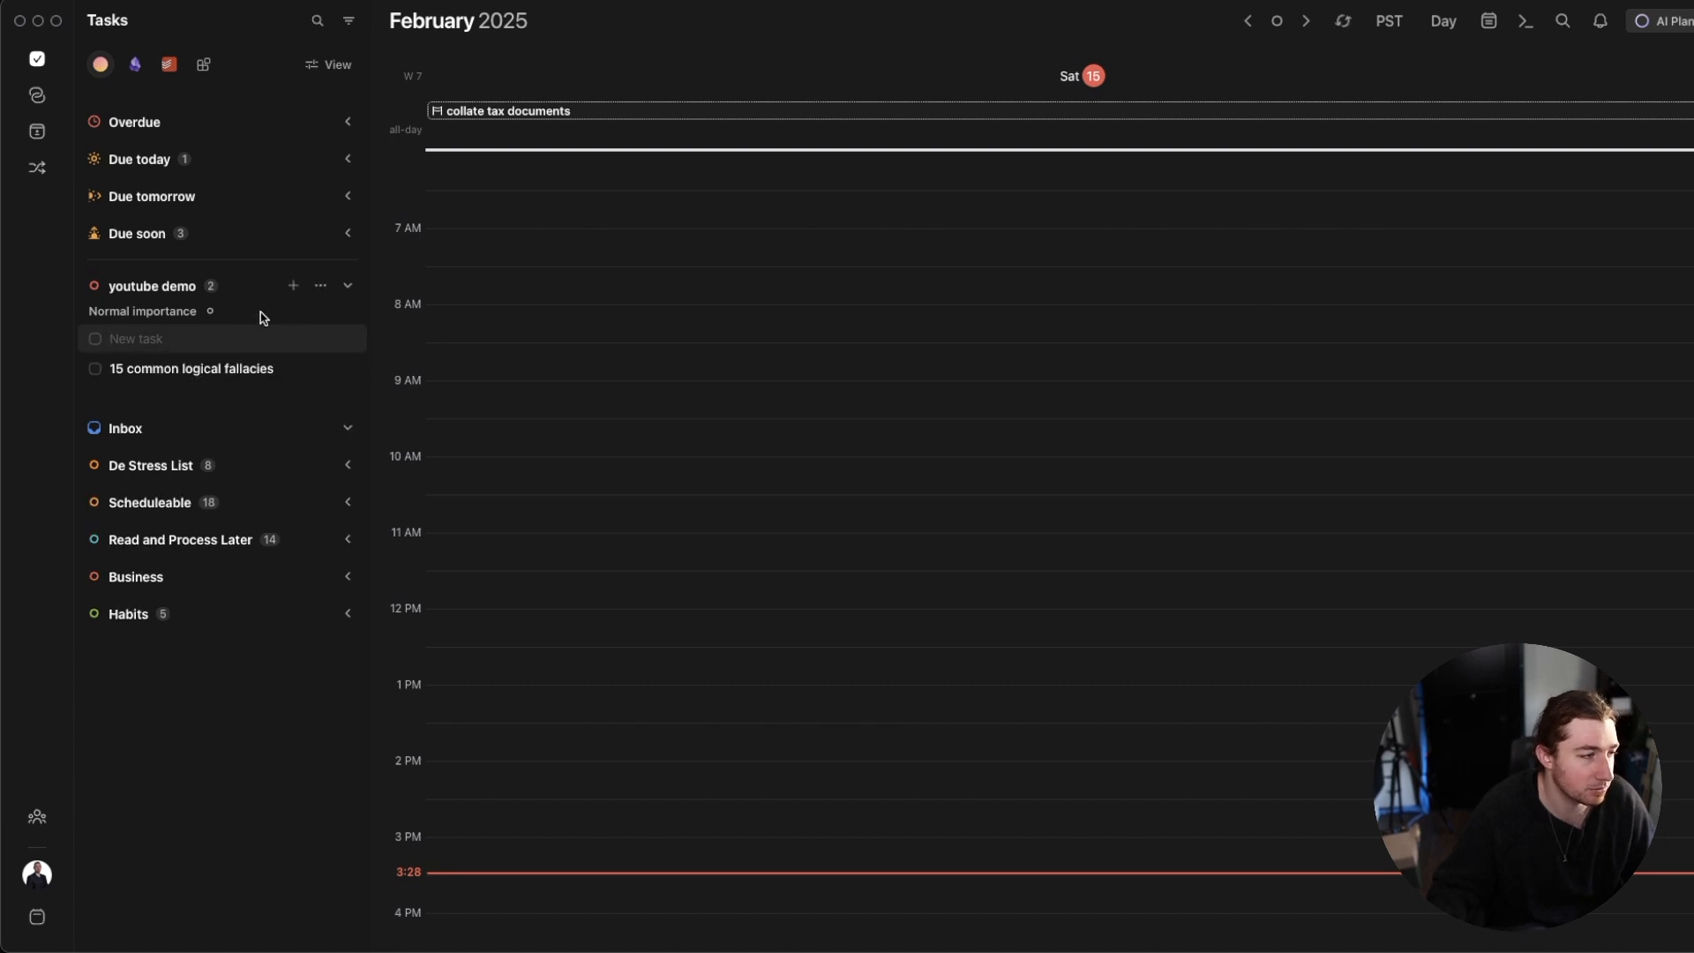
pyautogui.moveTo(259, 369)
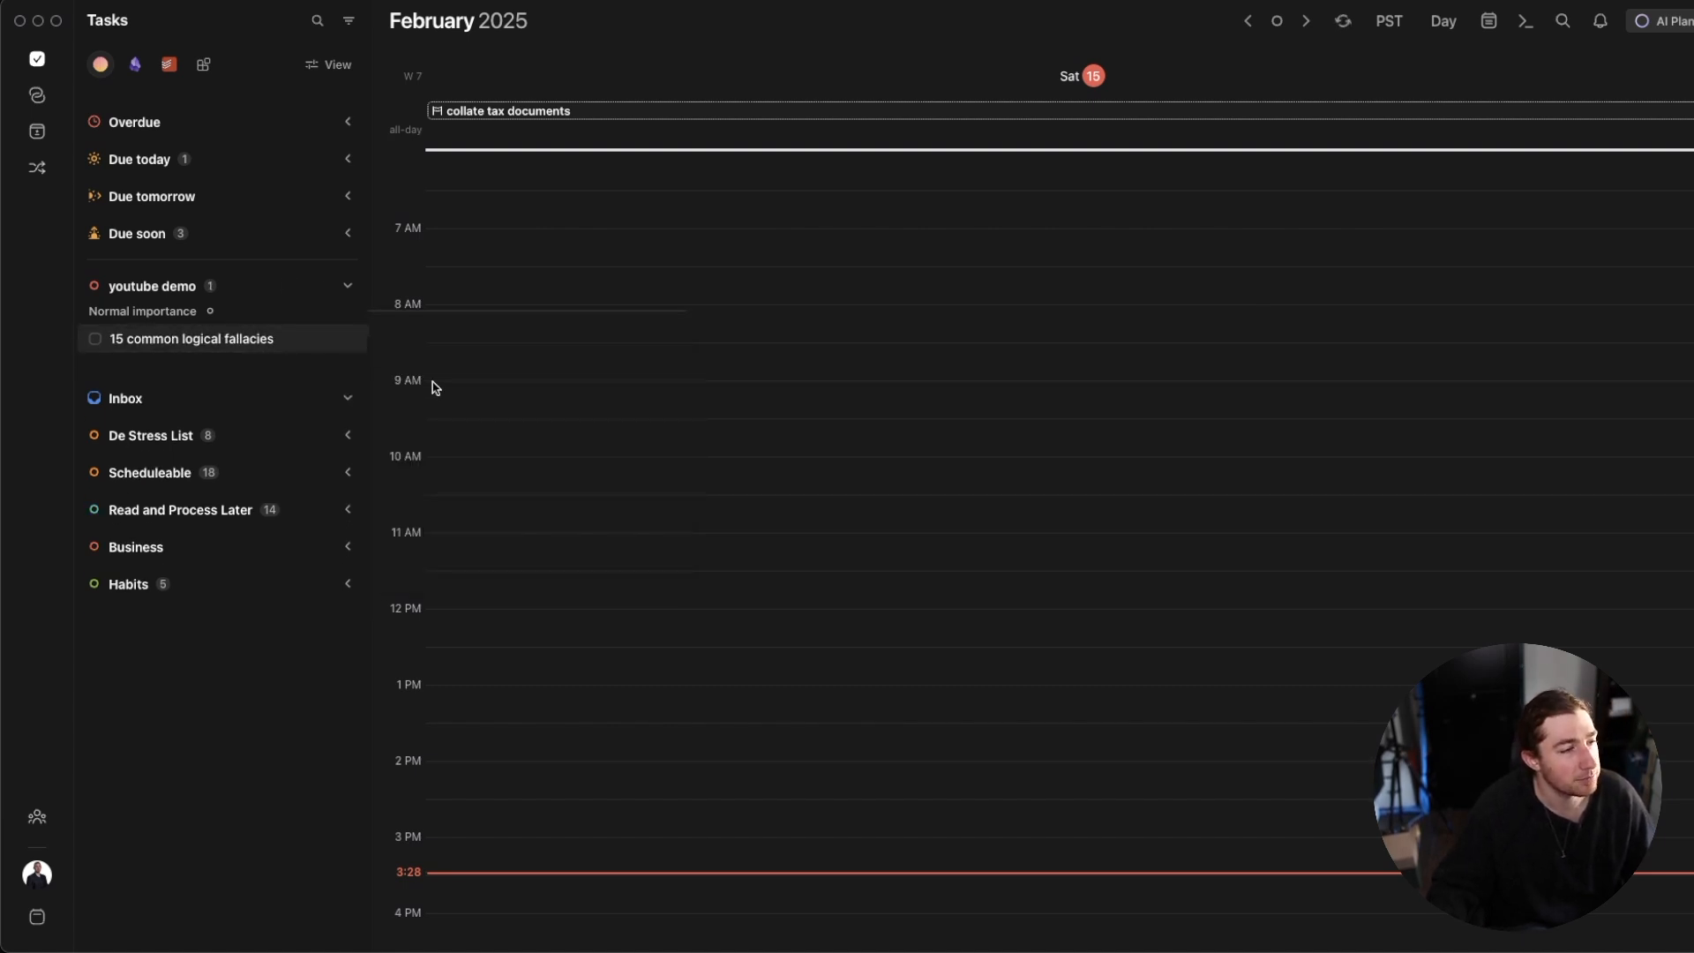
pyautogui.click(191, 338)
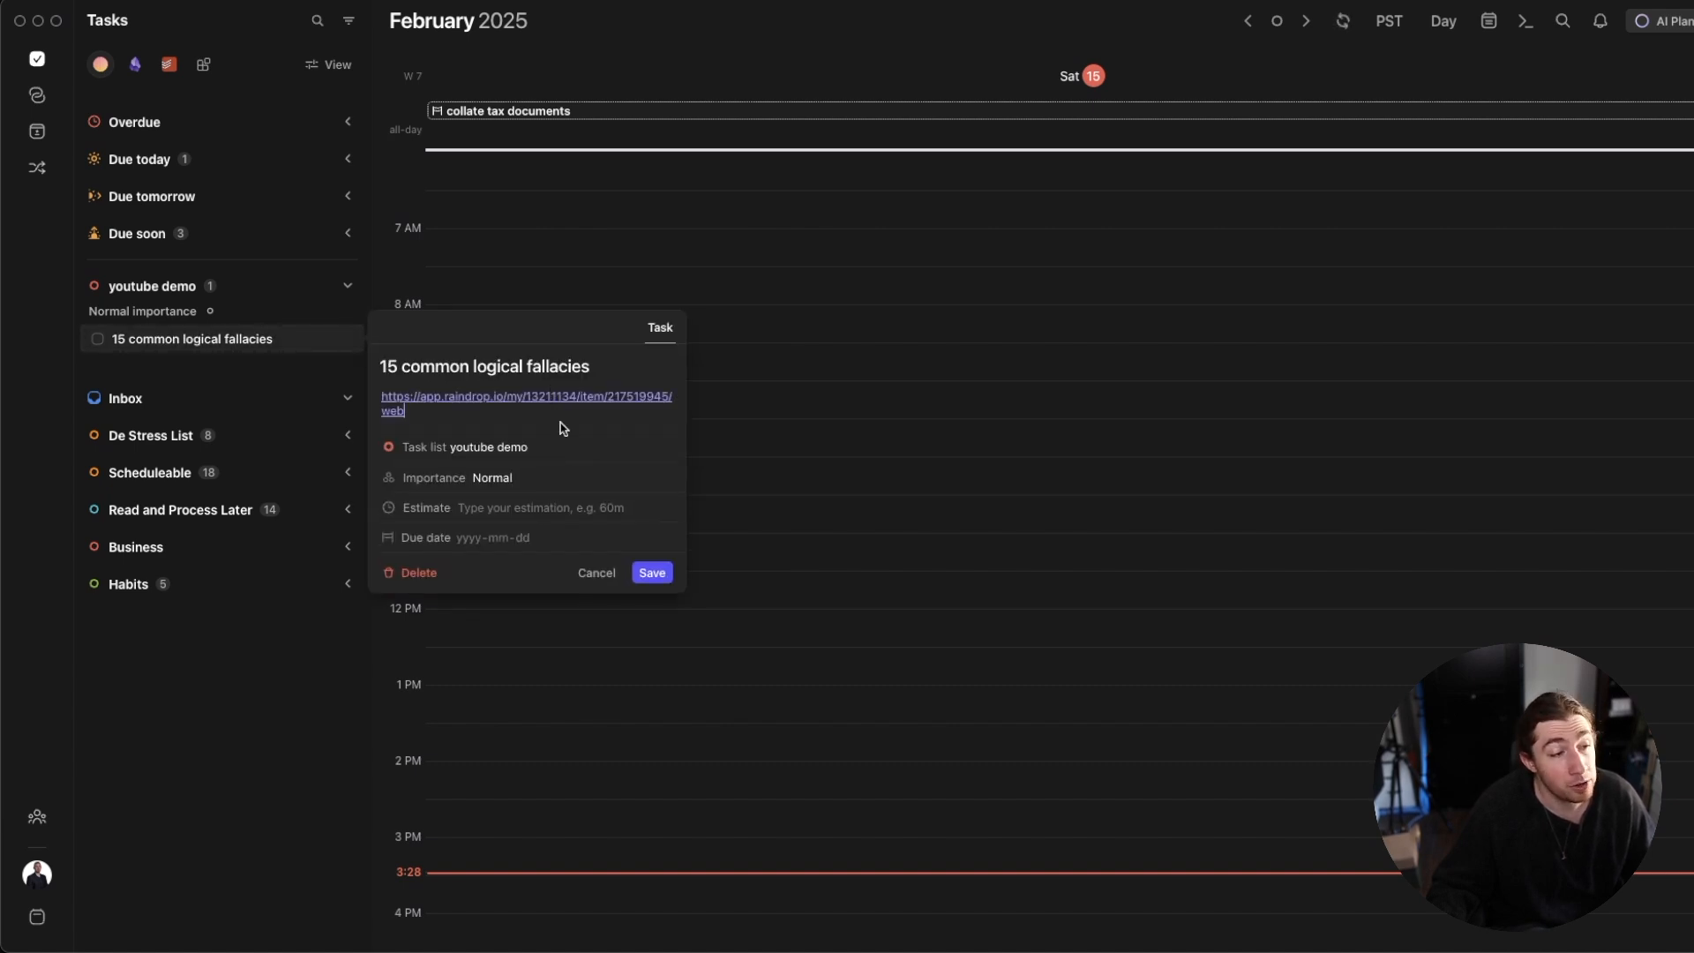
pyautogui.moveTo(546, 423)
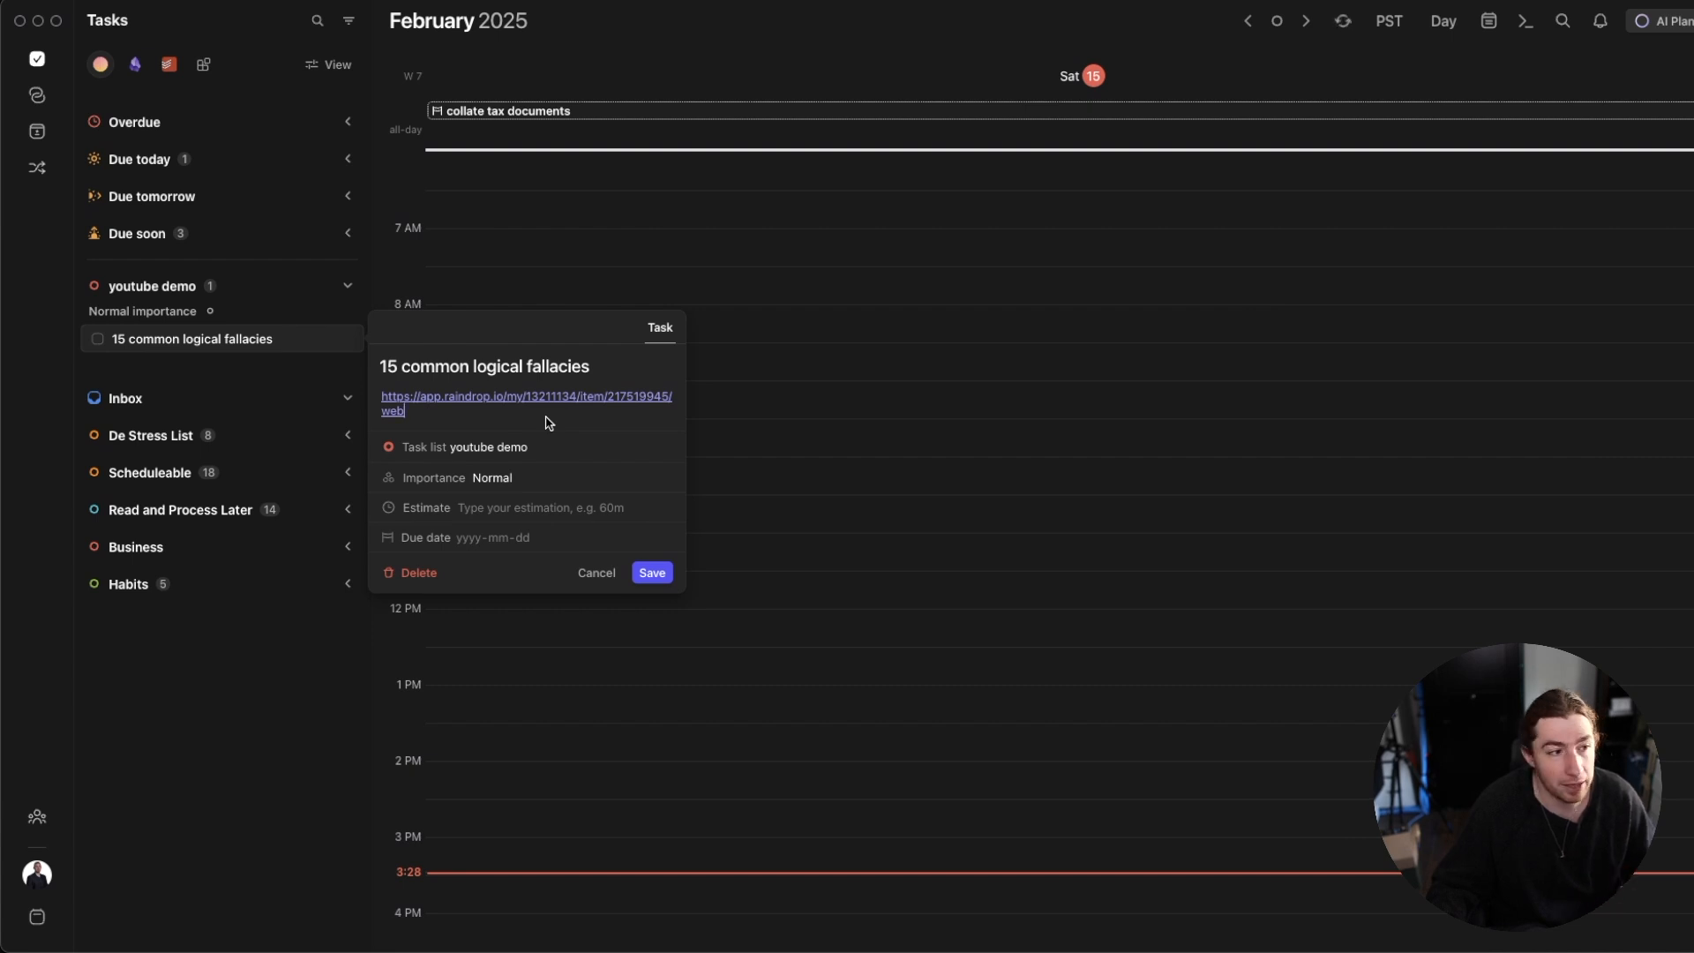
pyautogui.moveTo(515, 478)
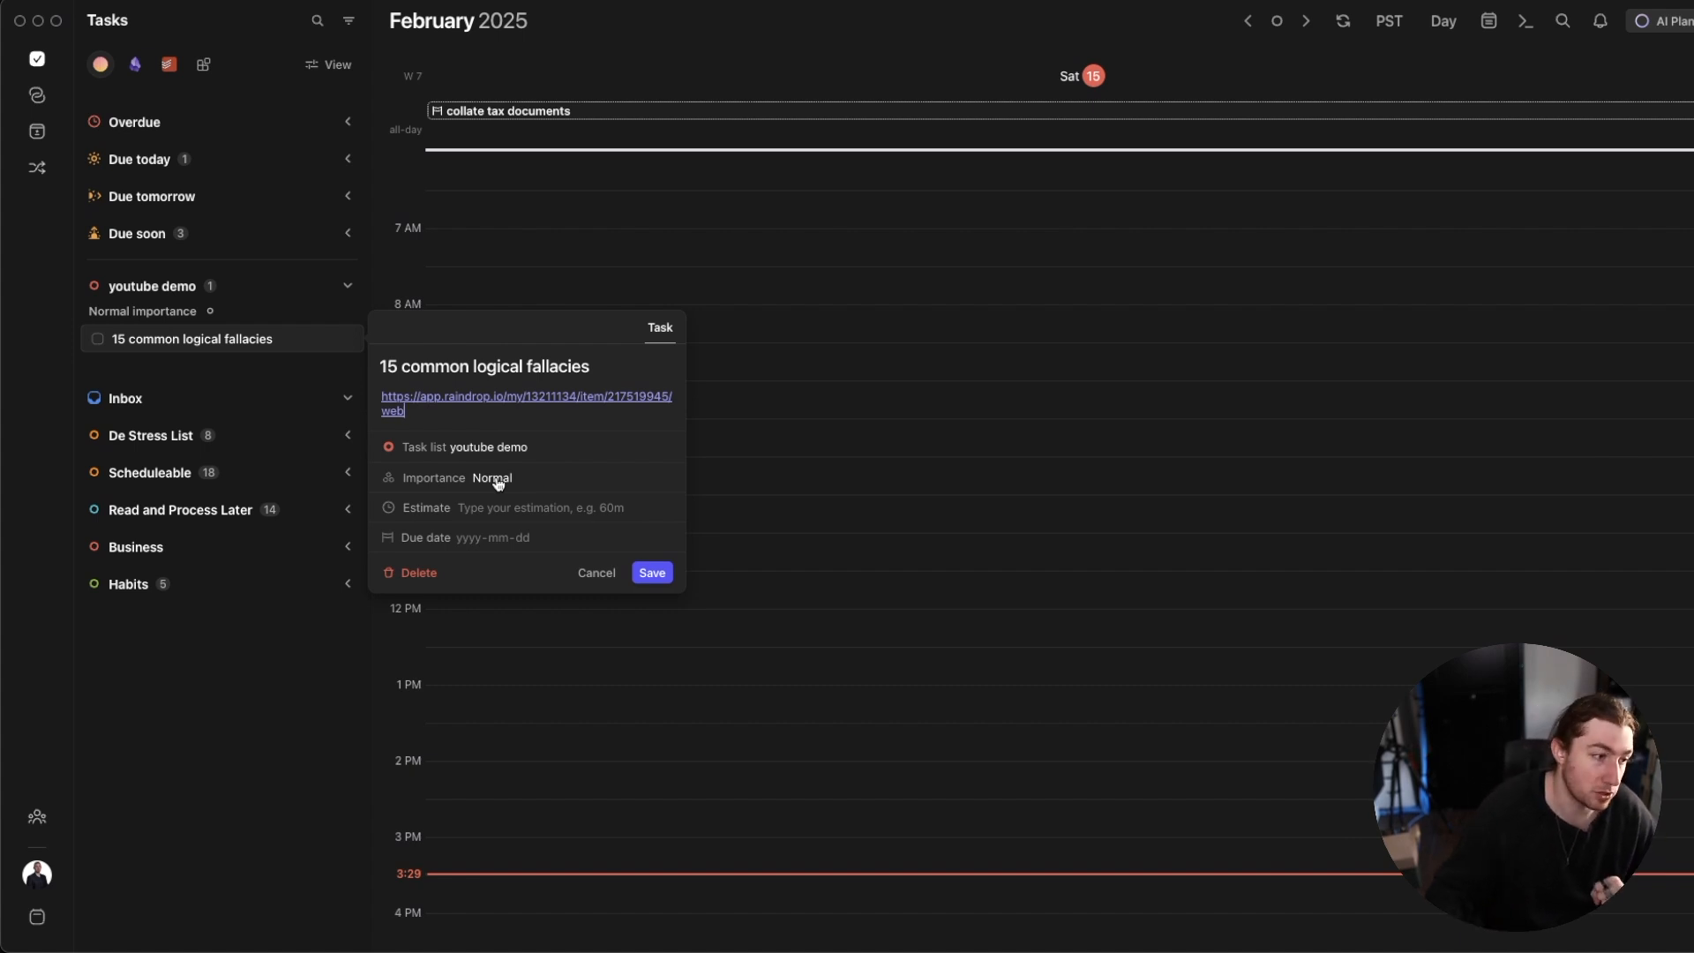
pyautogui.moveTo(514, 509)
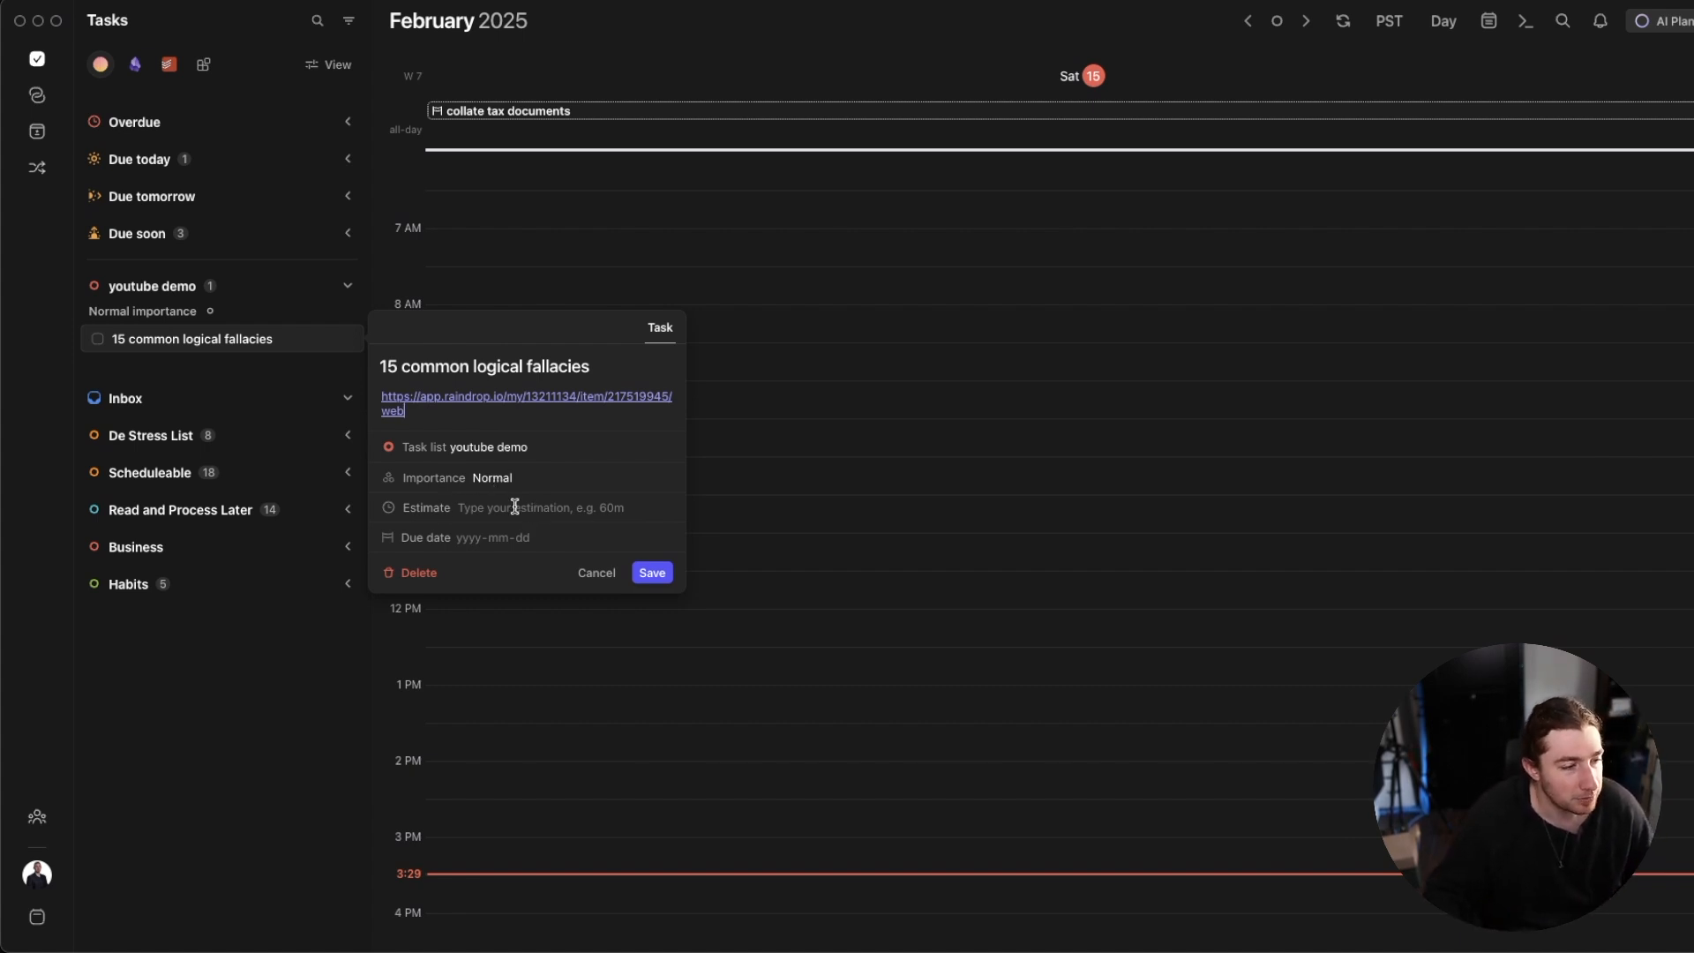
pyautogui.click(526, 403)
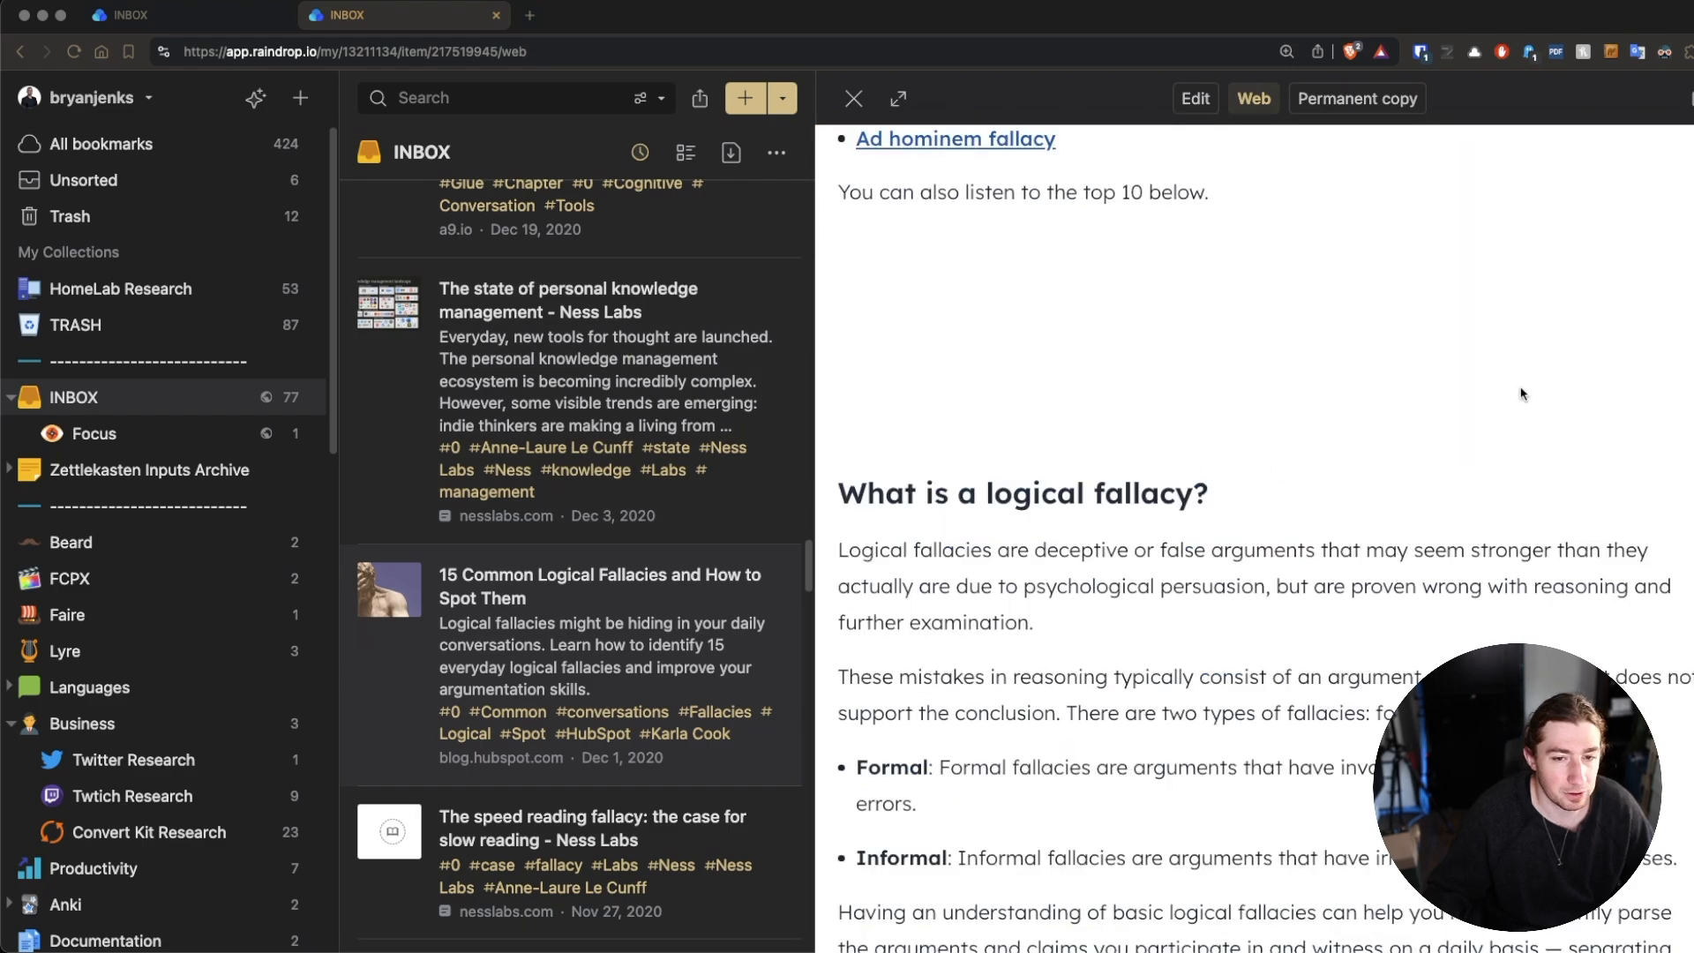
pyautogui.scroll(-3)
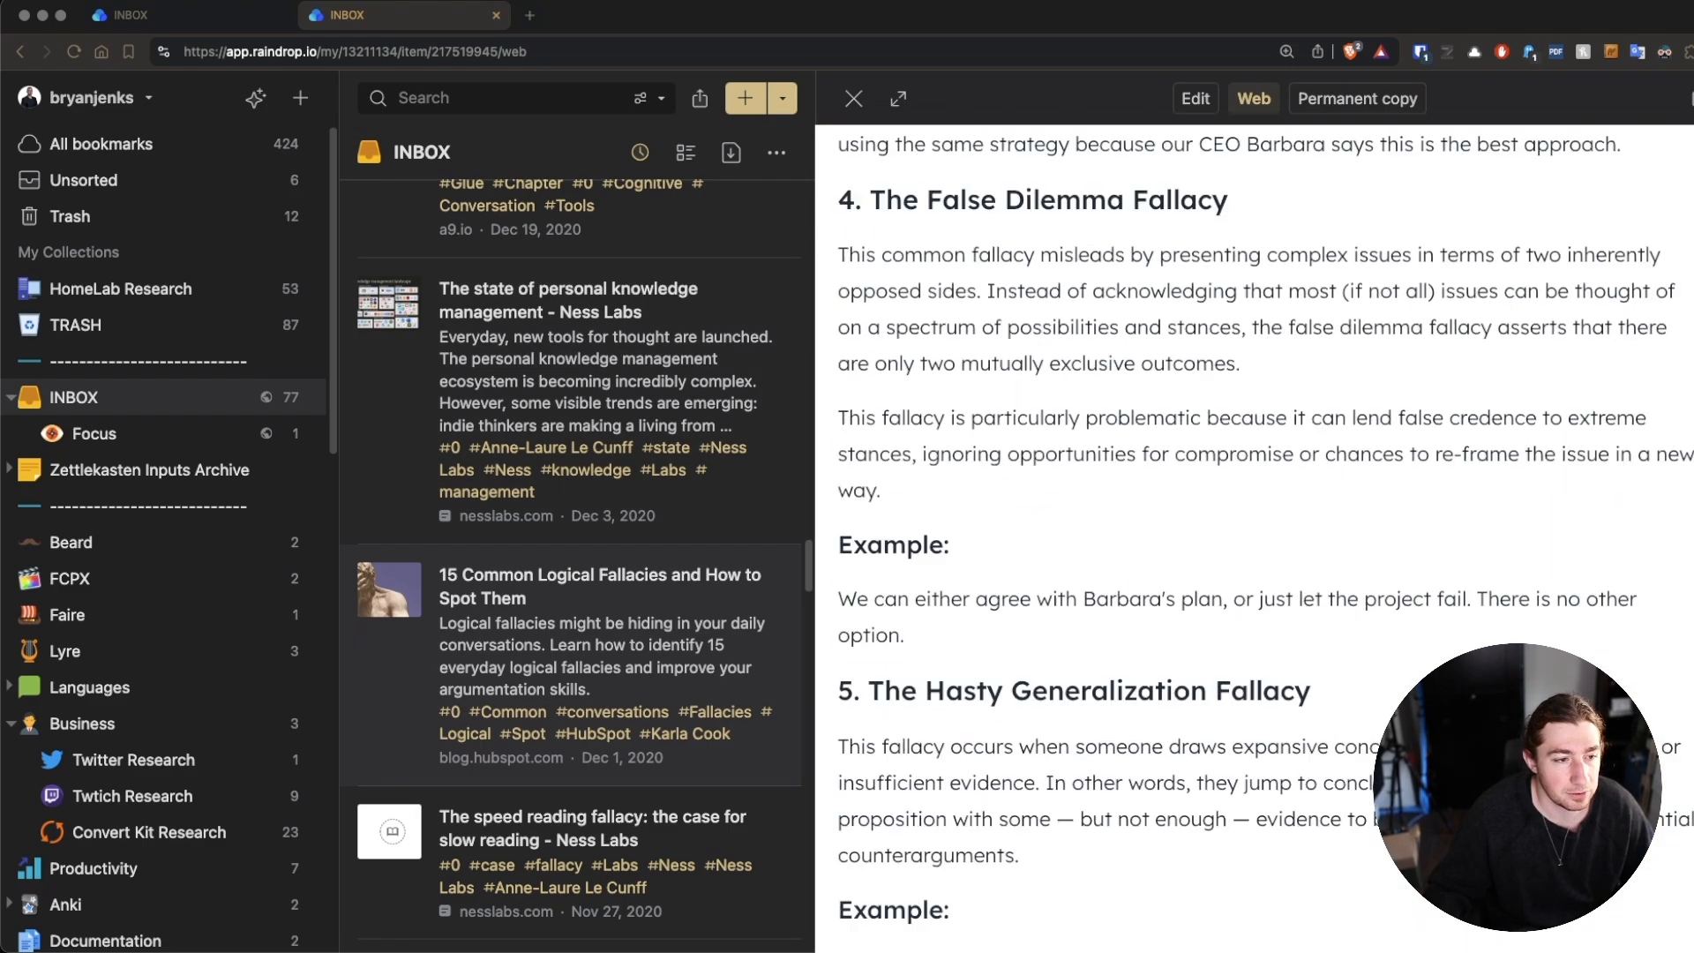
pyautogui.scroll(-3)
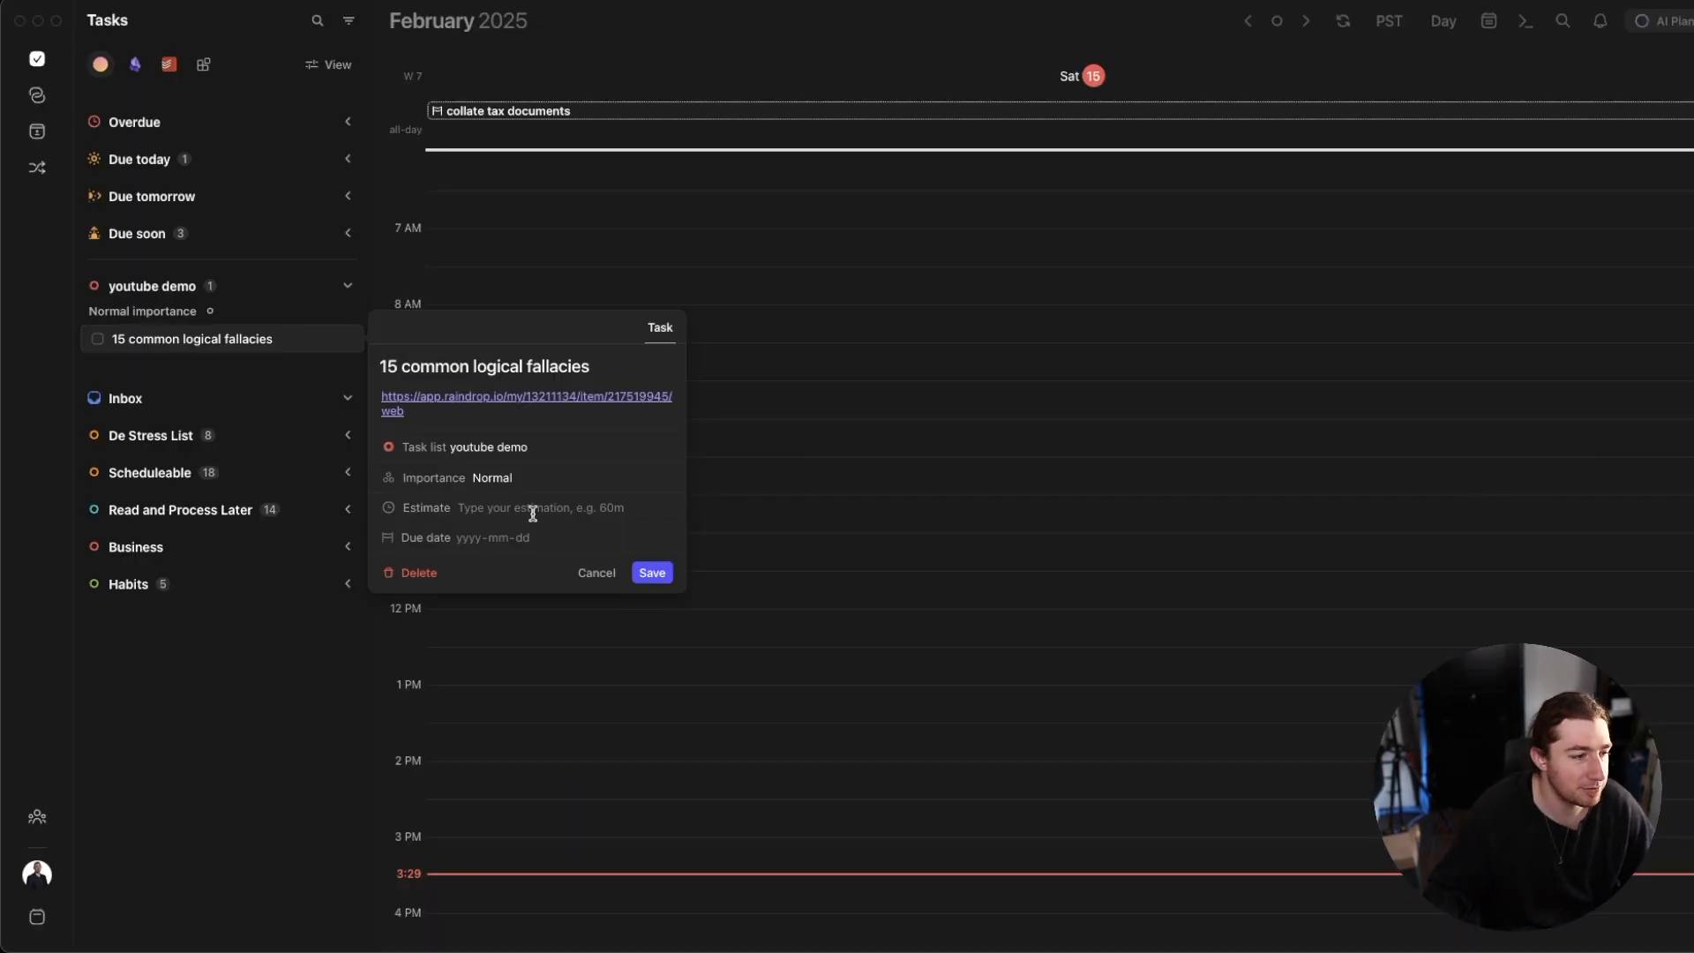
pyautogui.write('15m')
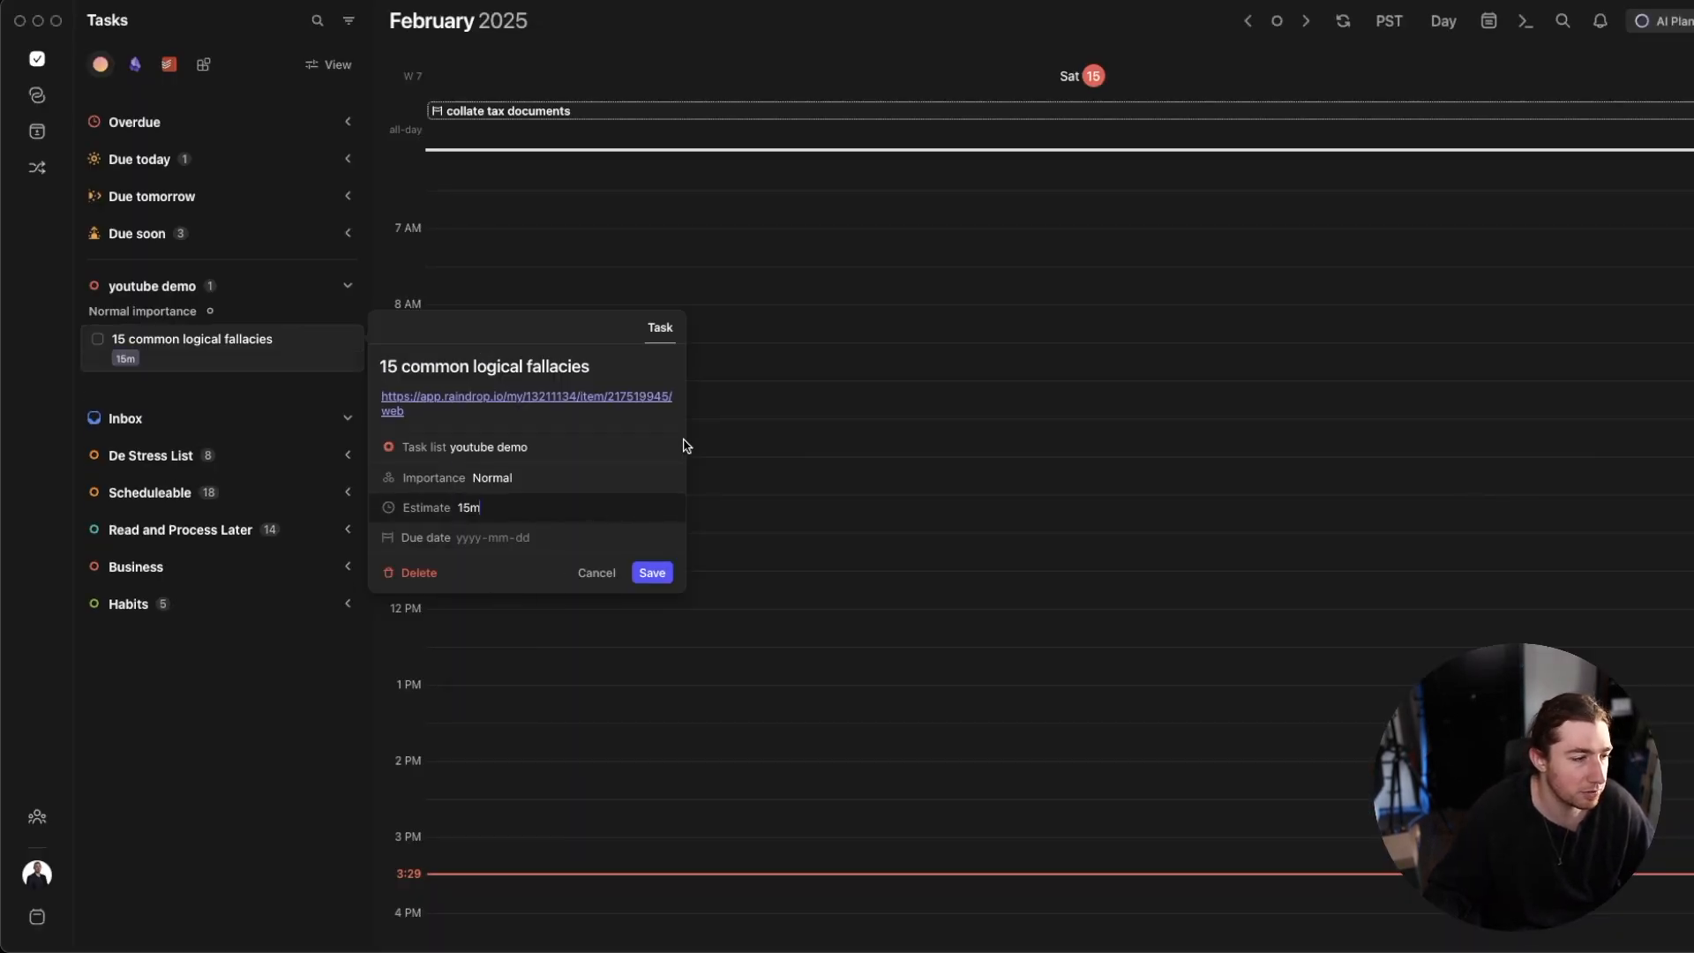
pyautogui.moveTo(502, 559)
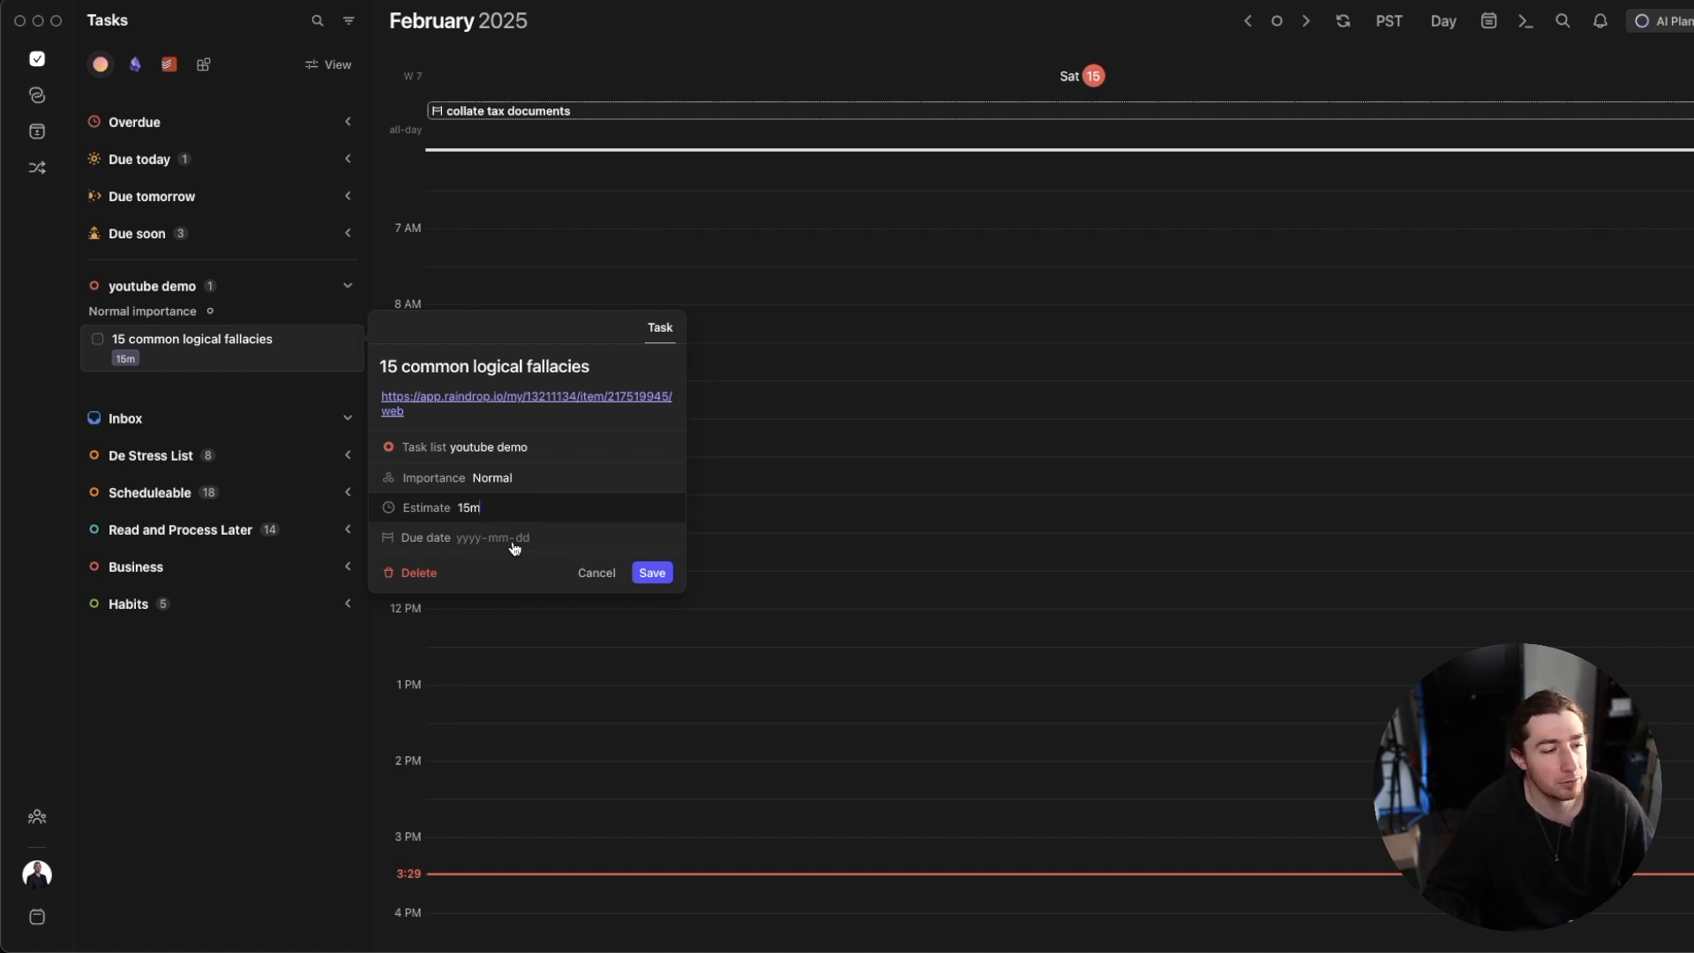
# - Make the task due Tuesday the 18th and save its details
pyautogui.click(494, 537)
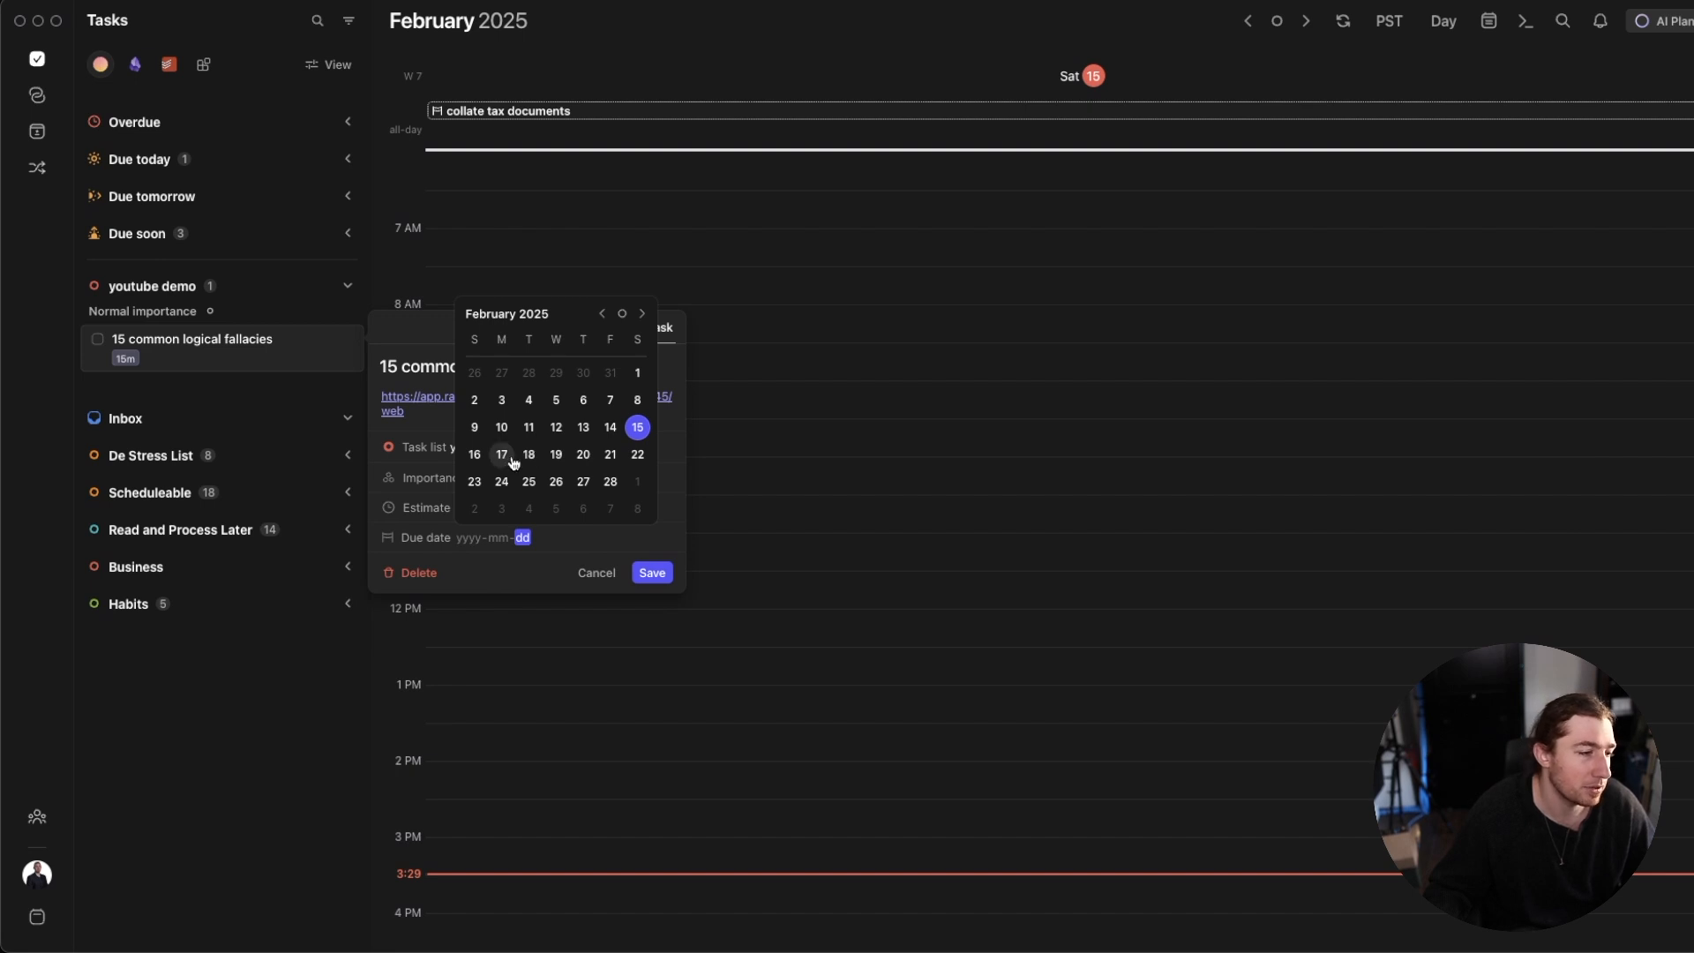
pyautogui.click(529, 453)
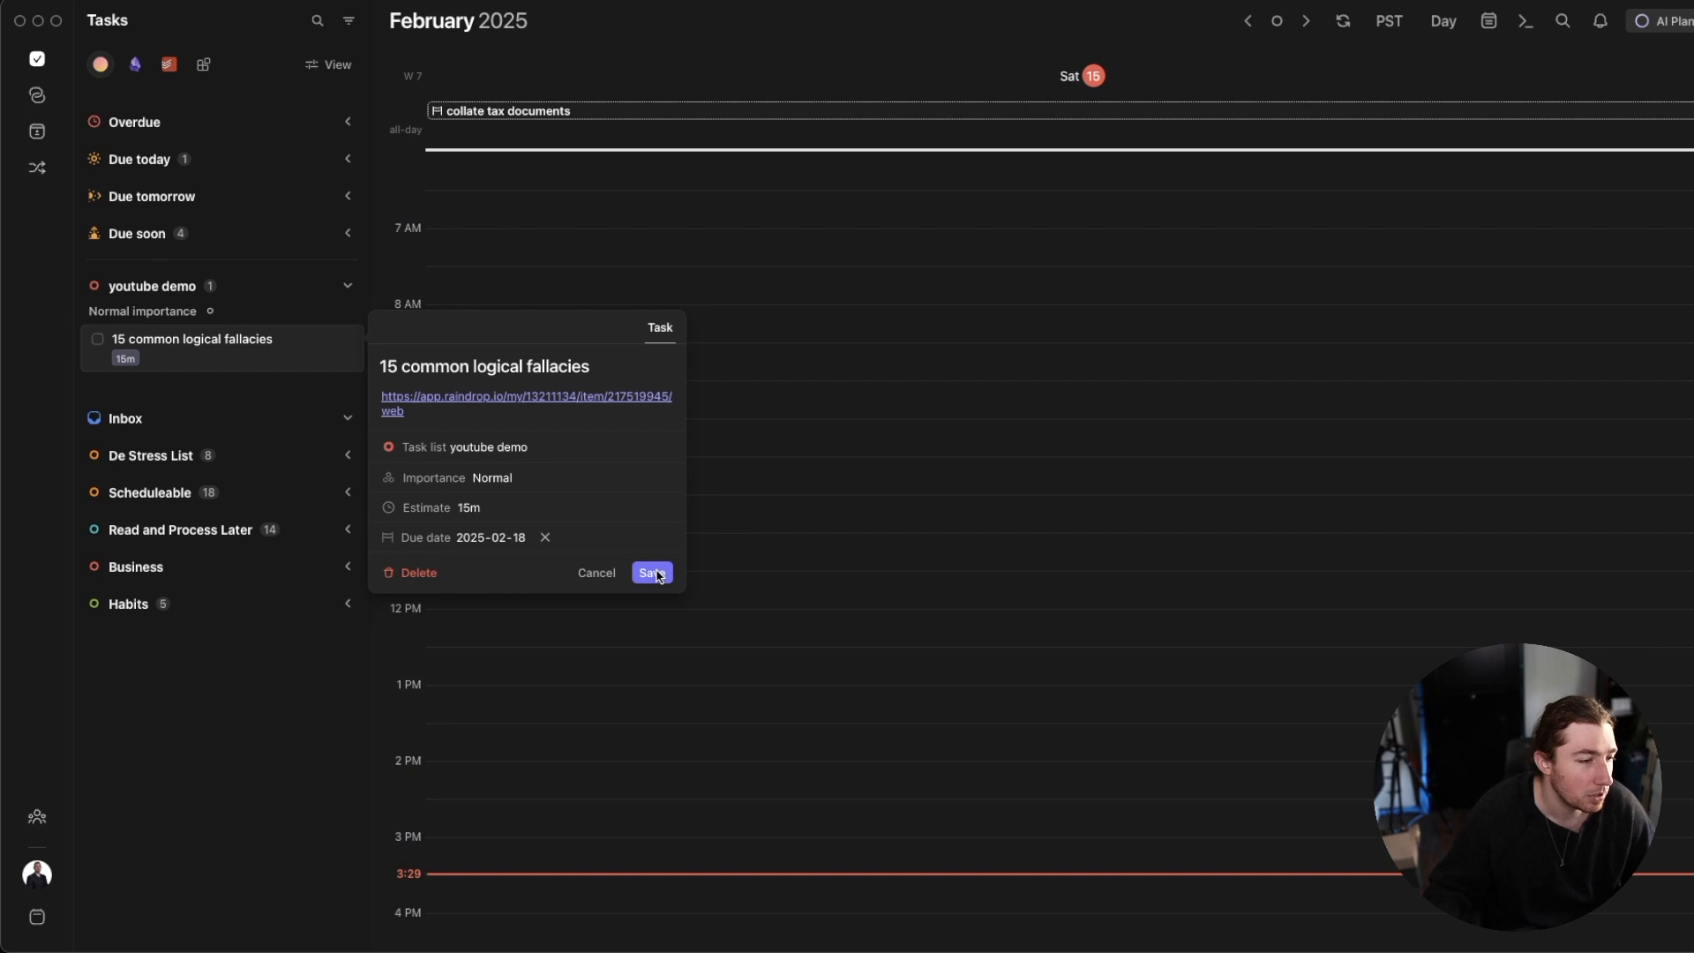
pyautogui.click(651, 572)
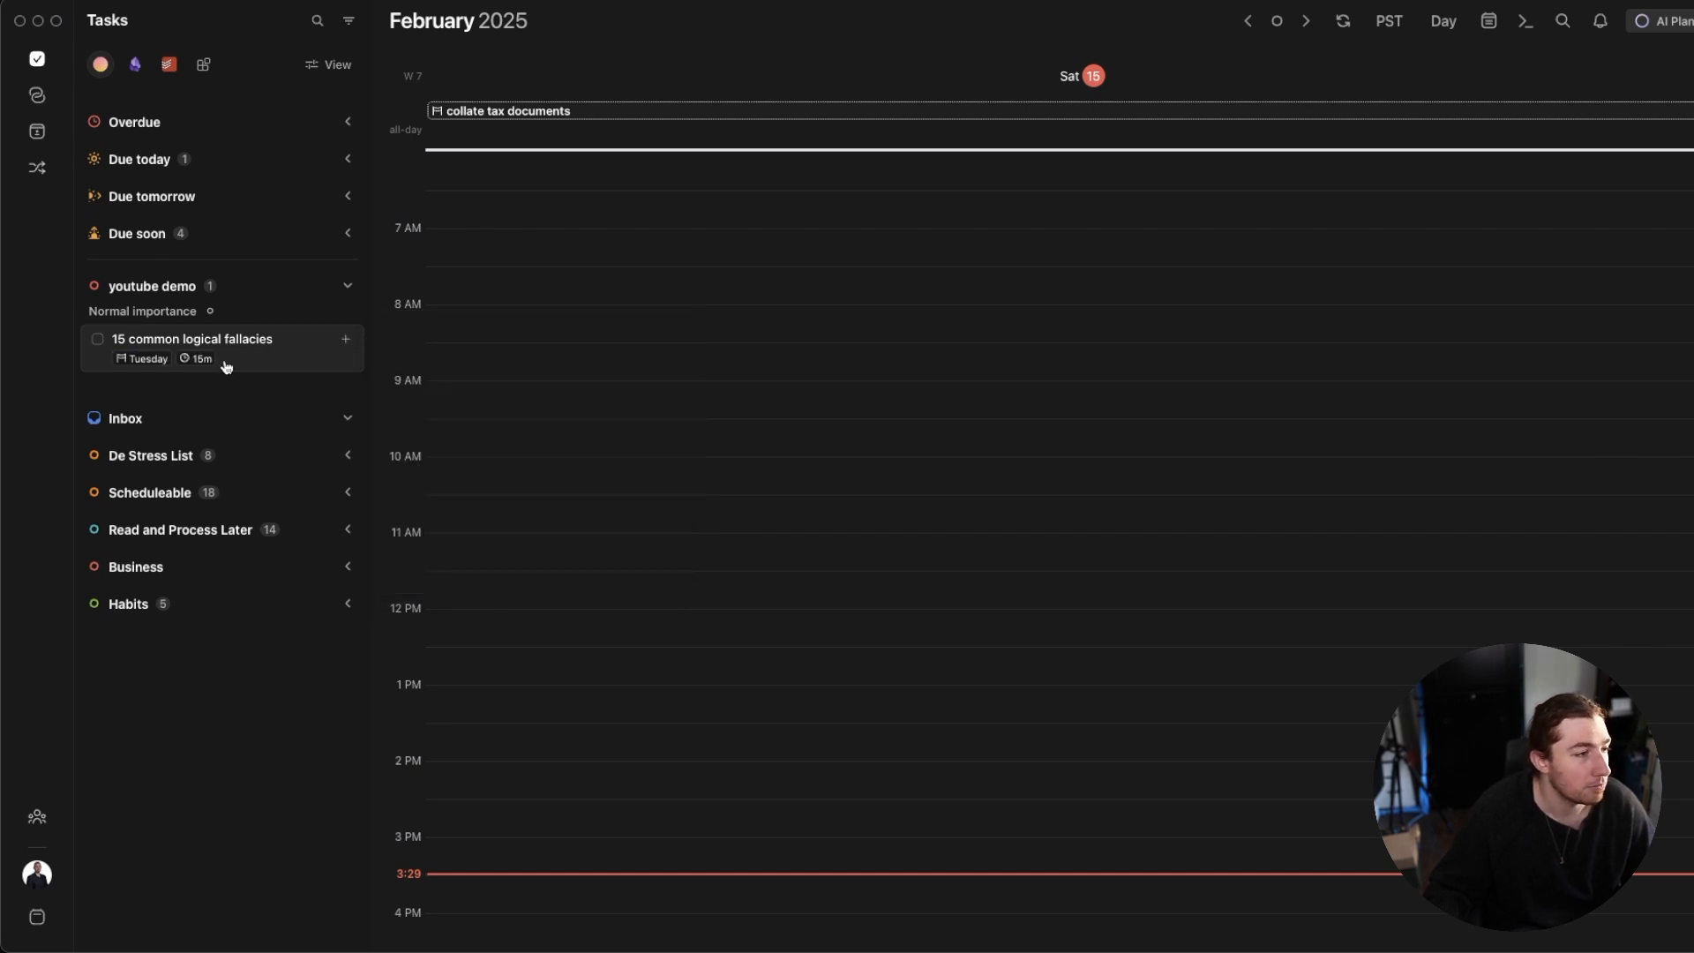
pyautogui.moveTo(235, 342)
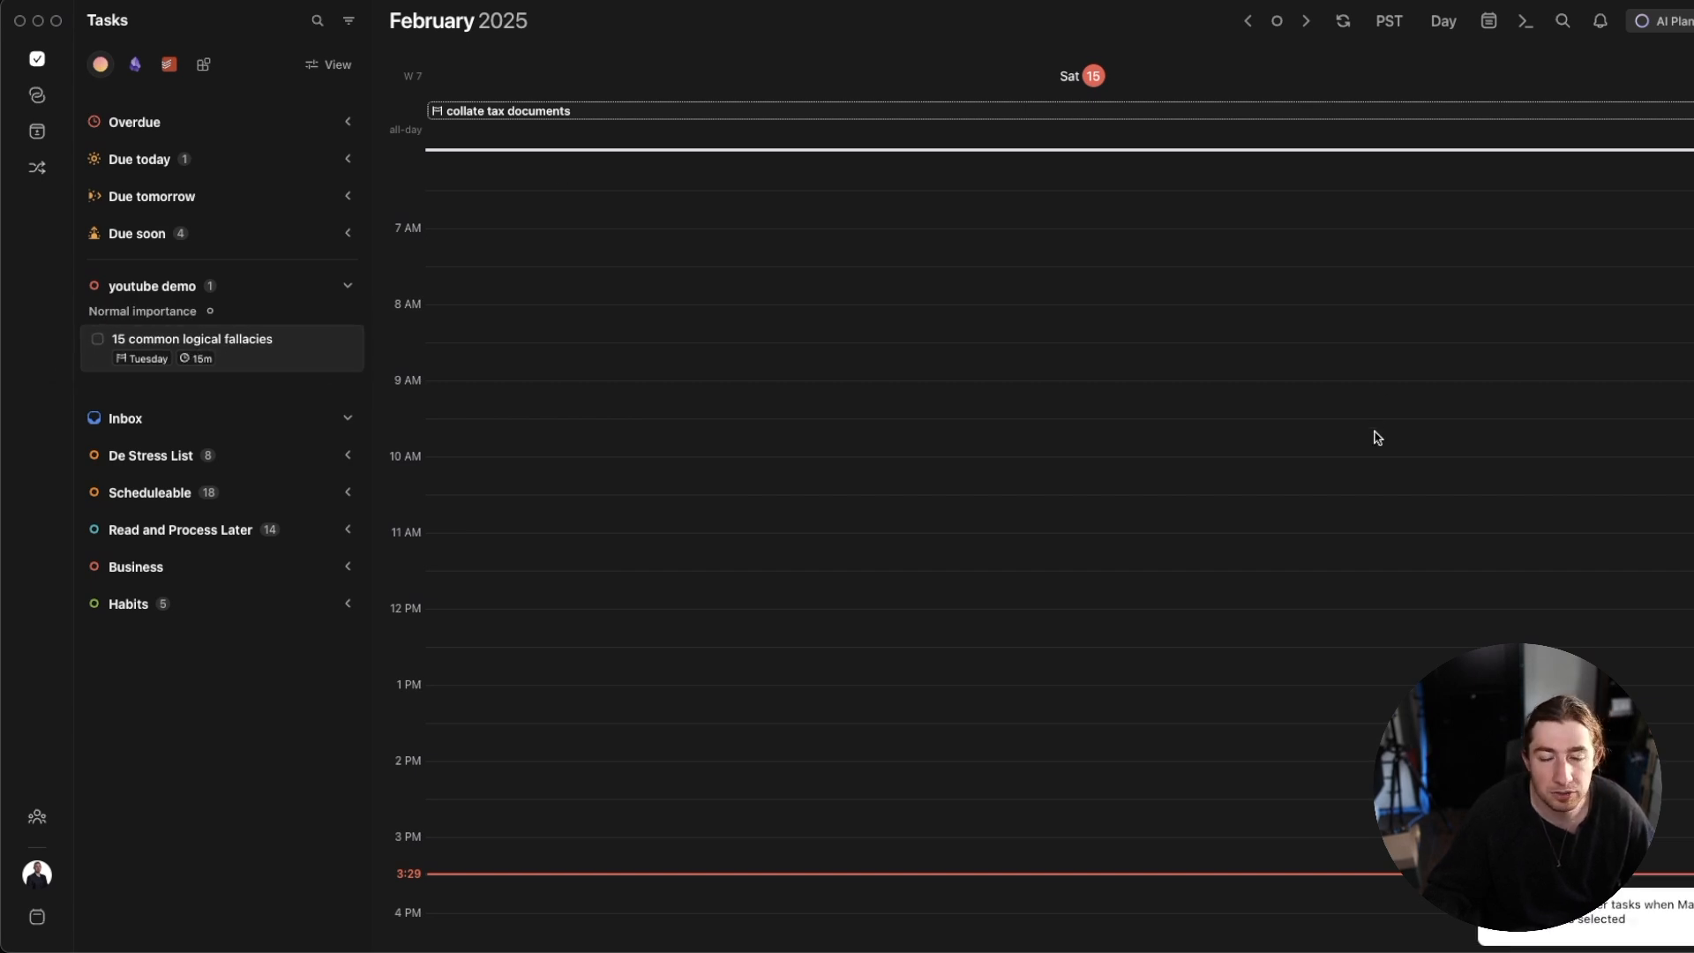
pyautogui.moveTo(551, 389)
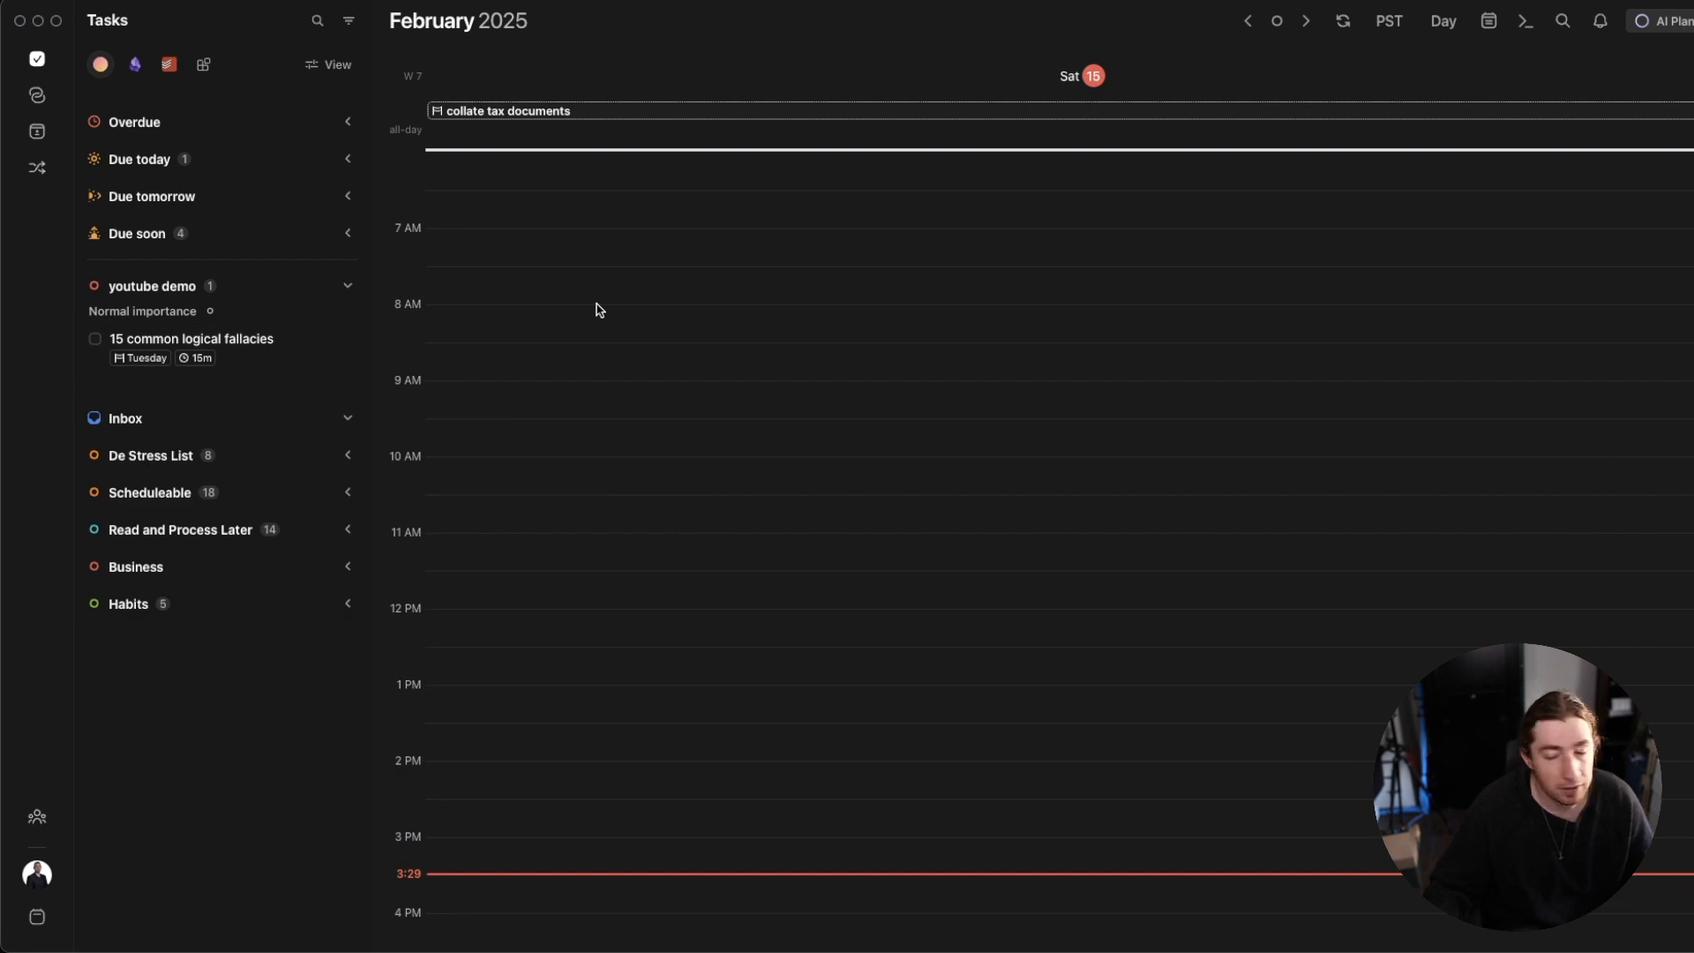
pyautogui.moveTo(1279, 111)
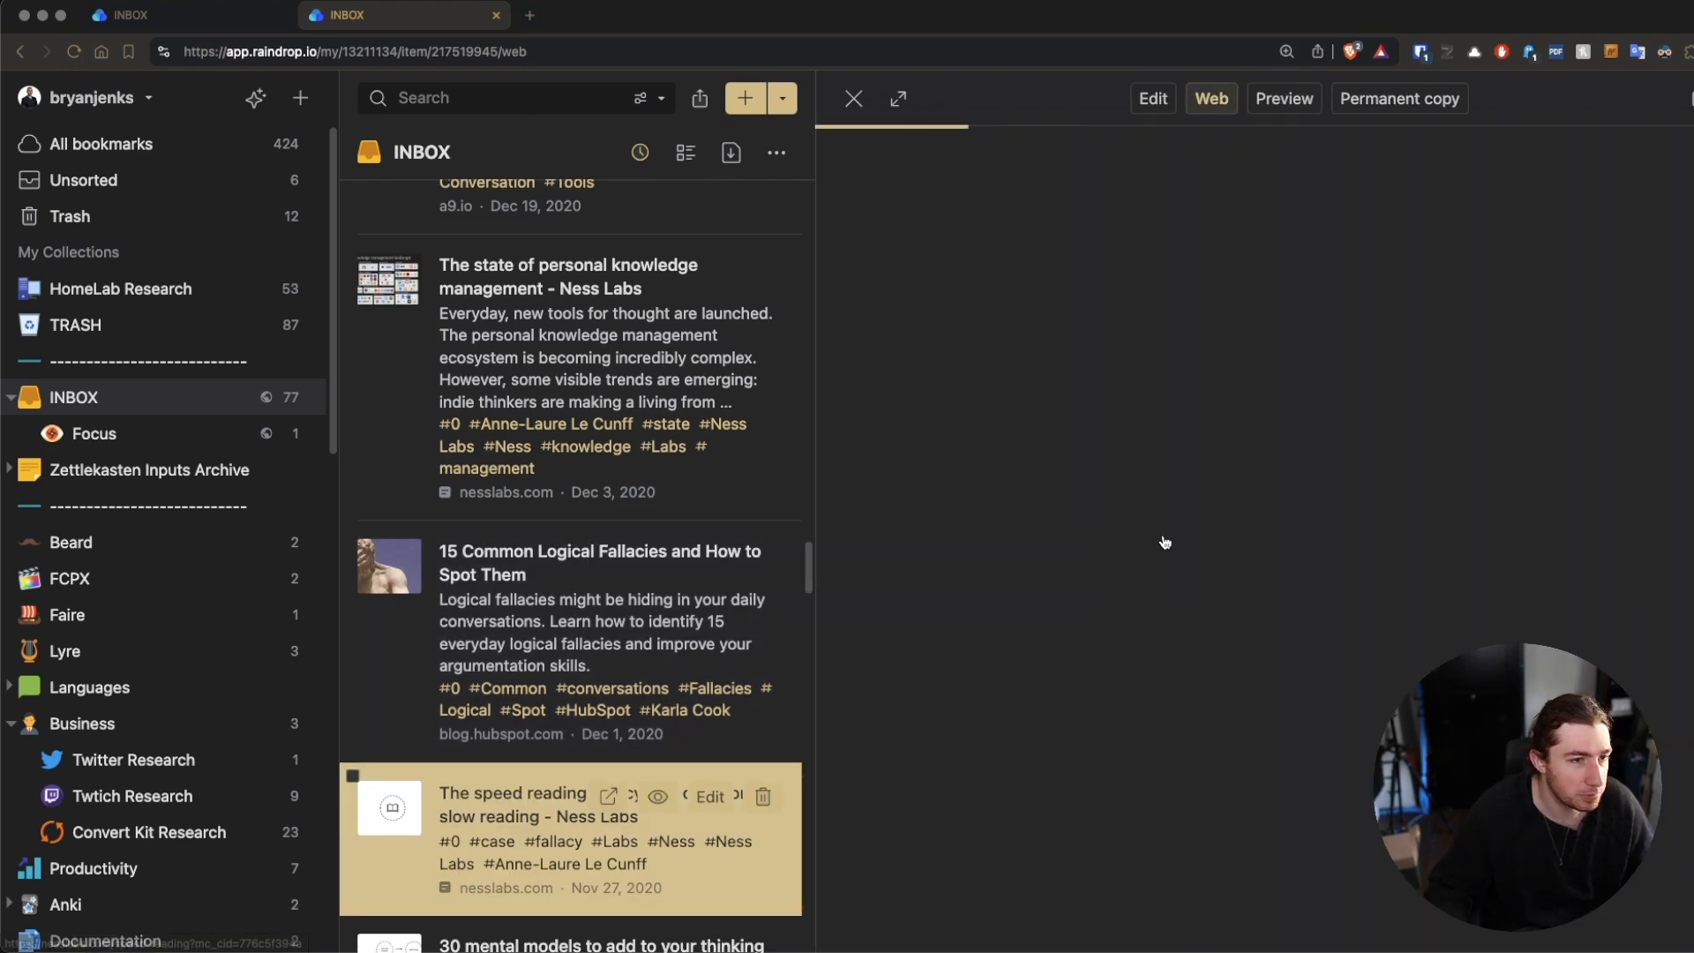
# - Open The speed reading fallacy bookmark, then collapse Morgen's youtube demo list
pyautogui.click(572, 804)
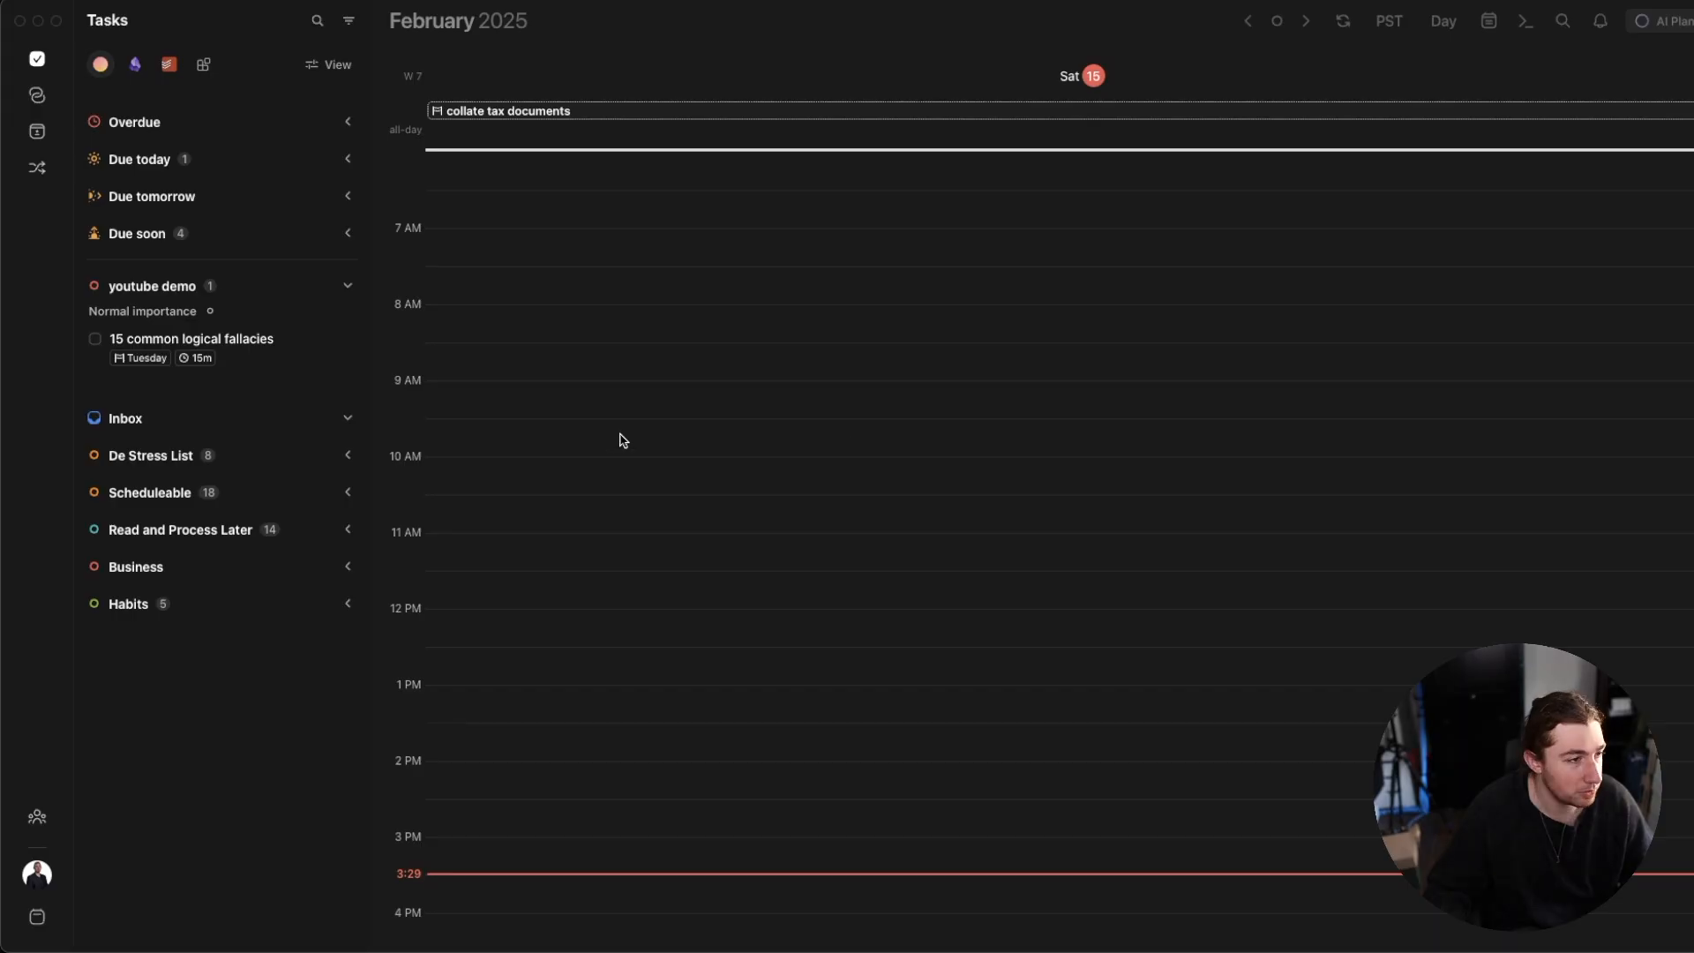
pyautogui.click(347, 285)
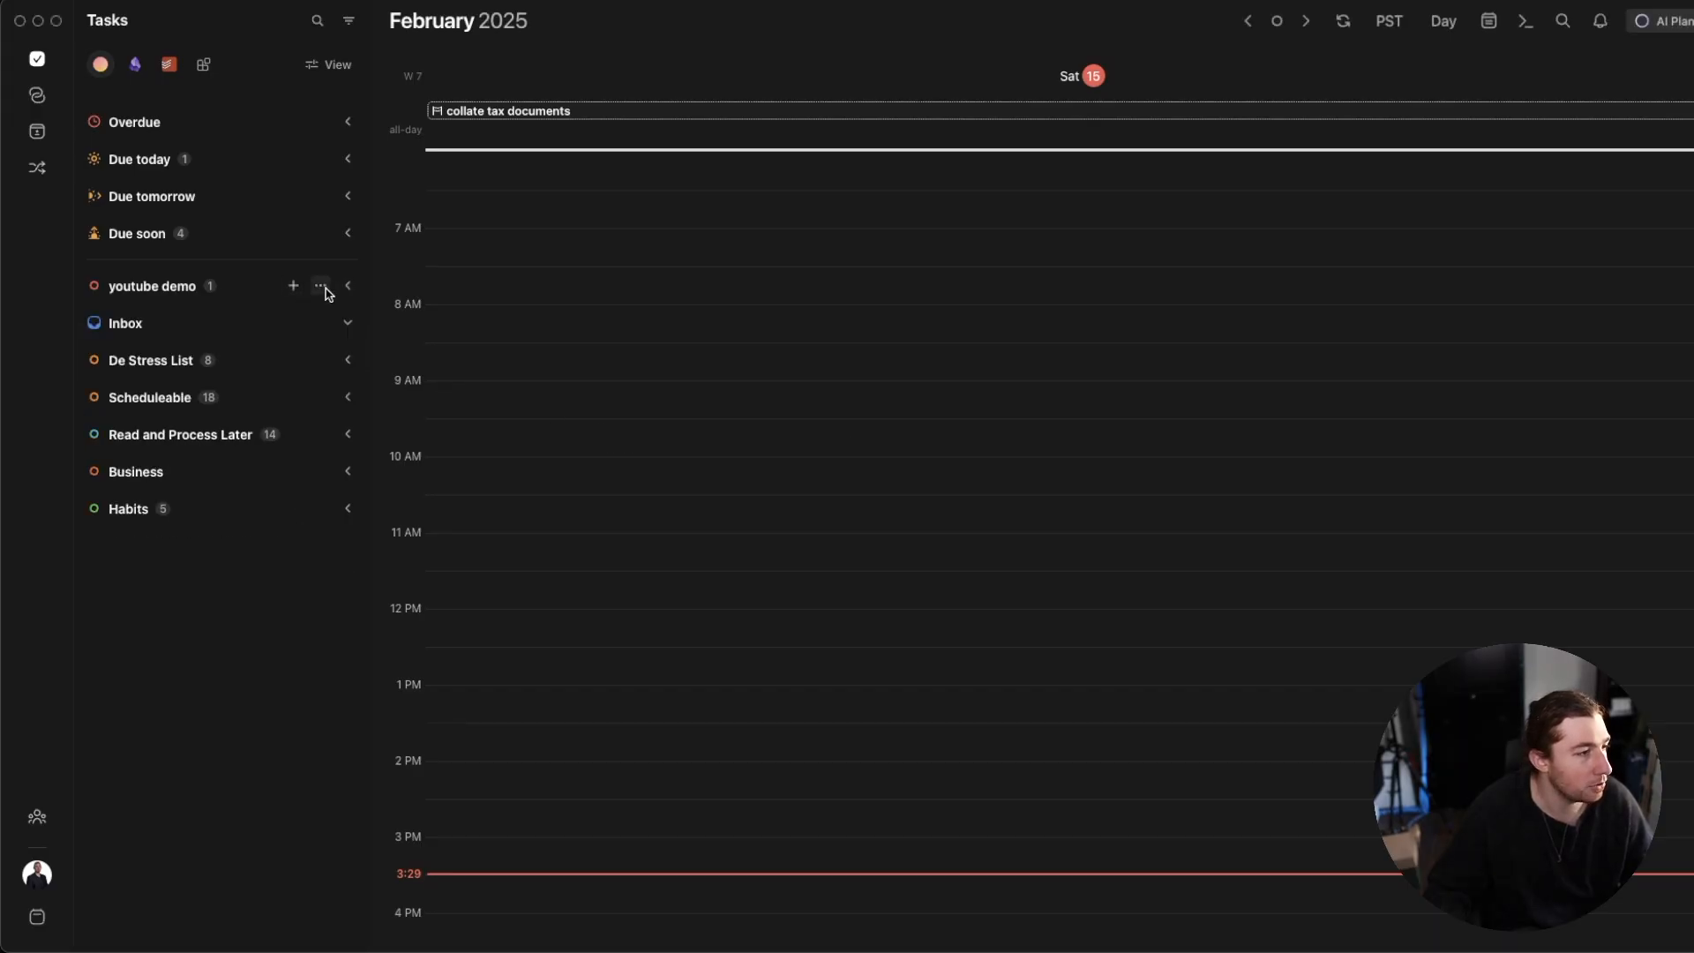
# - Give The speed reading fallacy task a 15-minute estimate and save it
pyautogui.click(292, 285)
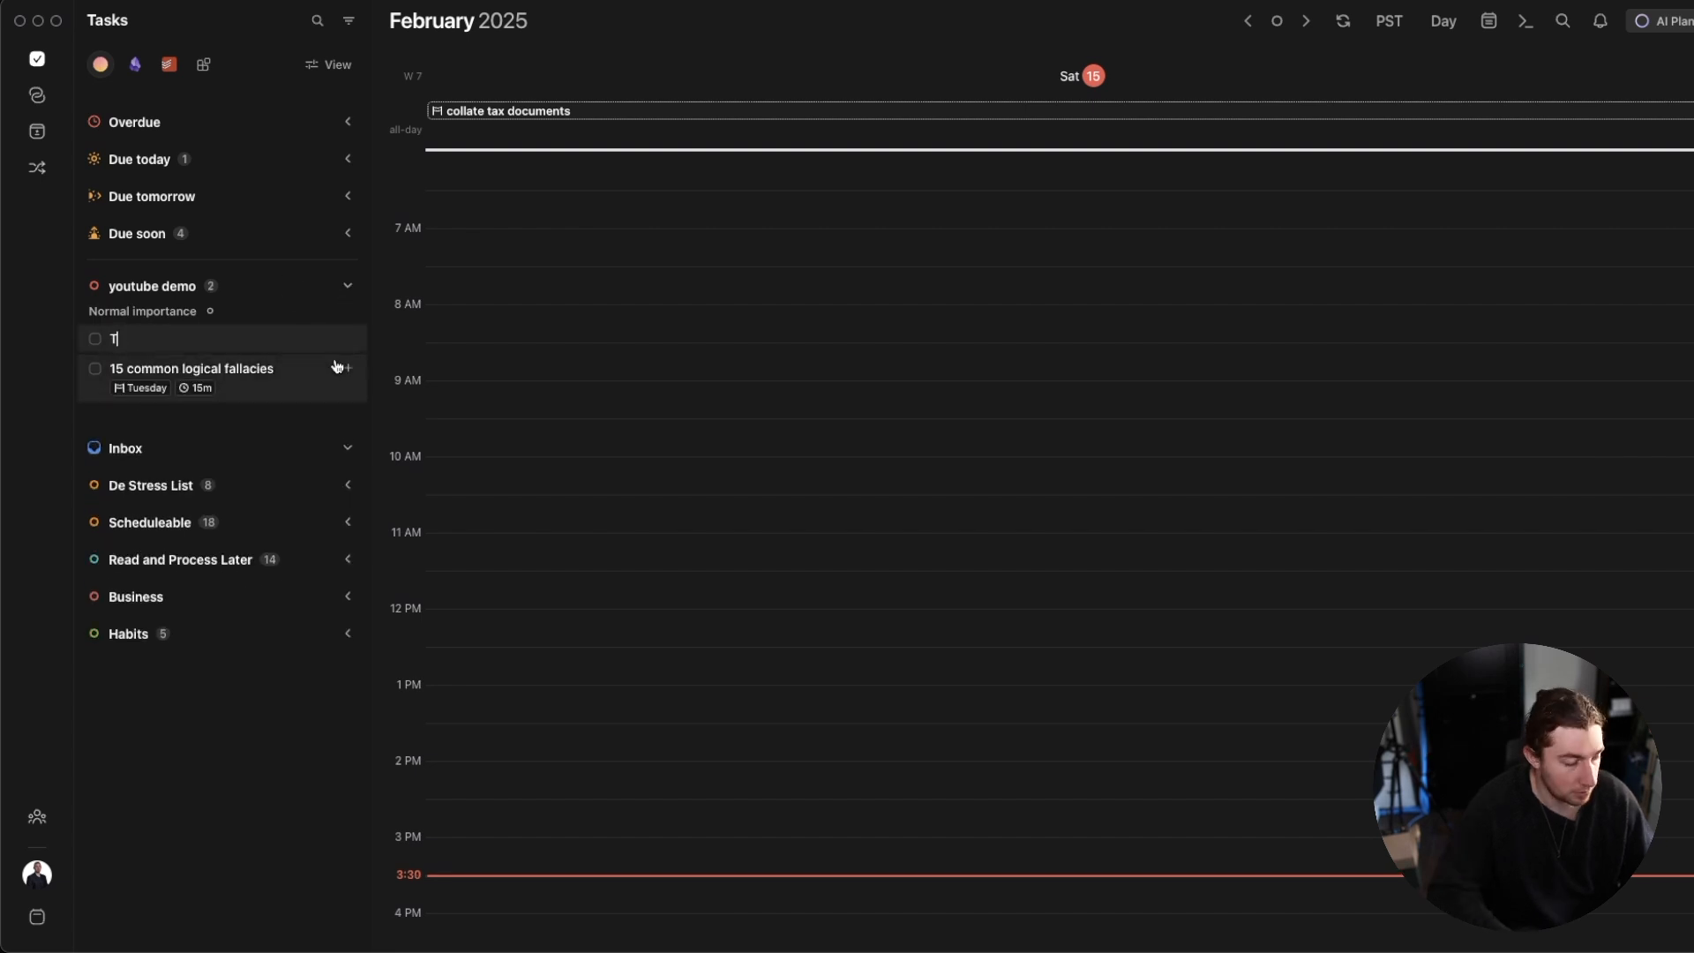
pyautogui.press('Return')
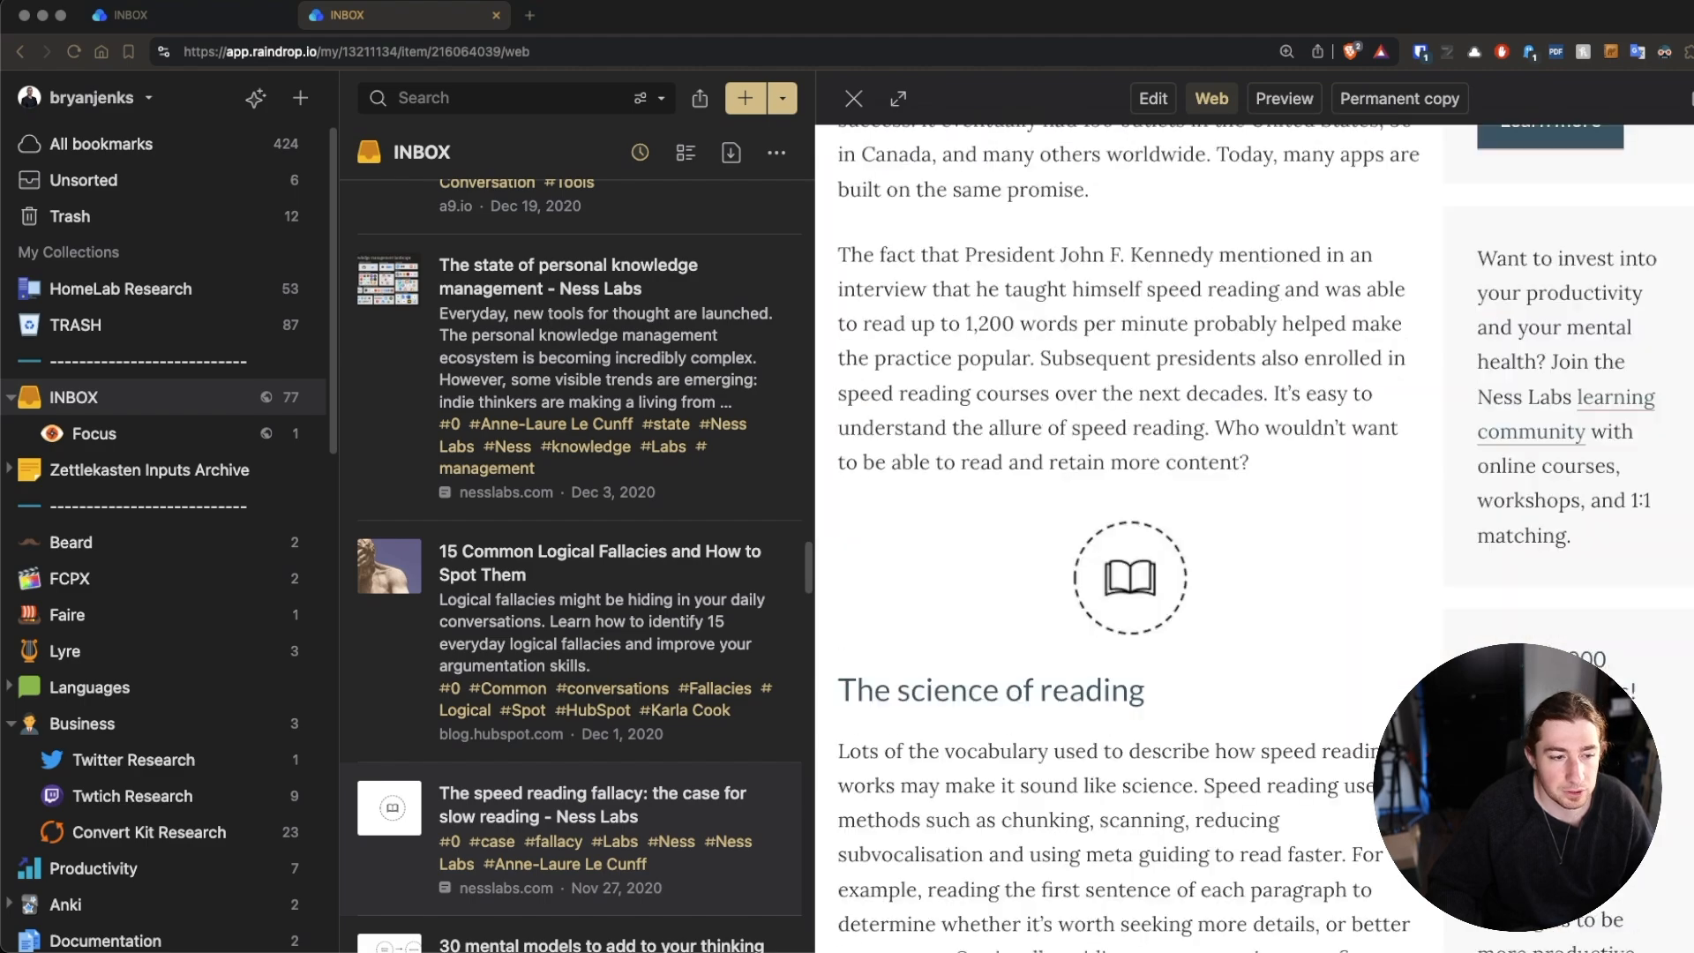
pyautogui.scroll(-3)
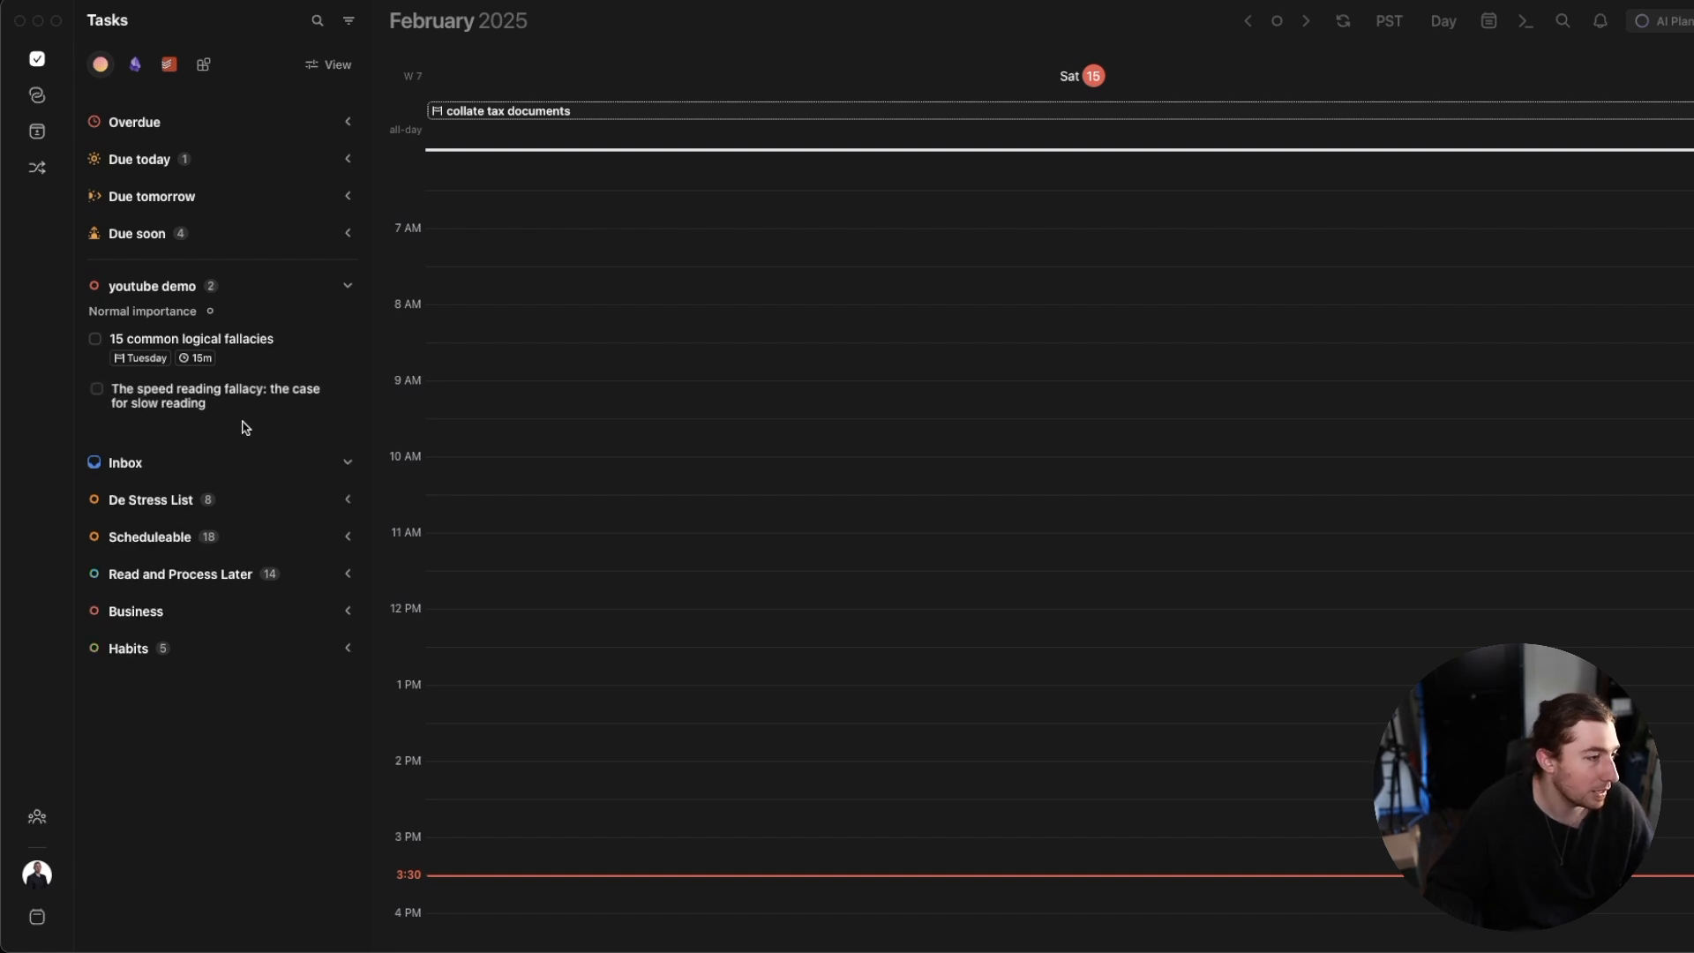
pyautogui.moveTo(240, 410)
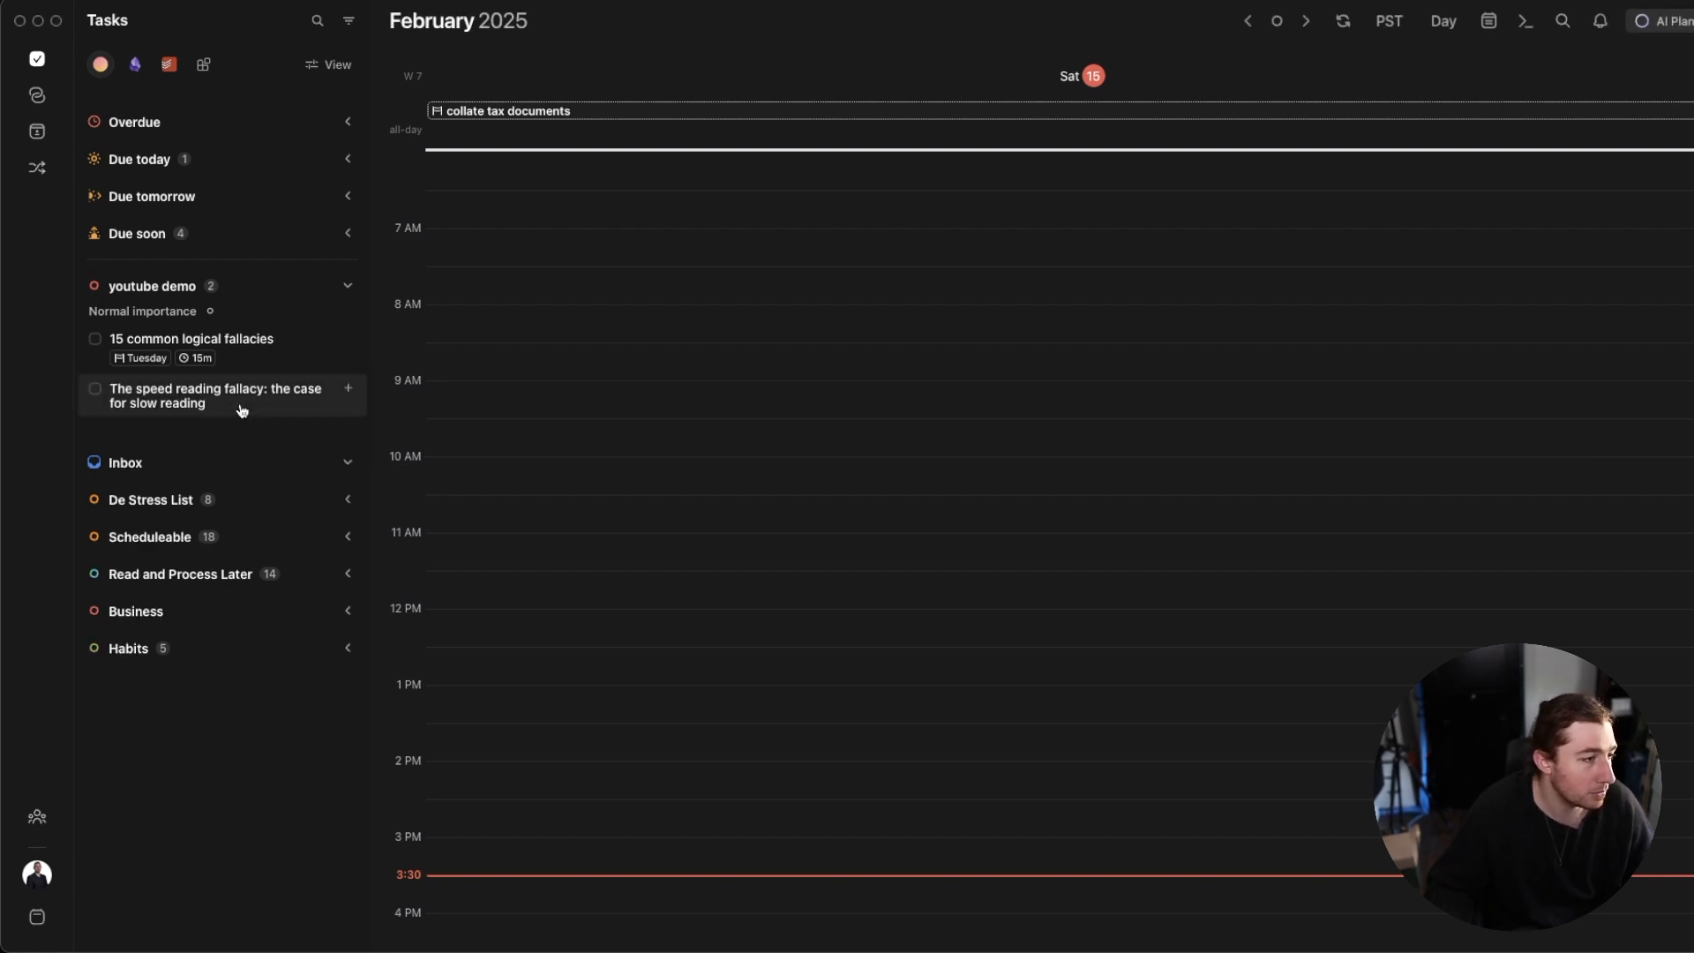
pyautogui.click(213, 395)
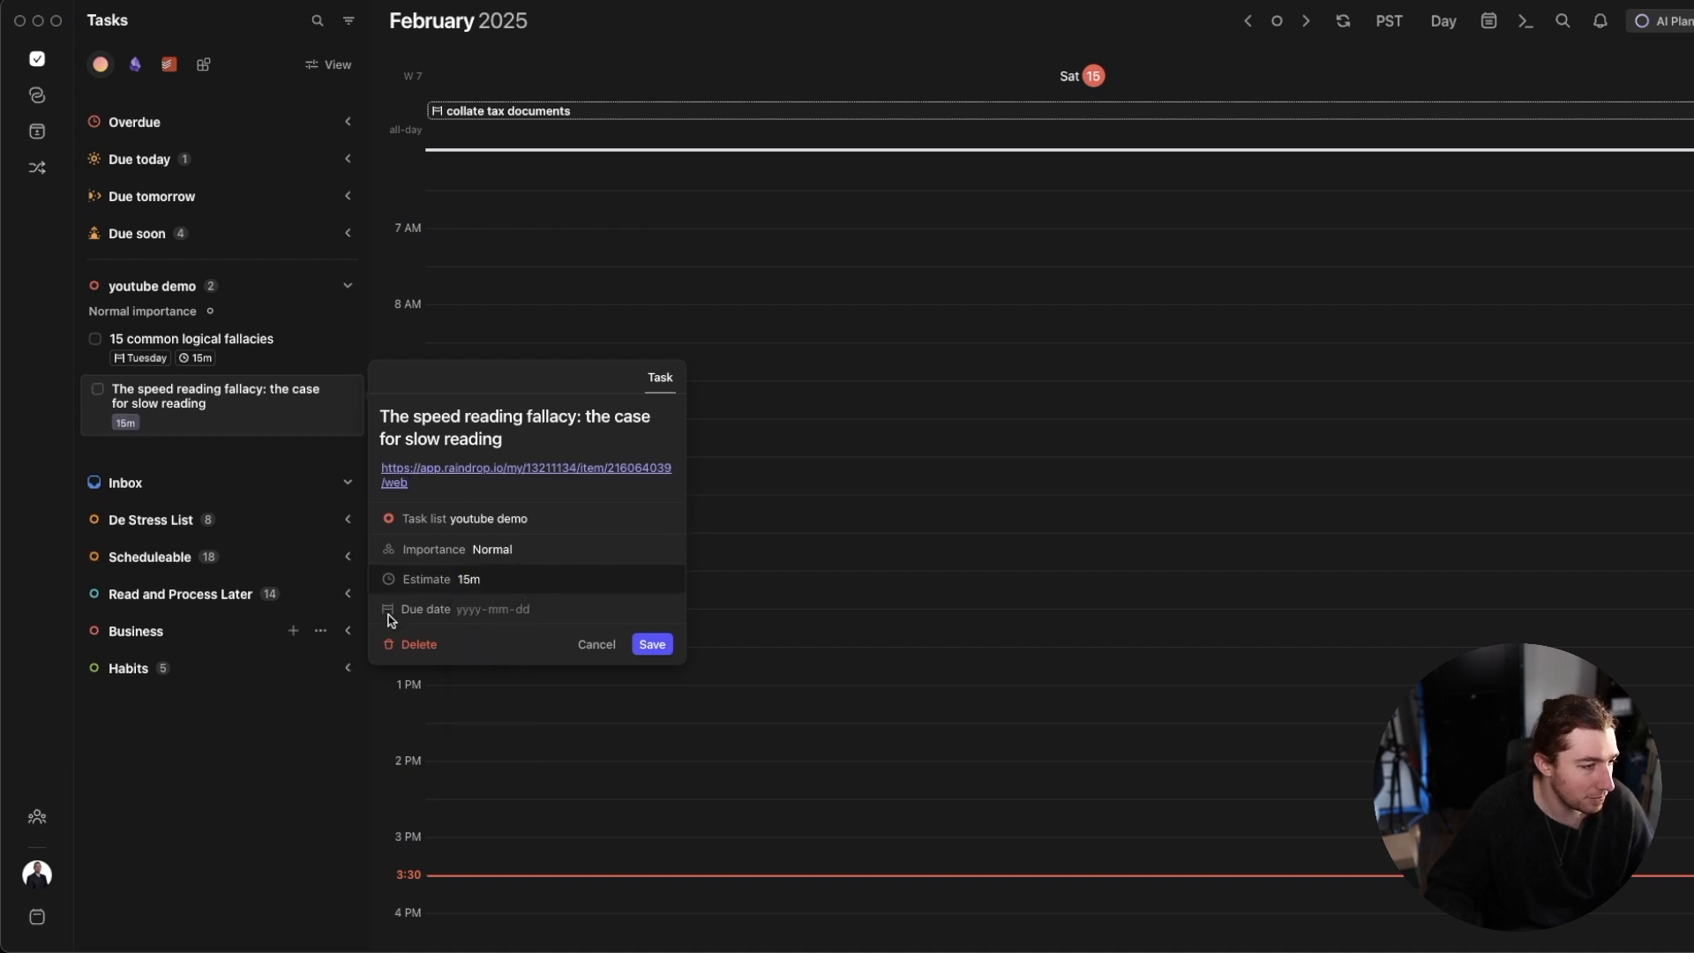
pyautogui.click(593, 644)
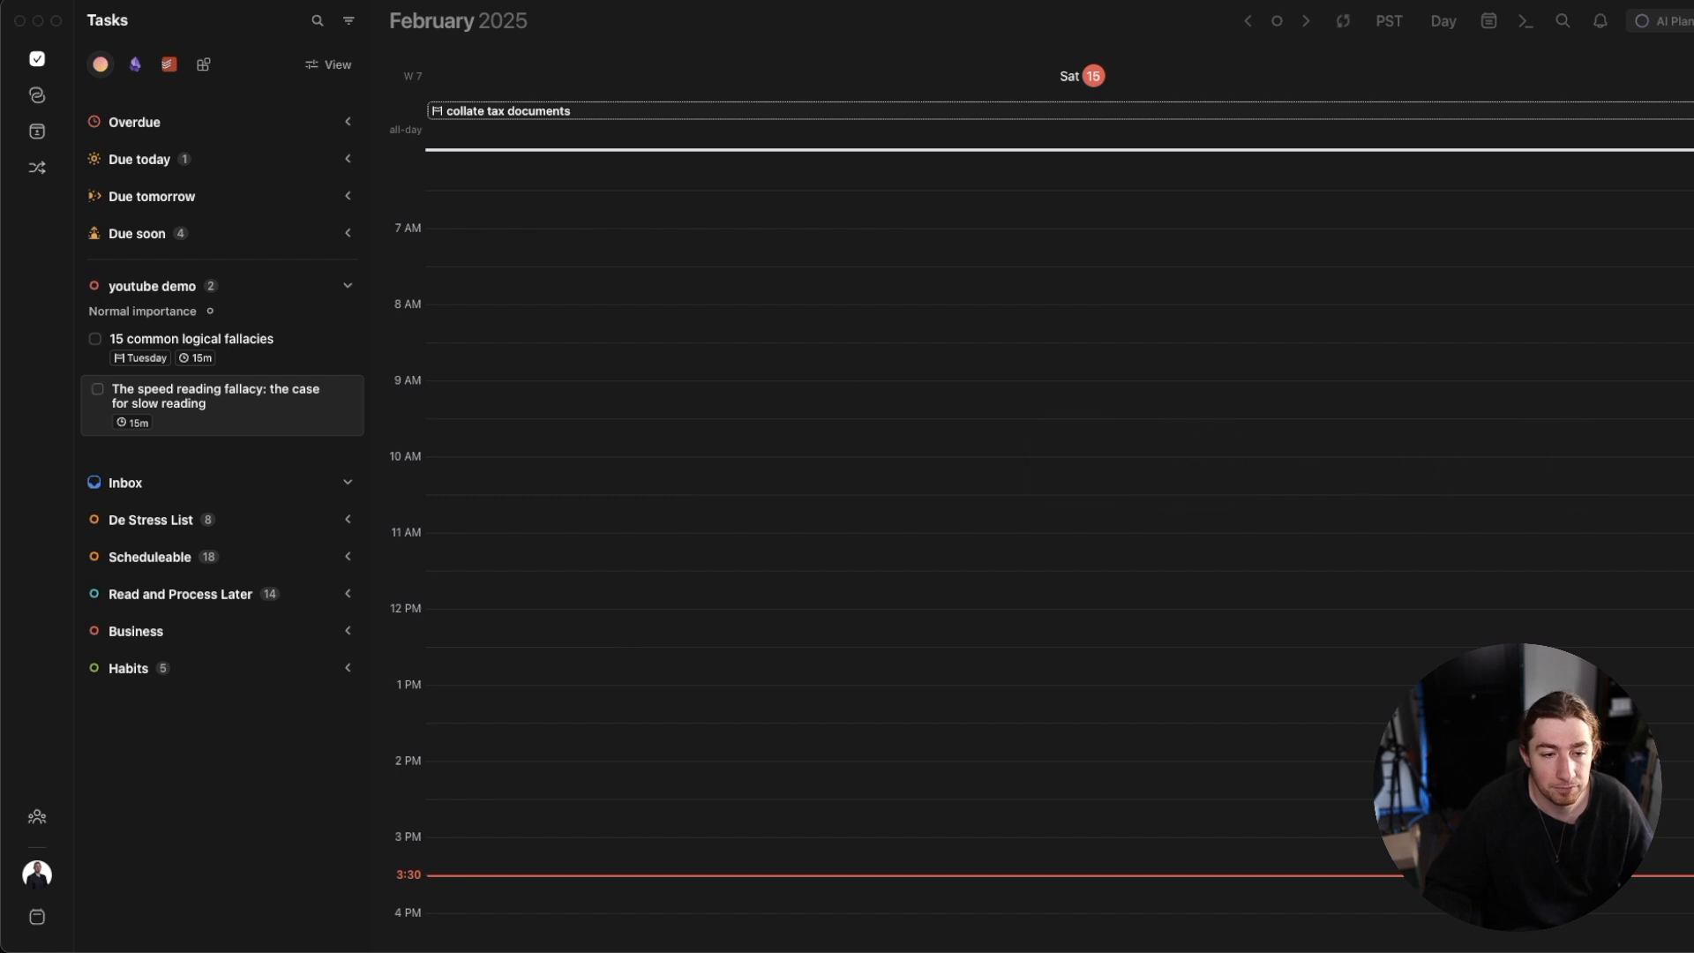
pyautogui.moveTo(509, 263)
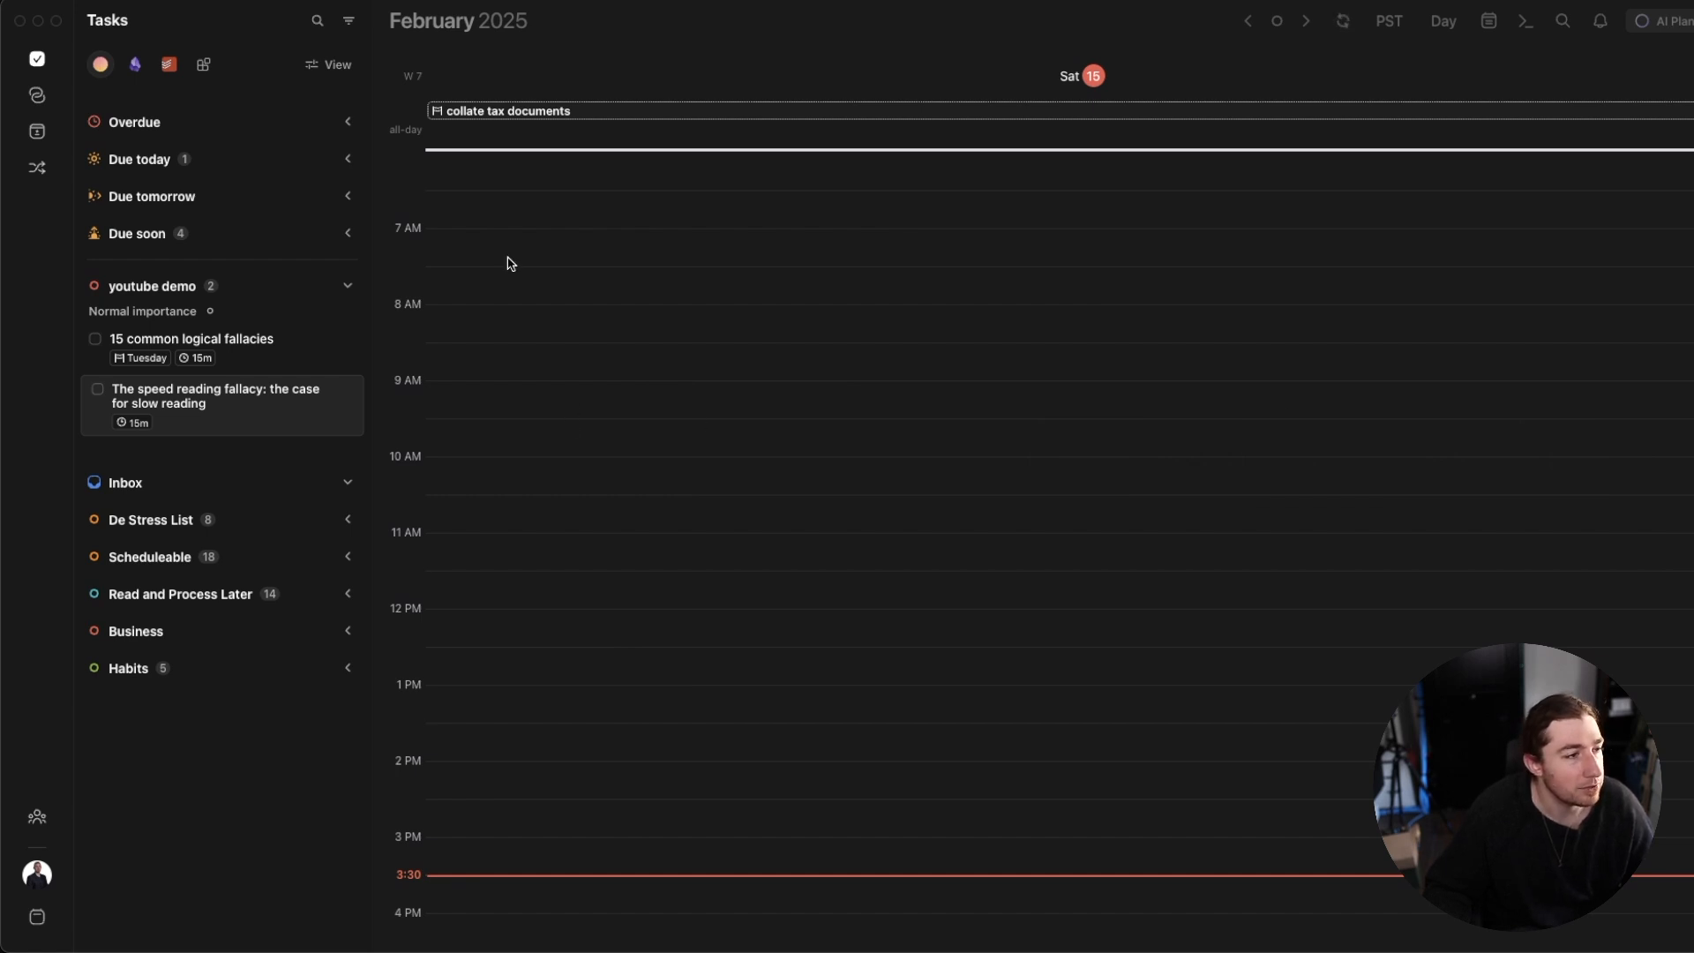
pyautogui.moveTo(558, 417)
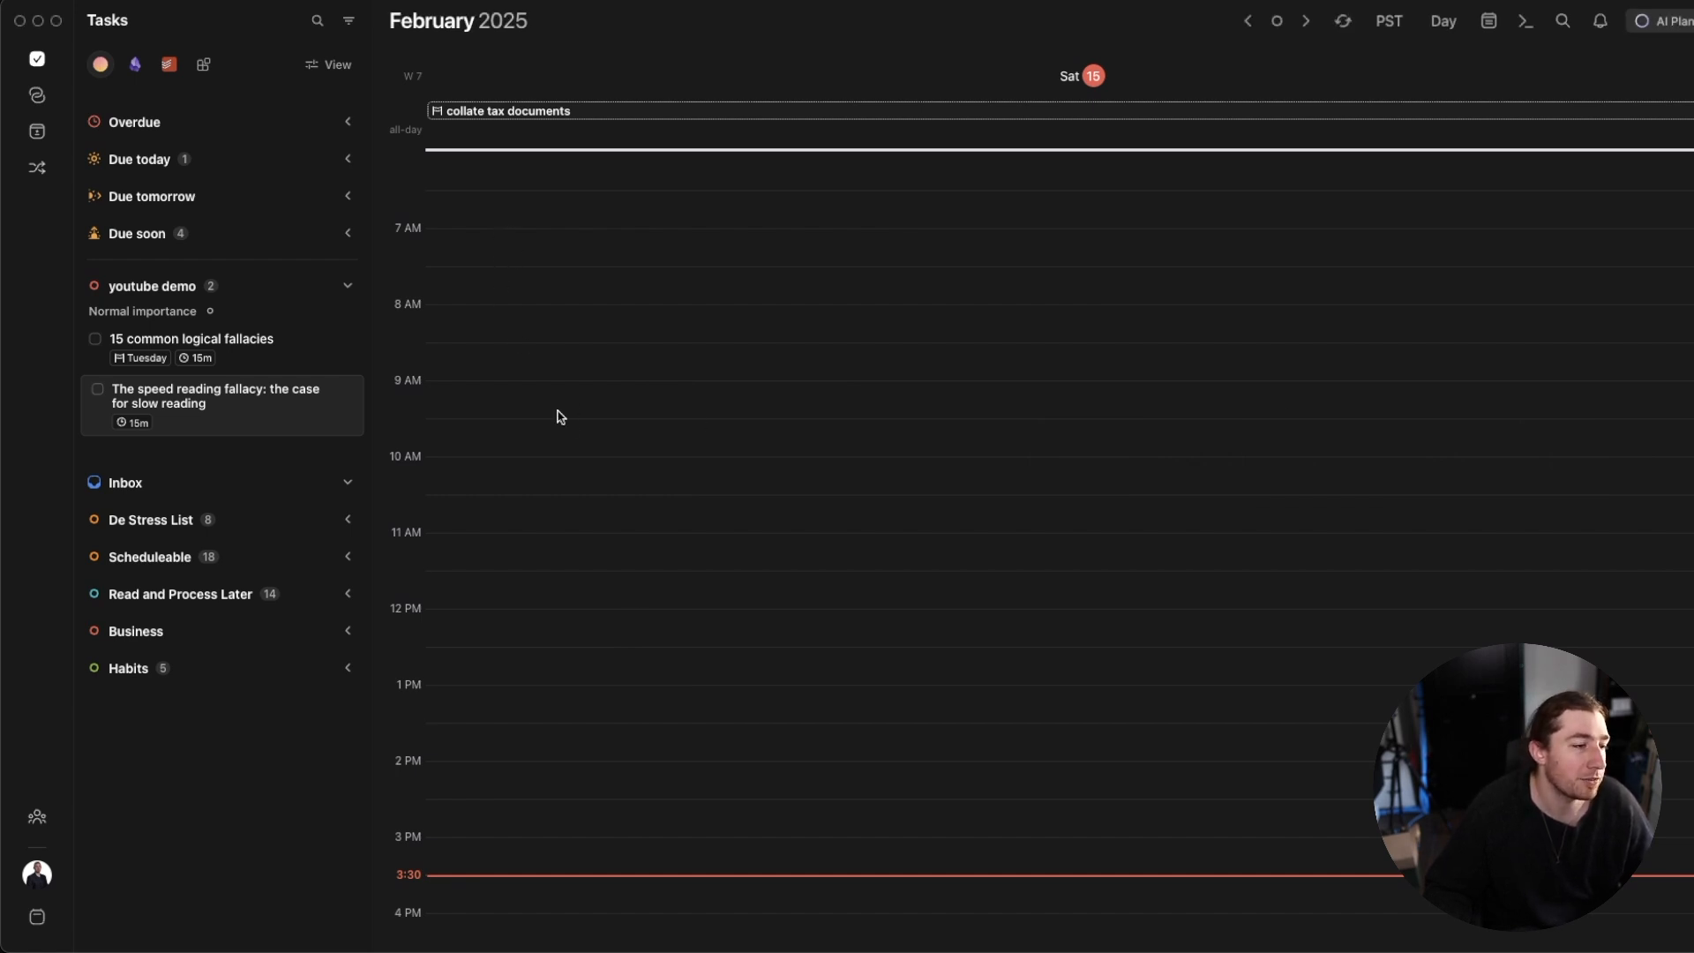
pyautogui.scroll(-3)
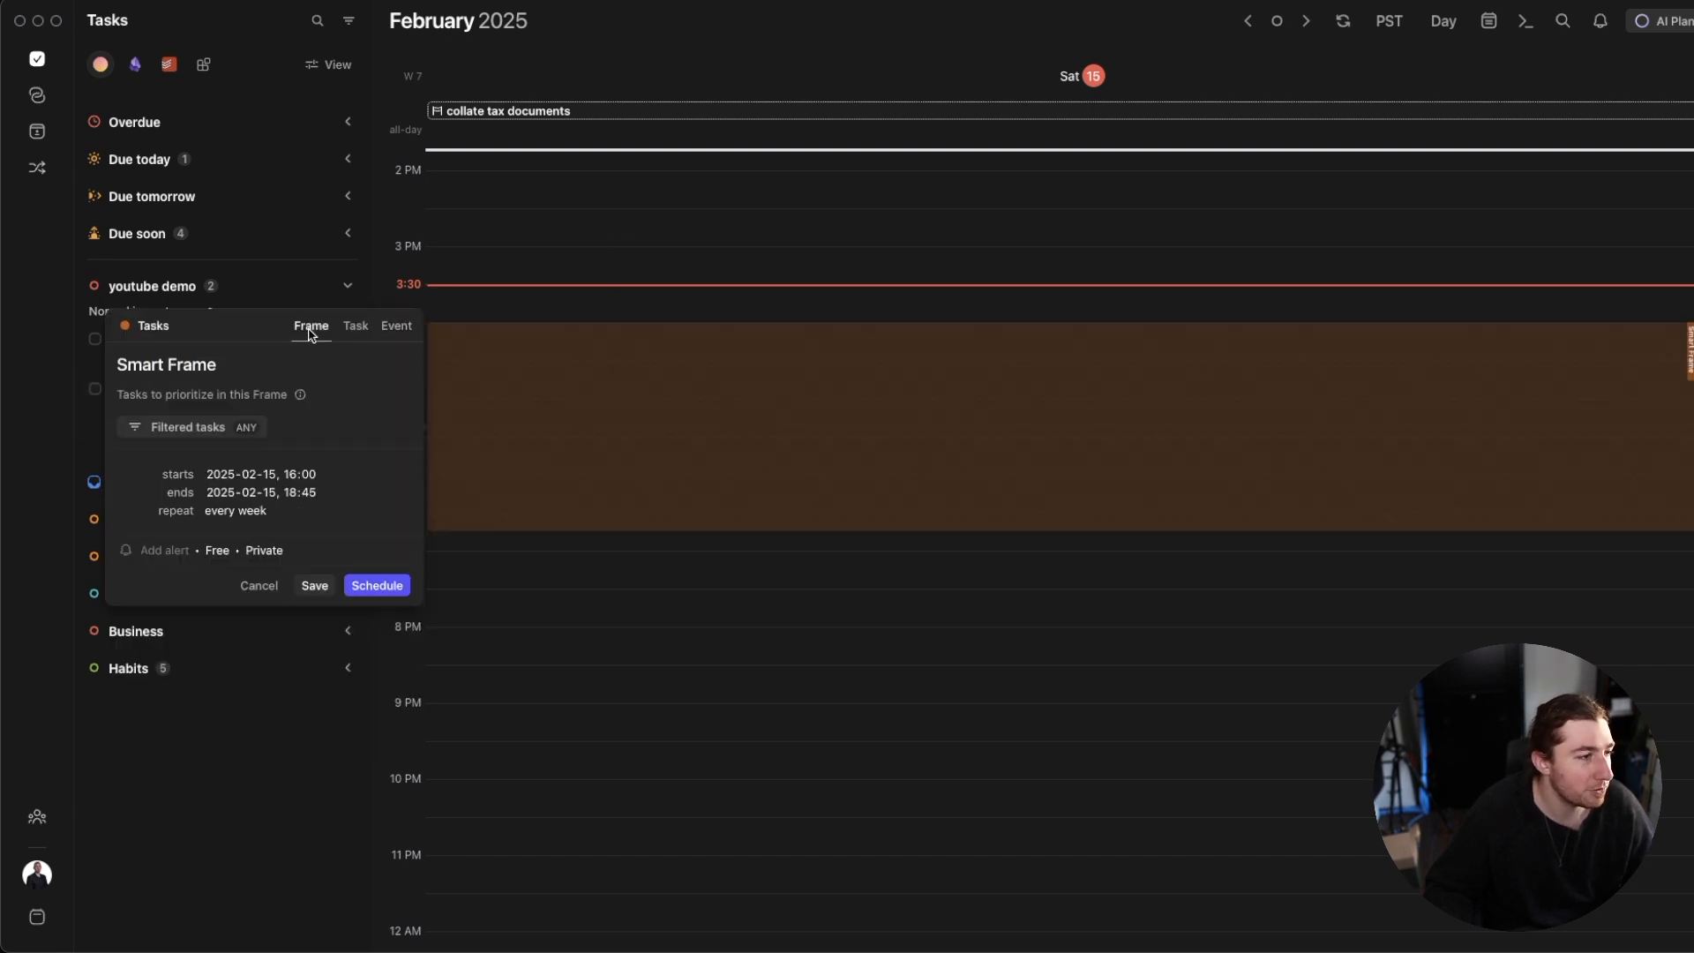
pyautogui.moveTo(217, 414)
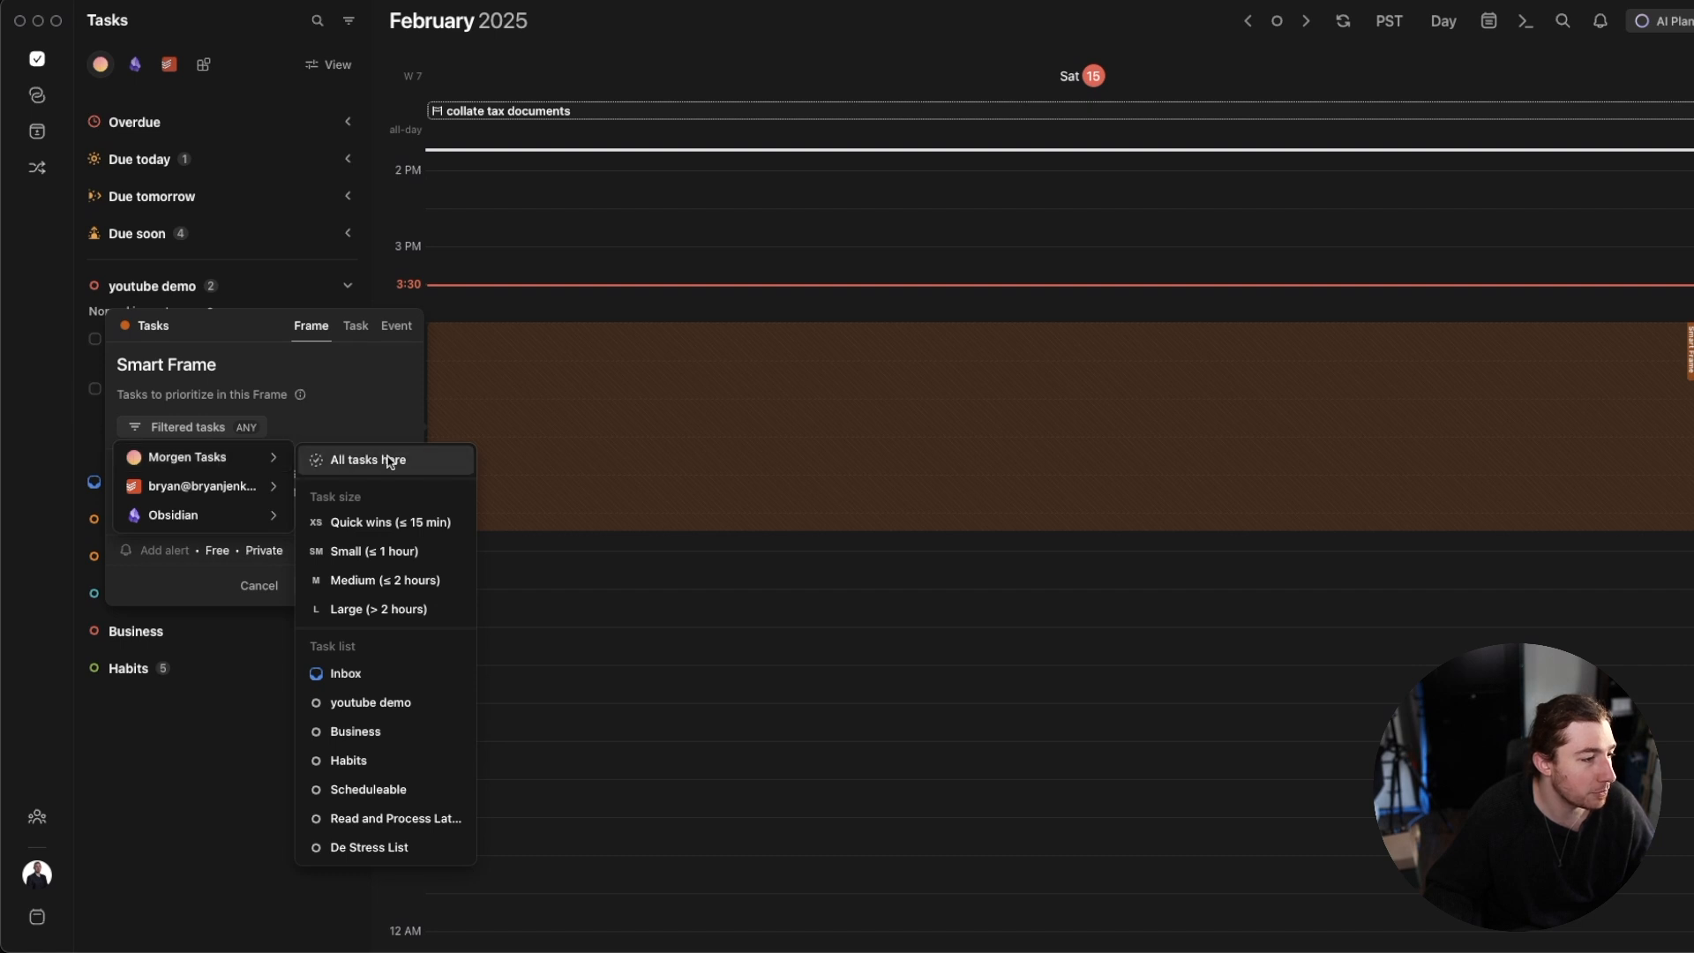
pyautogui.moveTo(386, 702)
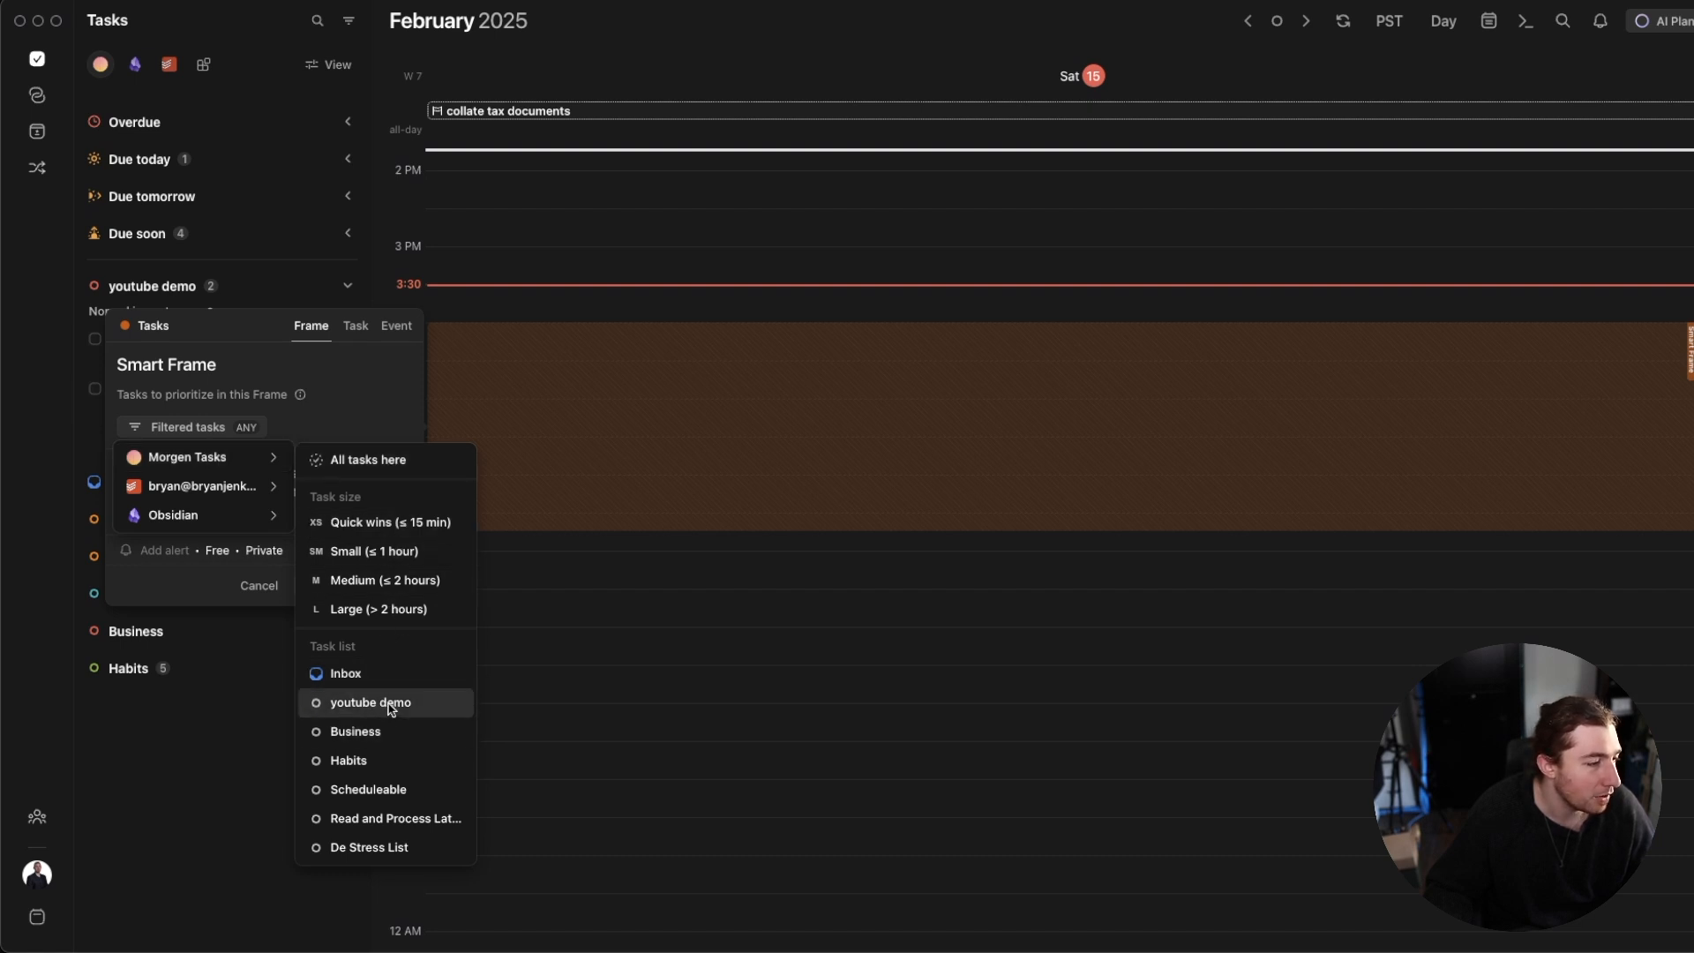
# - Filter the Smart Frame to tasks from the youtube demo list
pyautogui.click(369, 702)
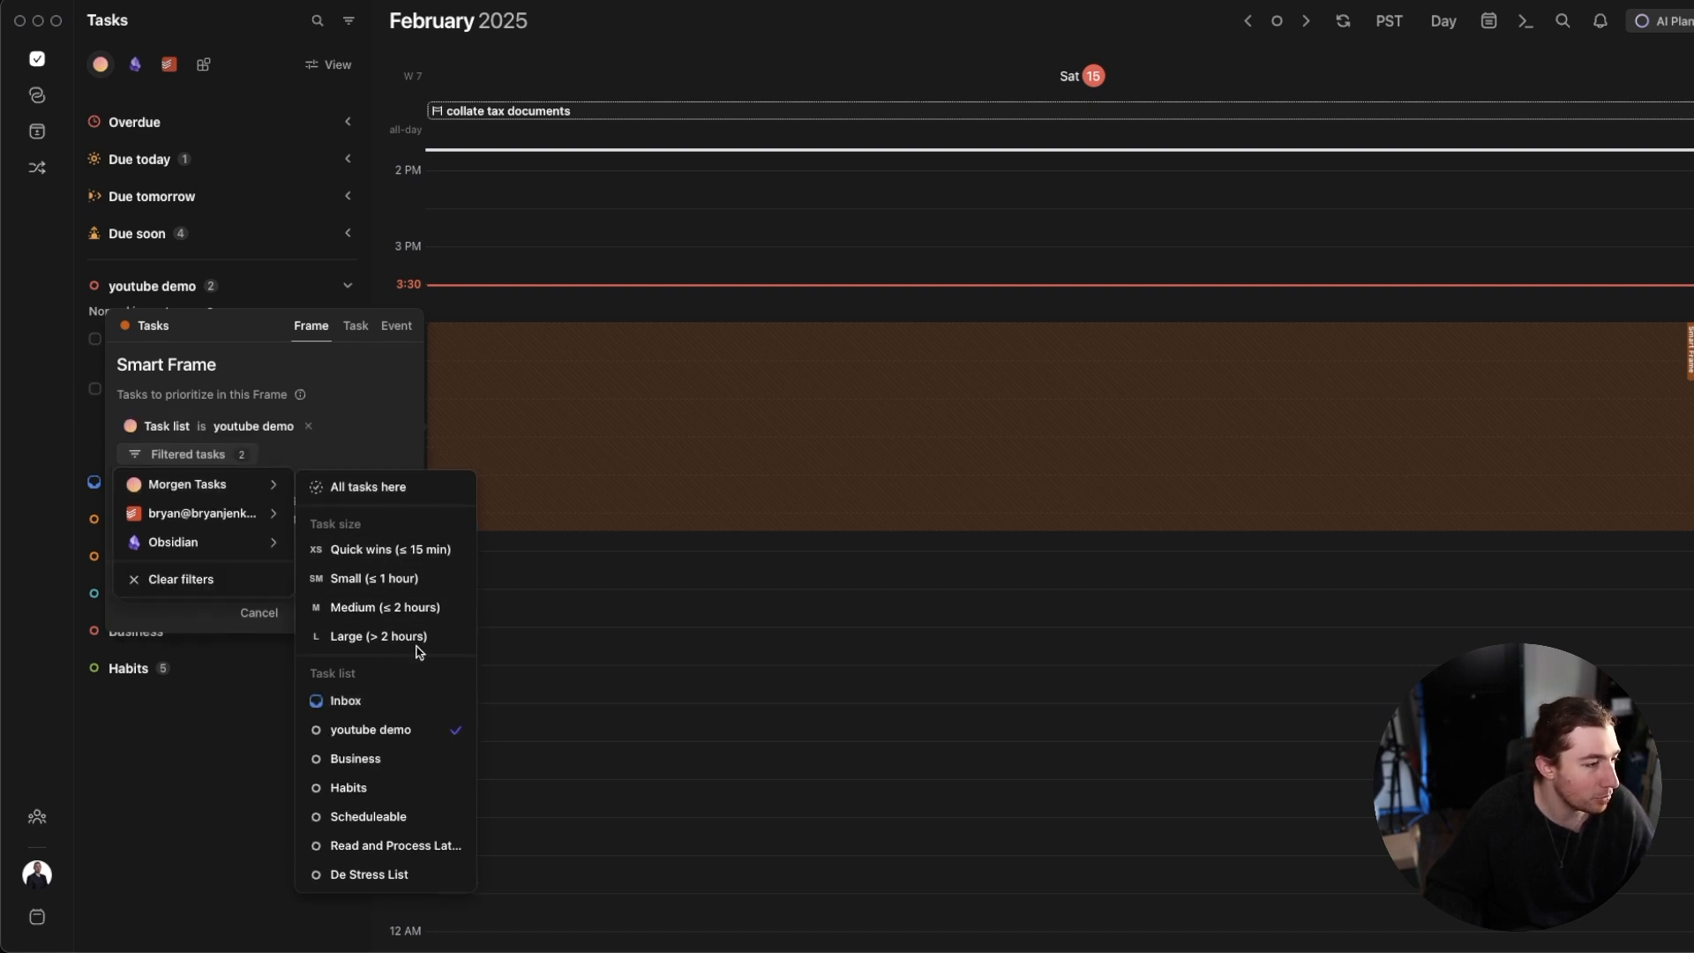
pyautogui.moveTo(384, 606)
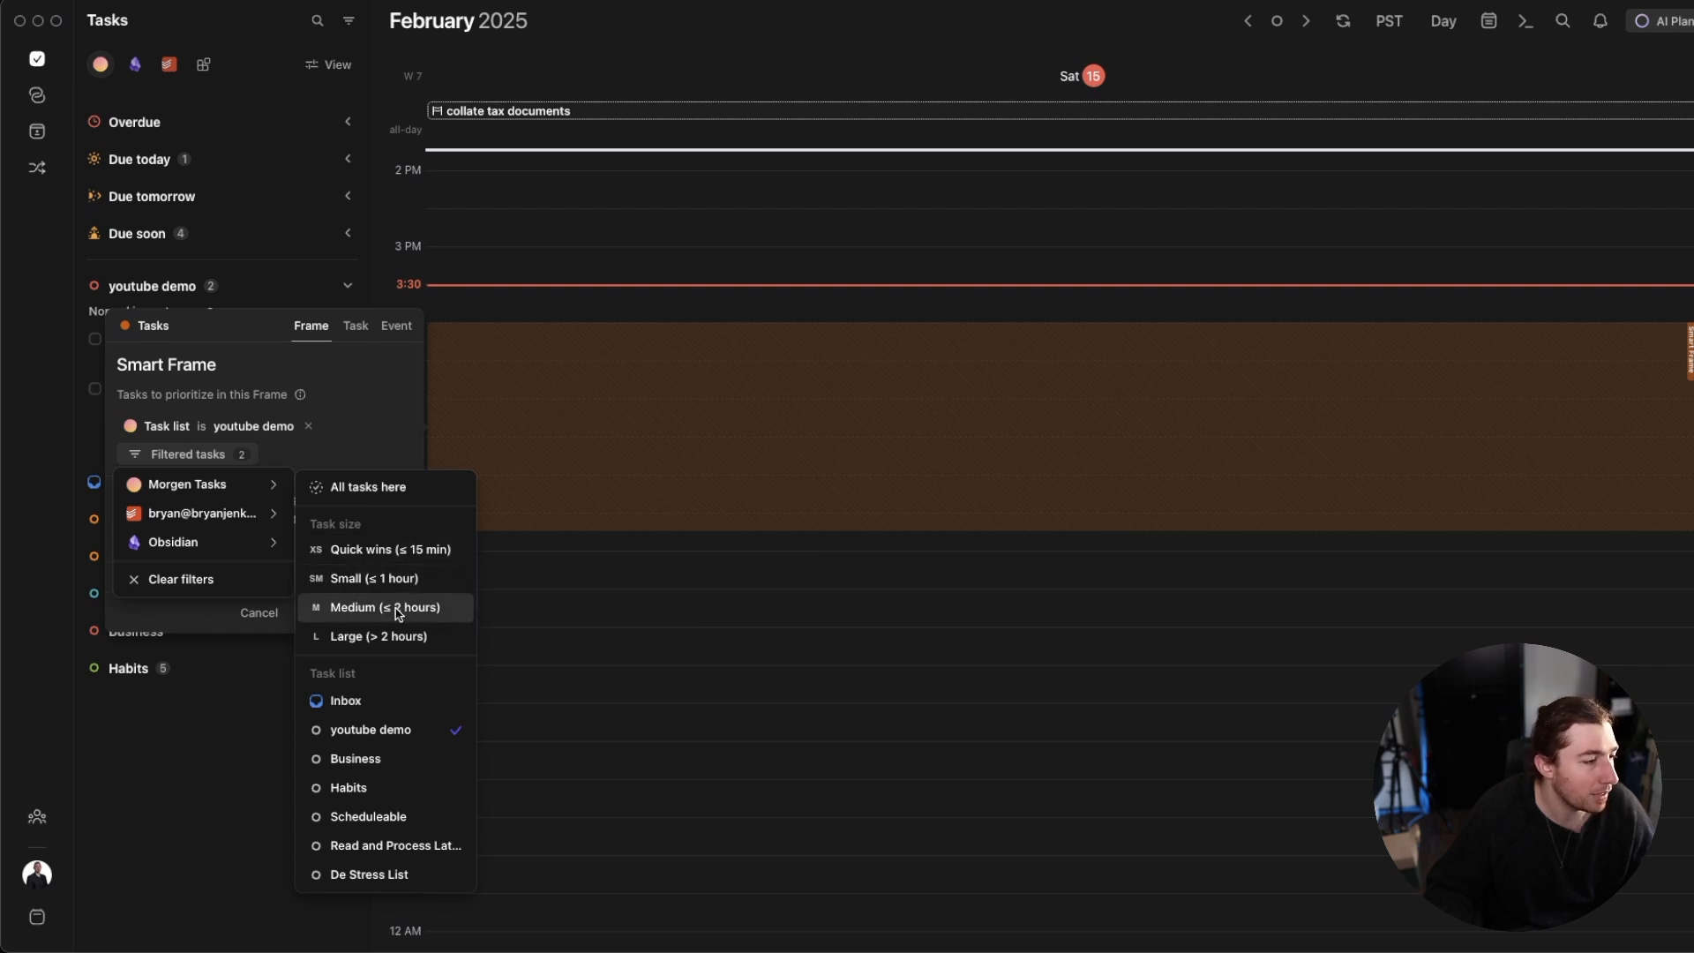
pyautogui.moveTo(415, 596)
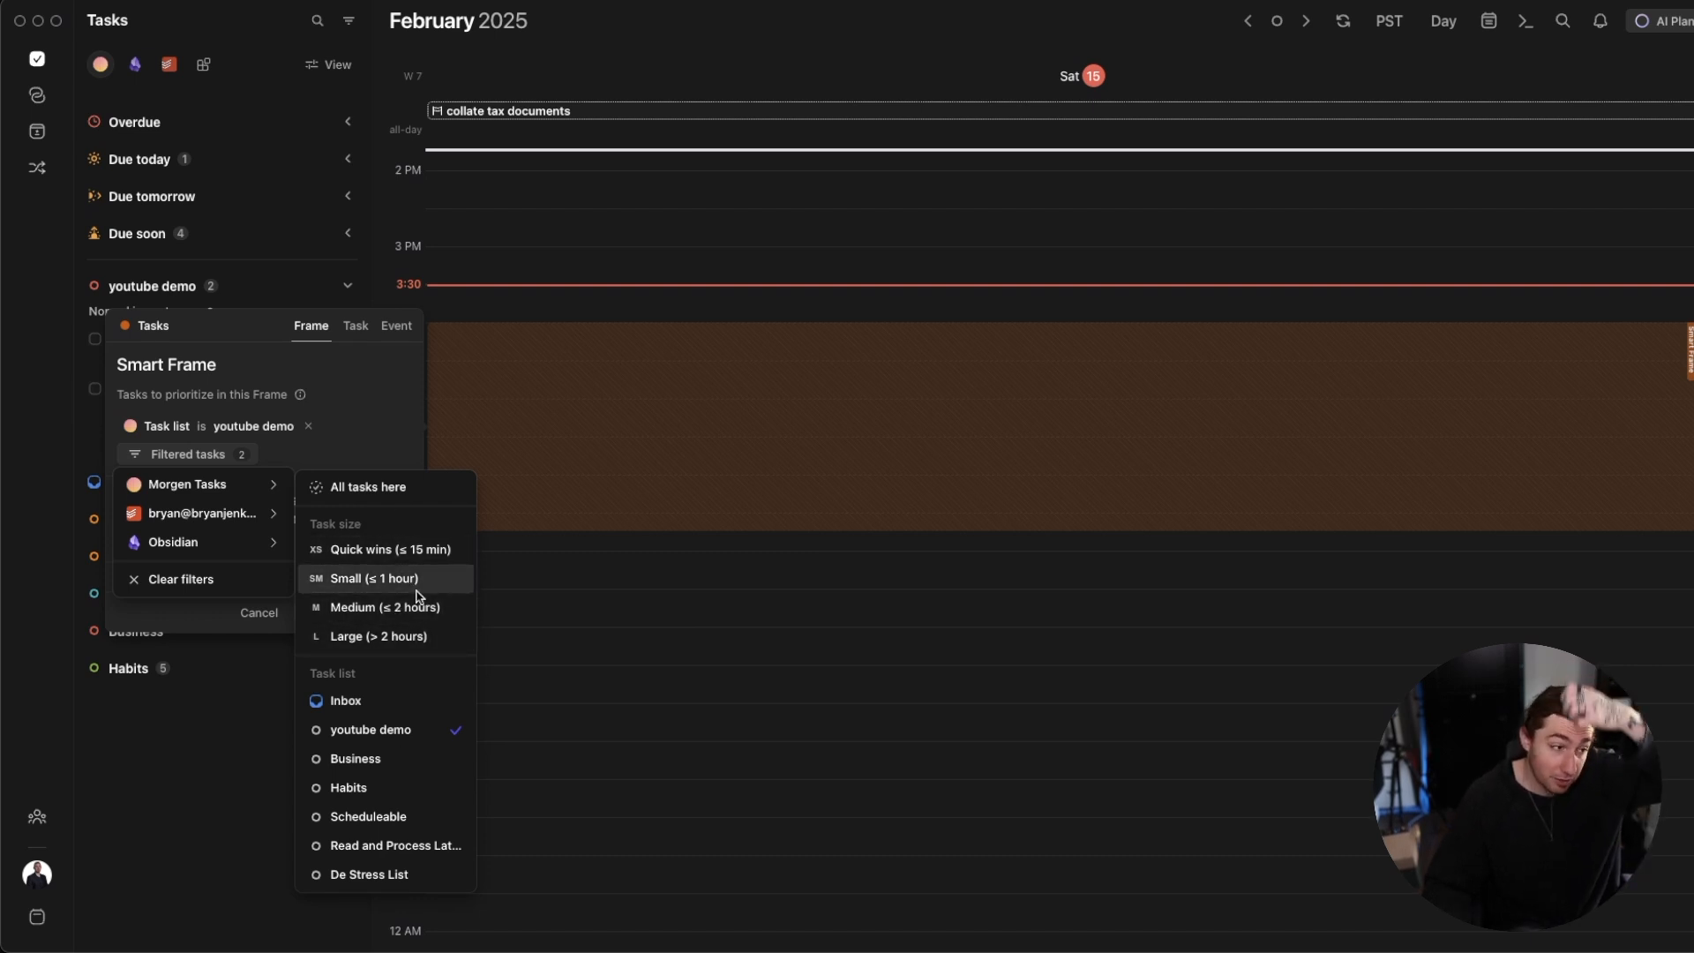
pyautogui.moveTo(374, 577)
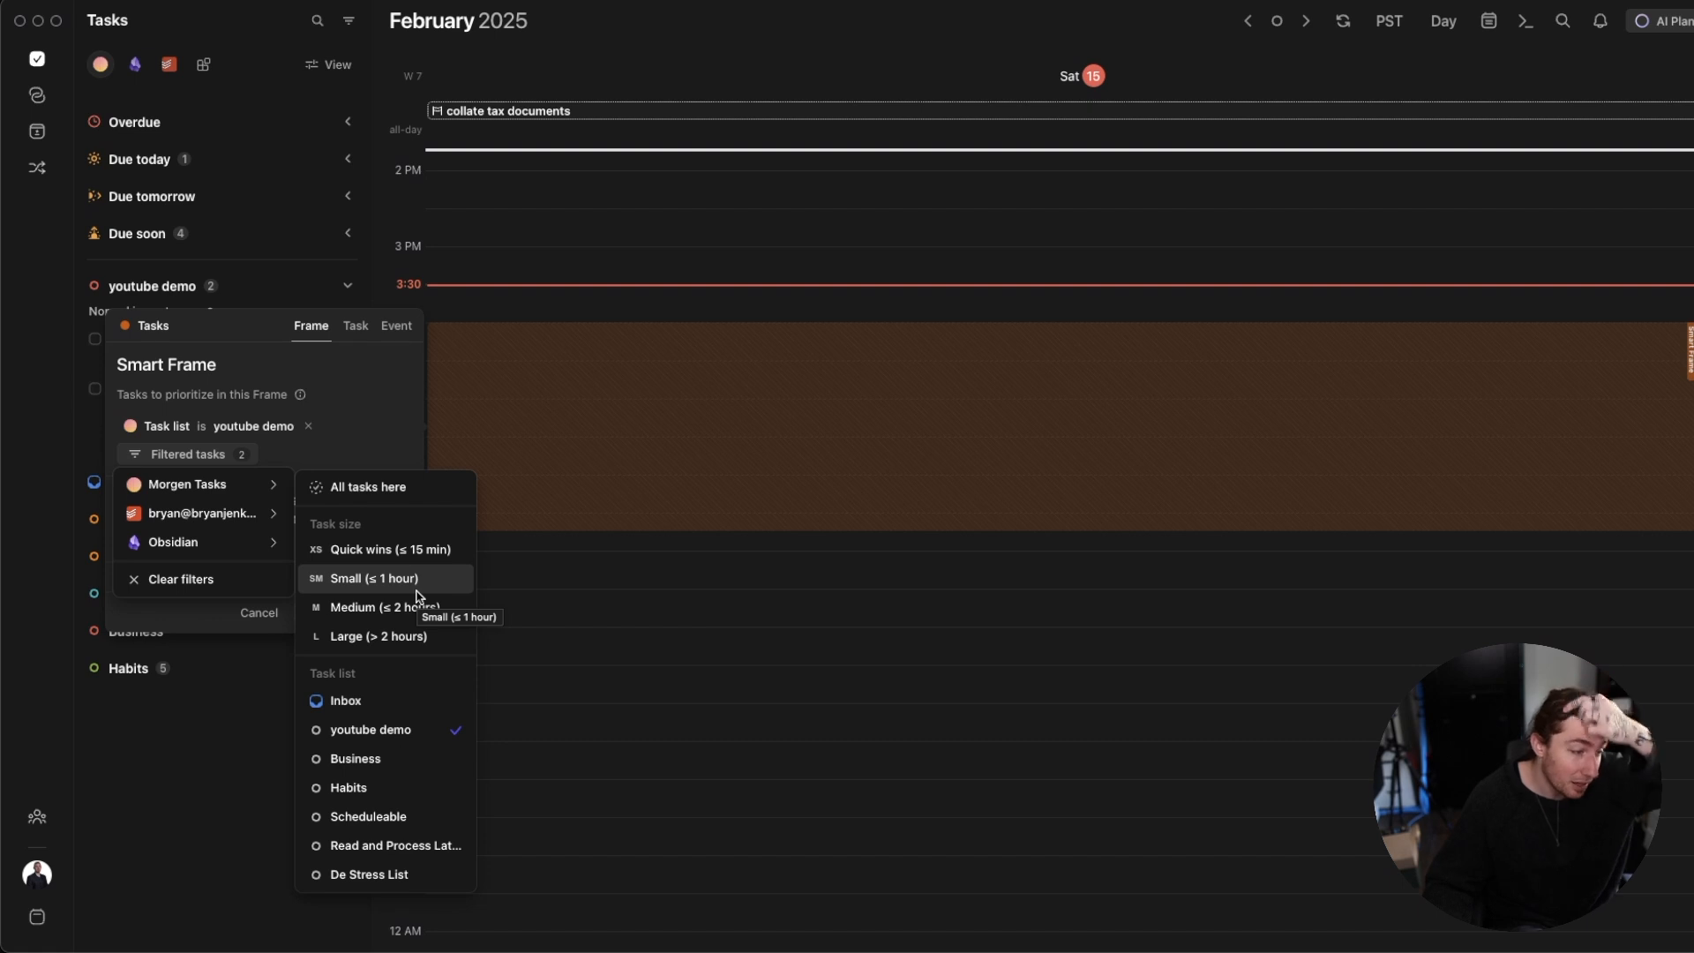
pyautogui.moveTo(385, 699)
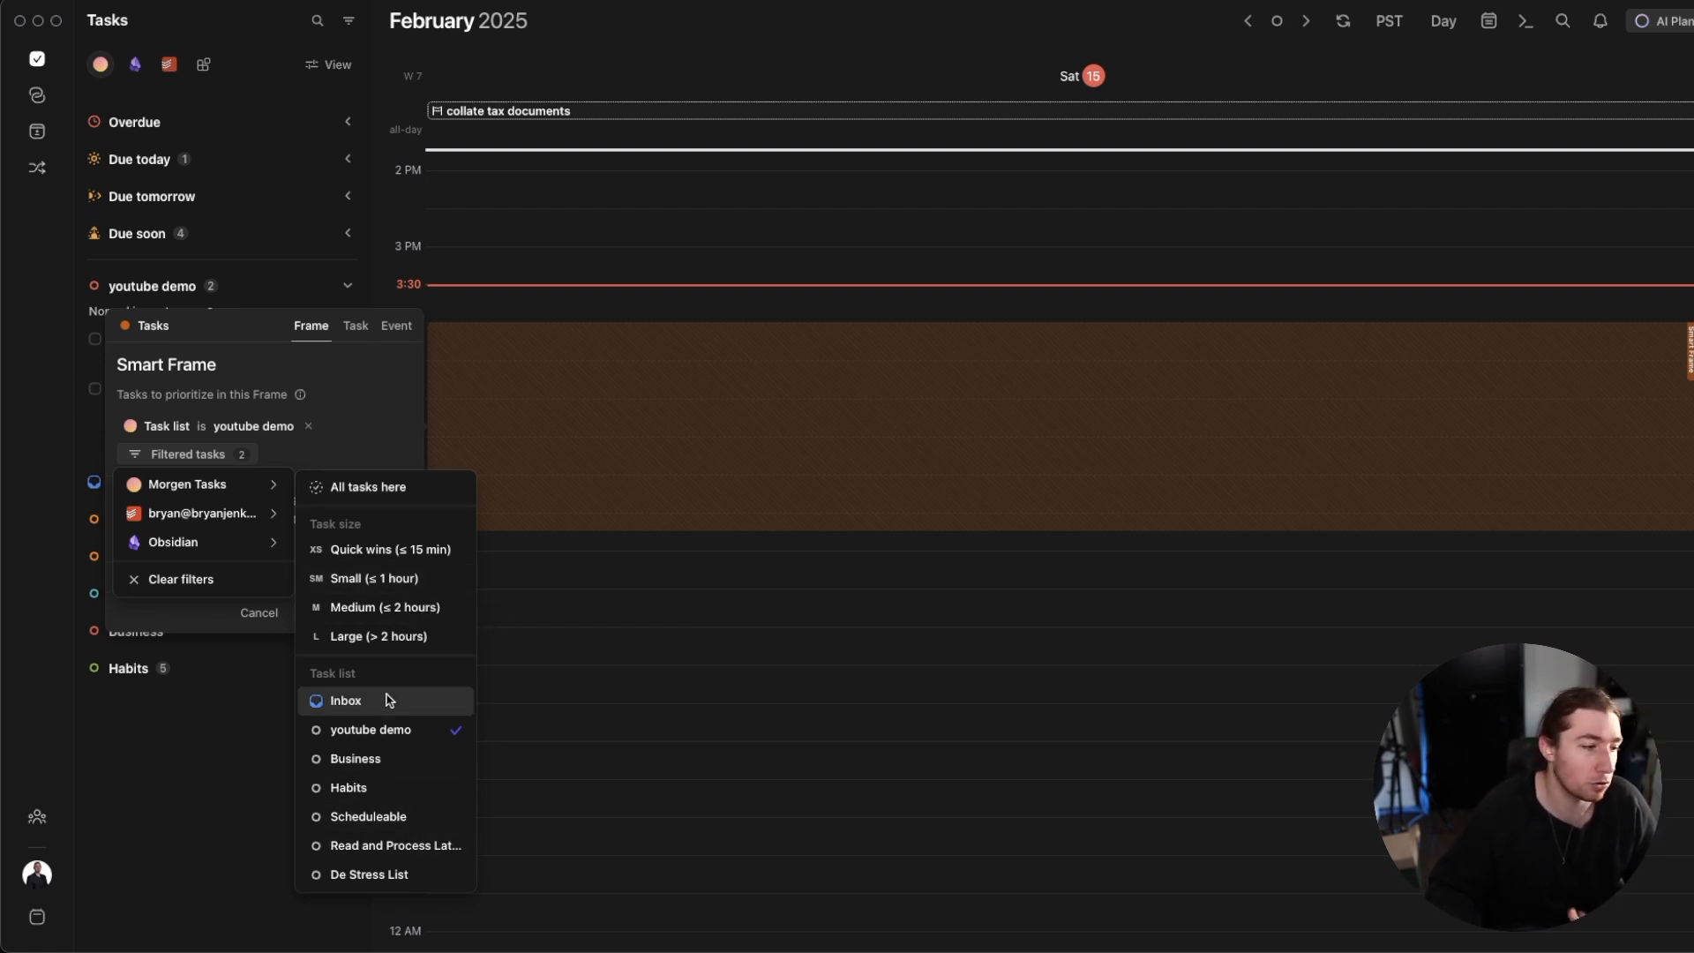
pyautogui.moveTo(381, 549)
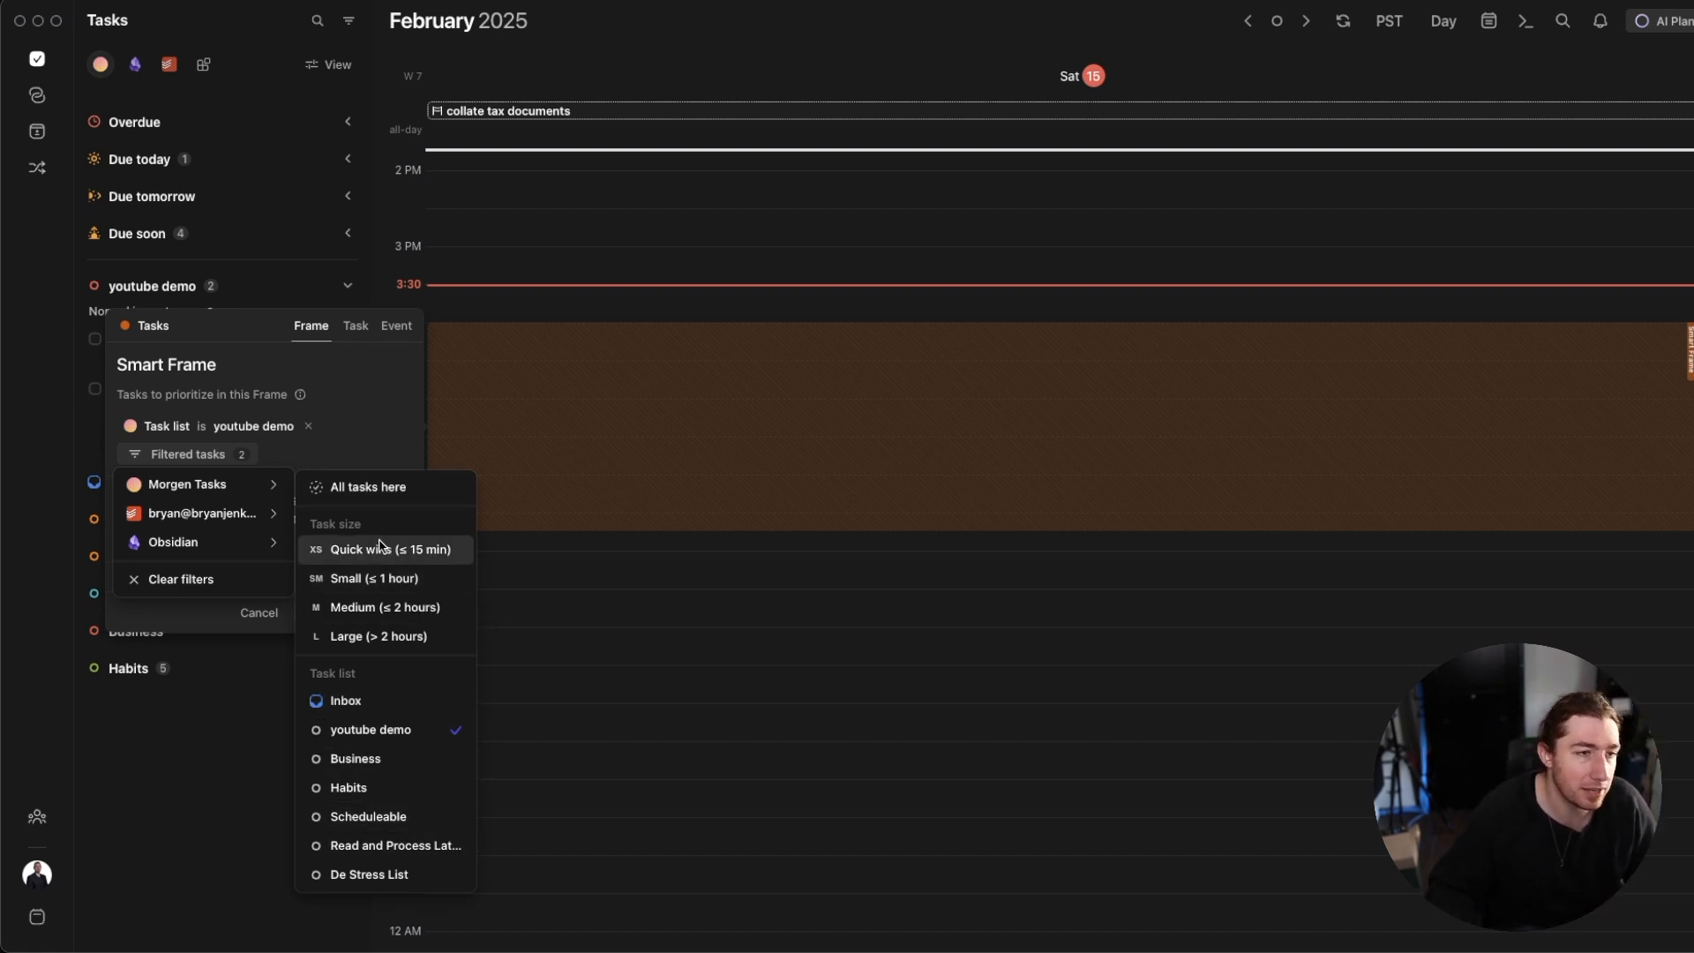
pyautogui.moveTo(328, 448)
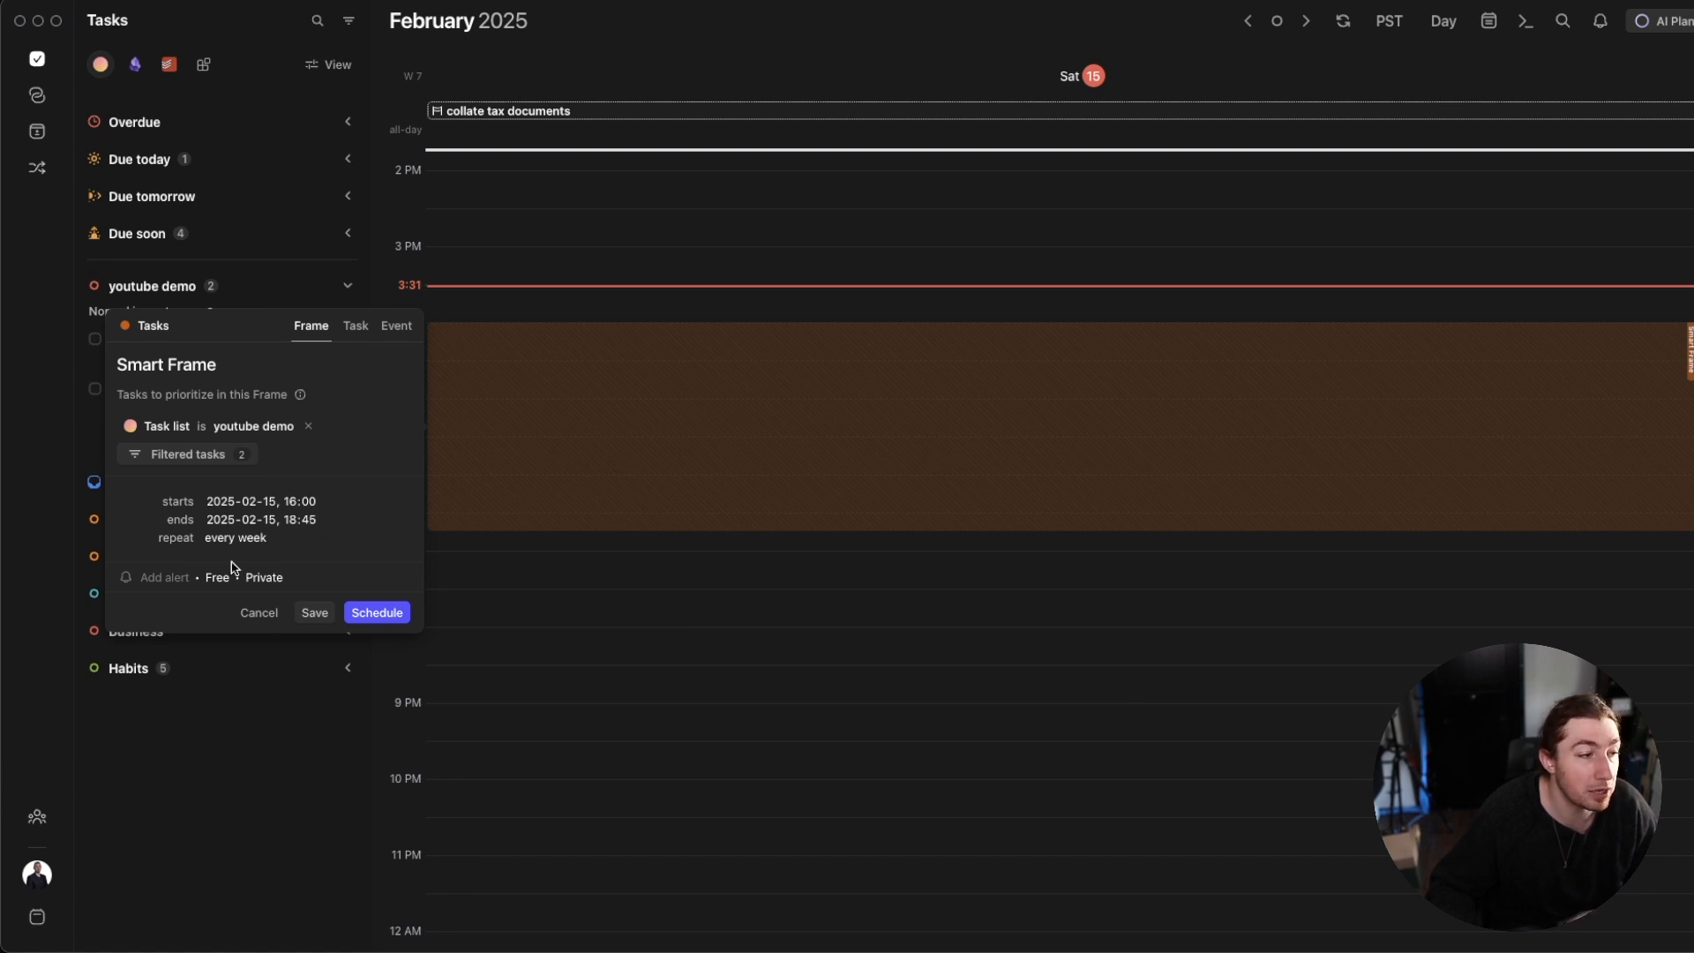
pyautogui.moveTo(242, 555)
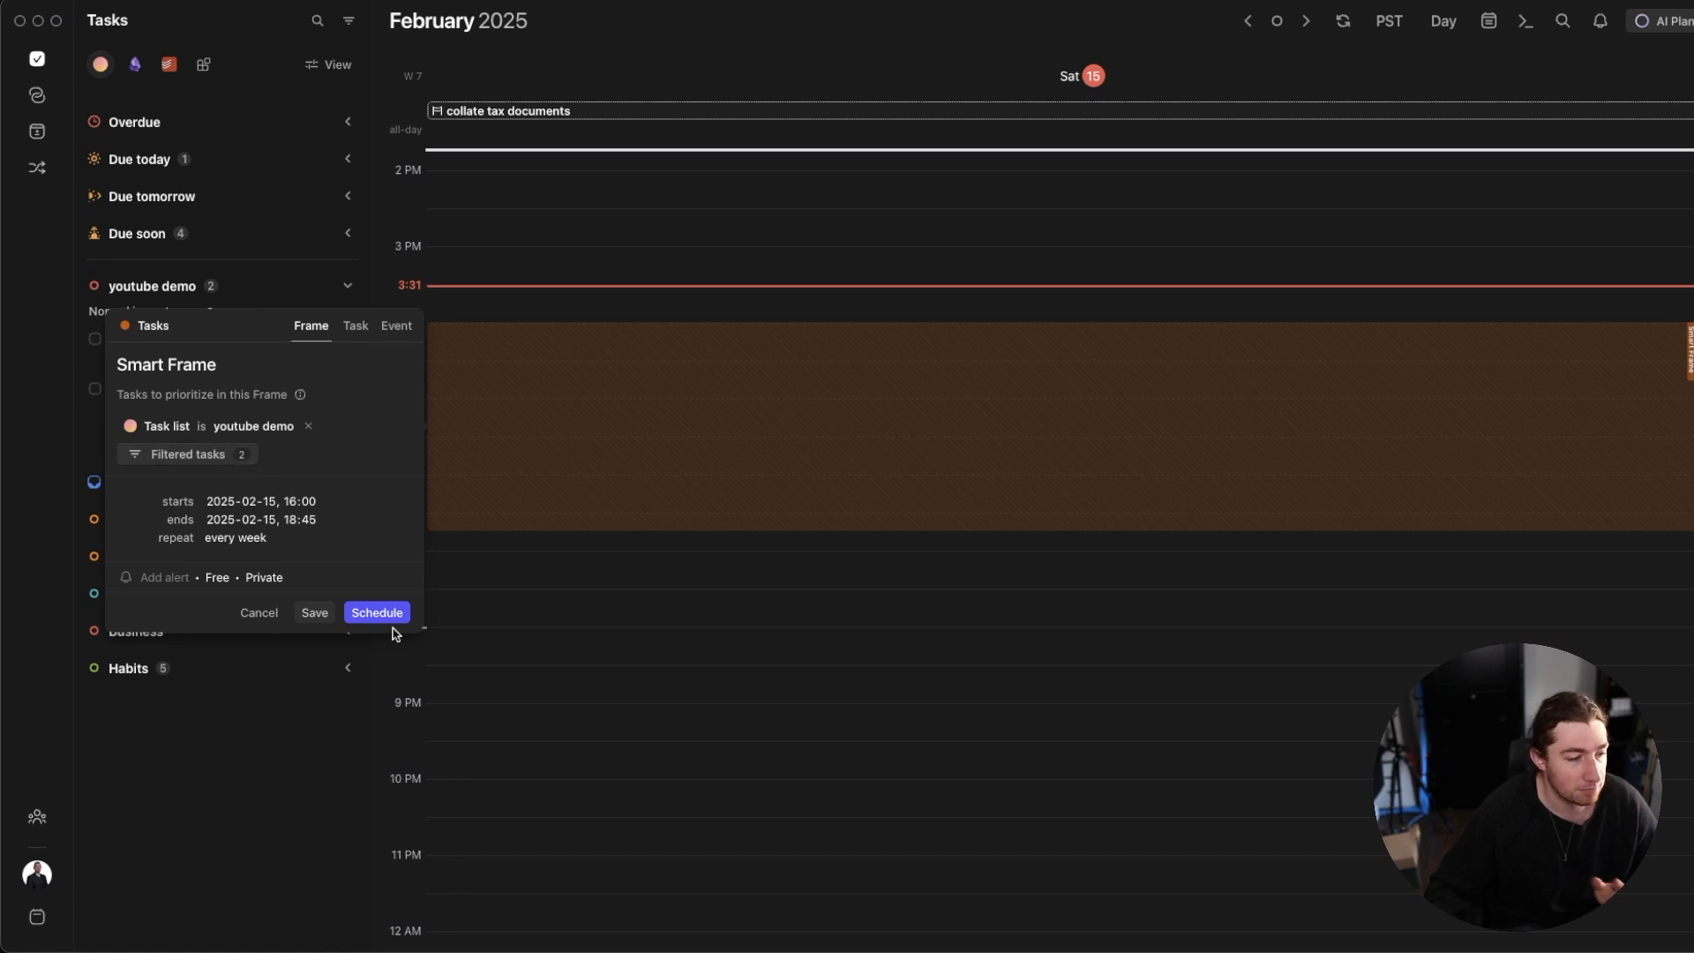
pyautogui.moveTo(864, 456)
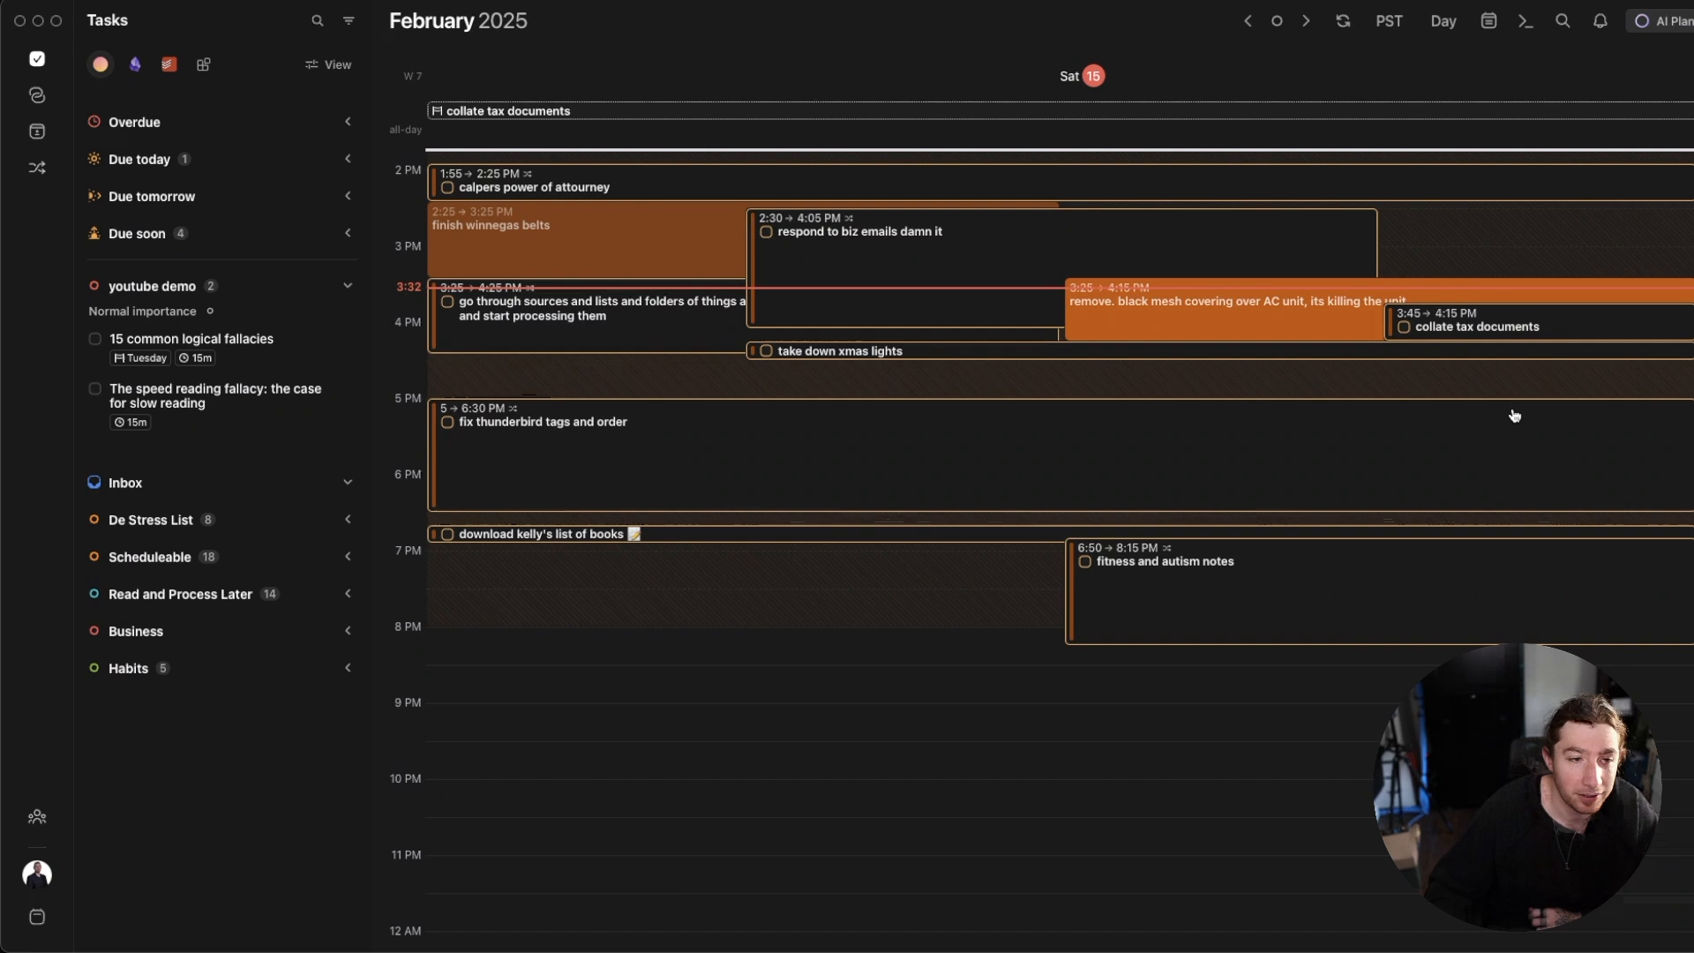
pyautogui.moveTo(1679, 367)
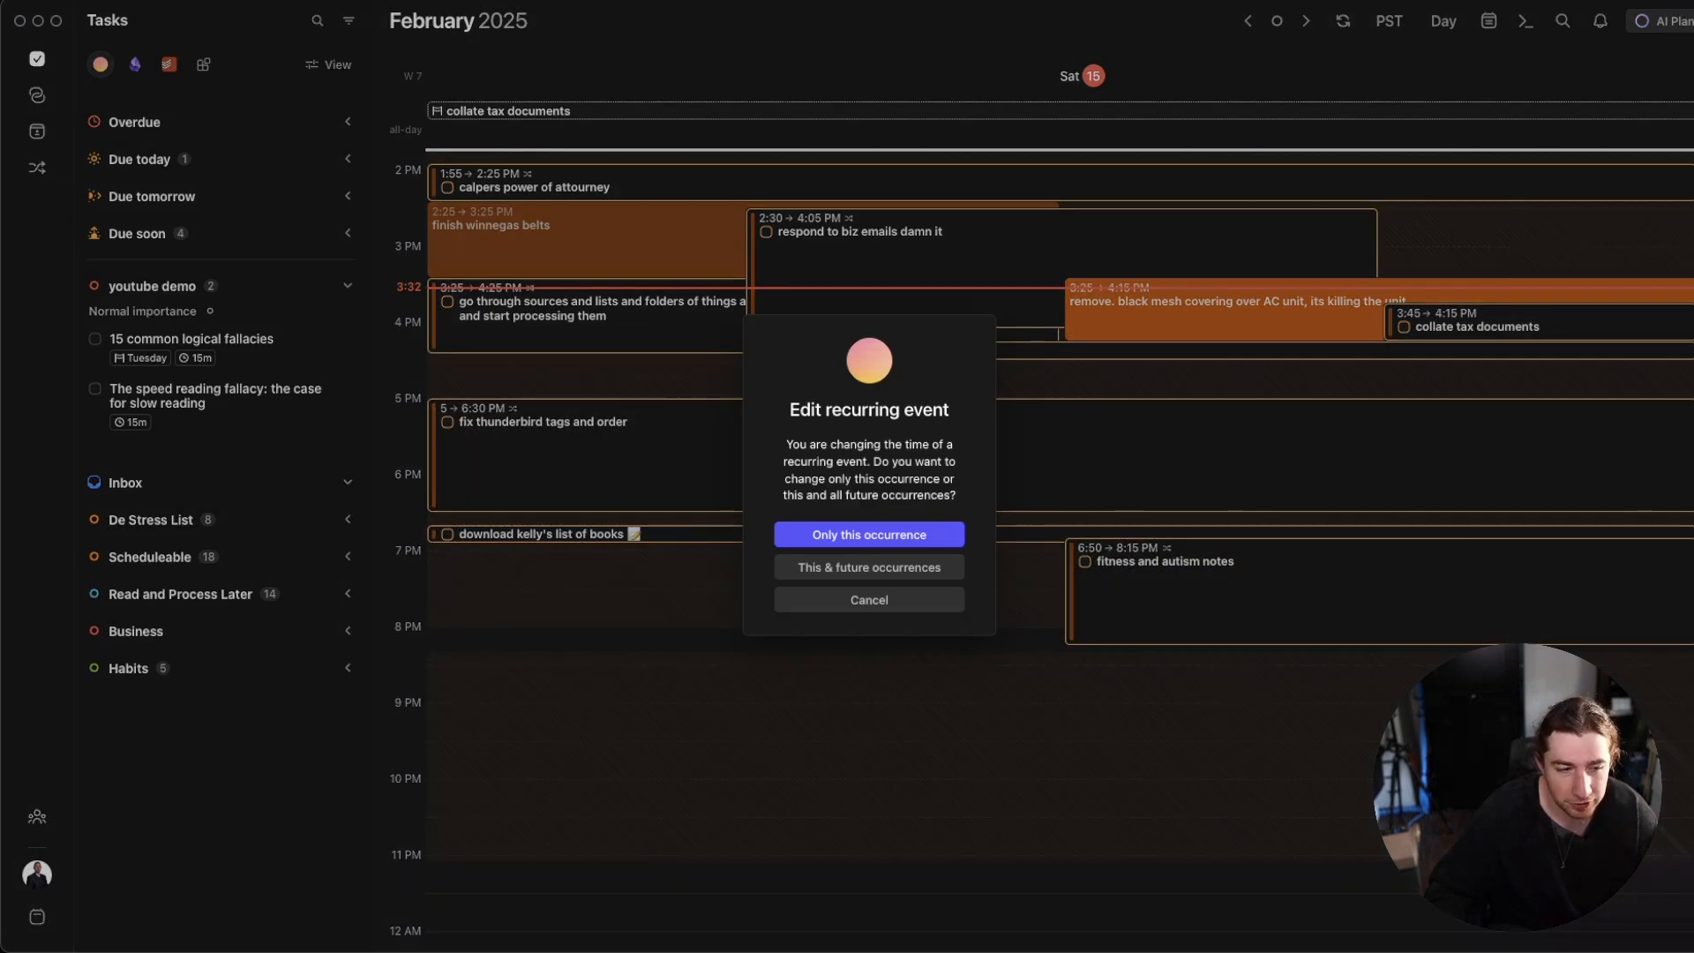
# - Apply the frame's move to only today's occurrence
pyautogui.click(868, 534)
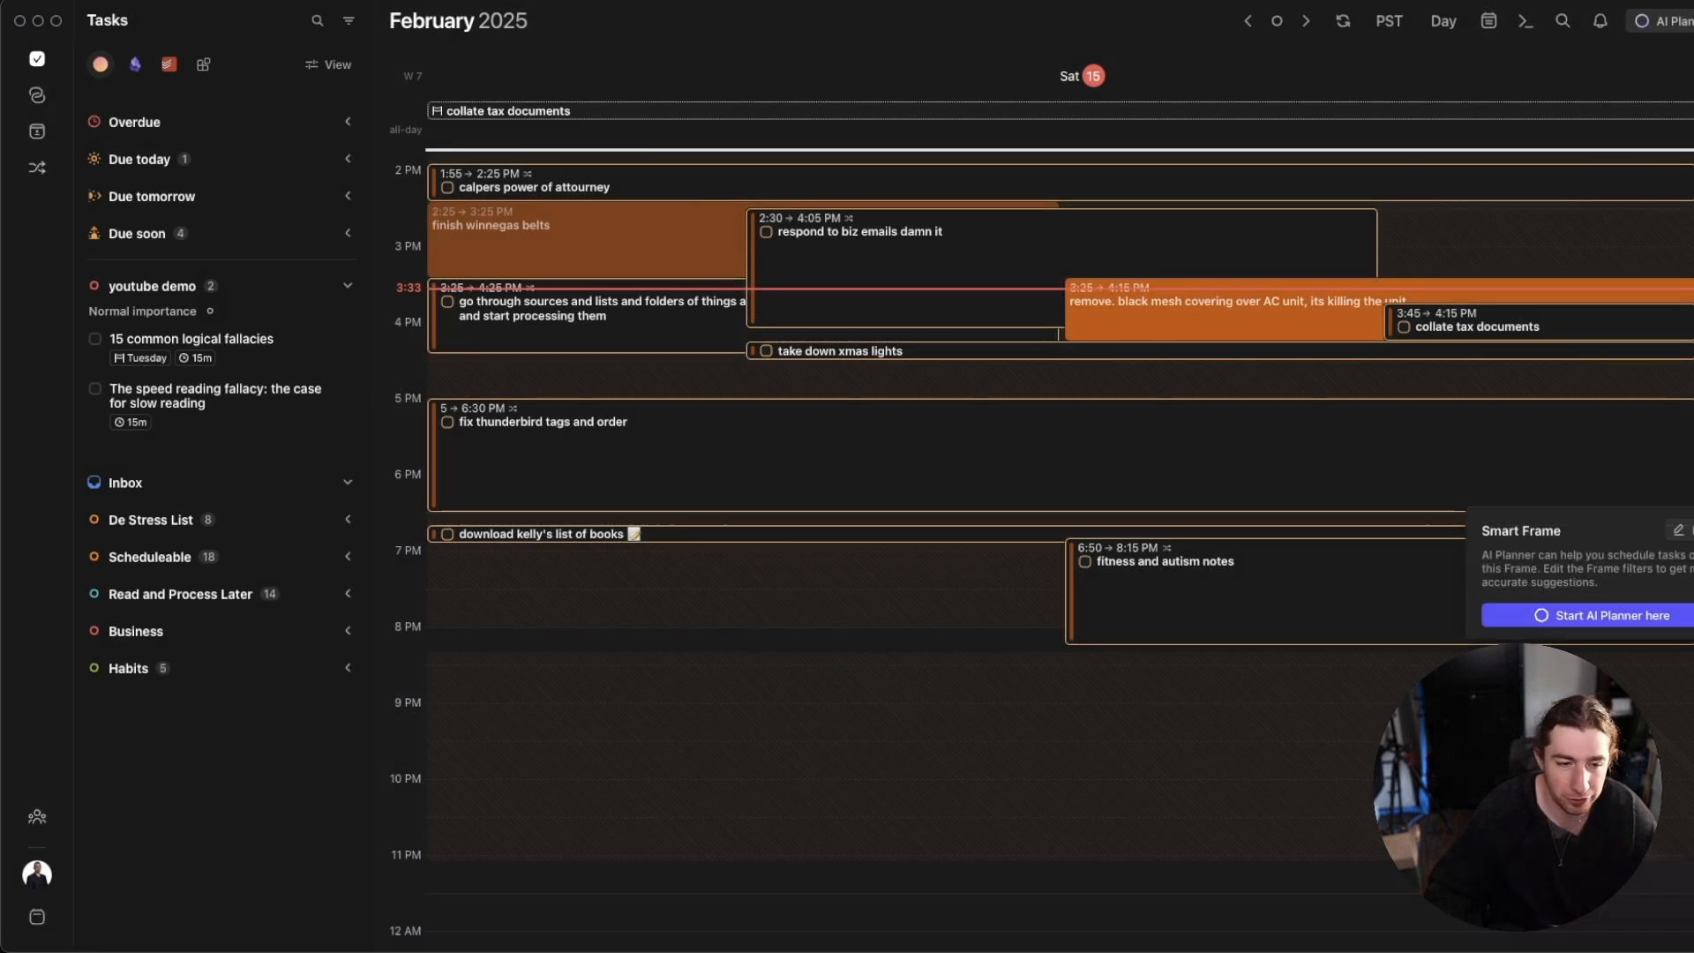
pyautogui.moveTo(1685, 499)
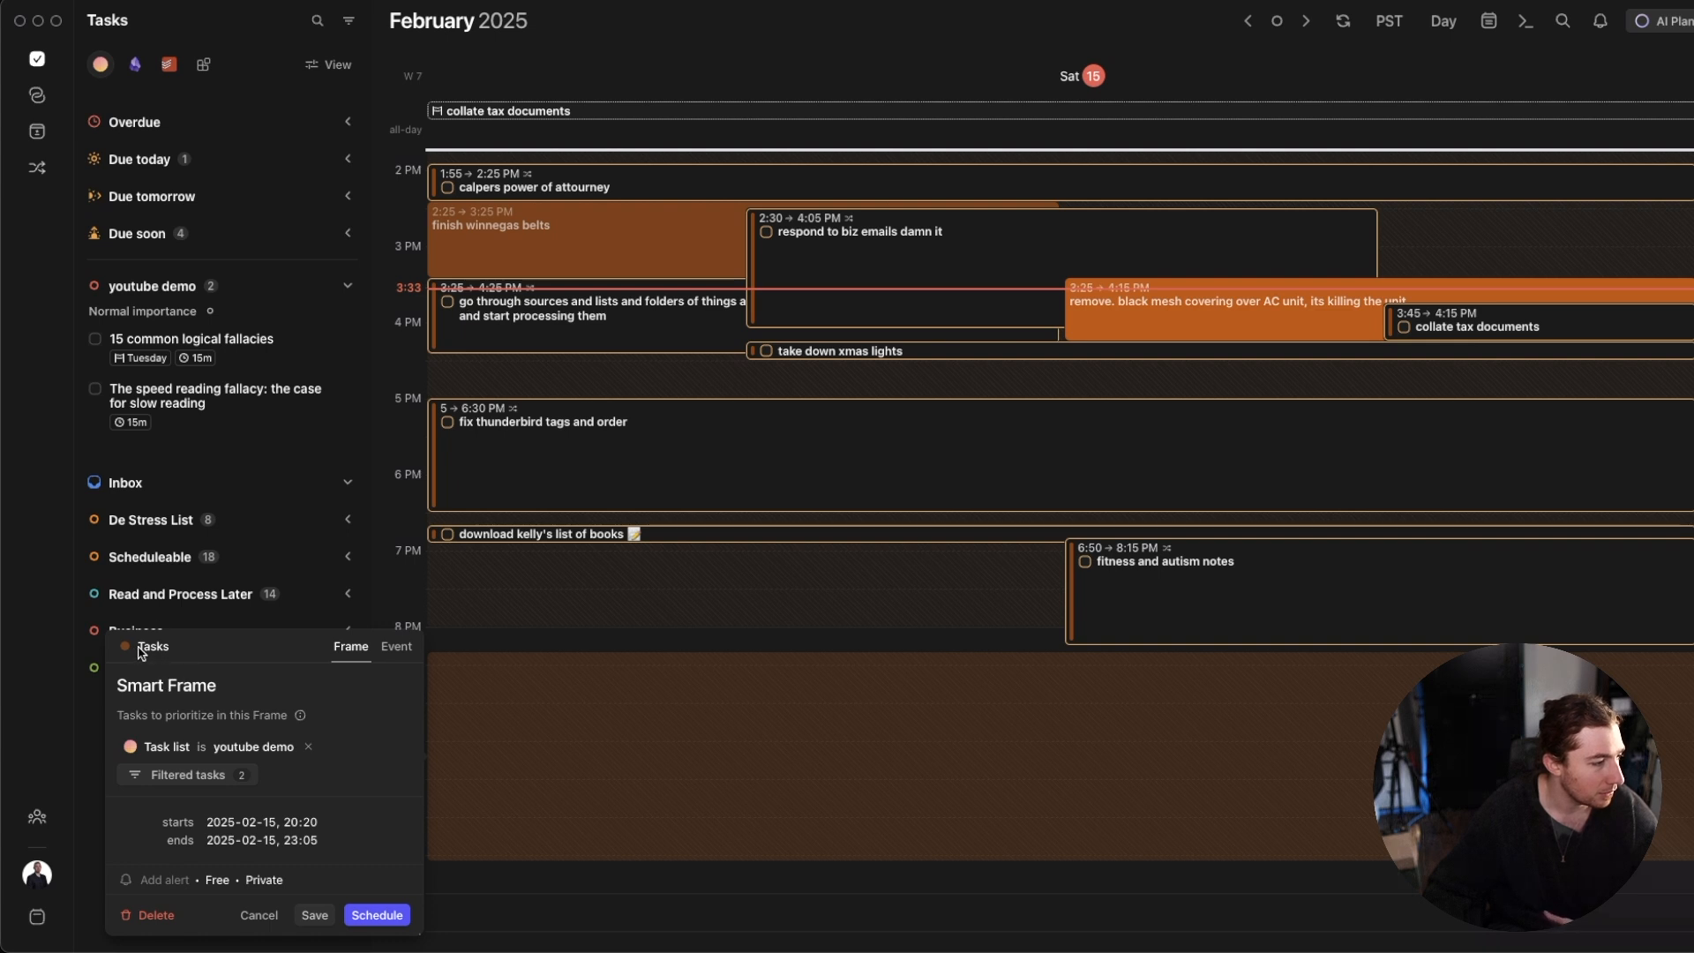
# - Retitle today's Smart Frame 'youtube demo'
pyautogui.doubleClick(165, 685)
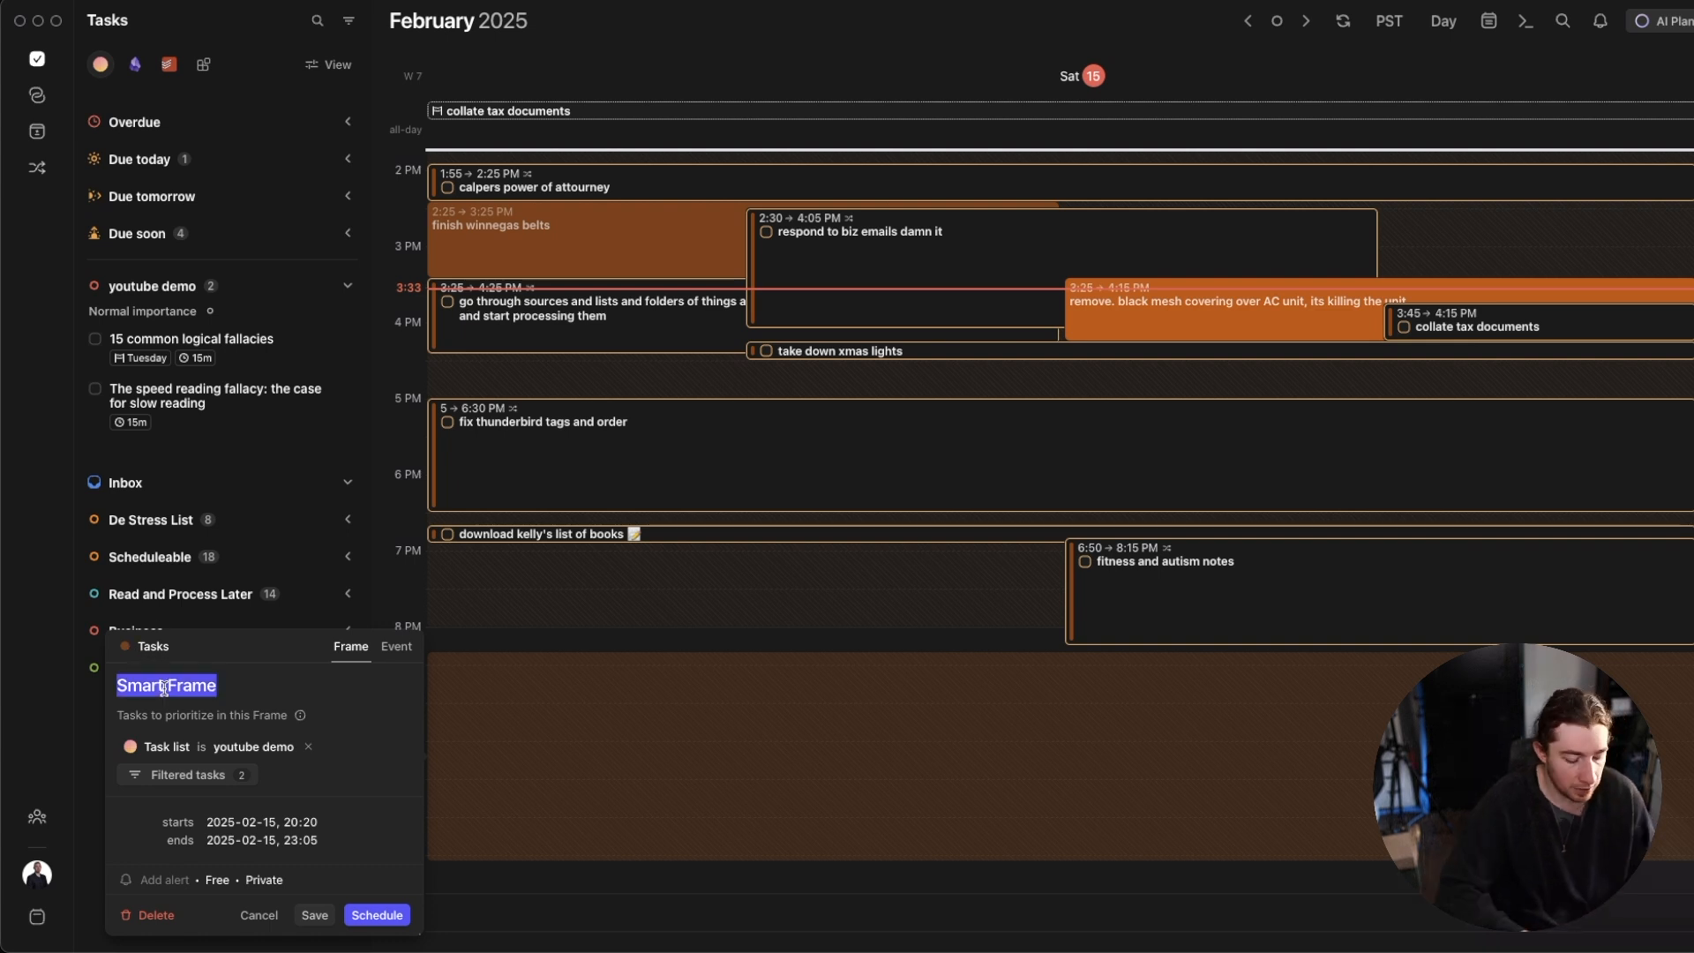
pyautogui.write('youtube demo')
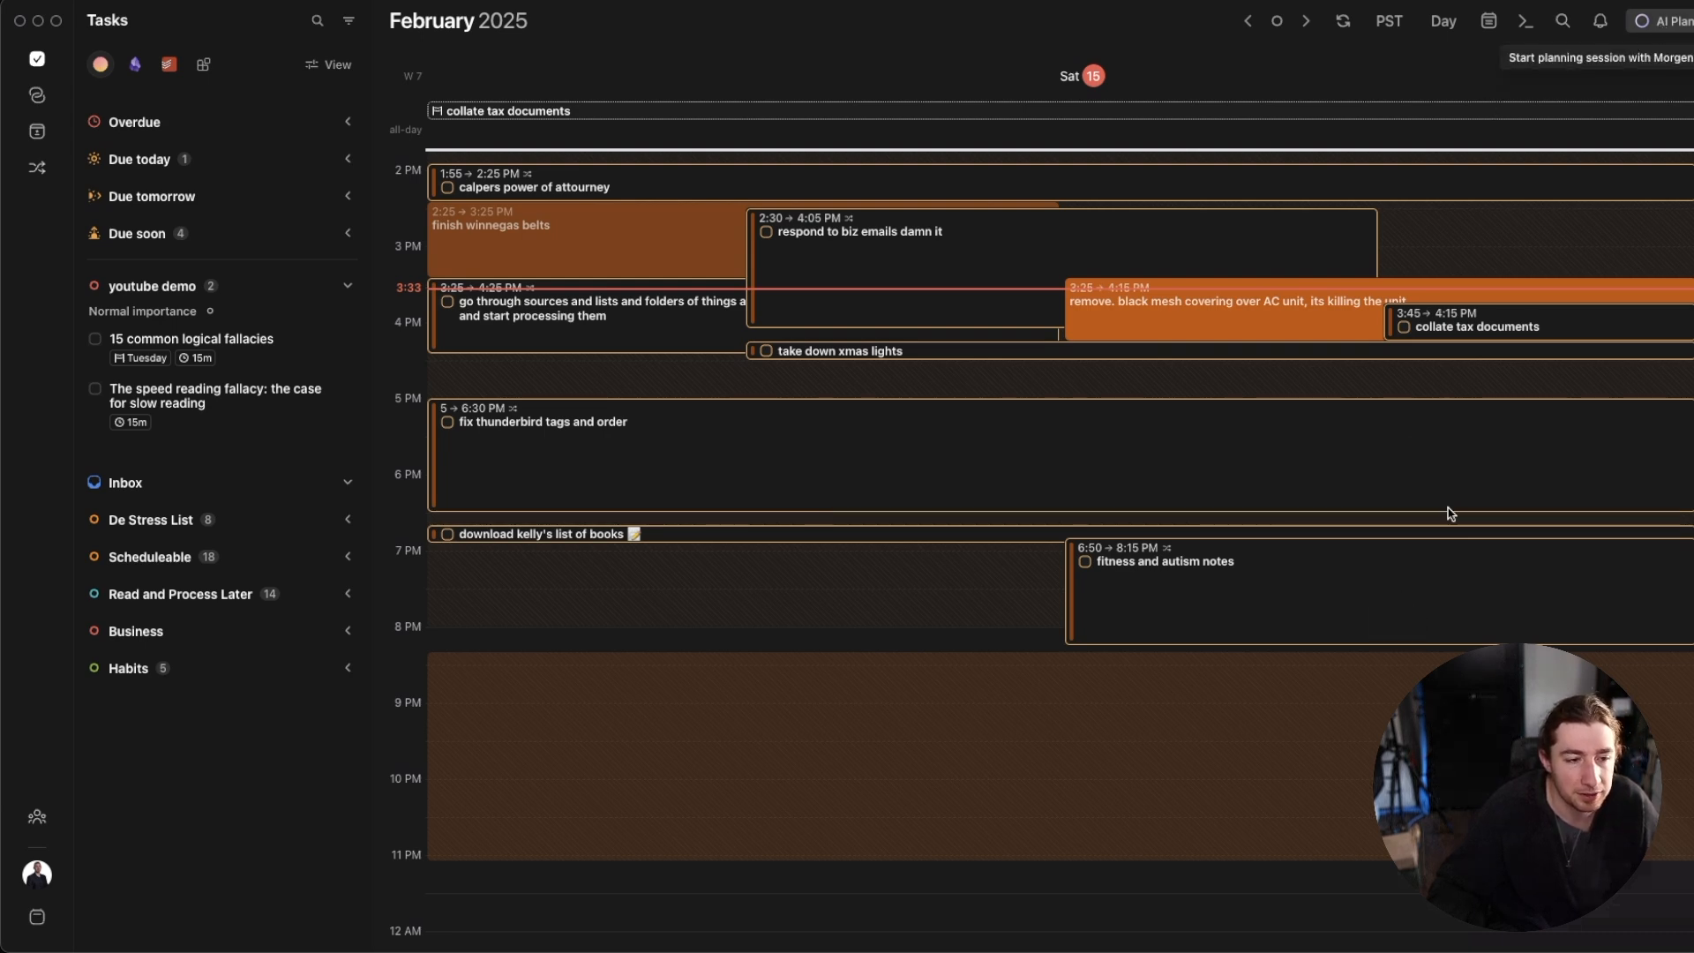
# - Start an AI Planner session for the frame, planning today only
pyautogui.click(1666, 19)
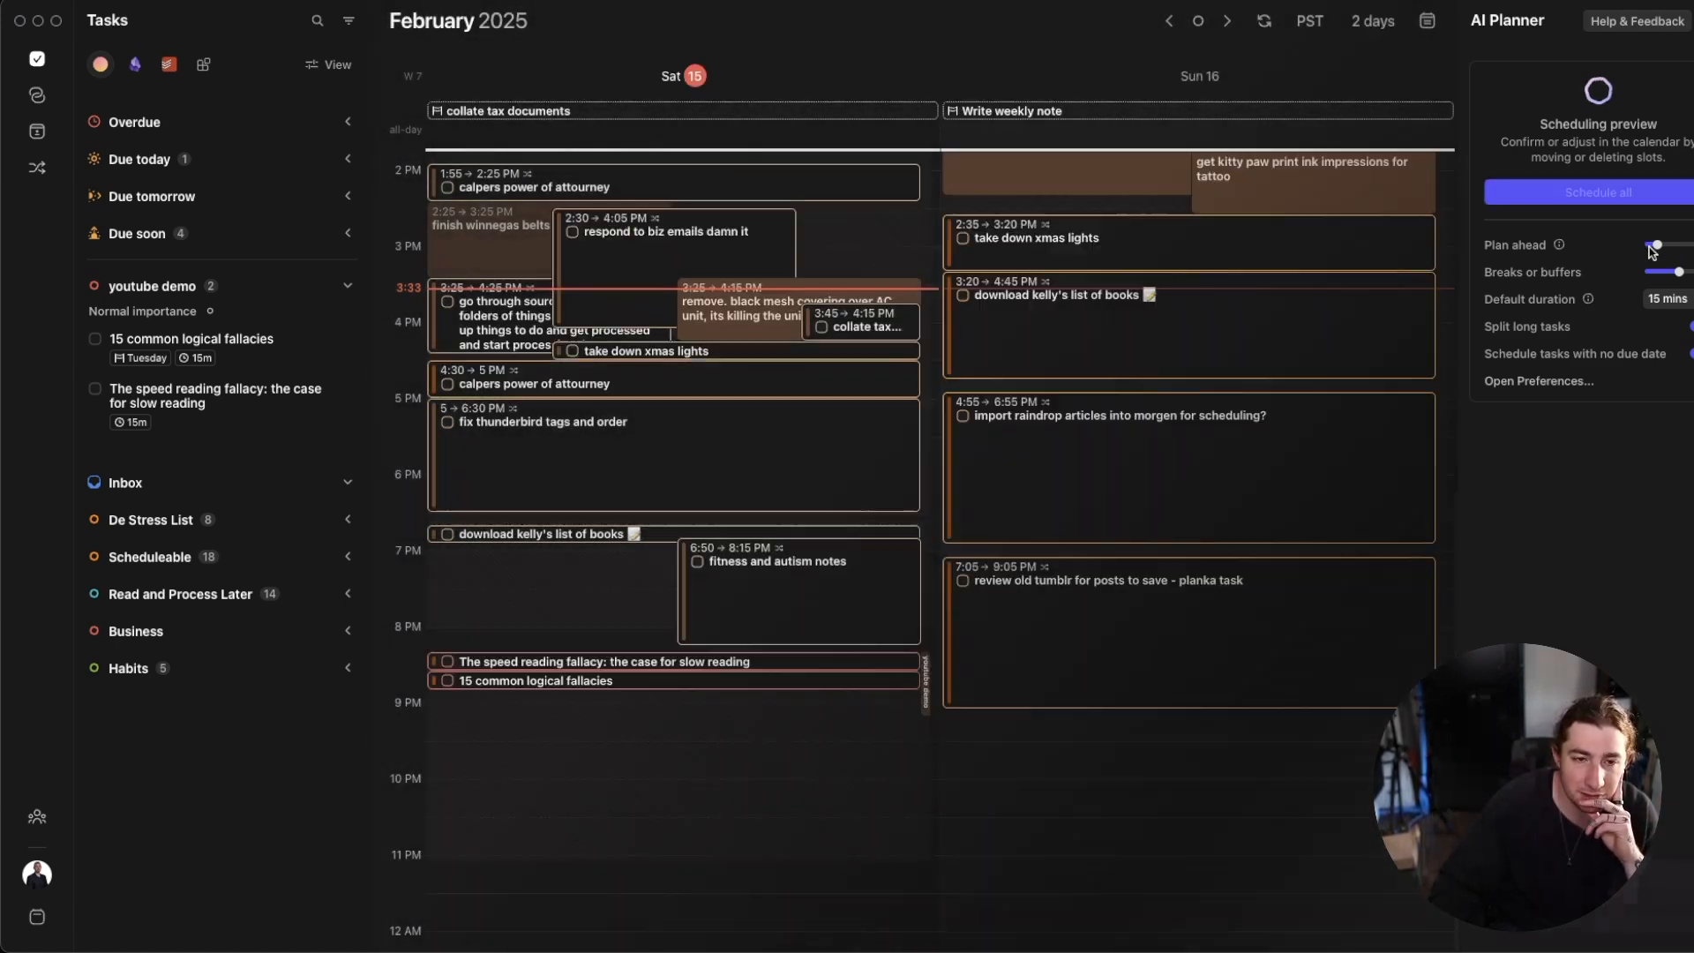
pyautogui.click(1375, 20)
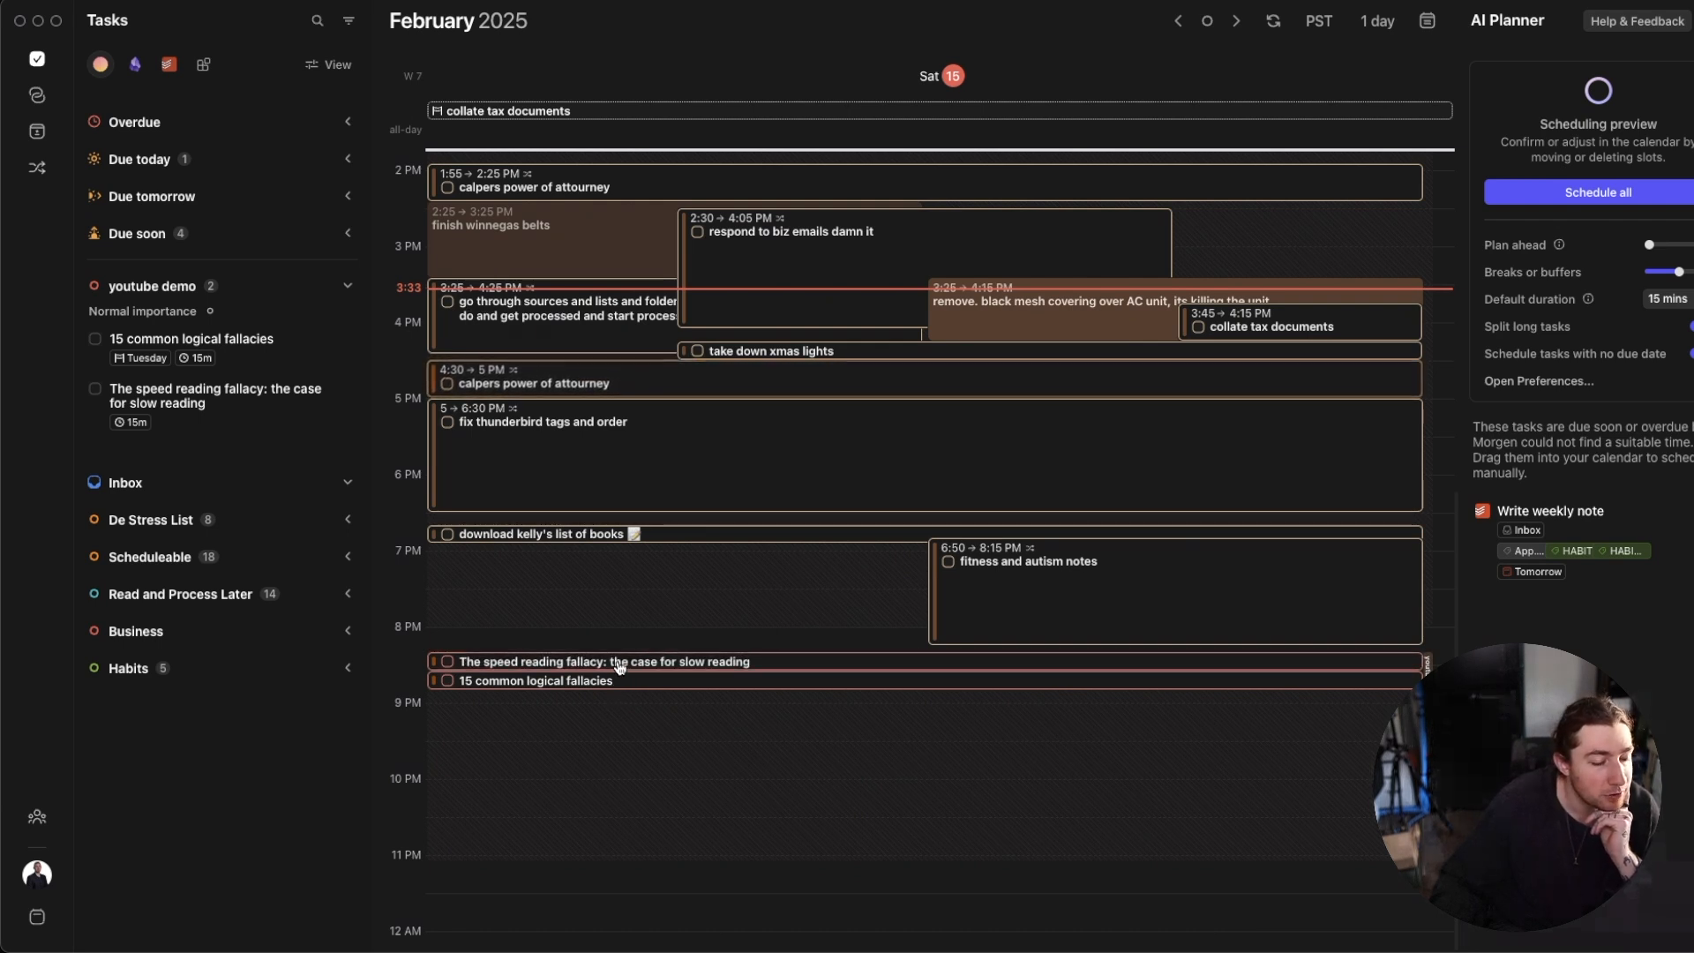
pyautogui.moveTo(1270, 943)
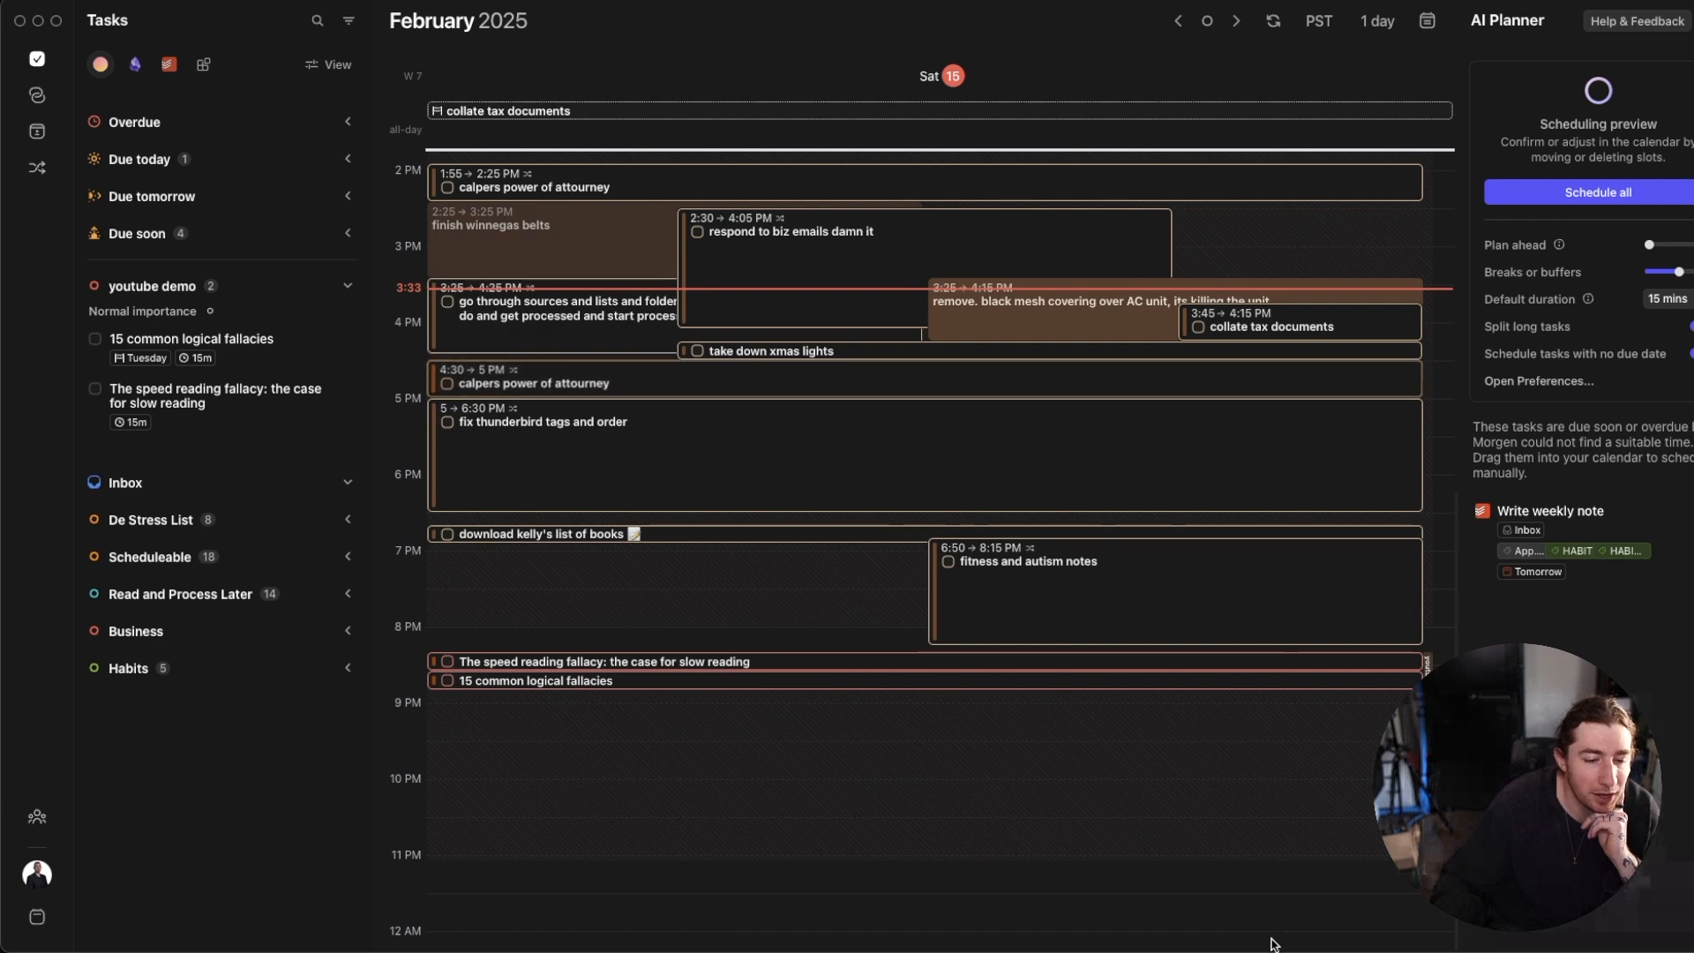
pyautogui.moveTo(1286, 773)
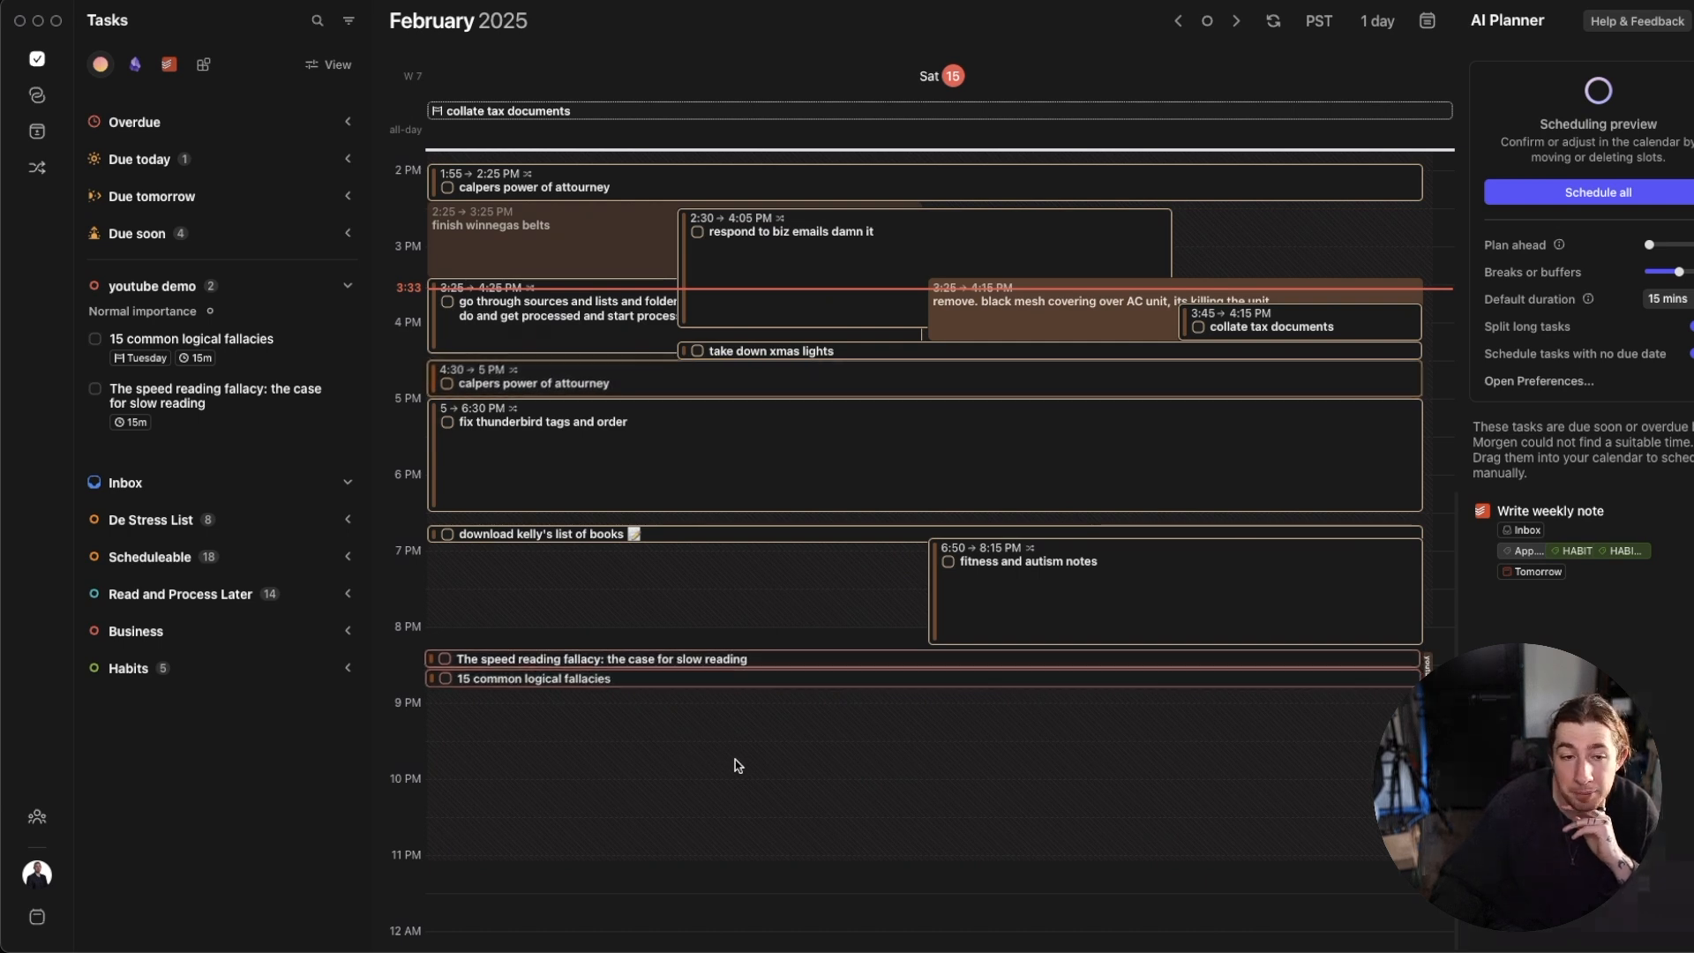
pyautogui.moveTo(983, 785)
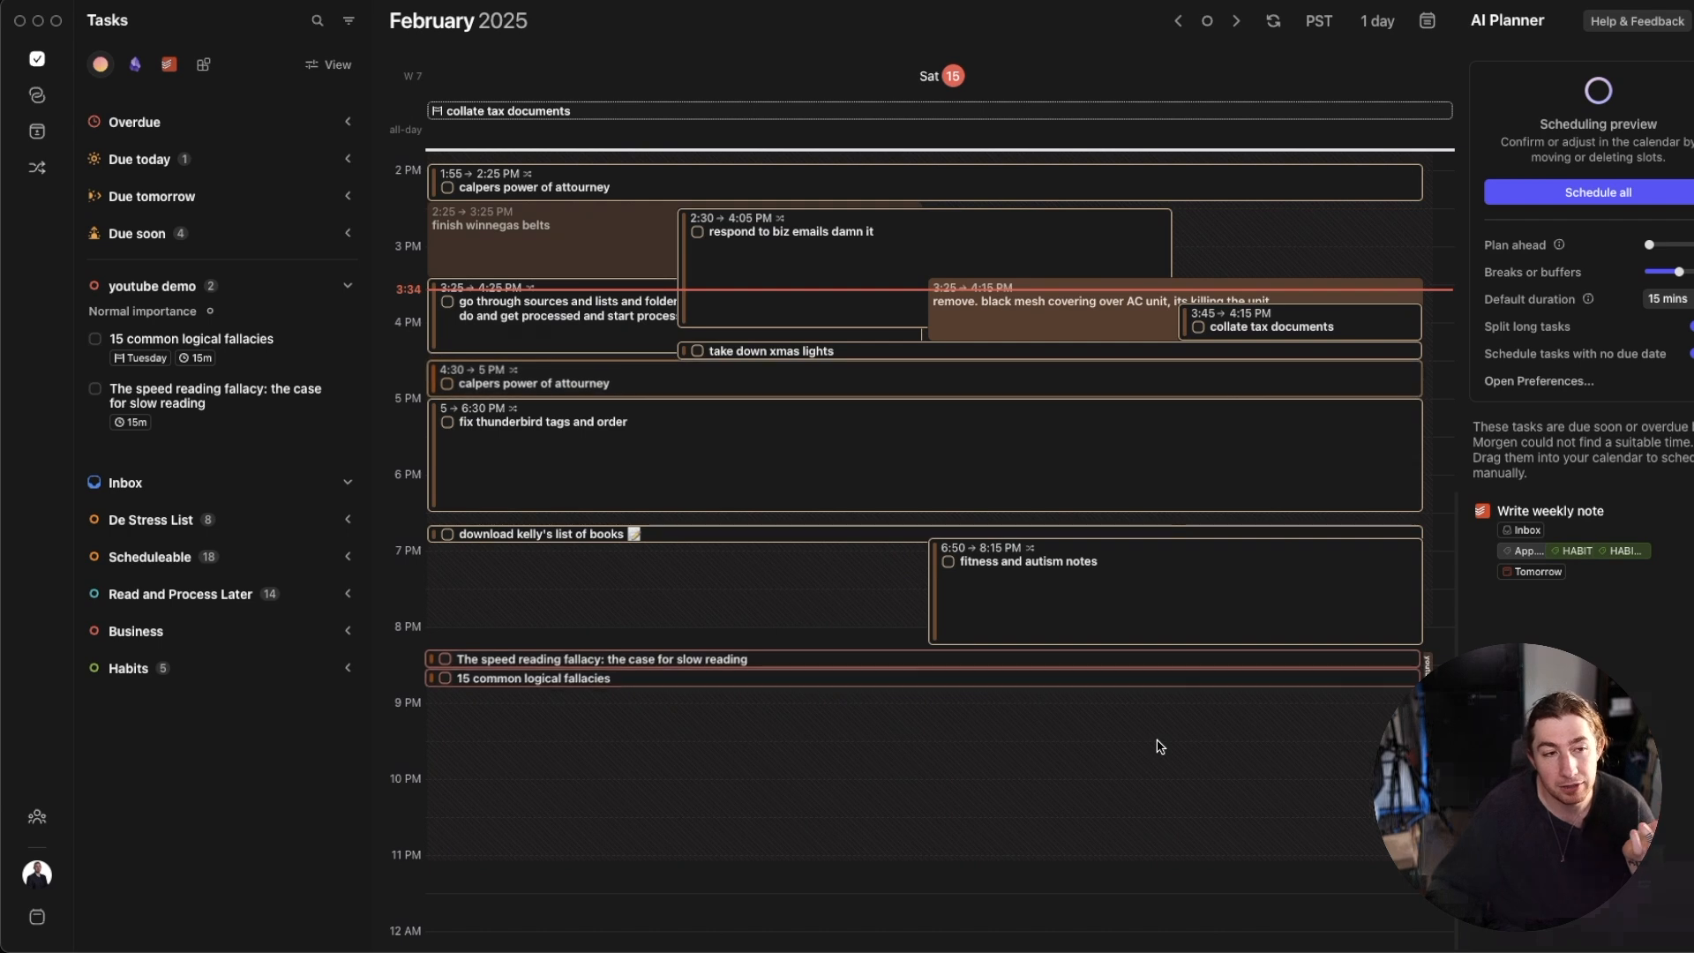
pyautogui.moveTo(1044, 615)
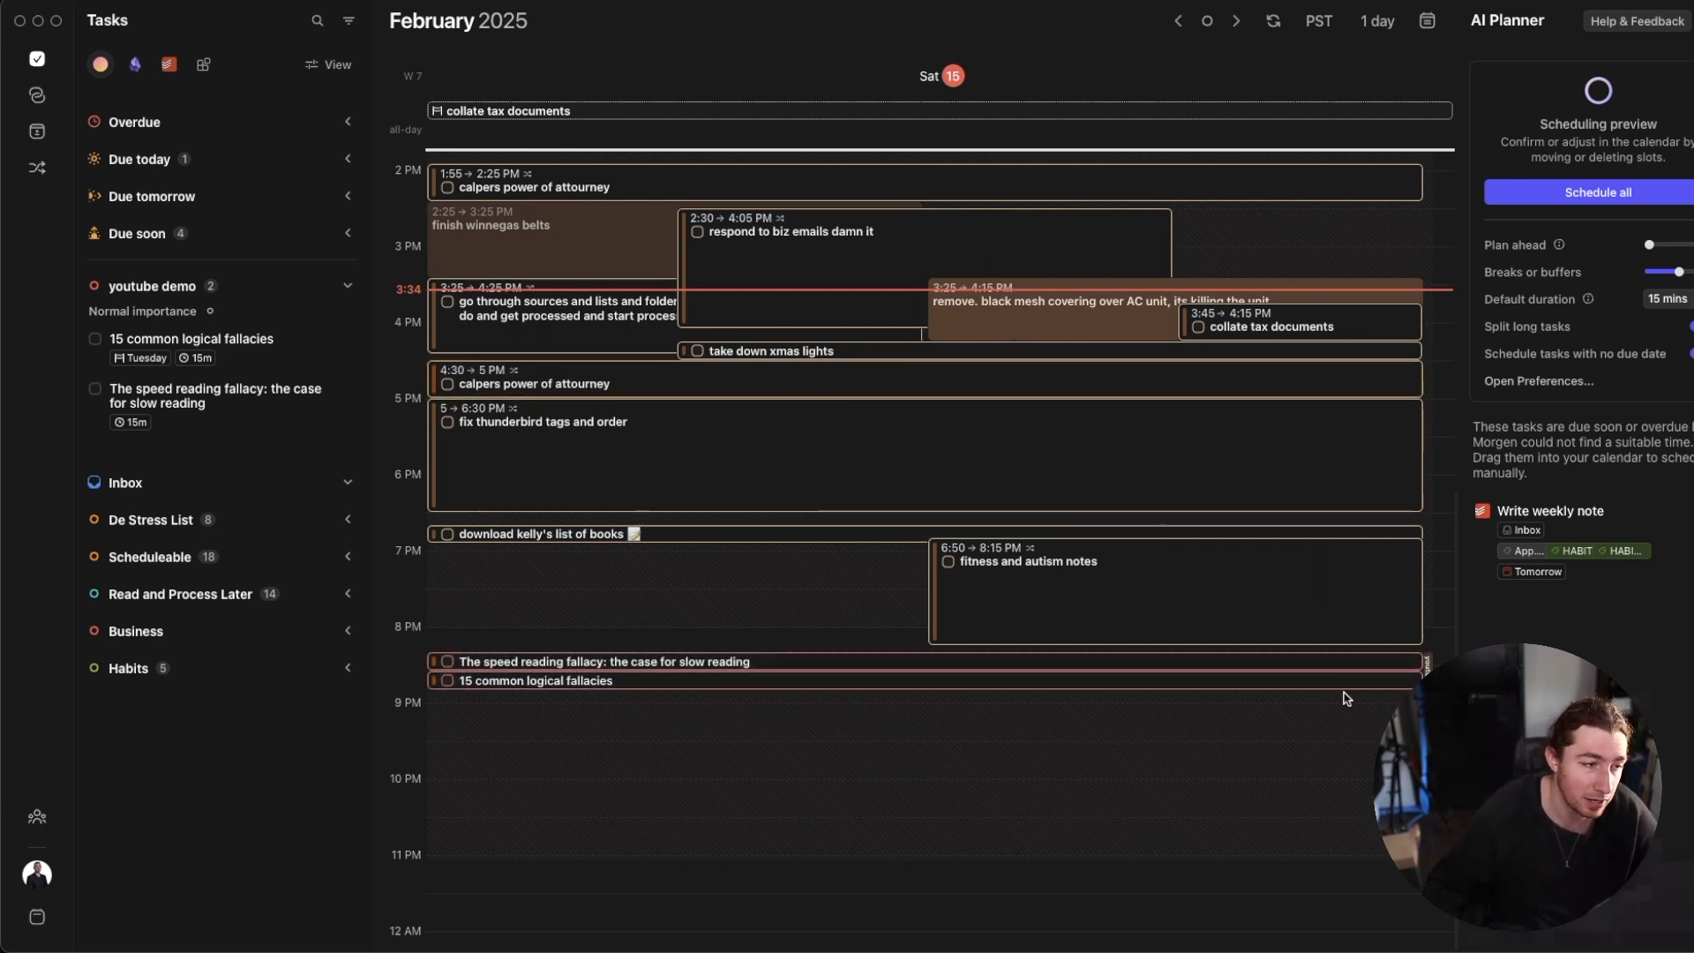
pyautogui.moveTo(783, 699)
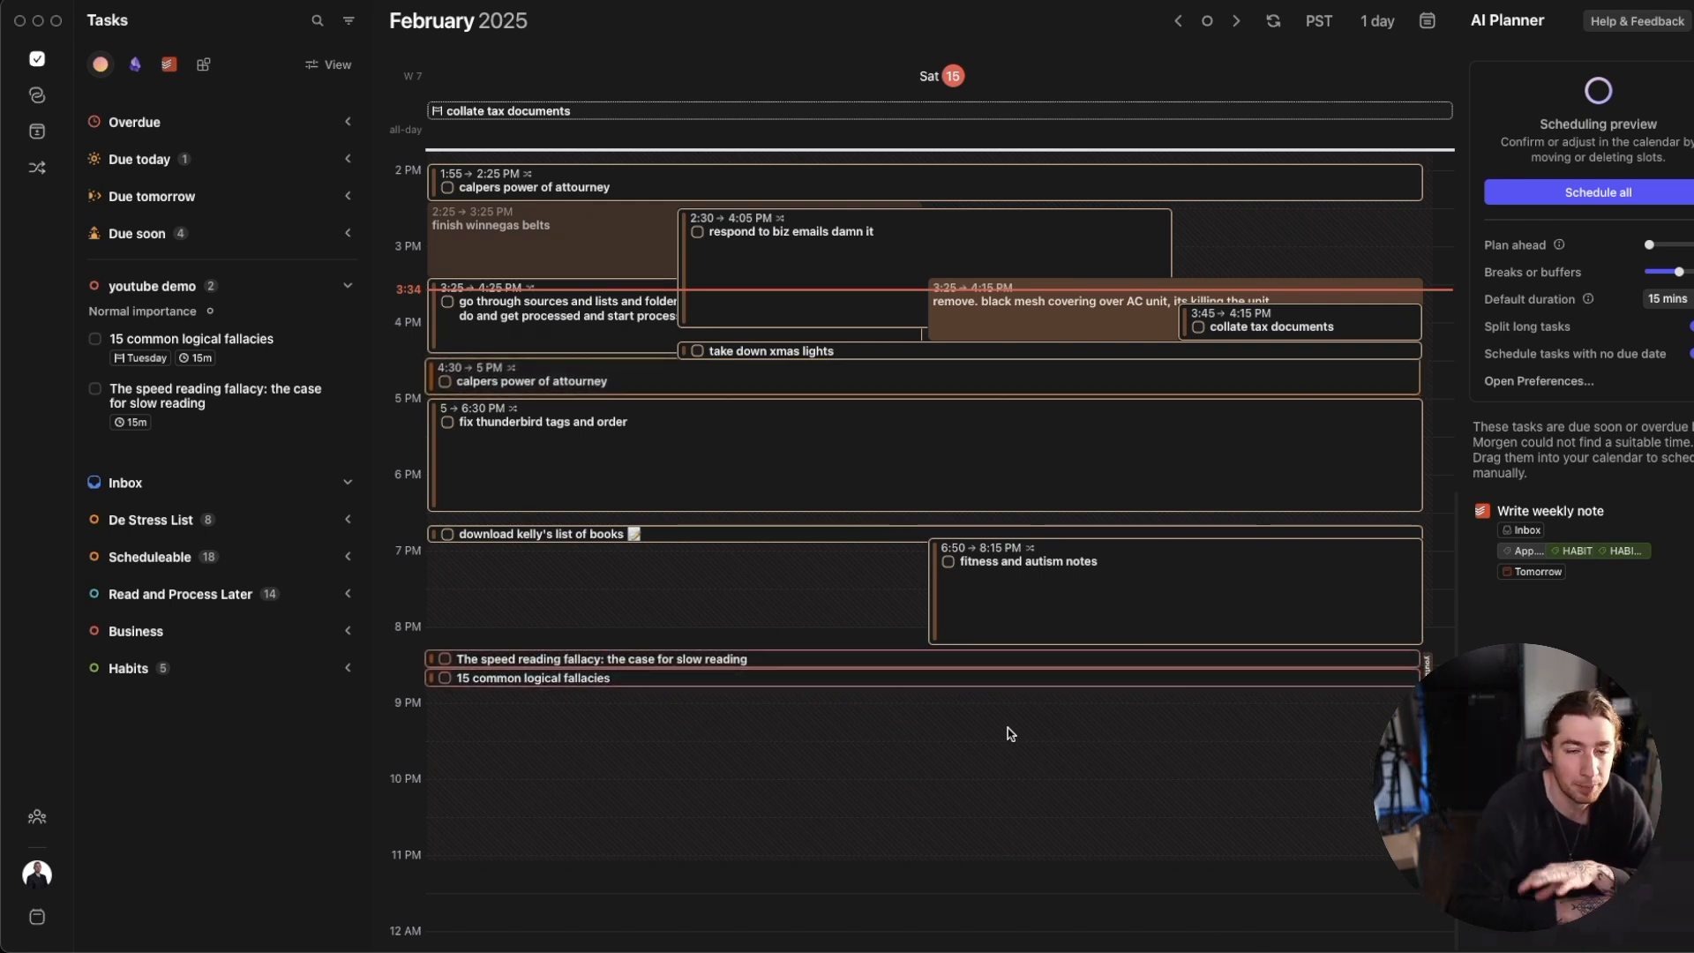
pyautogui.moveTo(1013, 726)
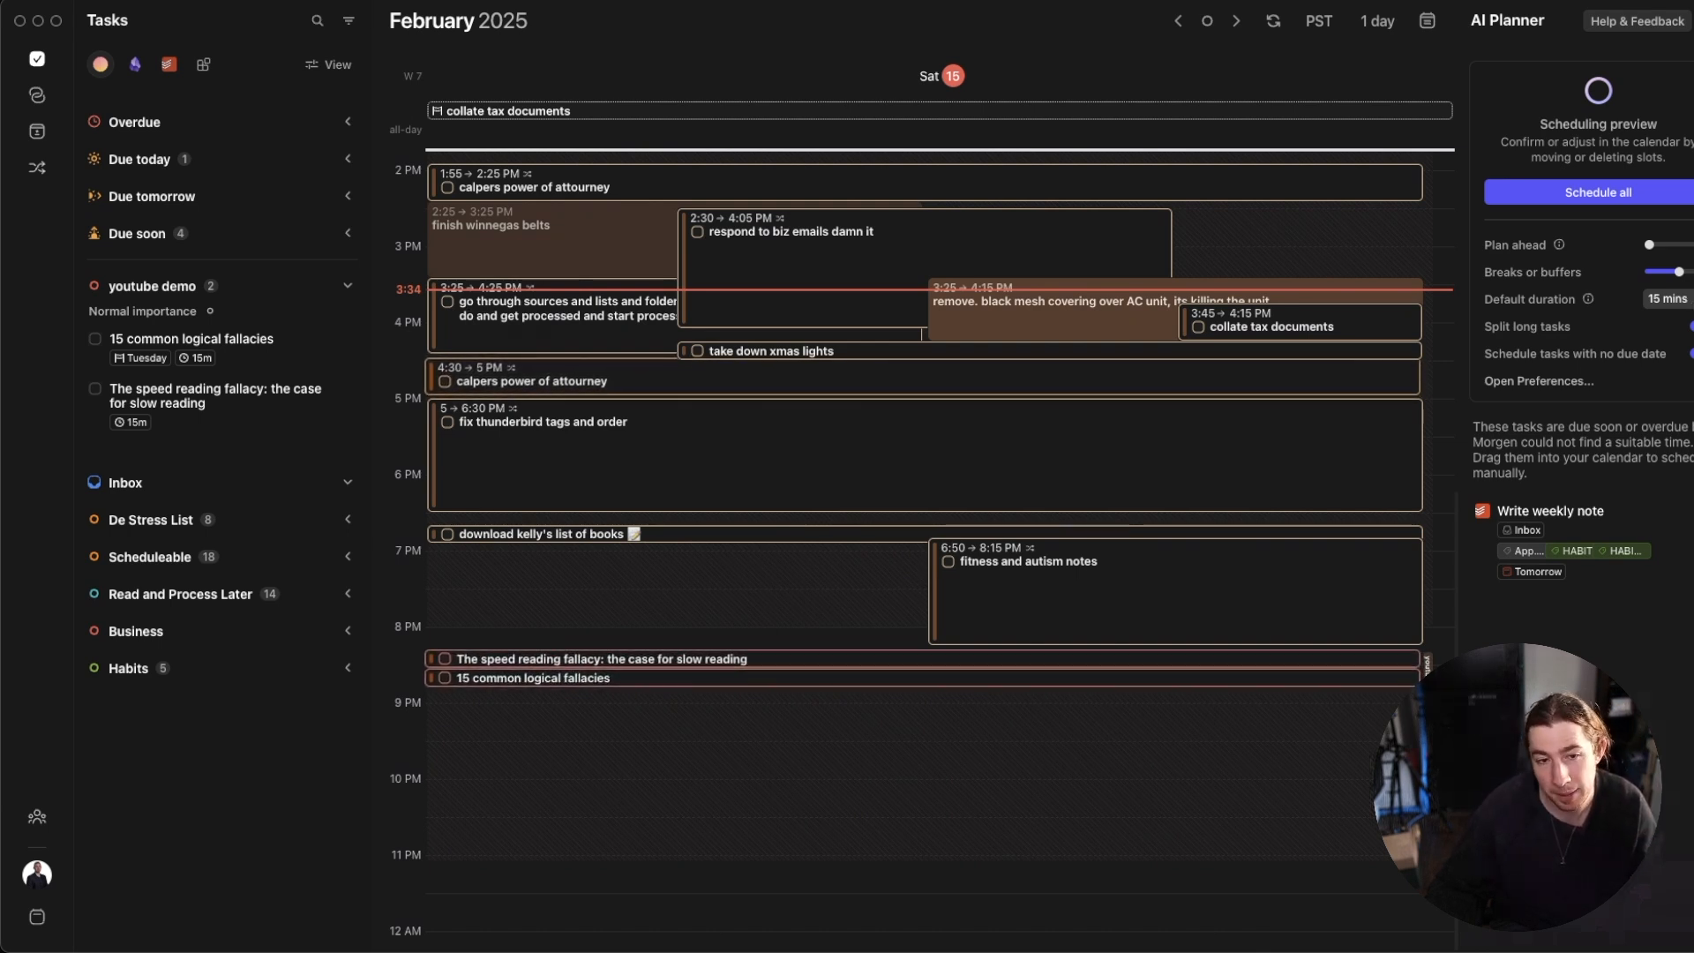
pyautogui.moveTo(1580, 328)
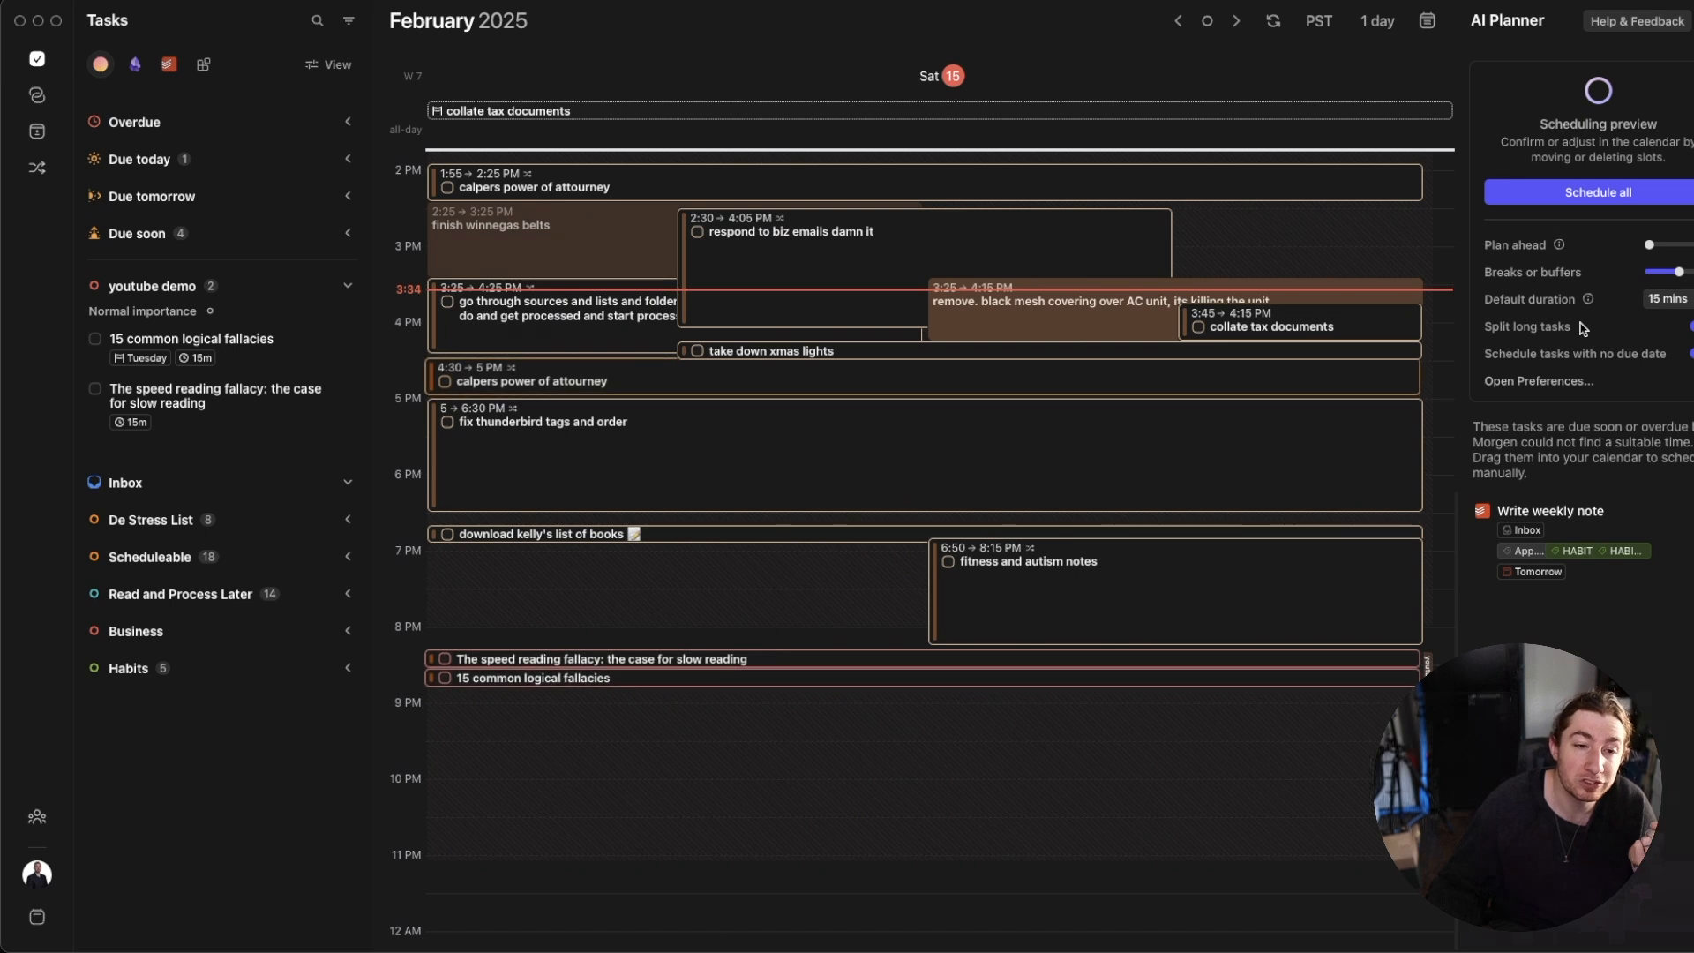
pyautogui.moveTo(1123, 595)
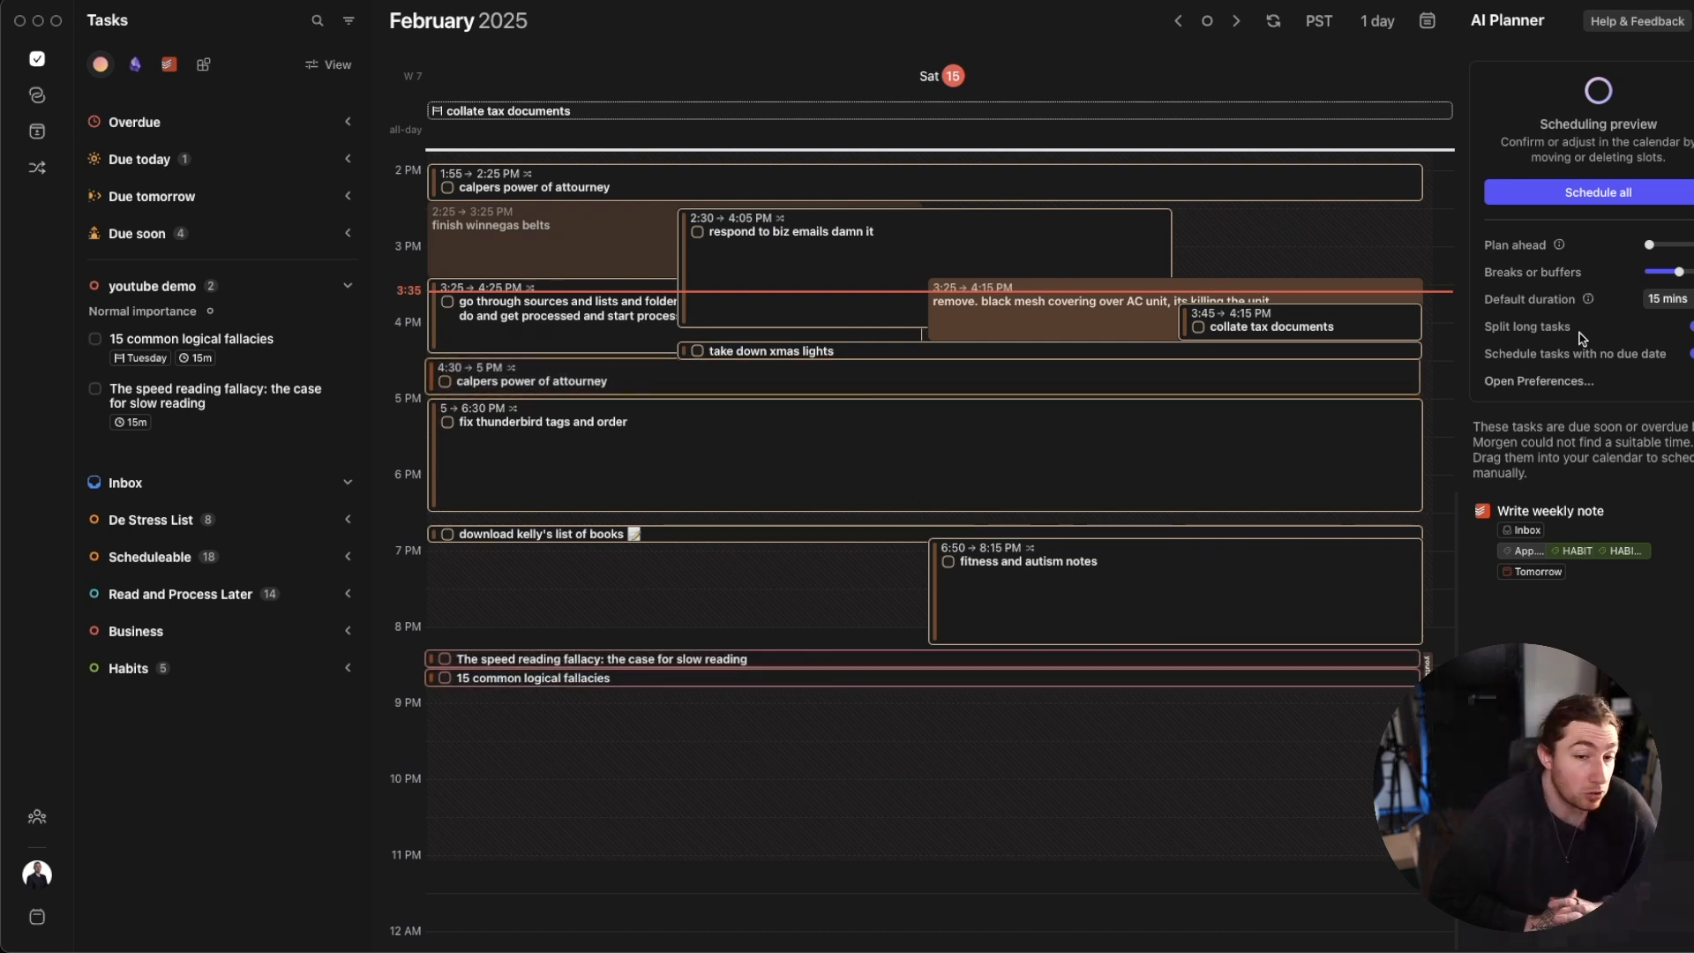
pyautogui.moveTo(1676, 366)
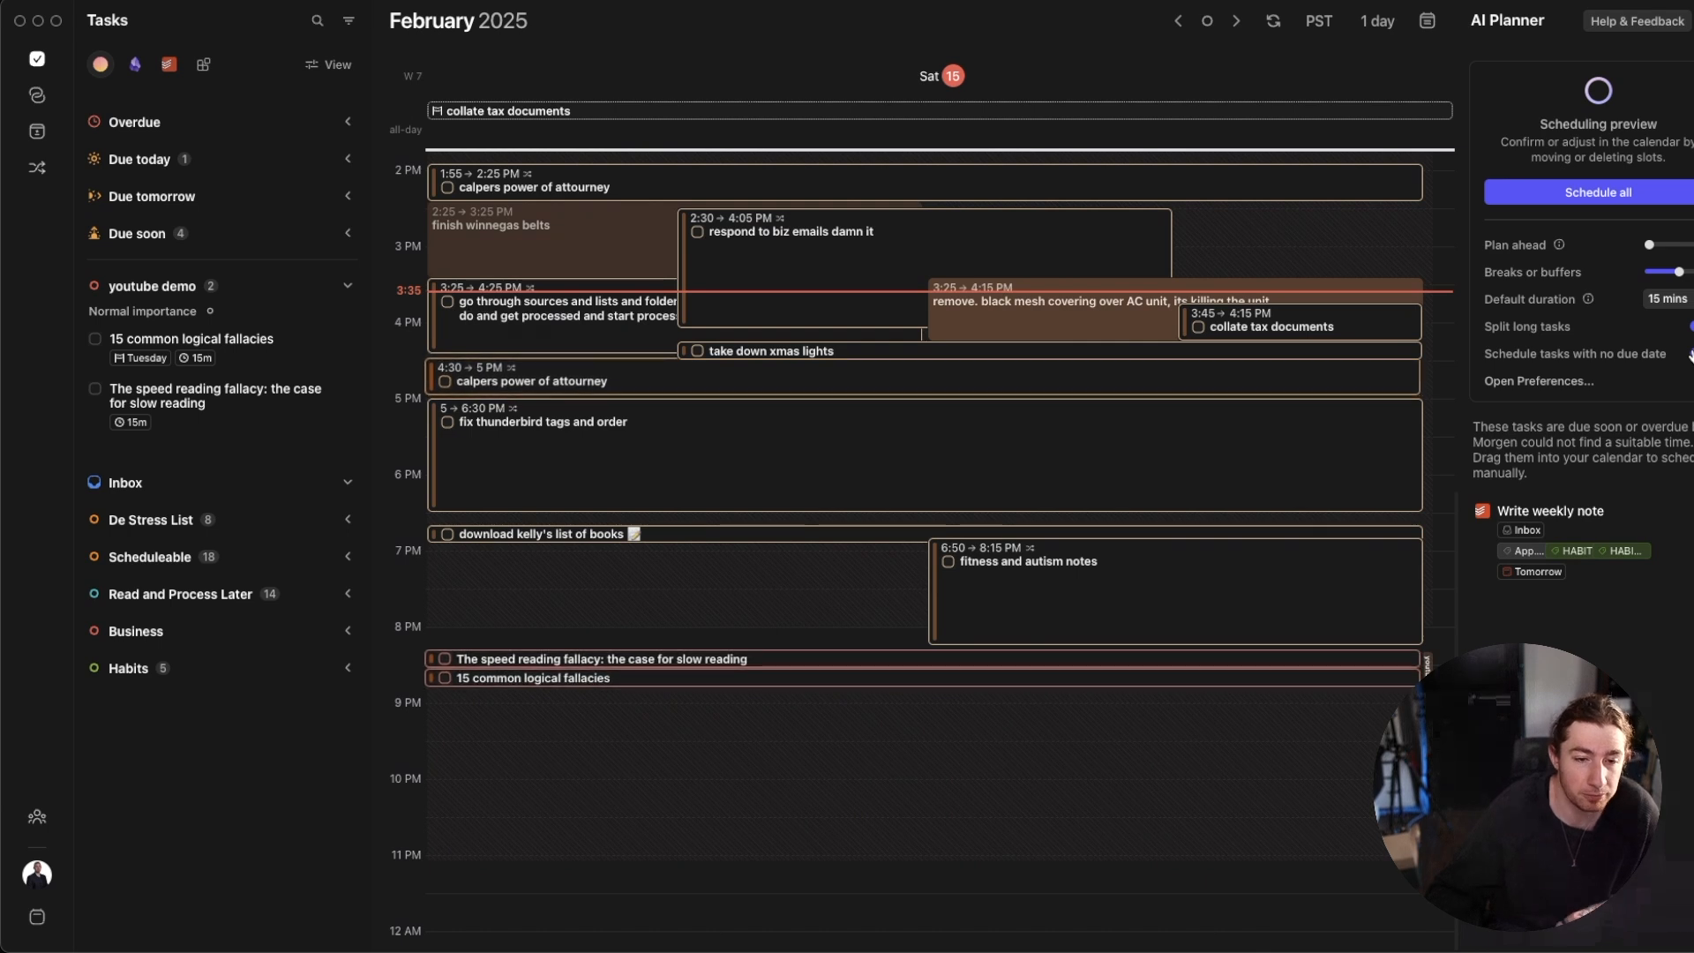
pyautogui.moveTo(1418, 438)
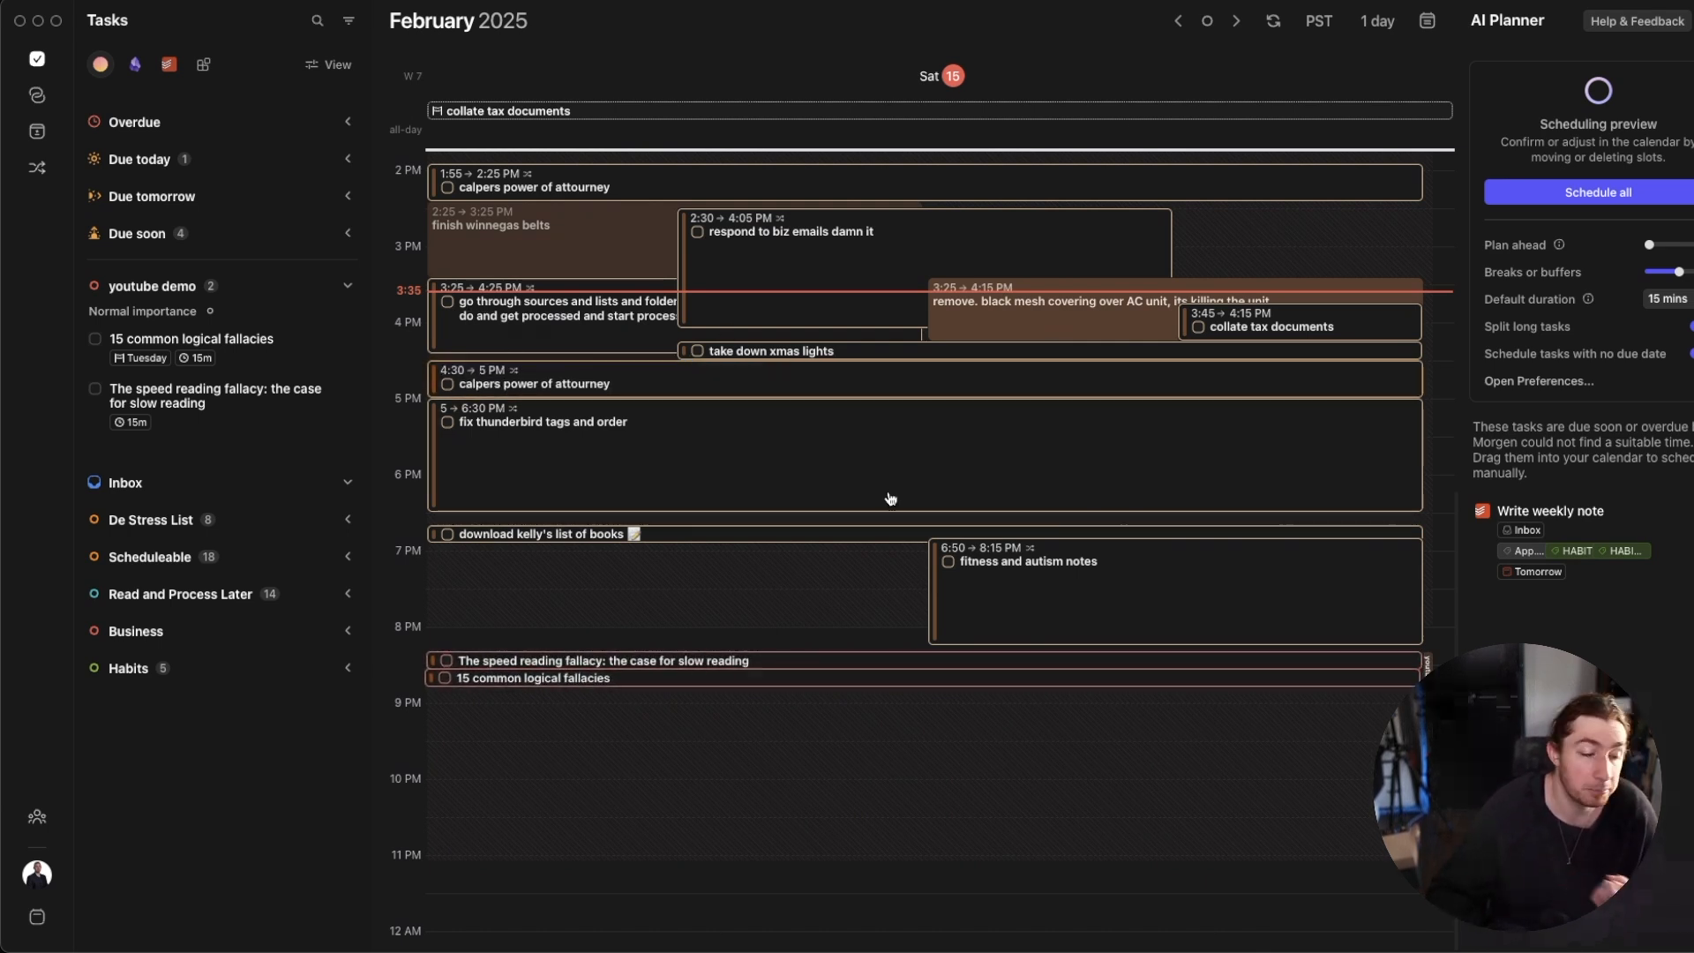
pyautogui.moveTo(621, 534)
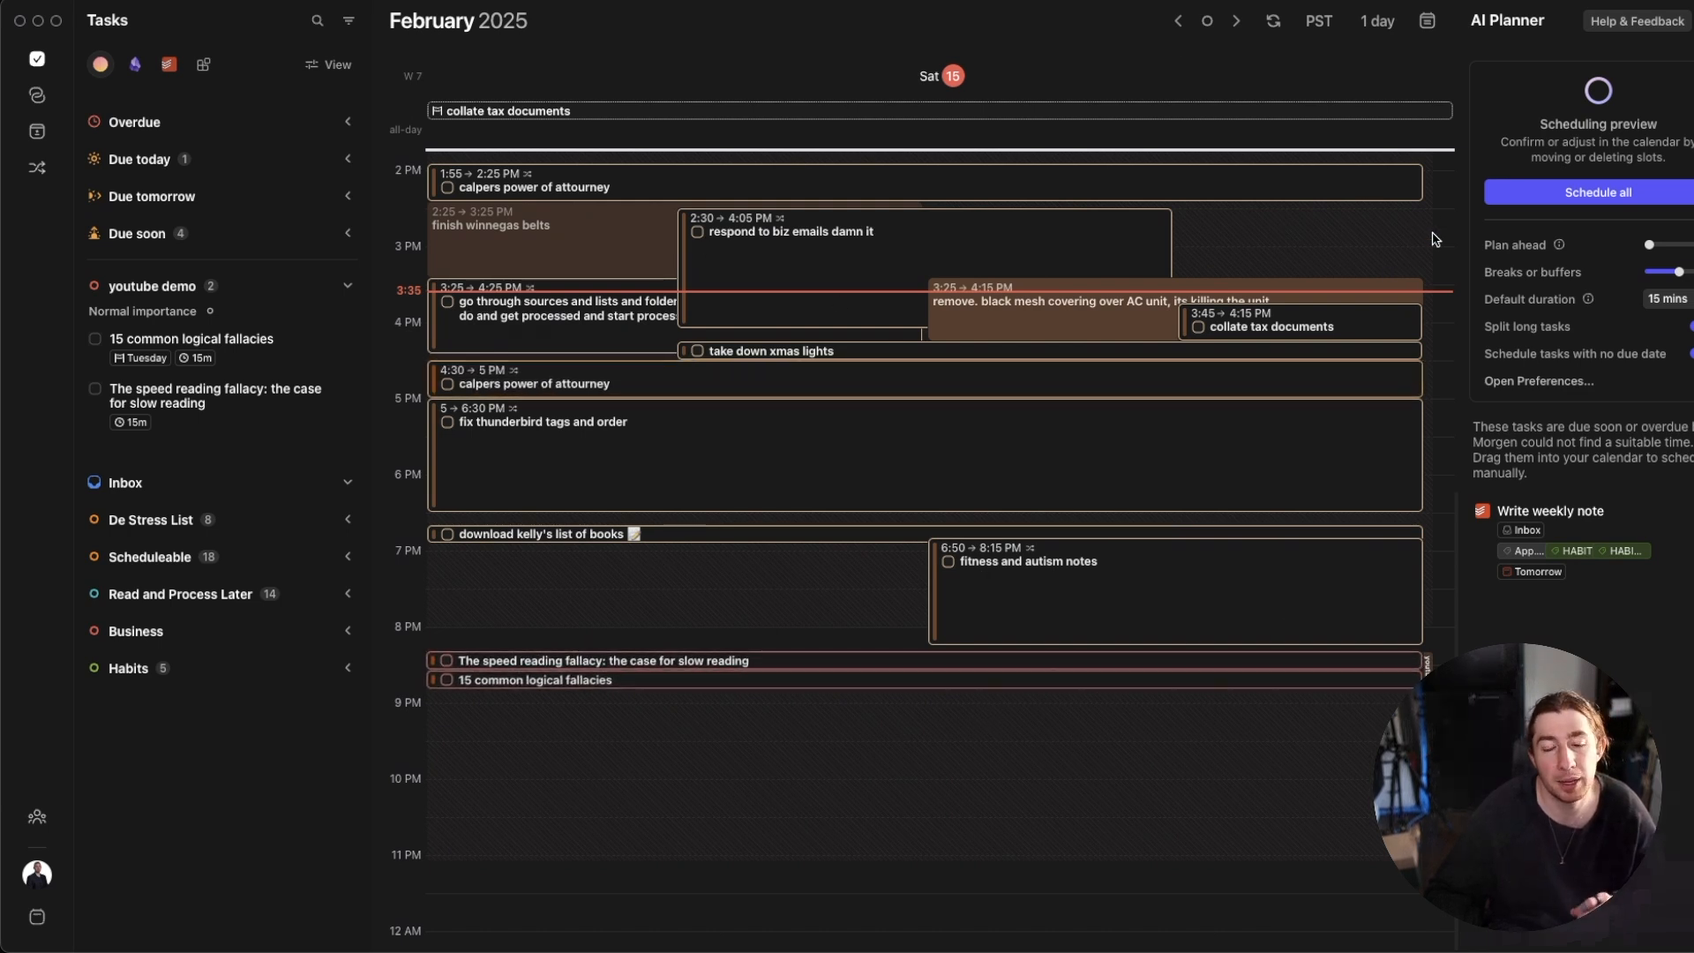
pyautogui.moveTo(1512, 177)
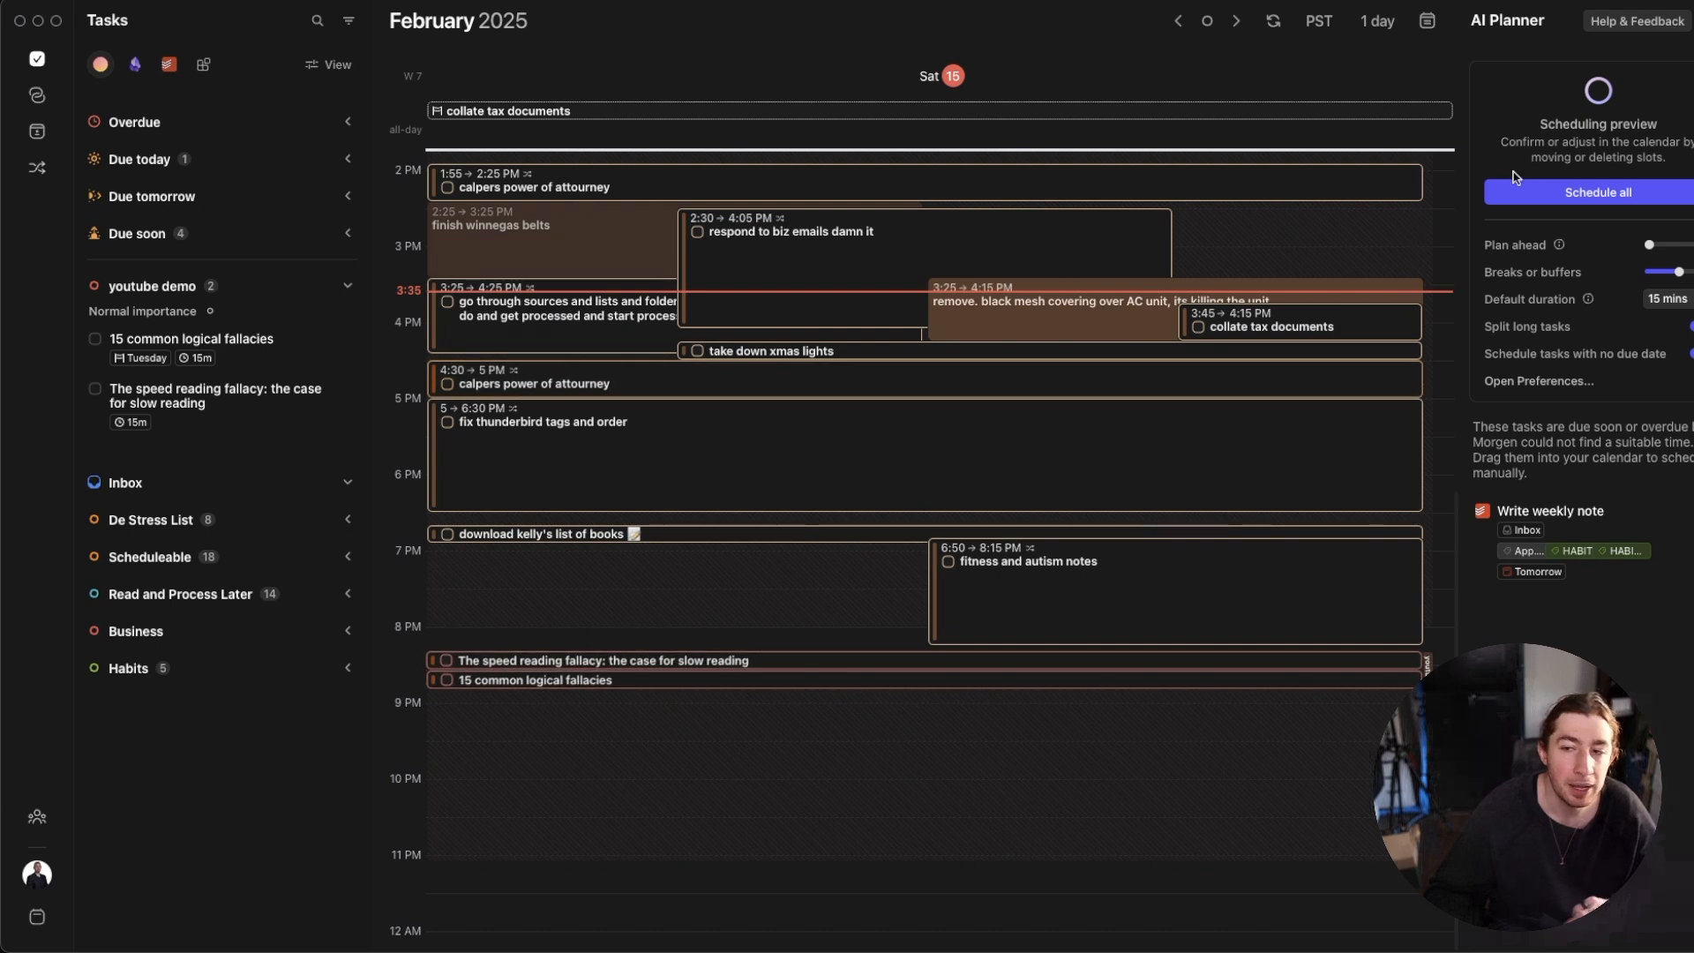
pyautogui.moveTo(1434, 399)
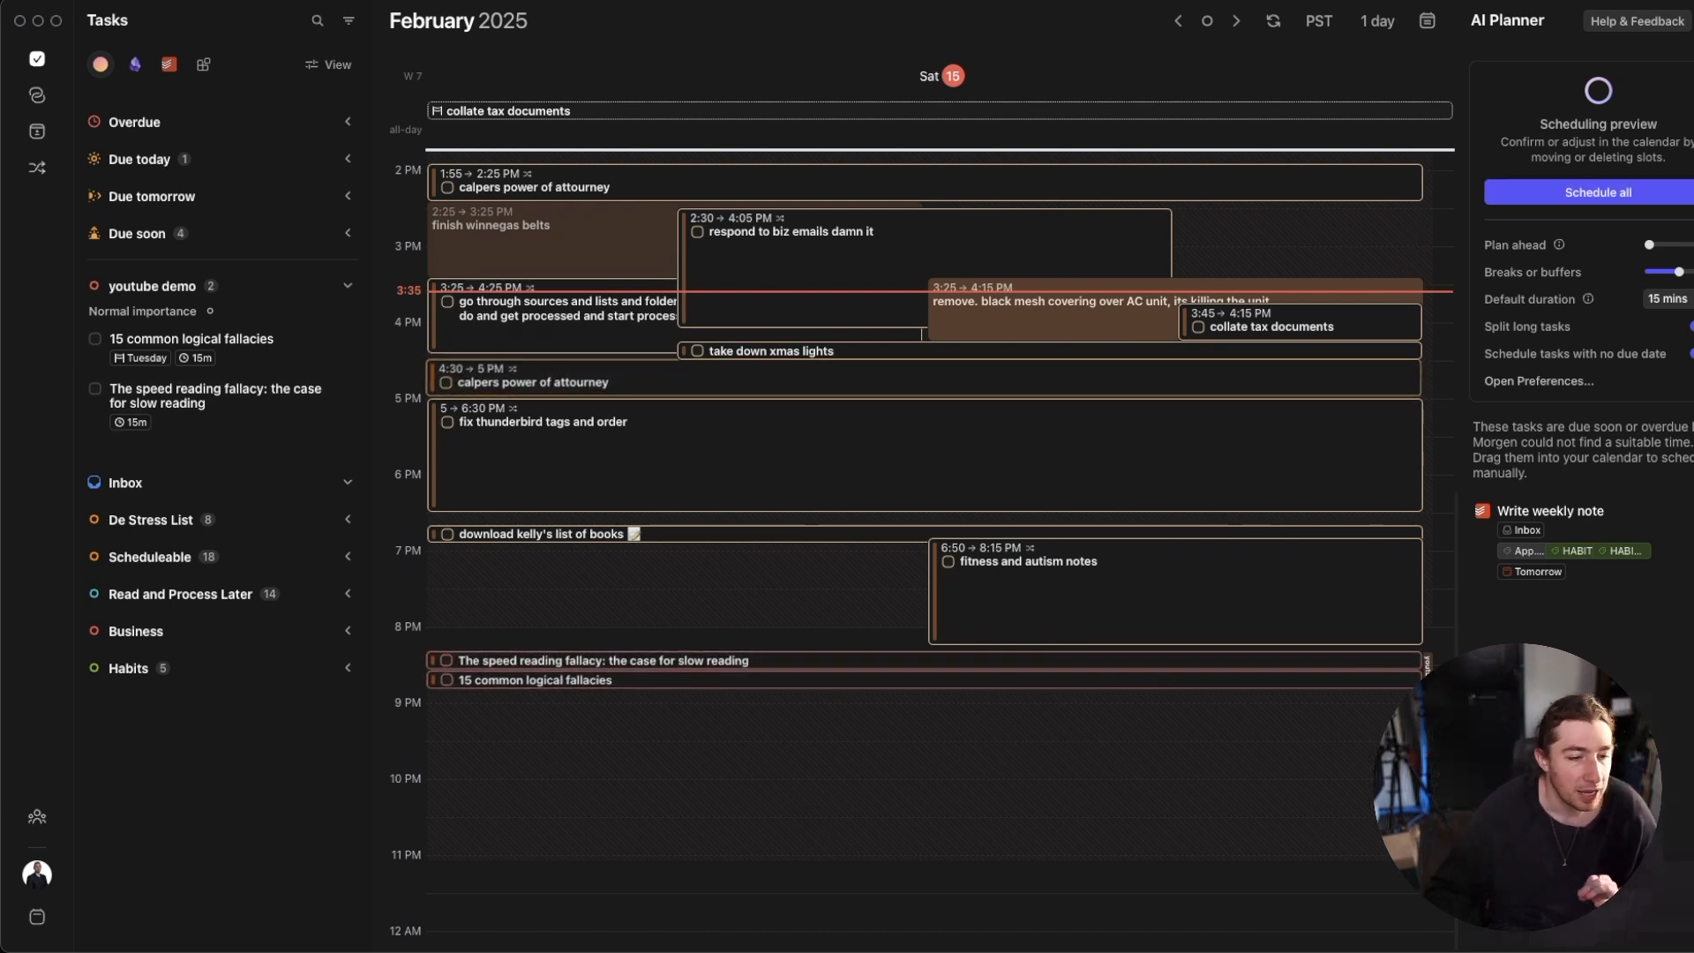
pyautogui.moveTo(1583, 192)
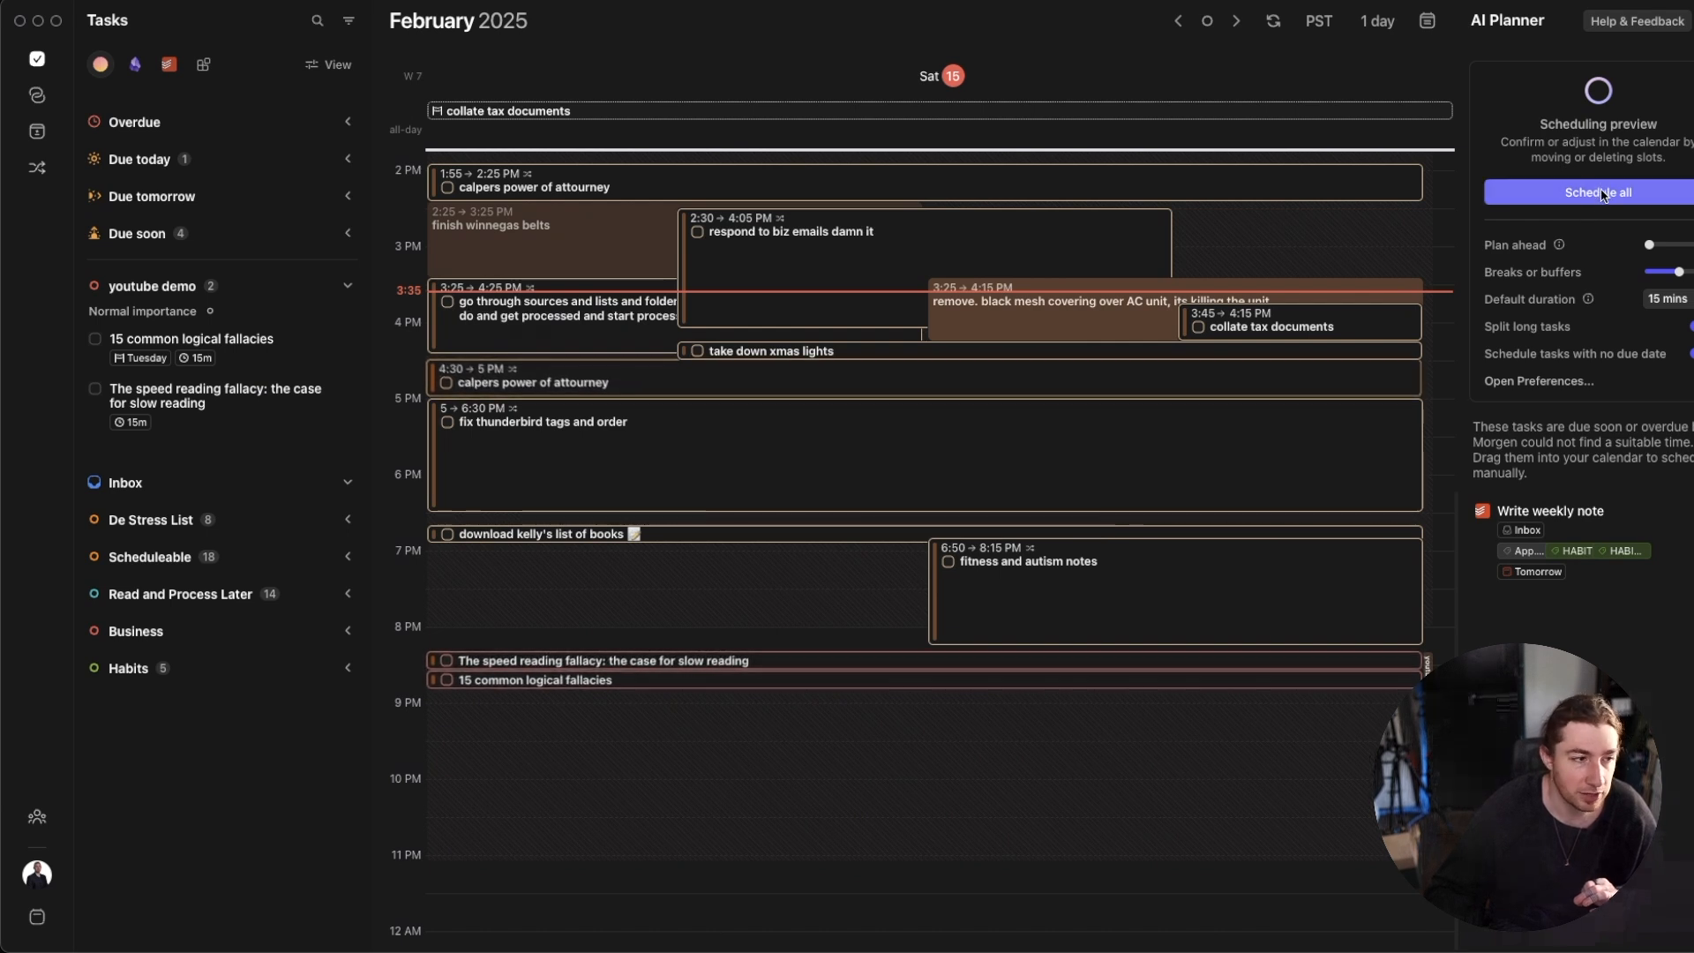
# - Schedule both youtube demo article tasks into their proposed evening slots
pyautogui.click(1596, 191)
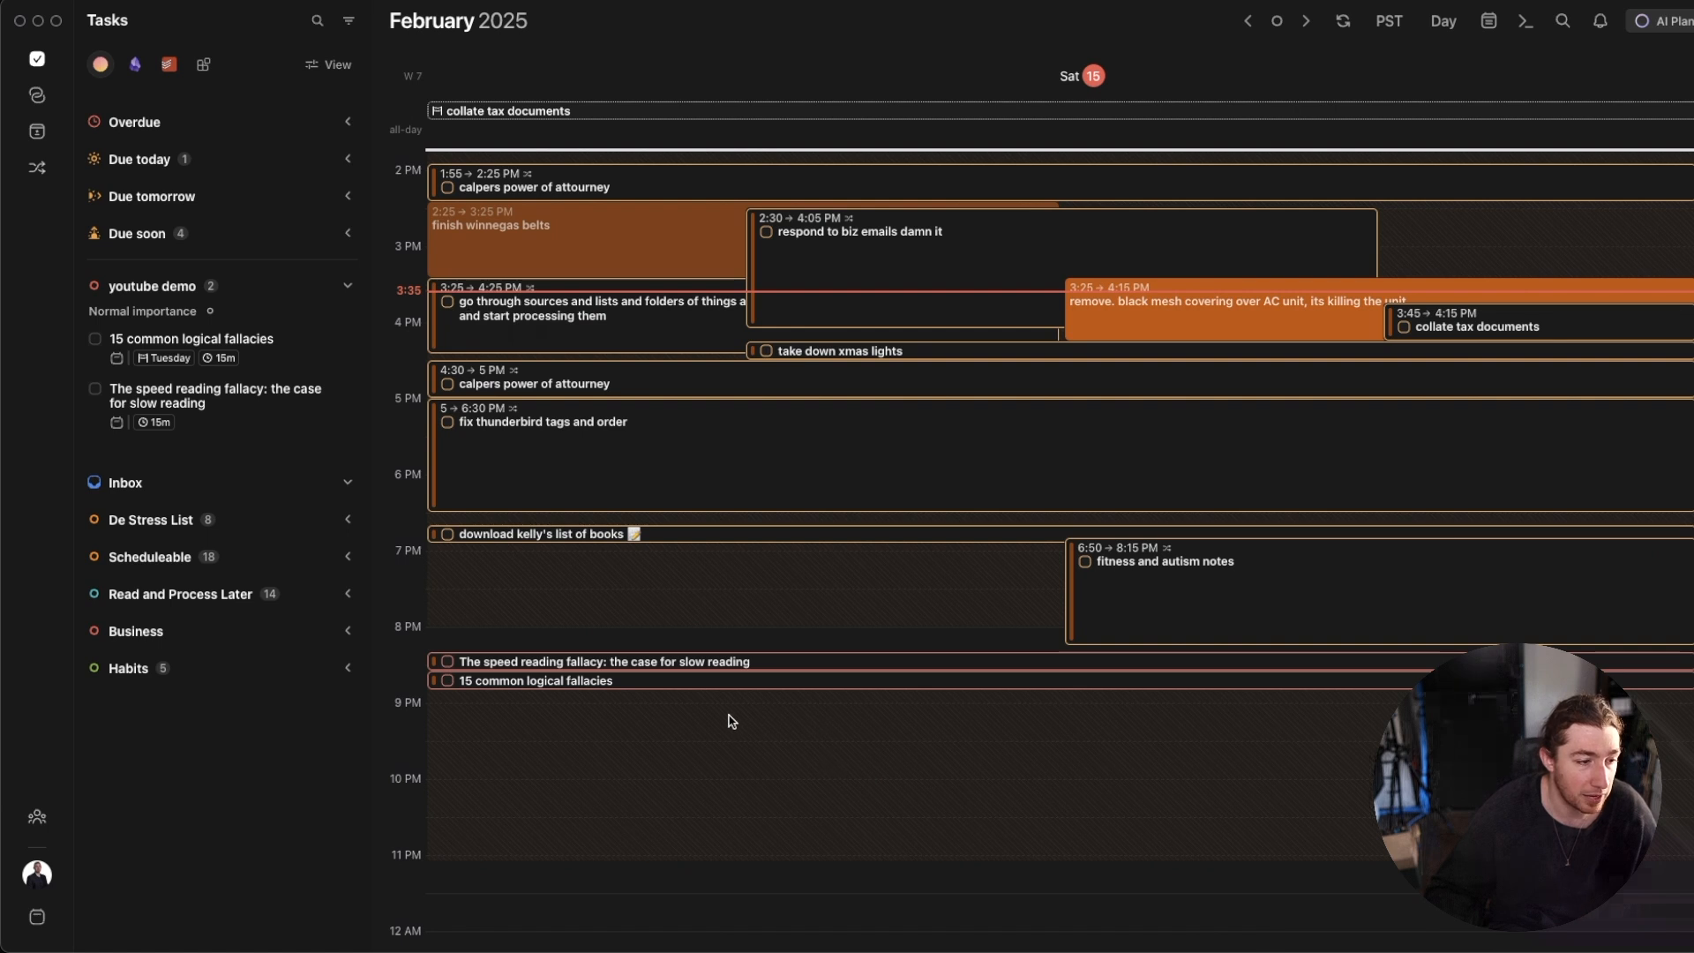
pyautogui.moveTo(655, 670)
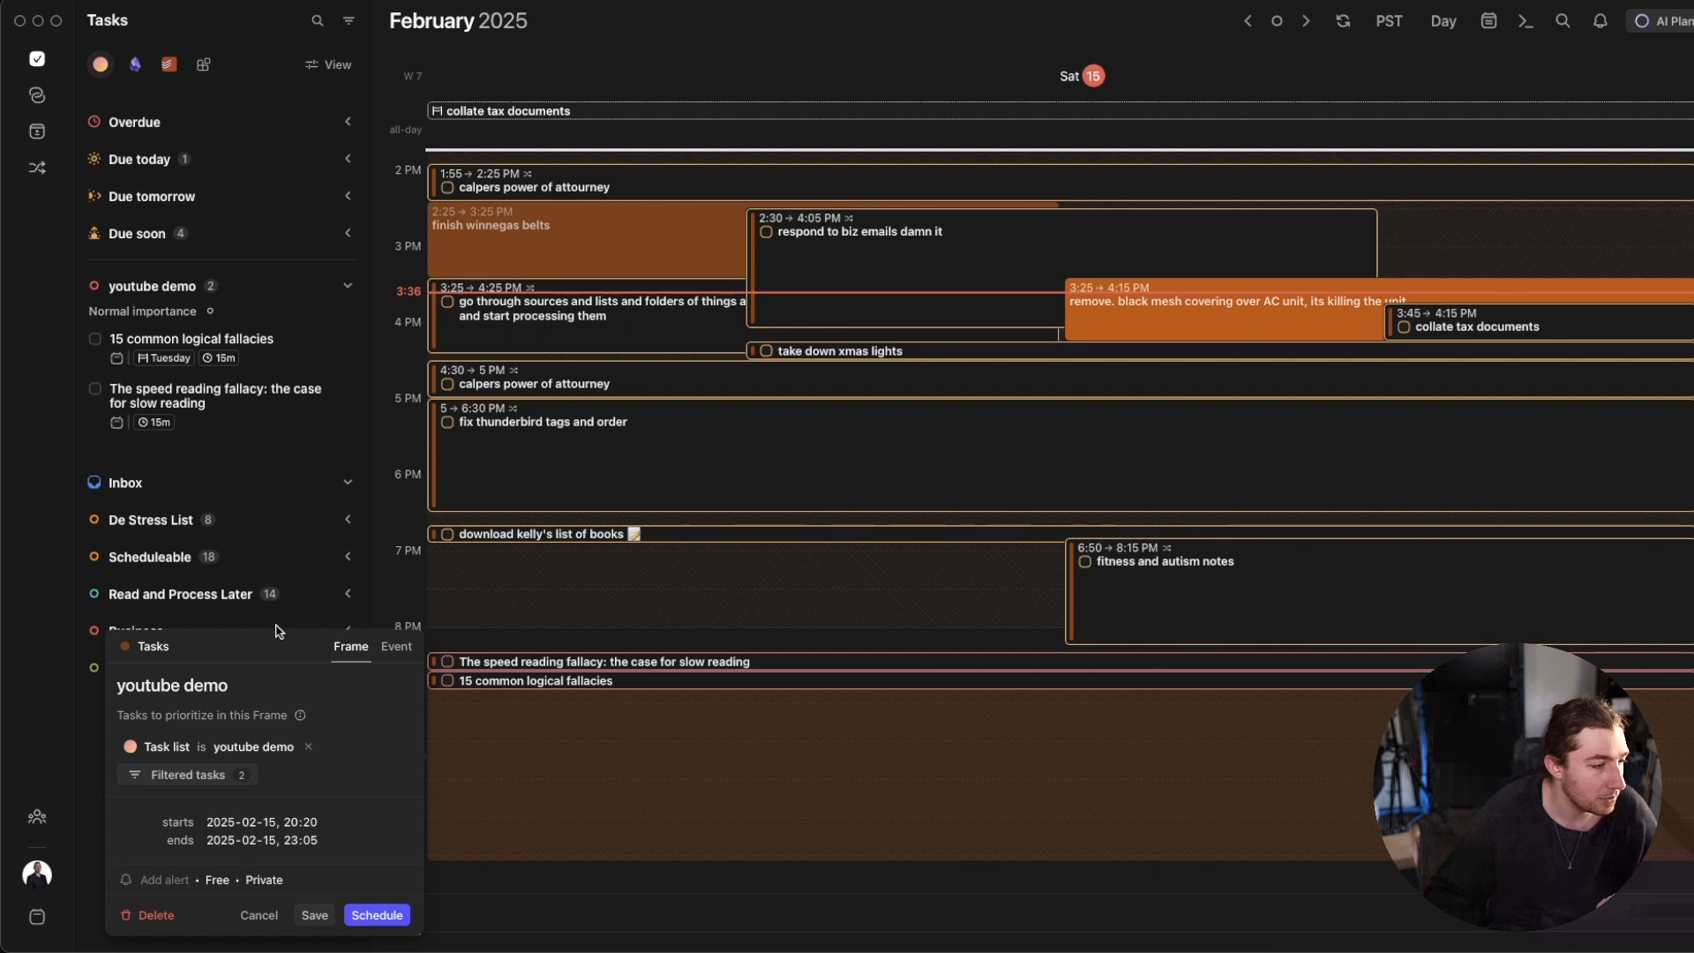
pyautogui.moveTo(225, 703)
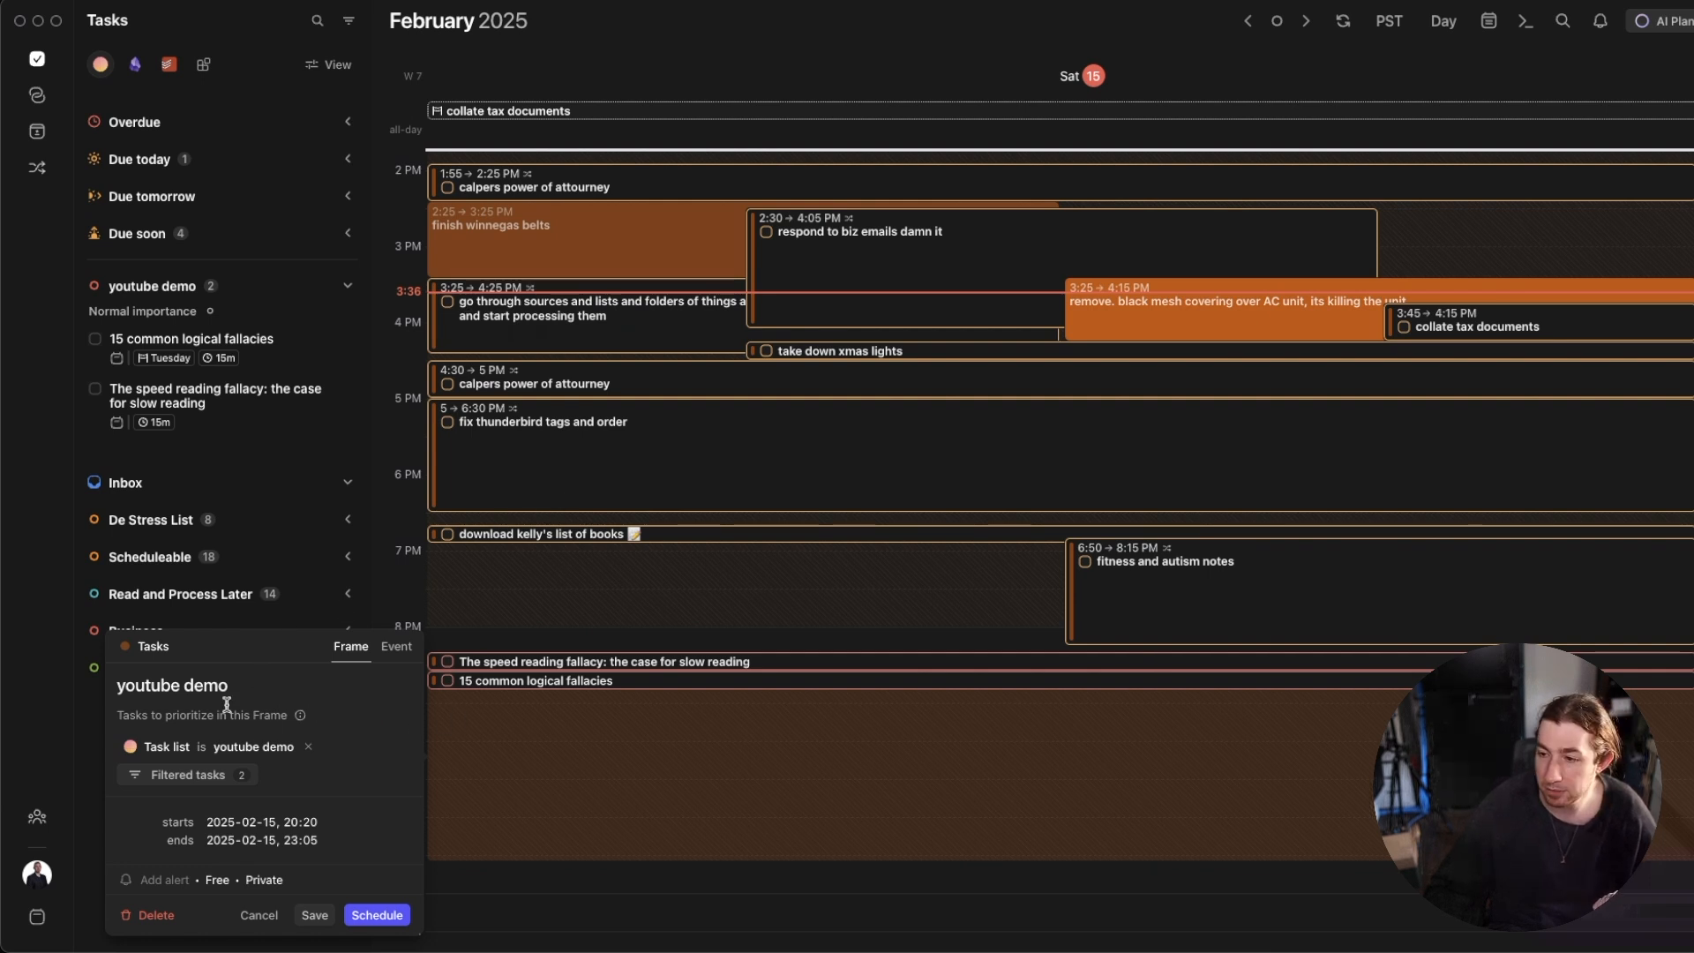
pyautogui.moveTo(214, 756)
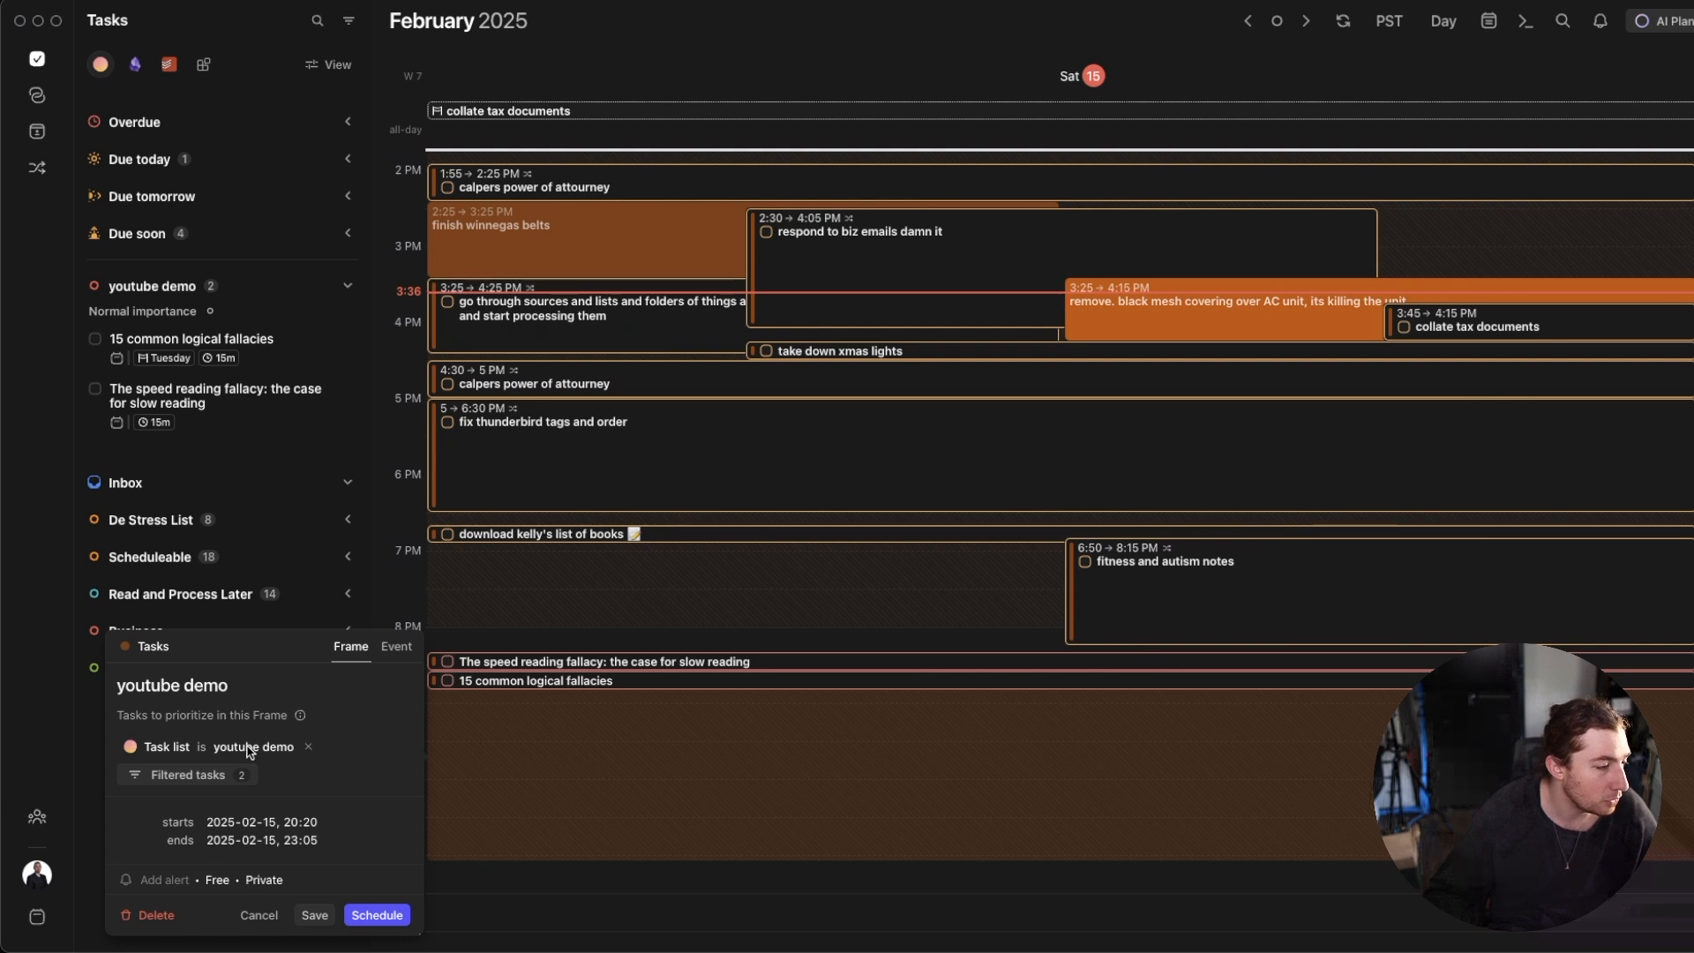
# - List the connected task sources for the frame filter and browse the second source's projects and labels
pyautogui.click(187, 774)
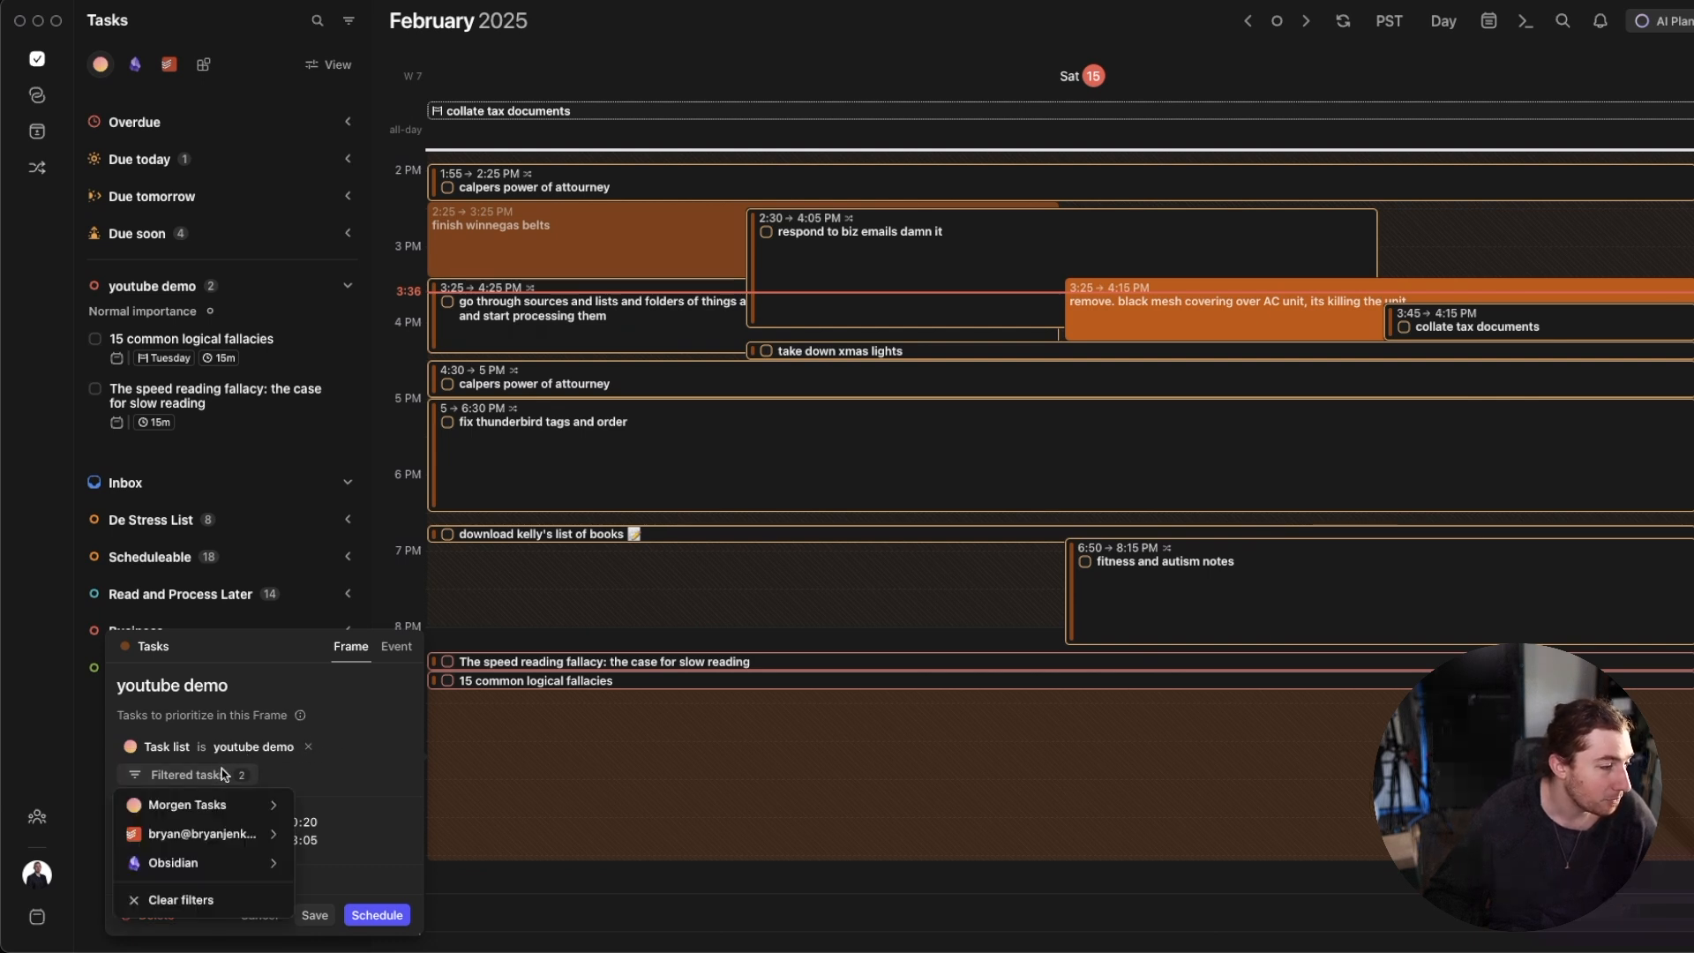
pyautogui.click(186, 803)
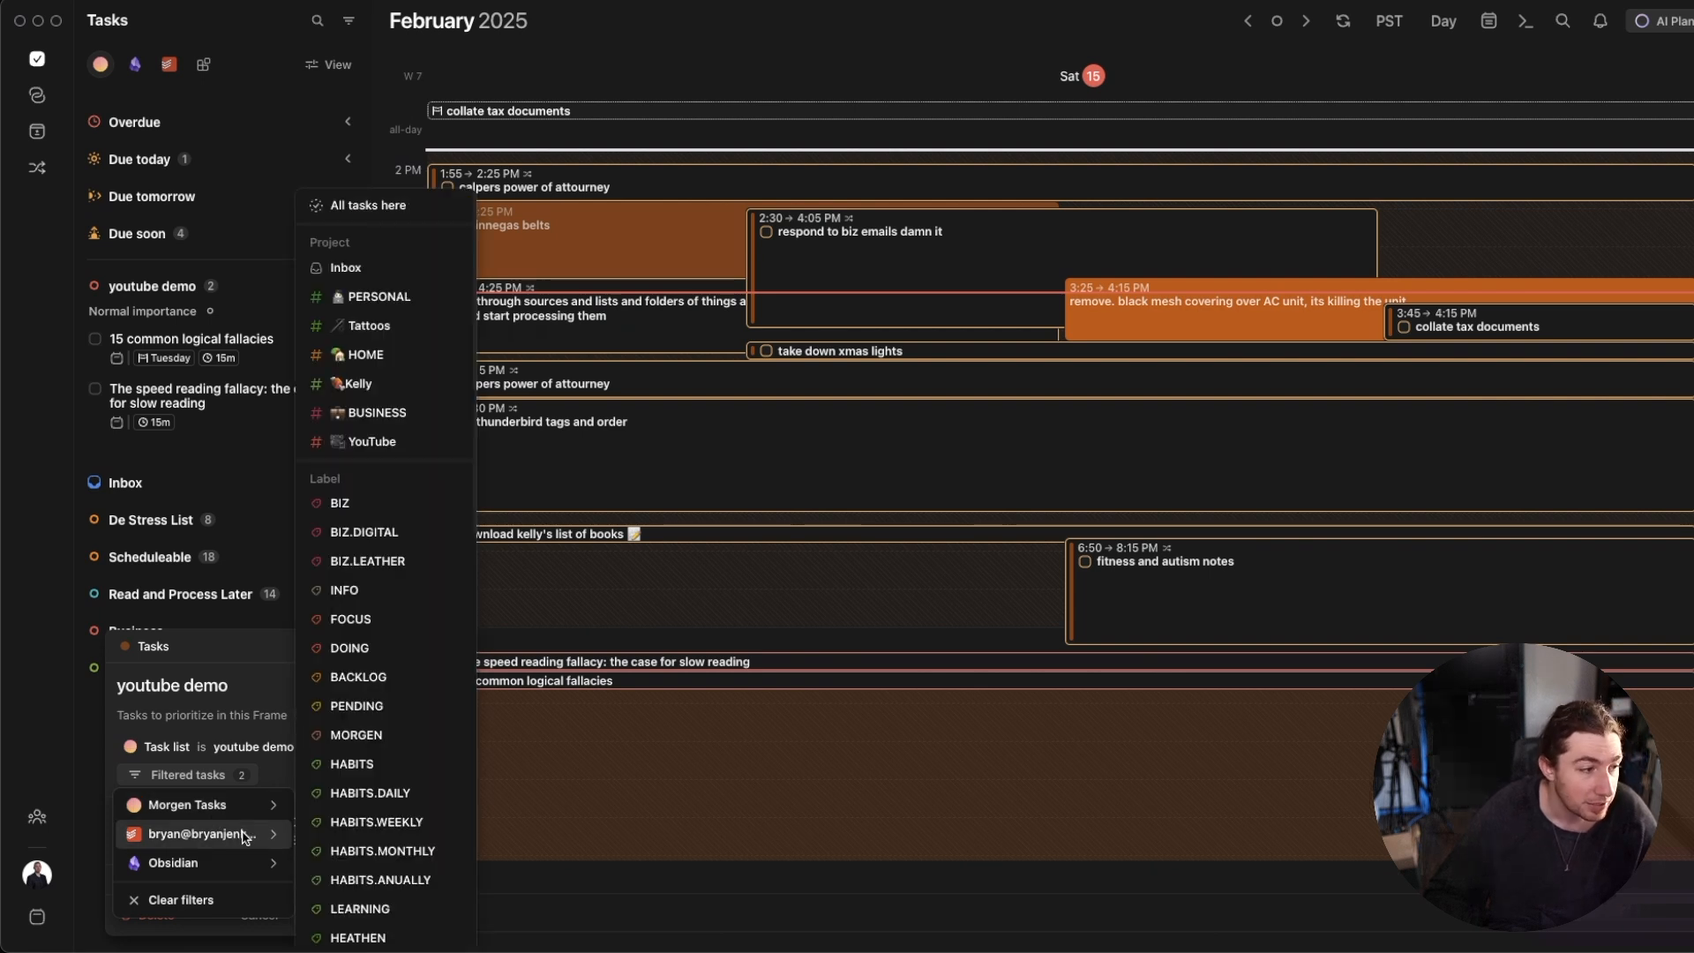
pyautogui.moveTo(211, 867)
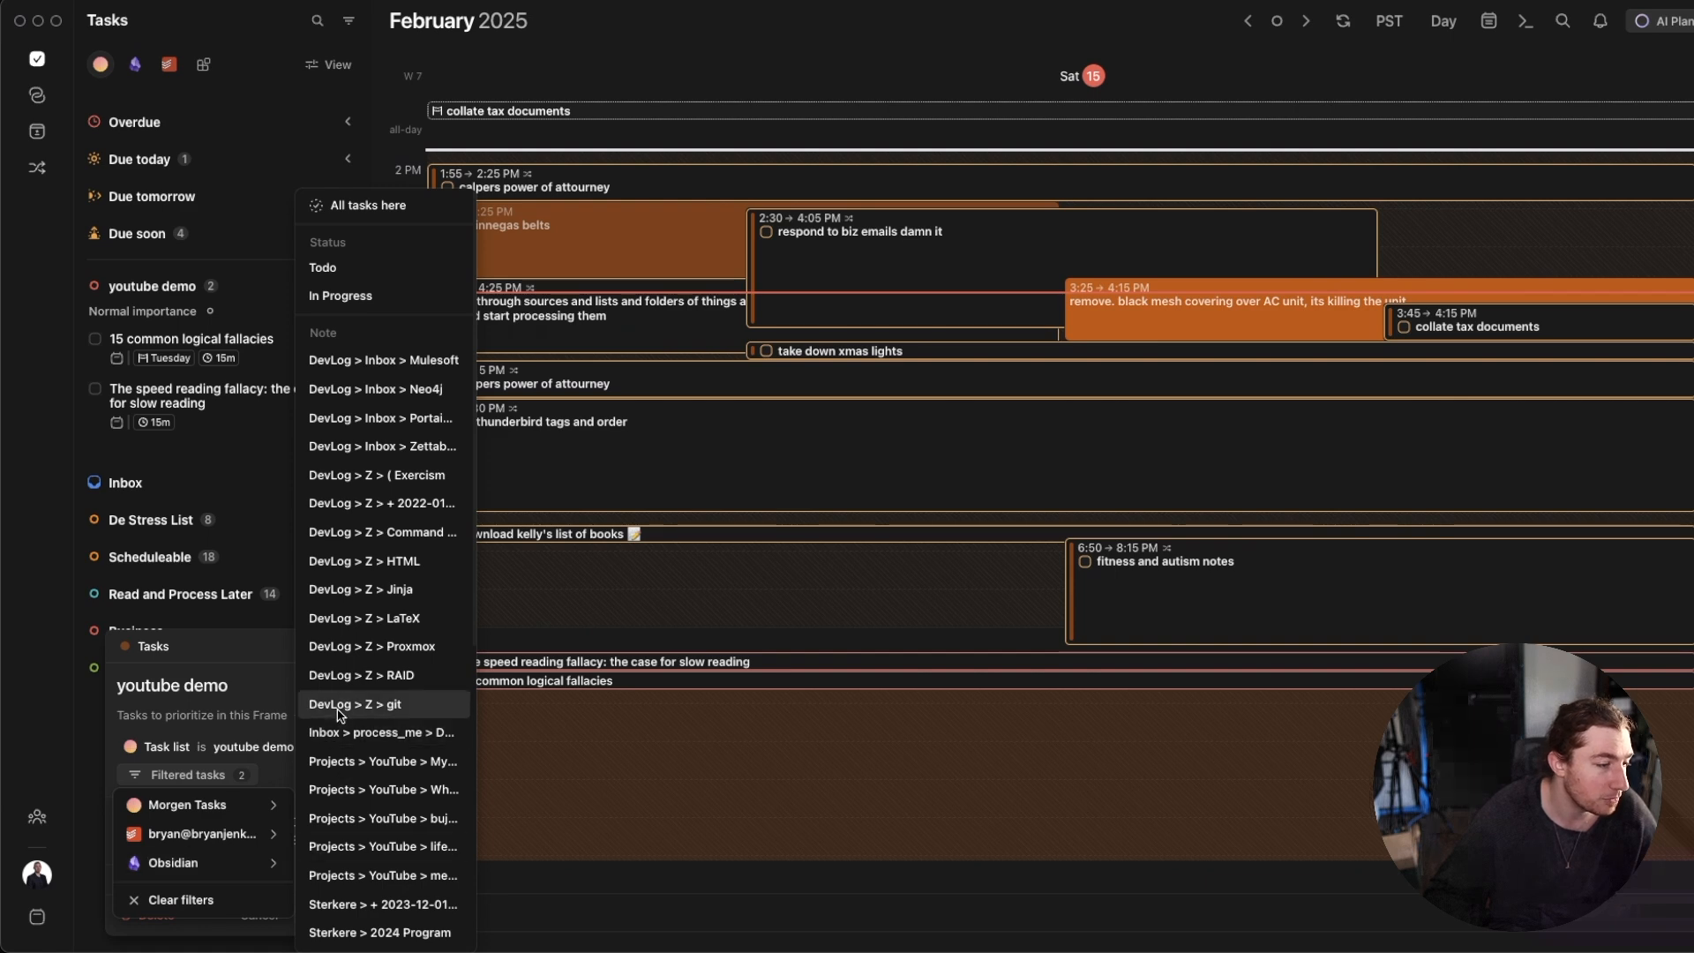
pyautogui.moveTo(378, 475)
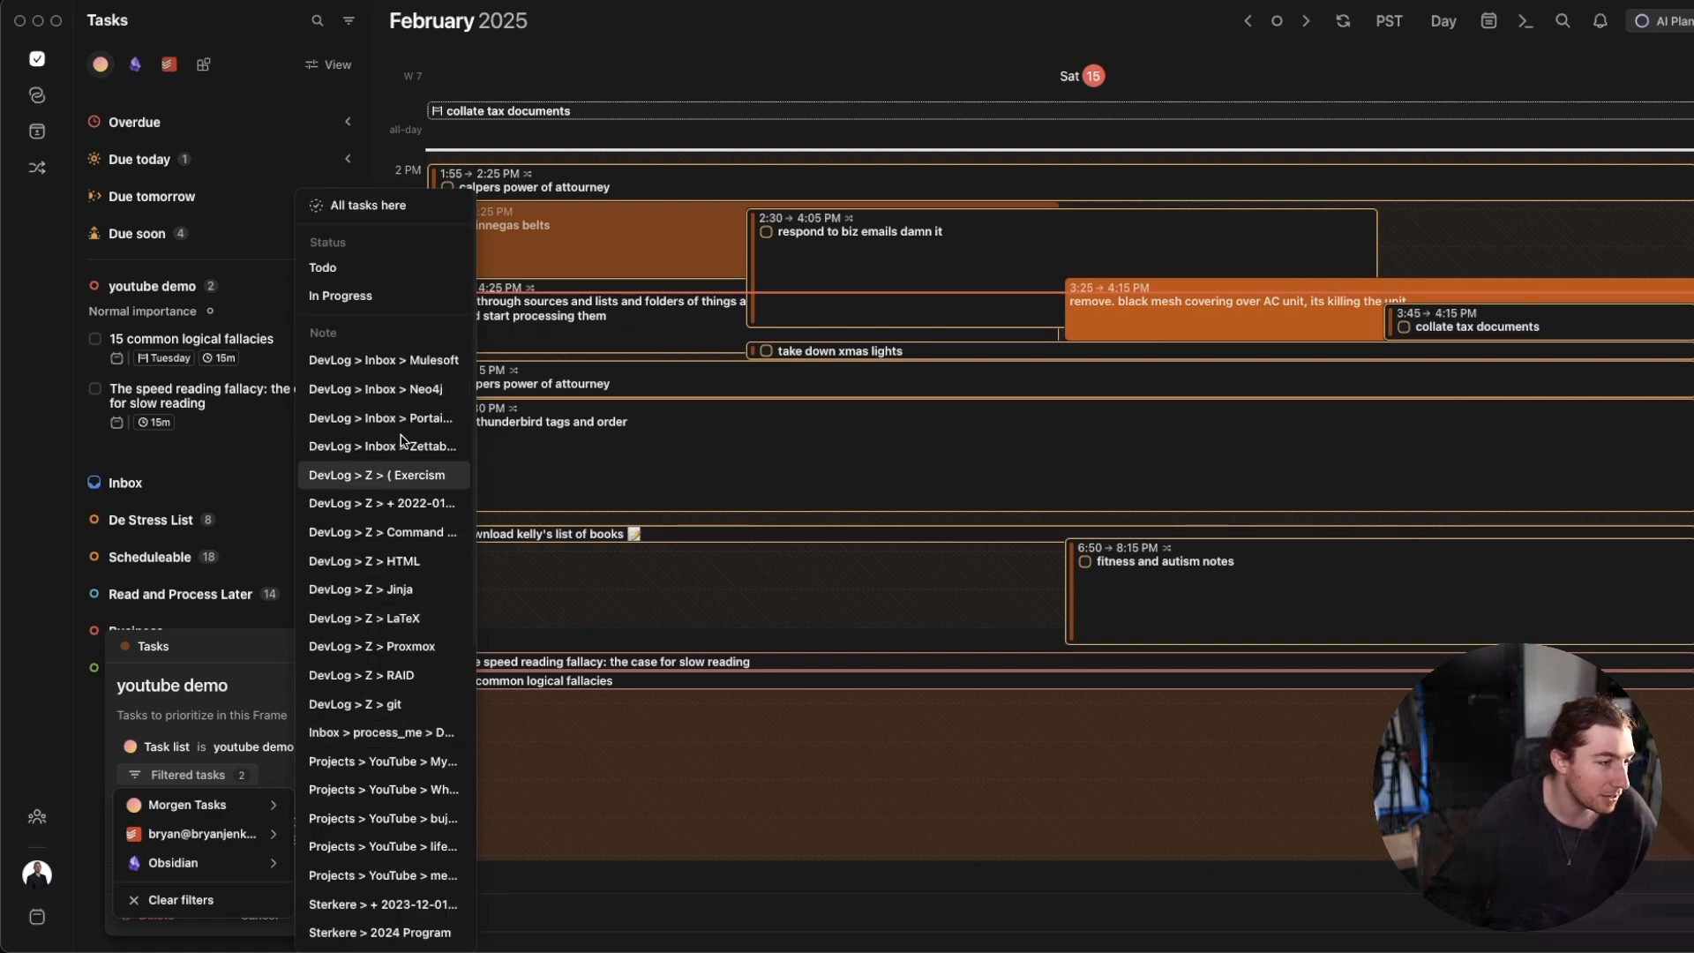
pyautogui.moveTo(384, 761)
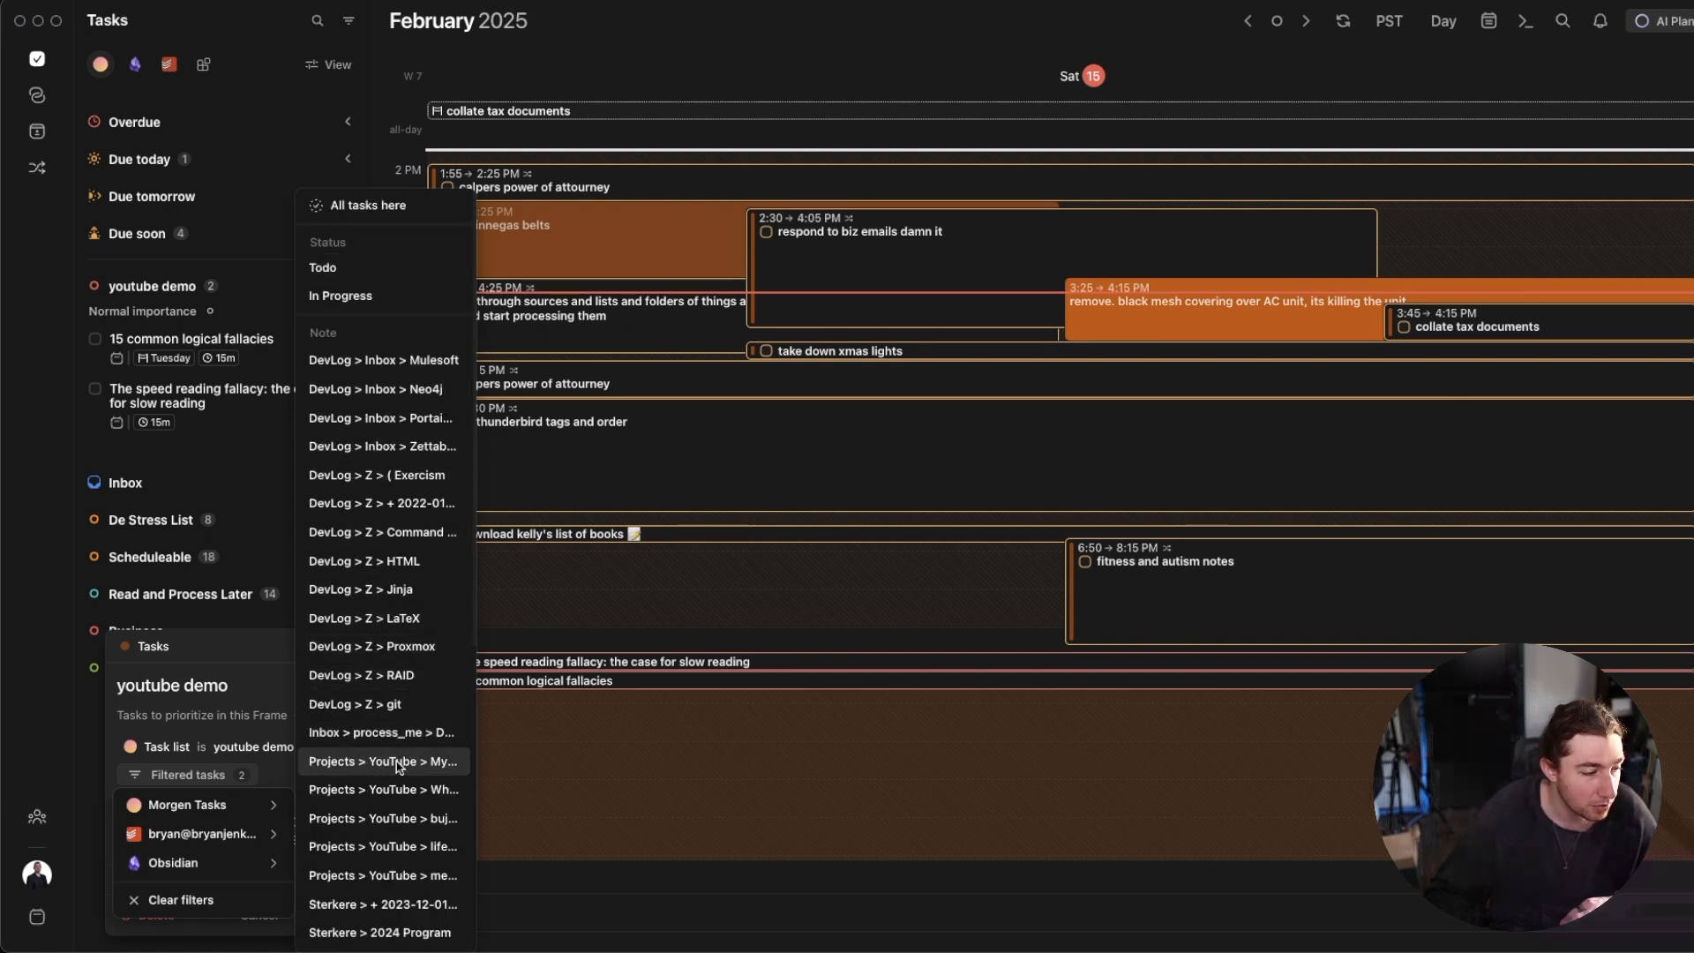
pyautogui.moveTo(381, 732)
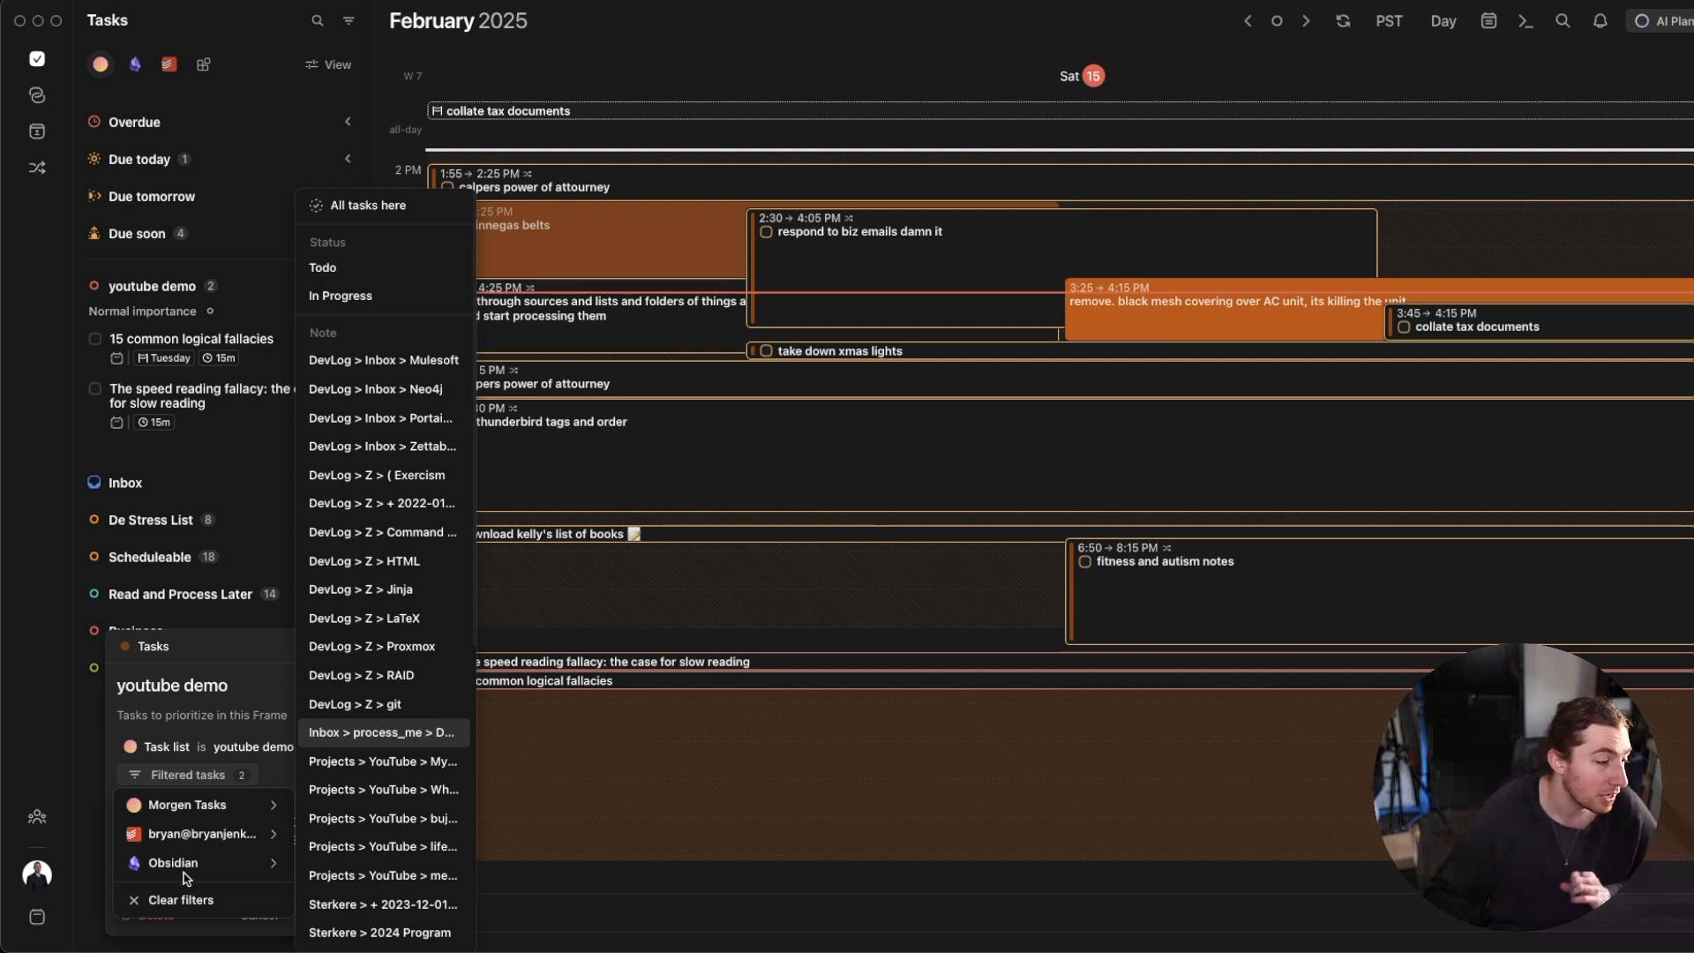
pyautogui.moveTo(184, 862)
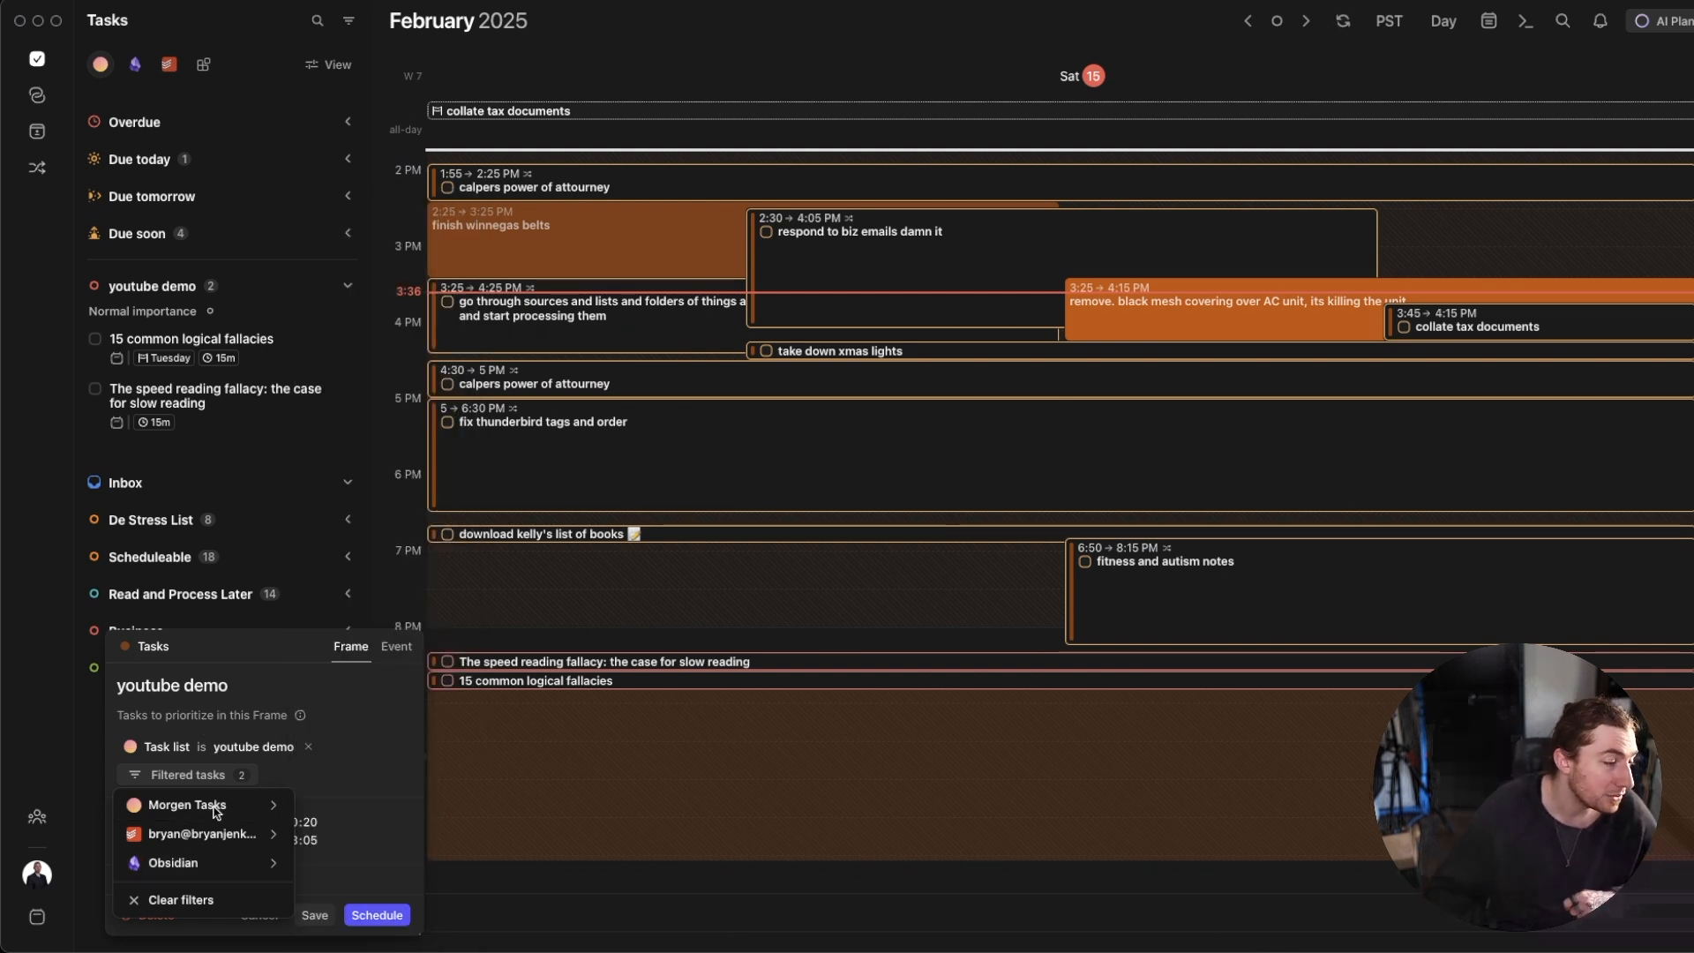
pyautogui.moveTo(255, 731)
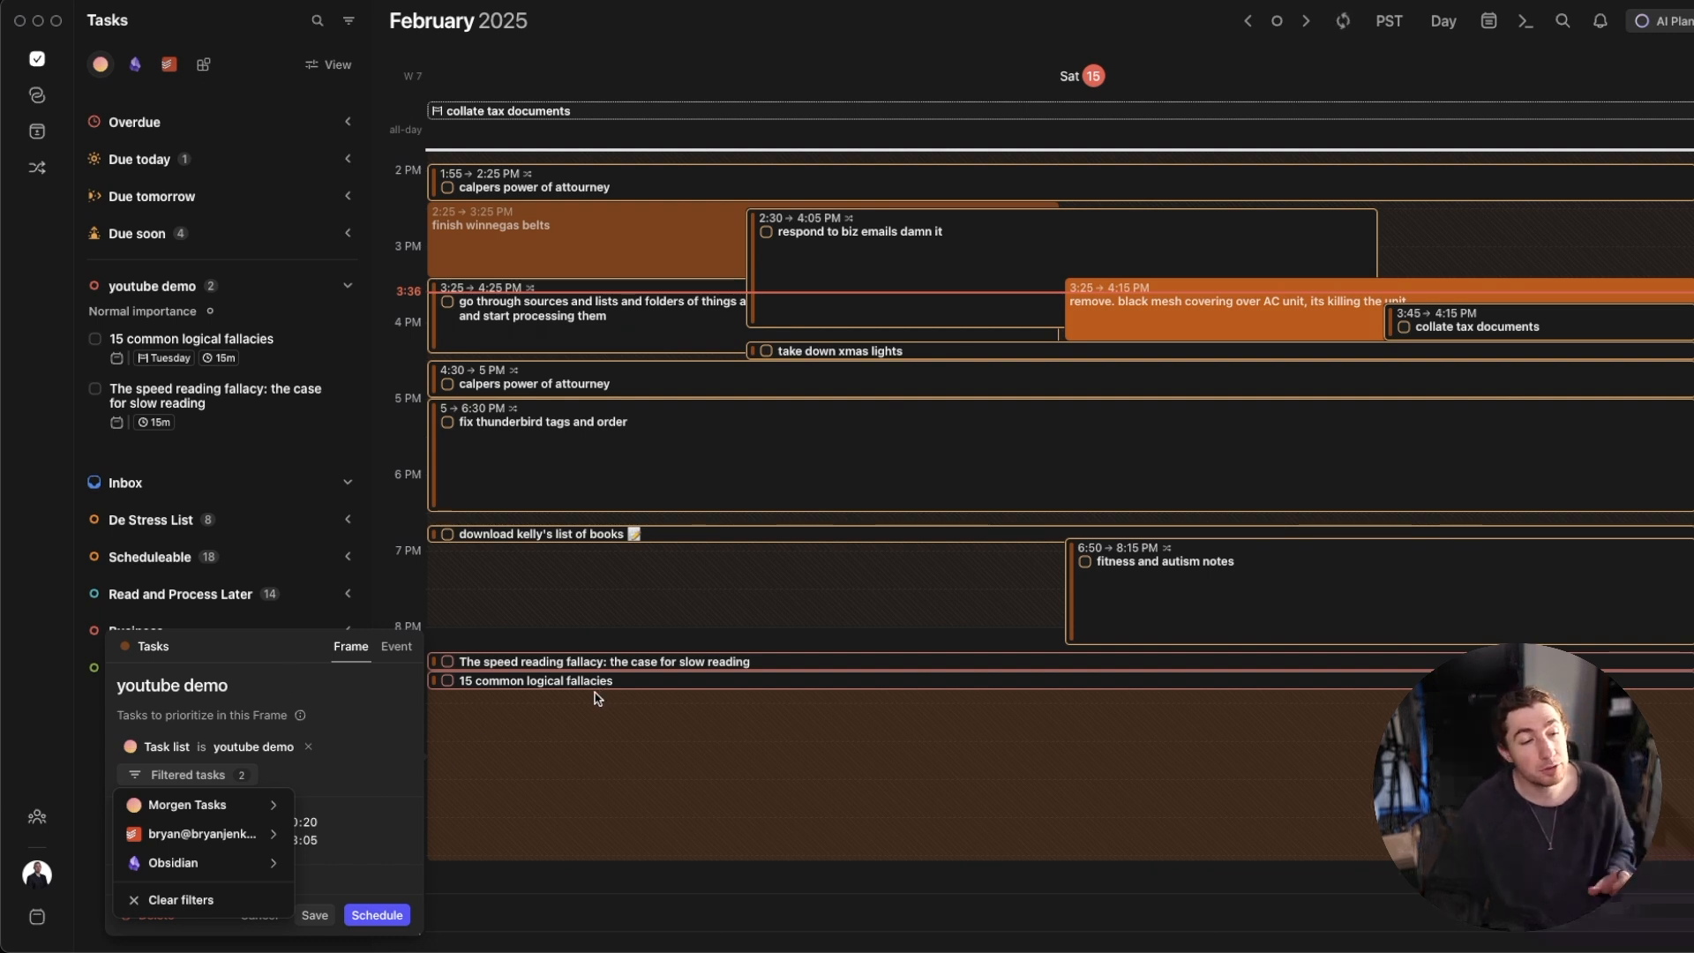
pyautogui.moveTo(746, 701)
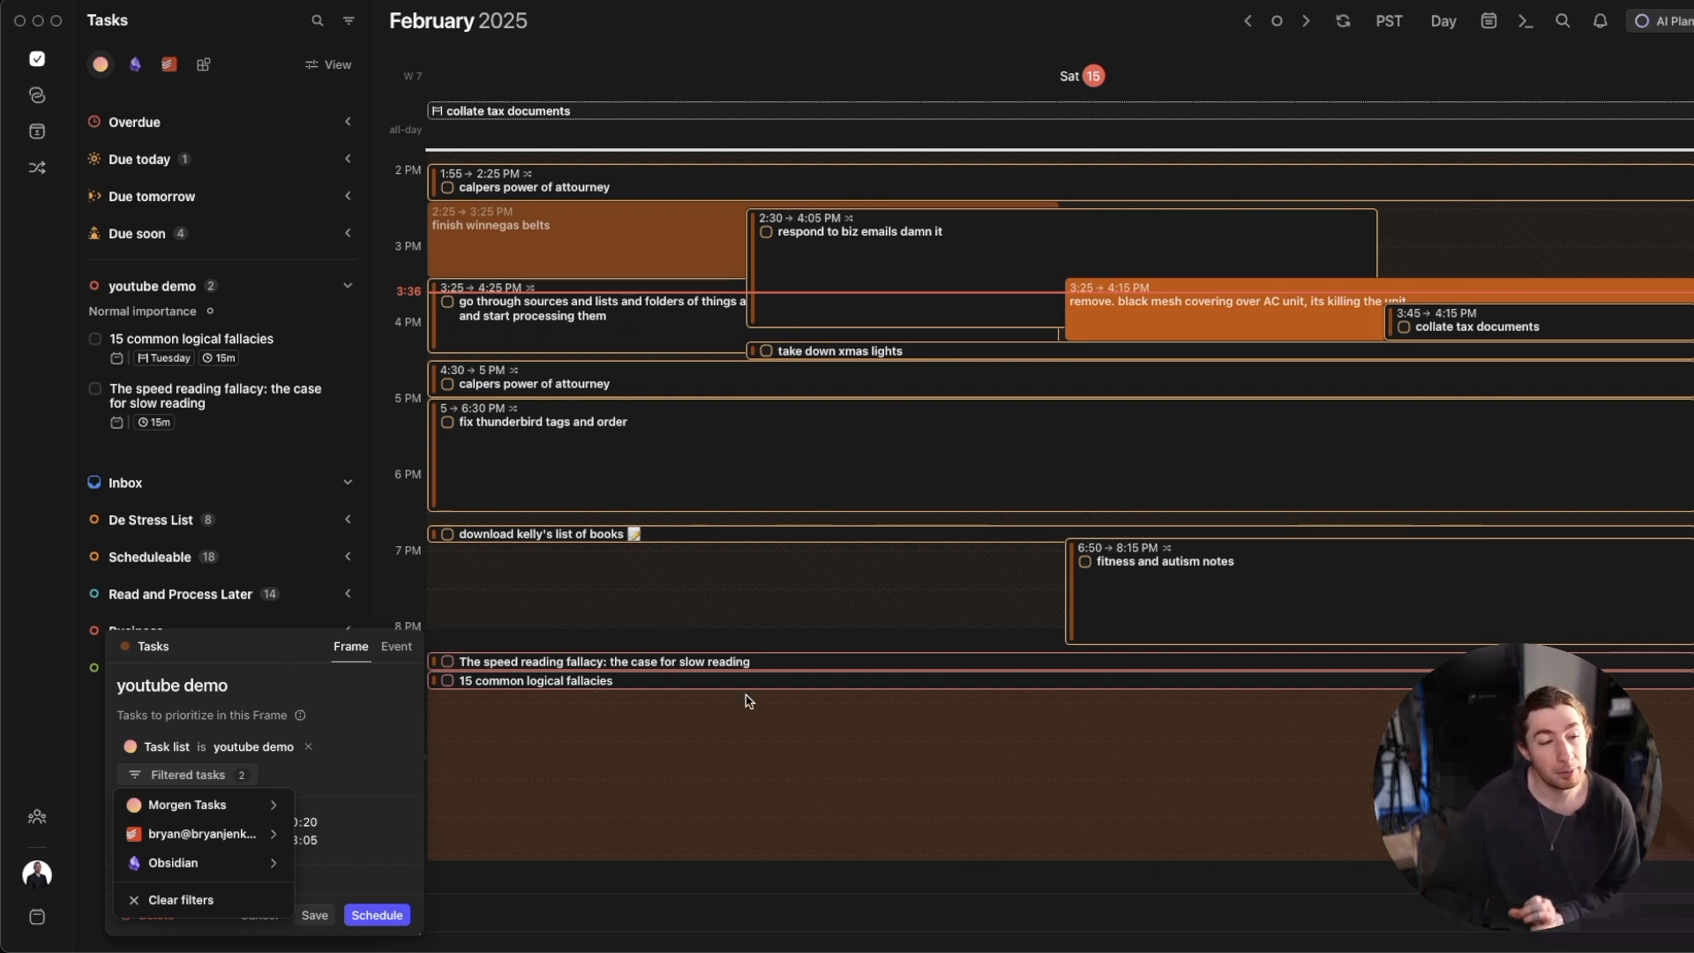
pyautogui.moveTo(1045, 691)
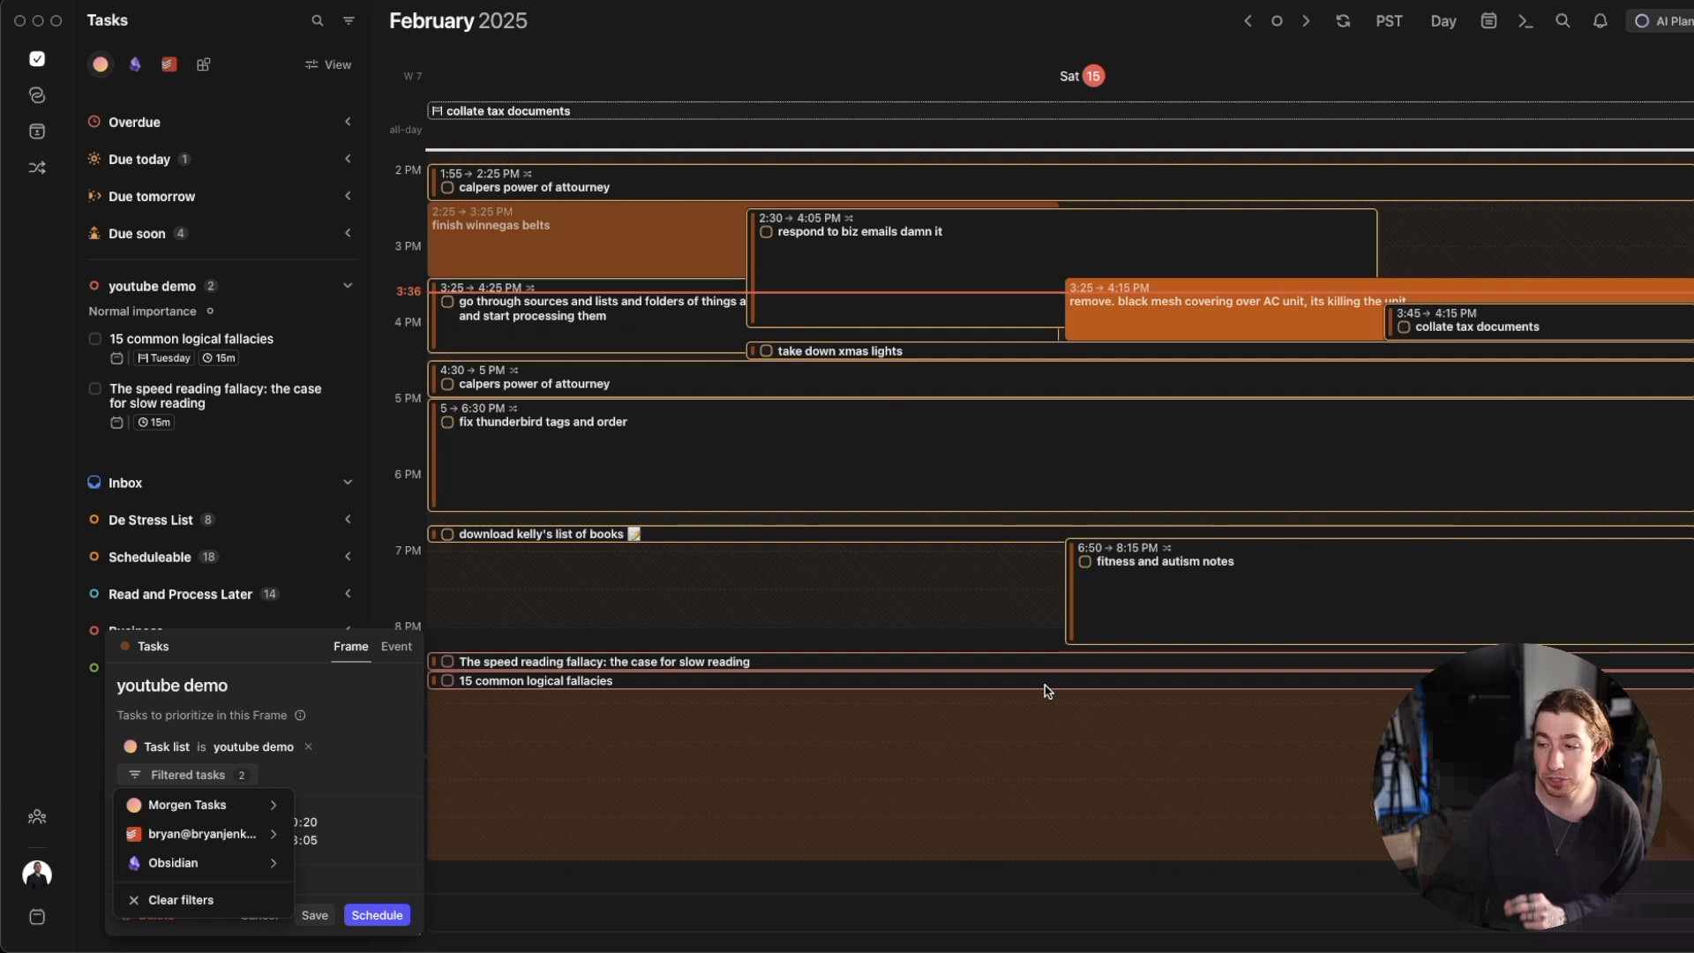
pyautogui.moveTo(344, 703)
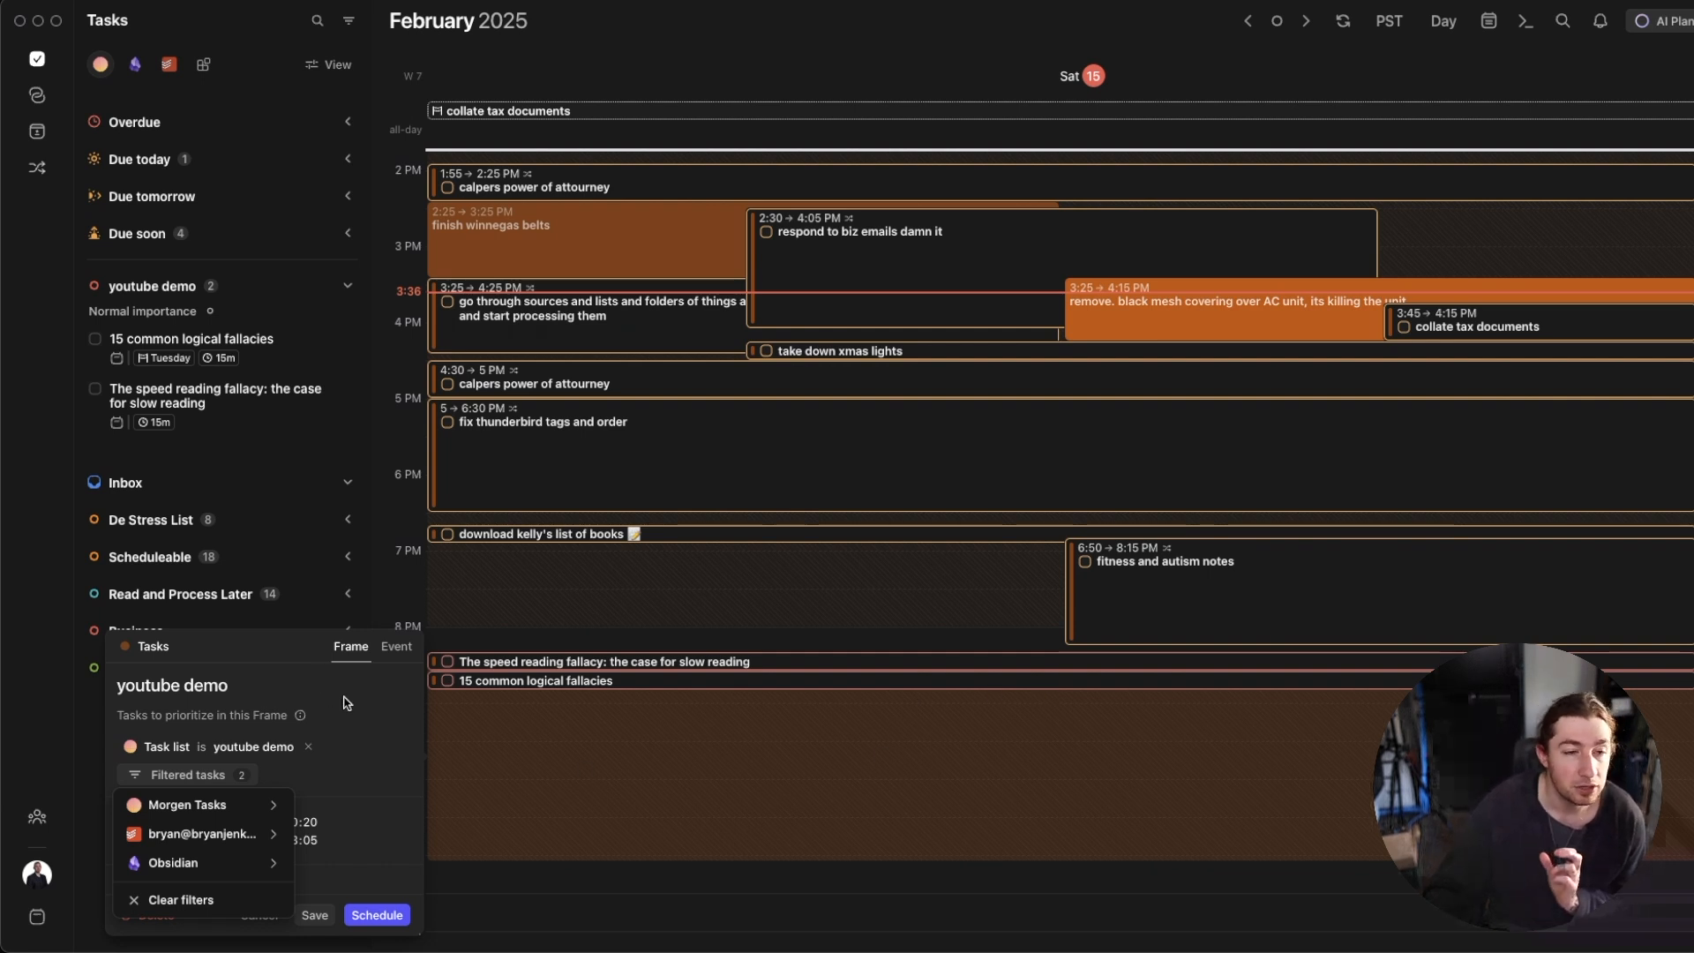
pyautogui.moveTo(970, 677)
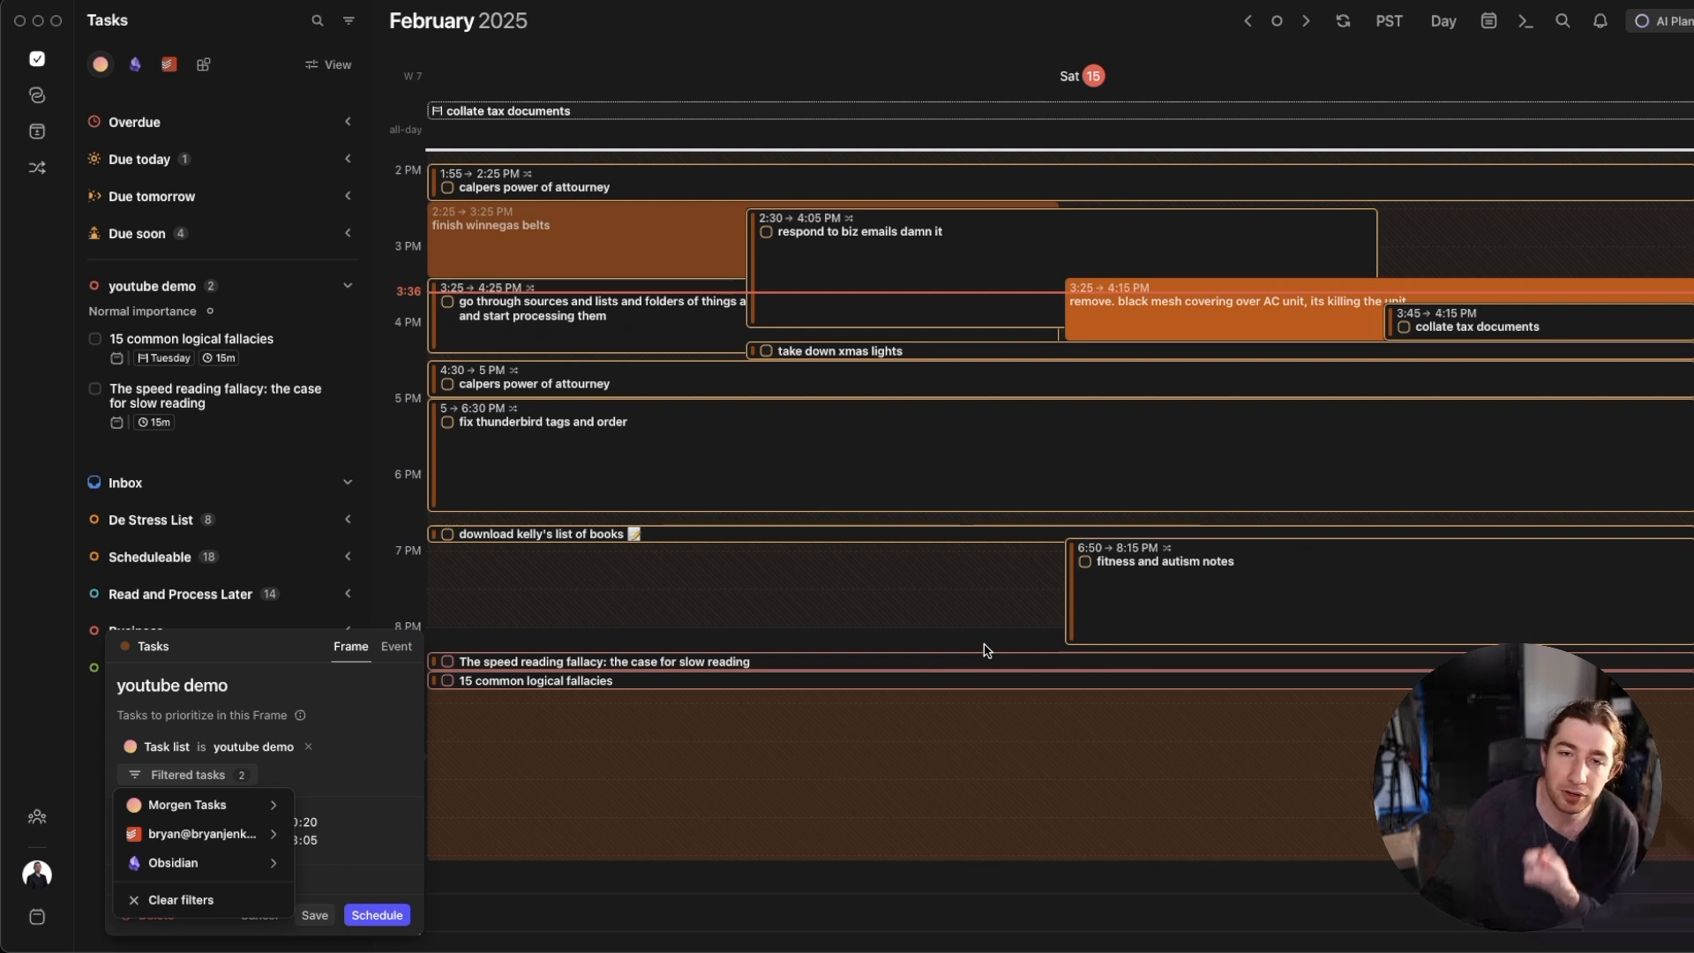
pyautogui.moveTo(962, 514)
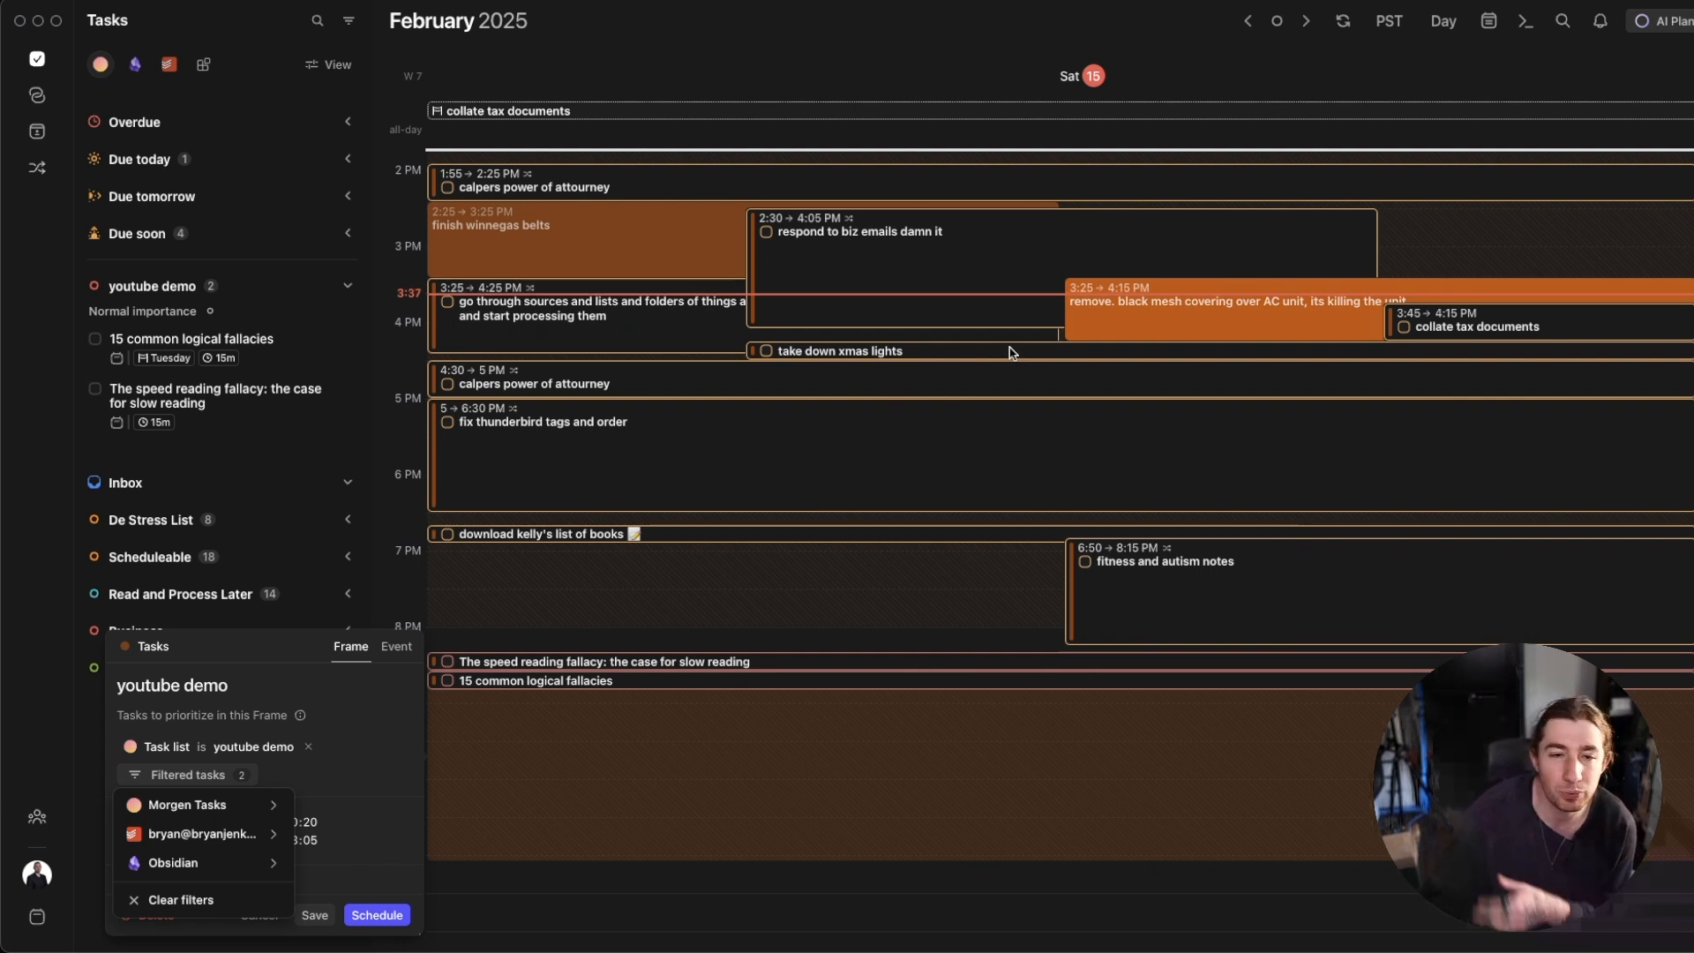
pyautogui.moveTo(819, 428)
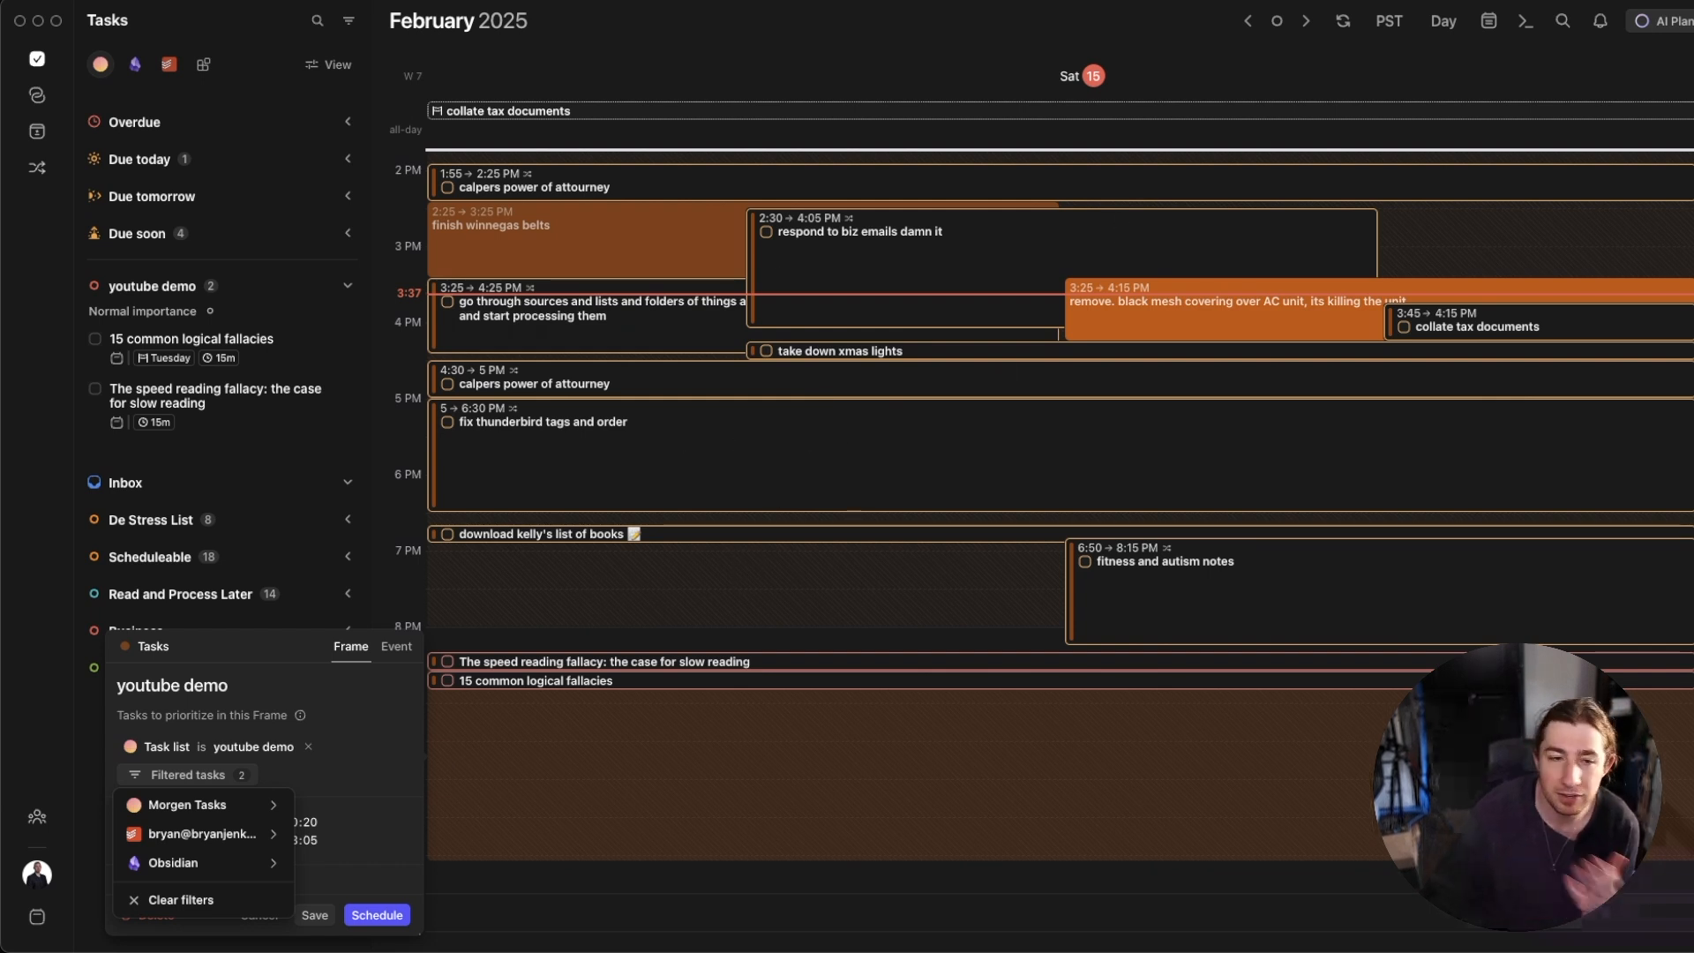
pyautogui.moveTo(1415, 563)
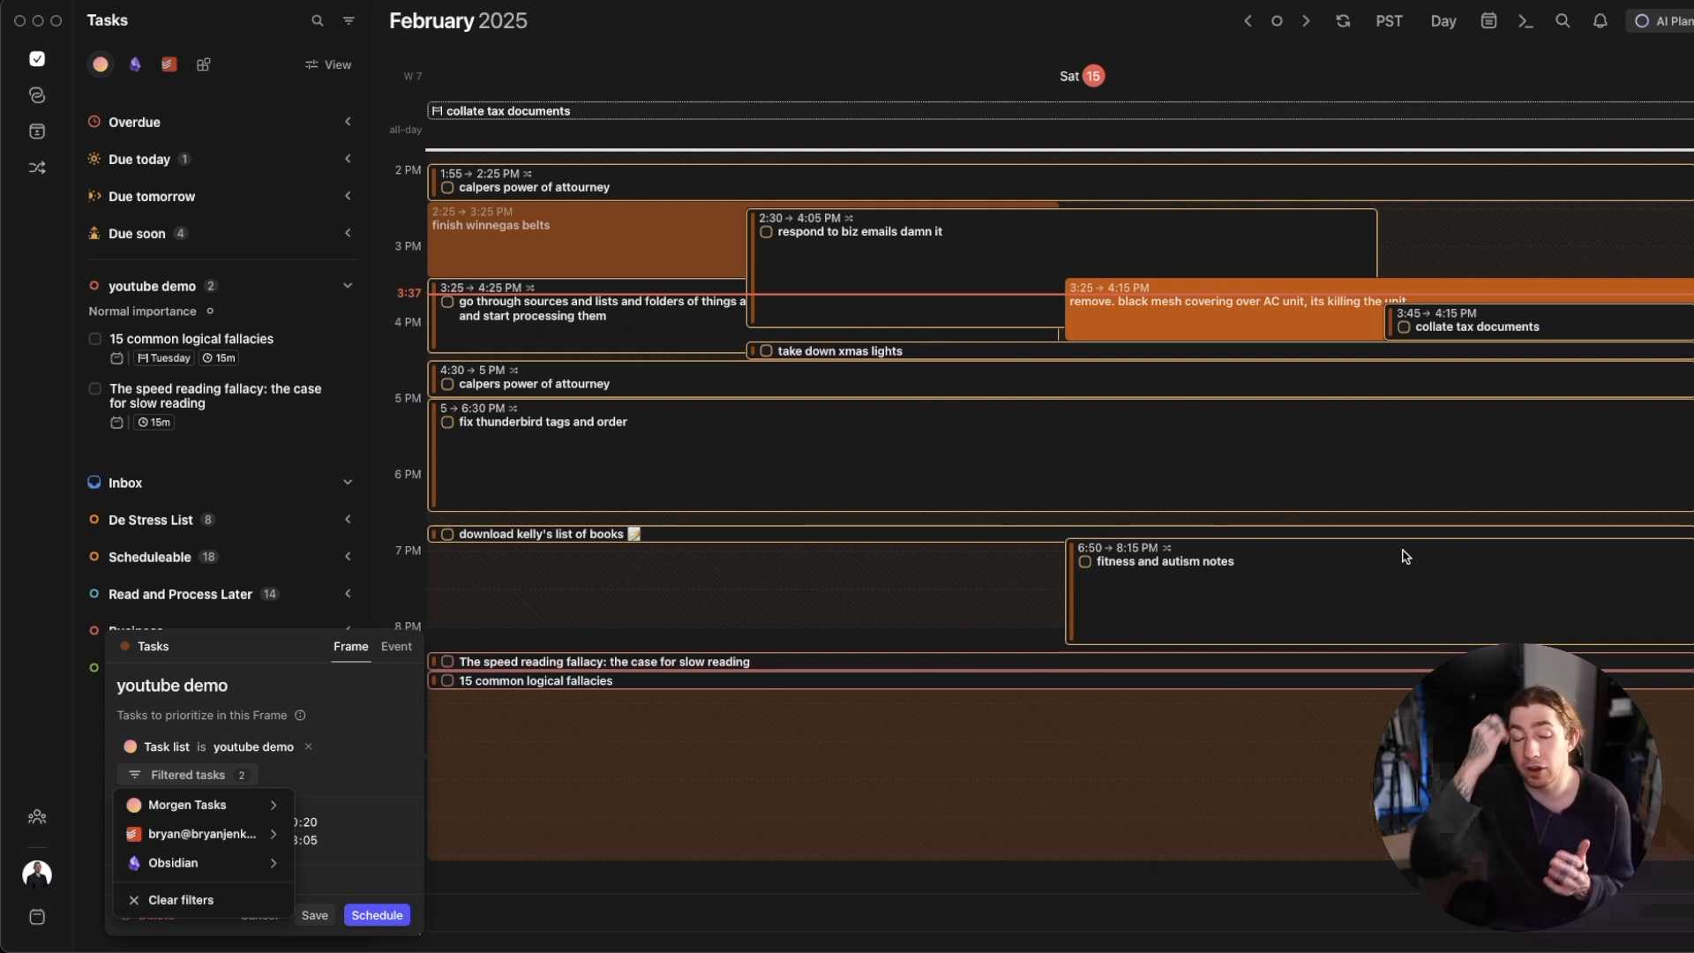
pyautogui.moveTo(205, 343)
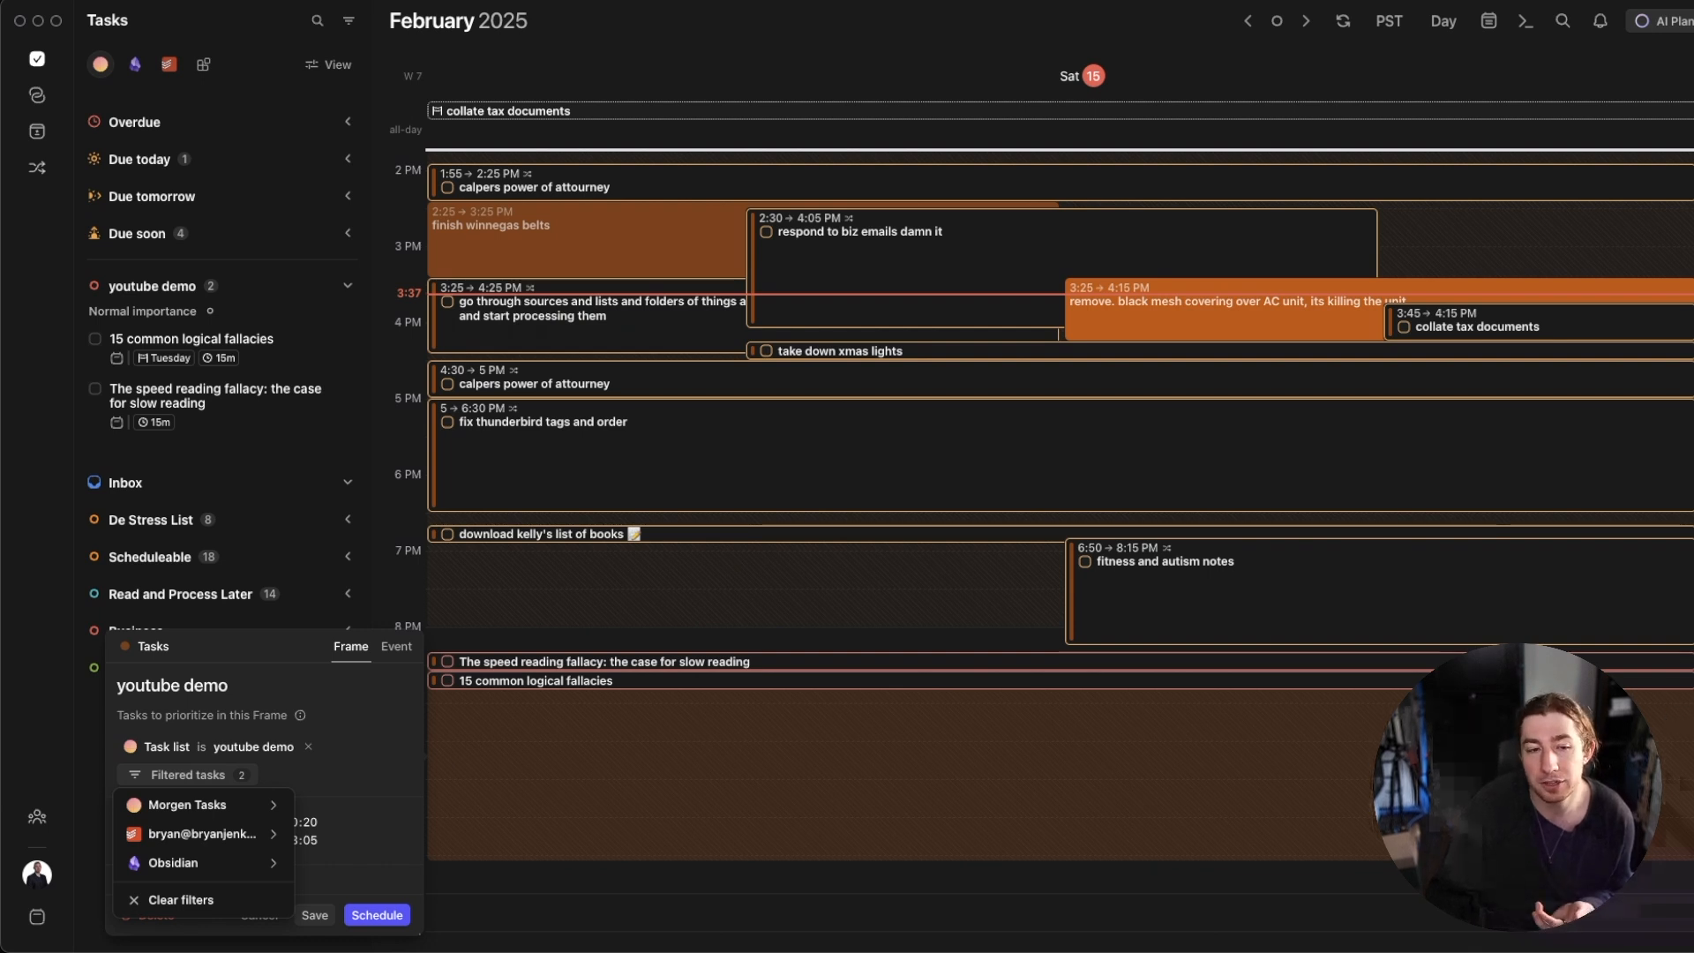
pyautogui.moveTo(813, 725)
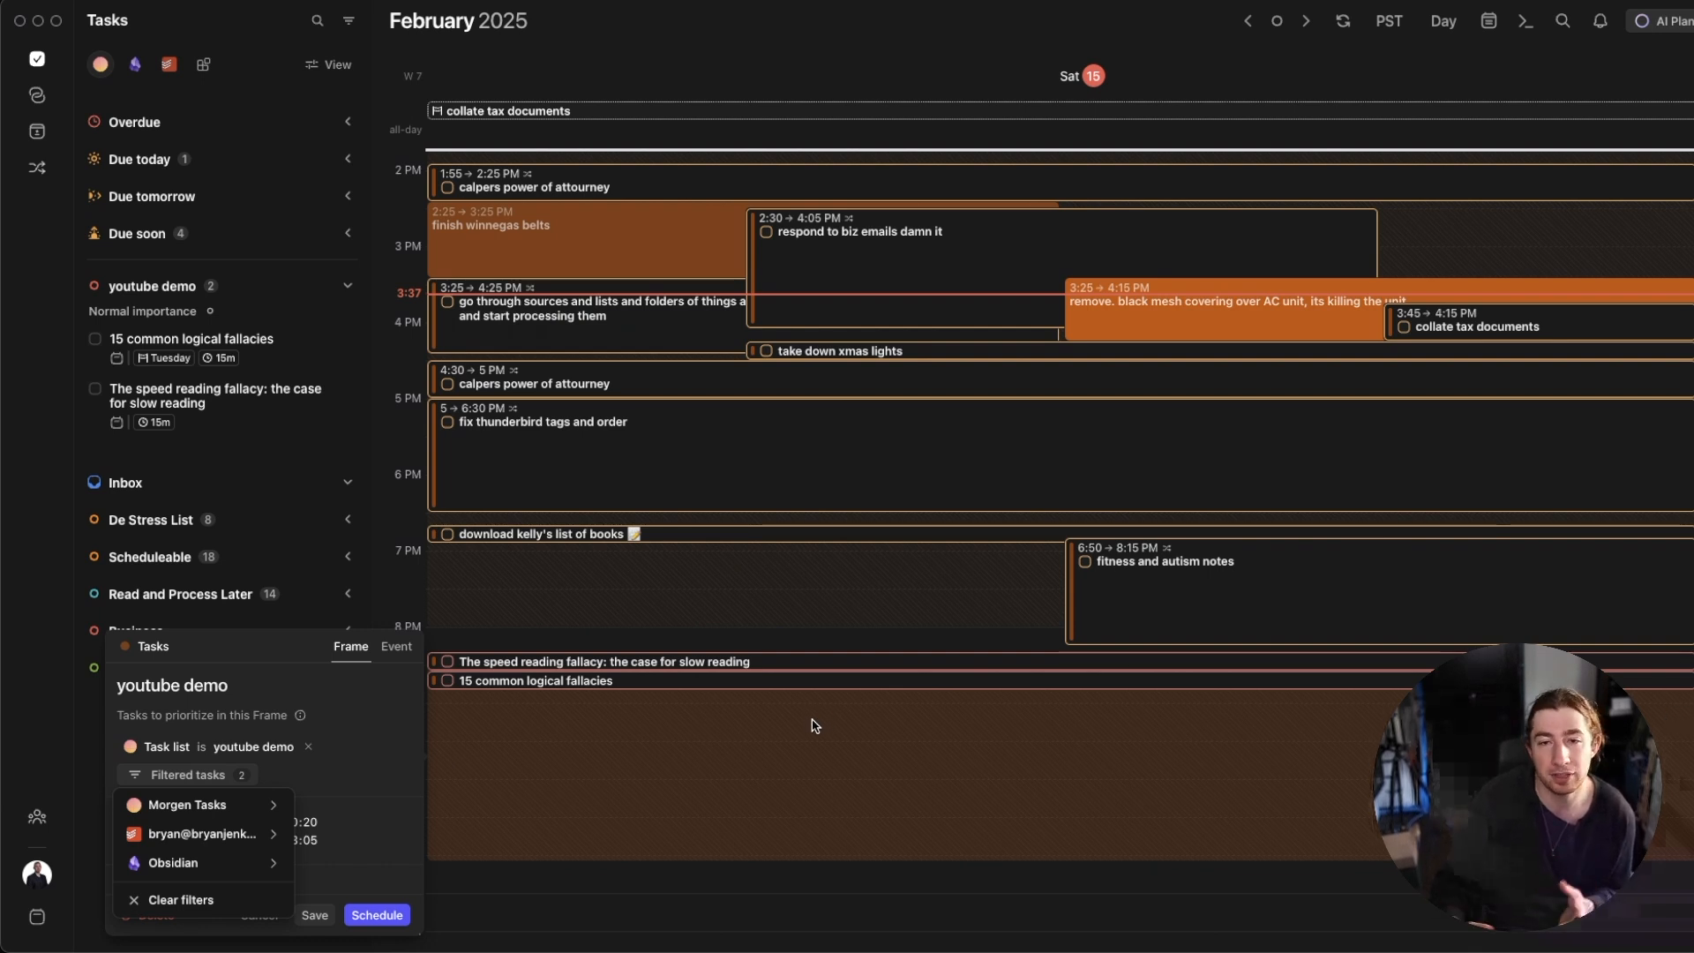